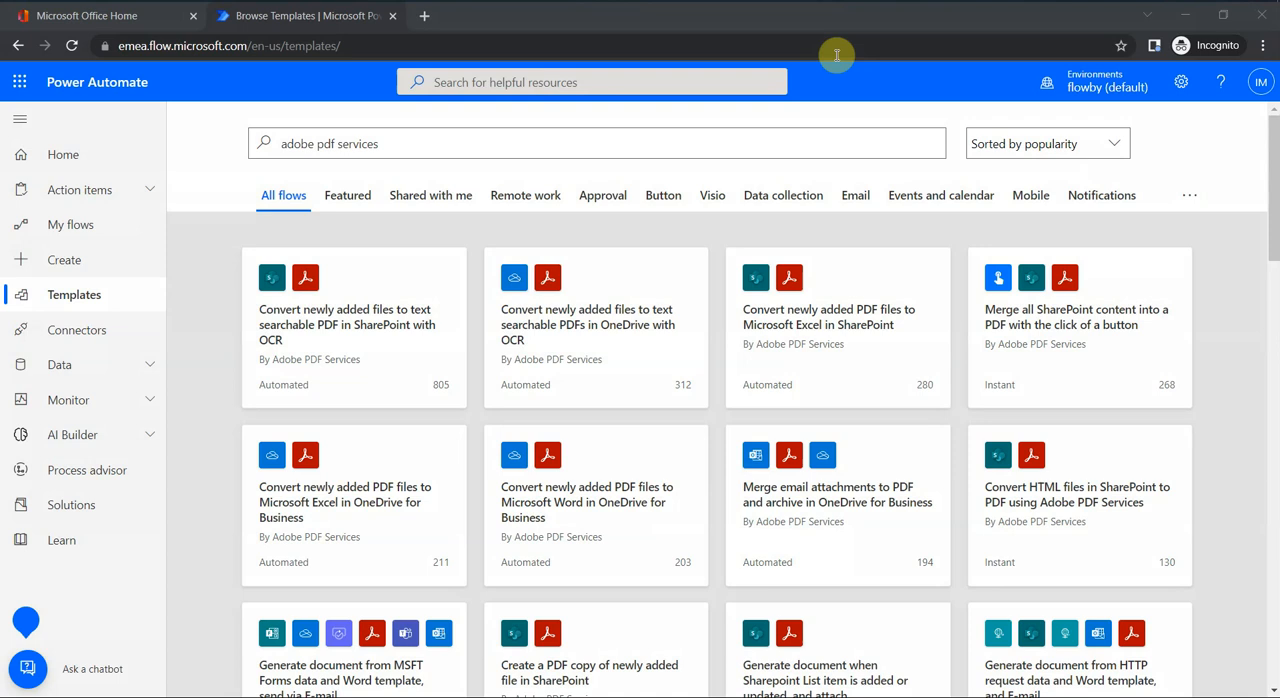
{"action": "mouse_move", "coordinate": [600, 170]}
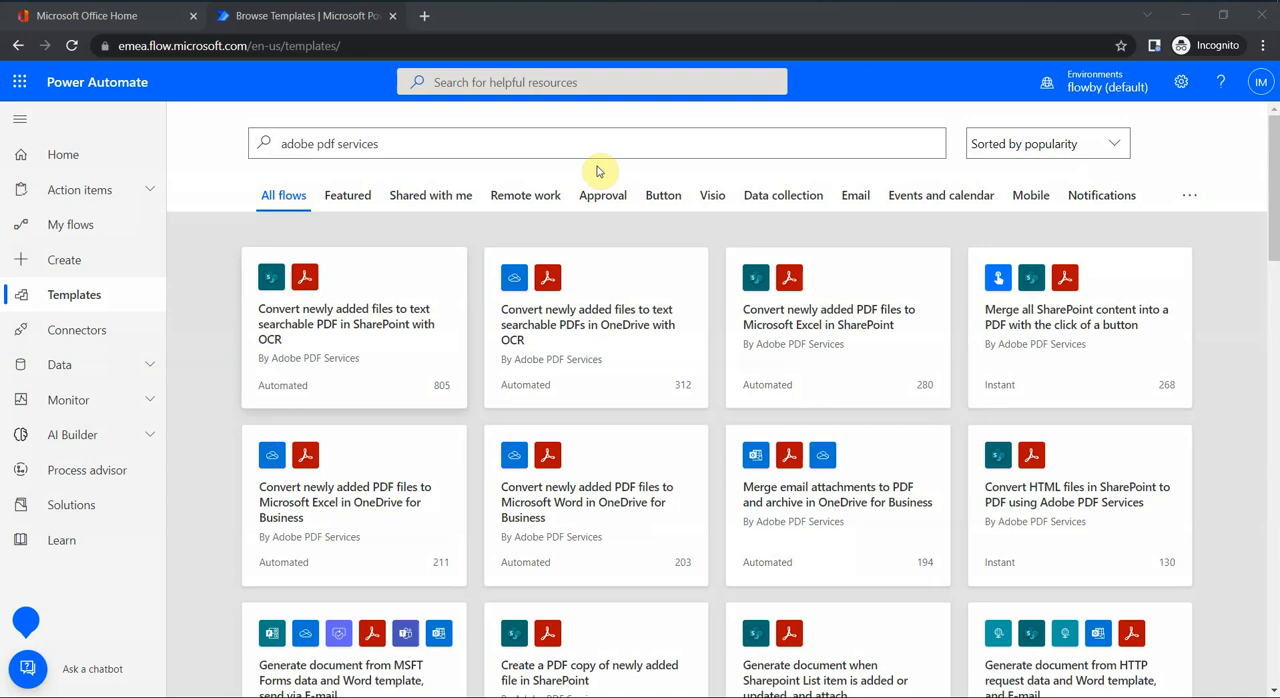
{"action": "mouse_move", "coordinate": [155, 294]}
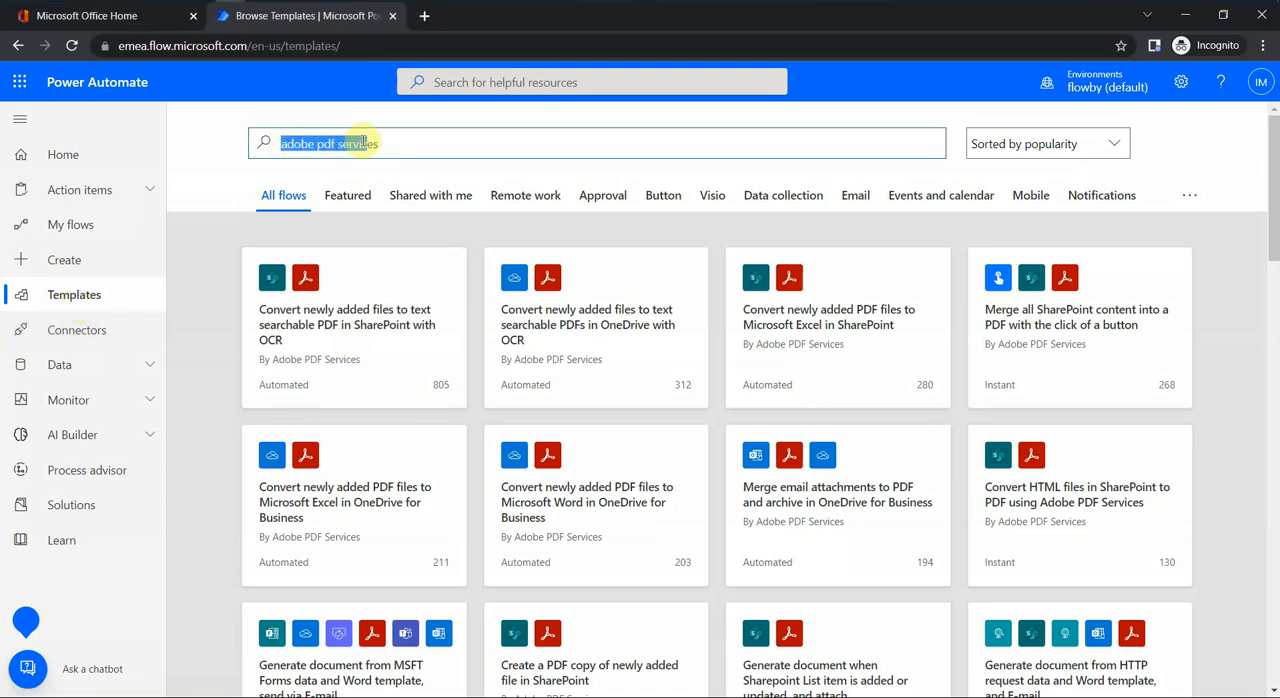
{"action": "mouse_move", "coordinate": [708, 298]}
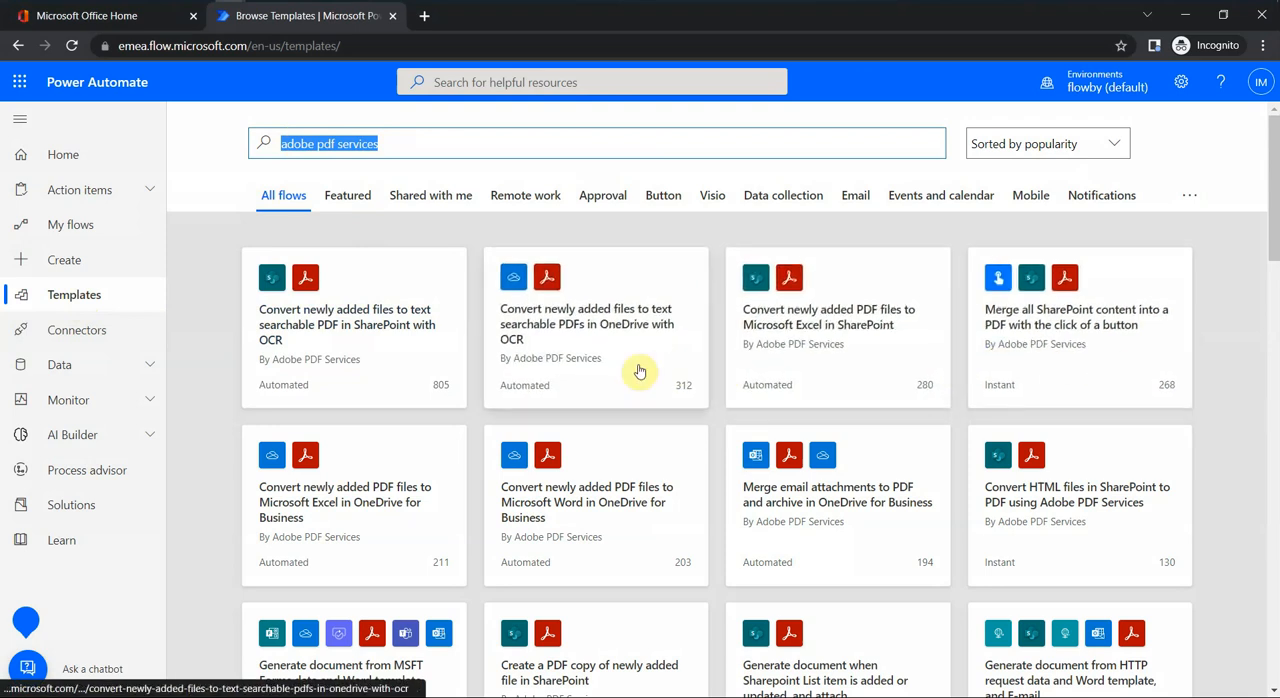
{"action": "mouse_move", "coordinate": [718, 349]}
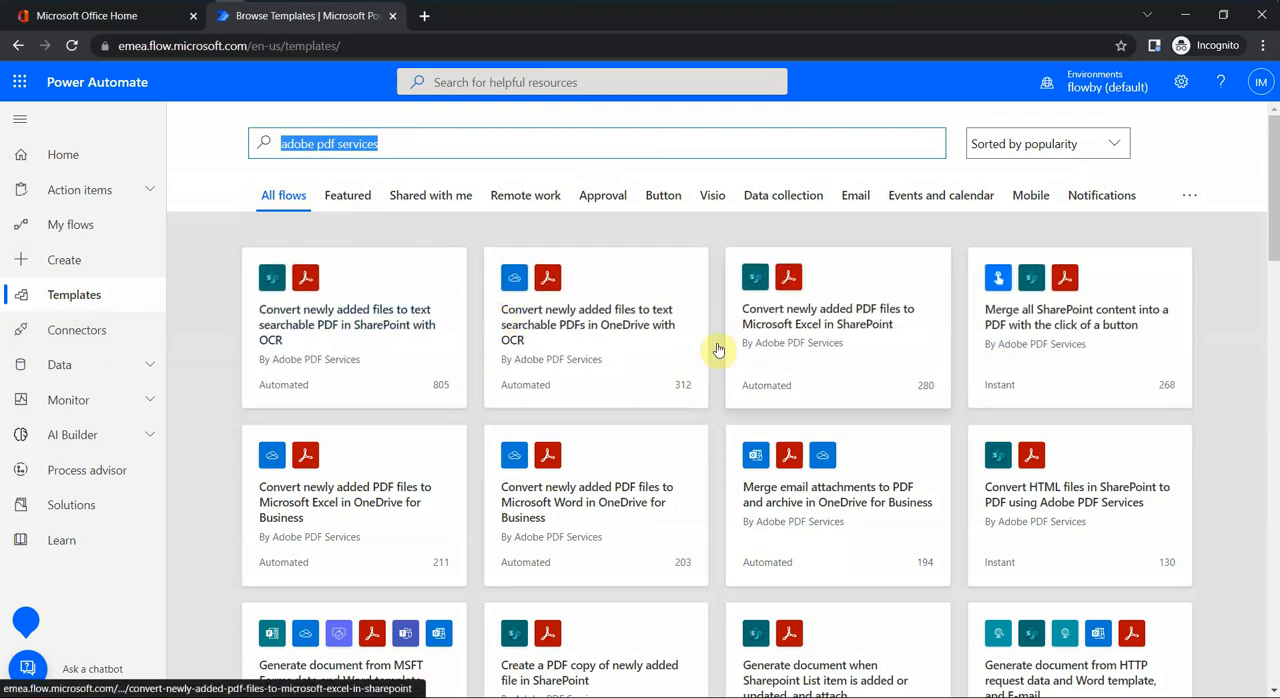
{"action": "mouse_move", "coordinate": [335, 400]}
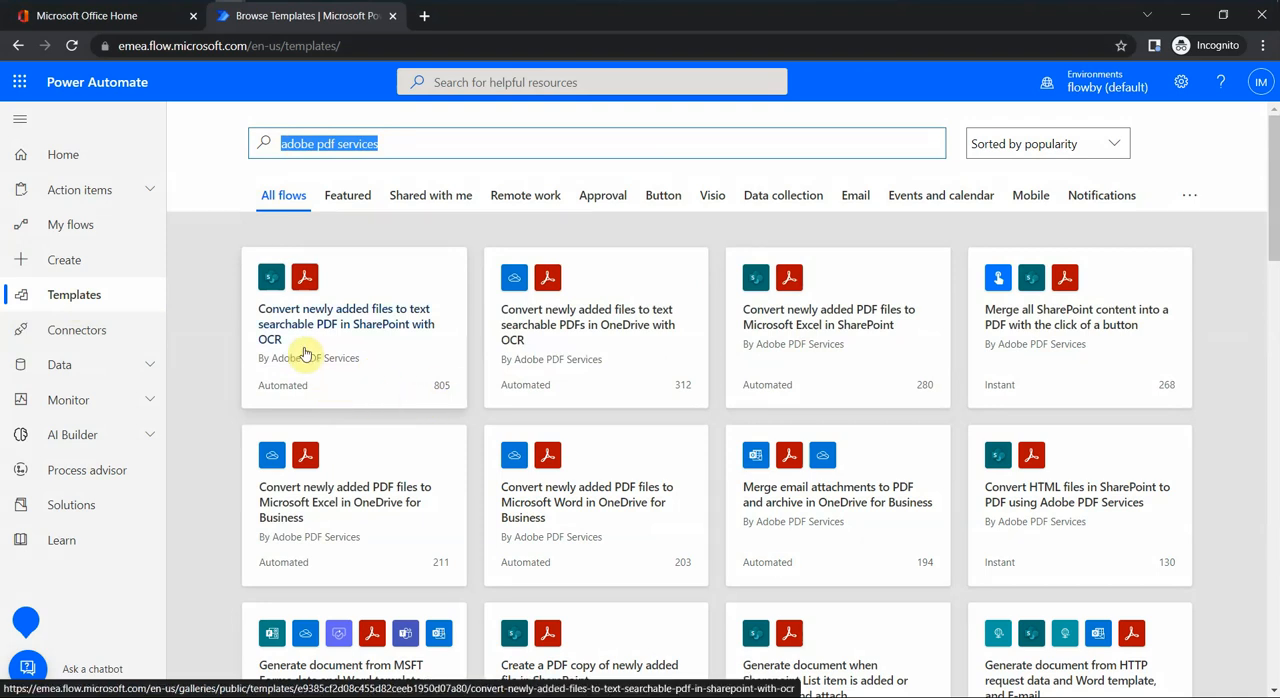
{"action": "mouse_move", "coordinate": [420, 320]}
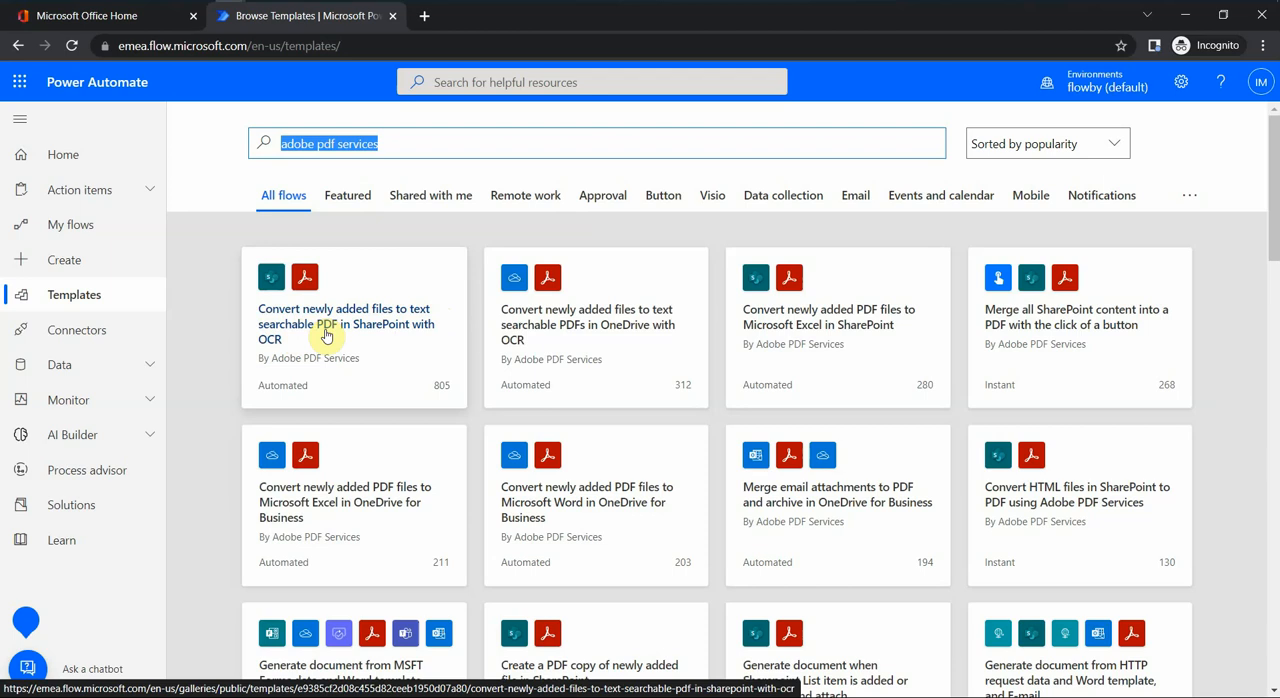
{"action": "mouse_move", "coordinate": [390, 343]}
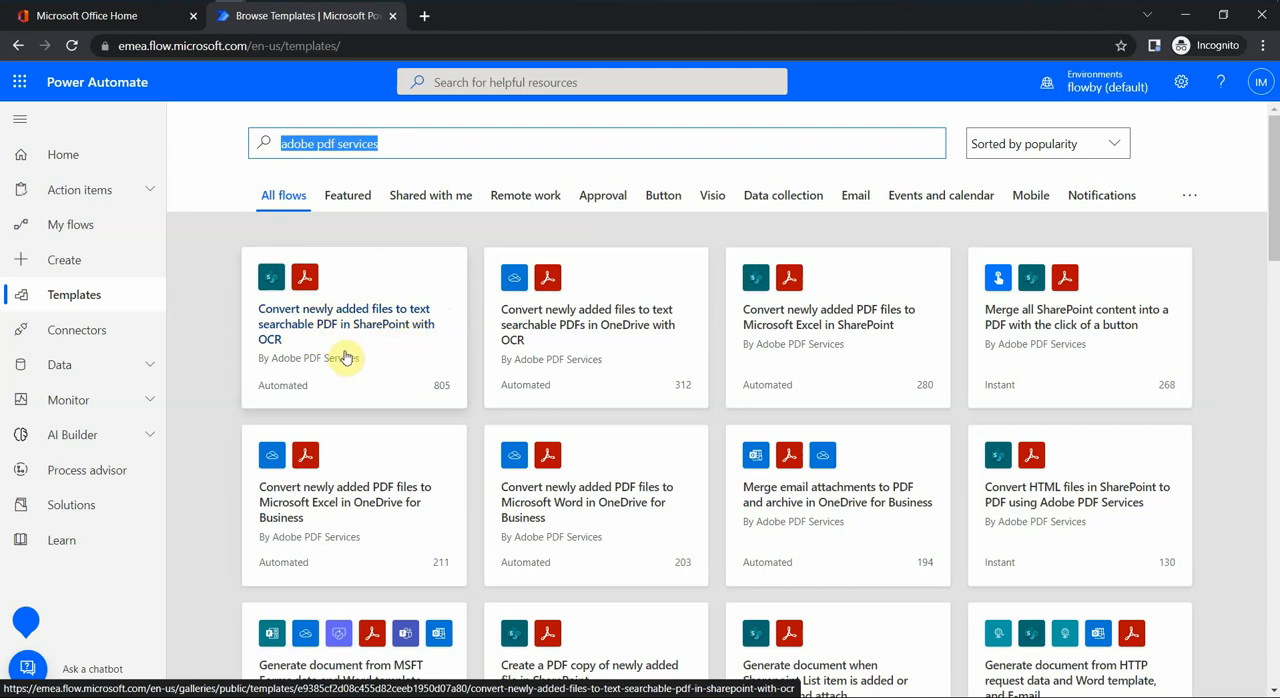
{"action": "mouse_move", "coordinate": [381, 359]}
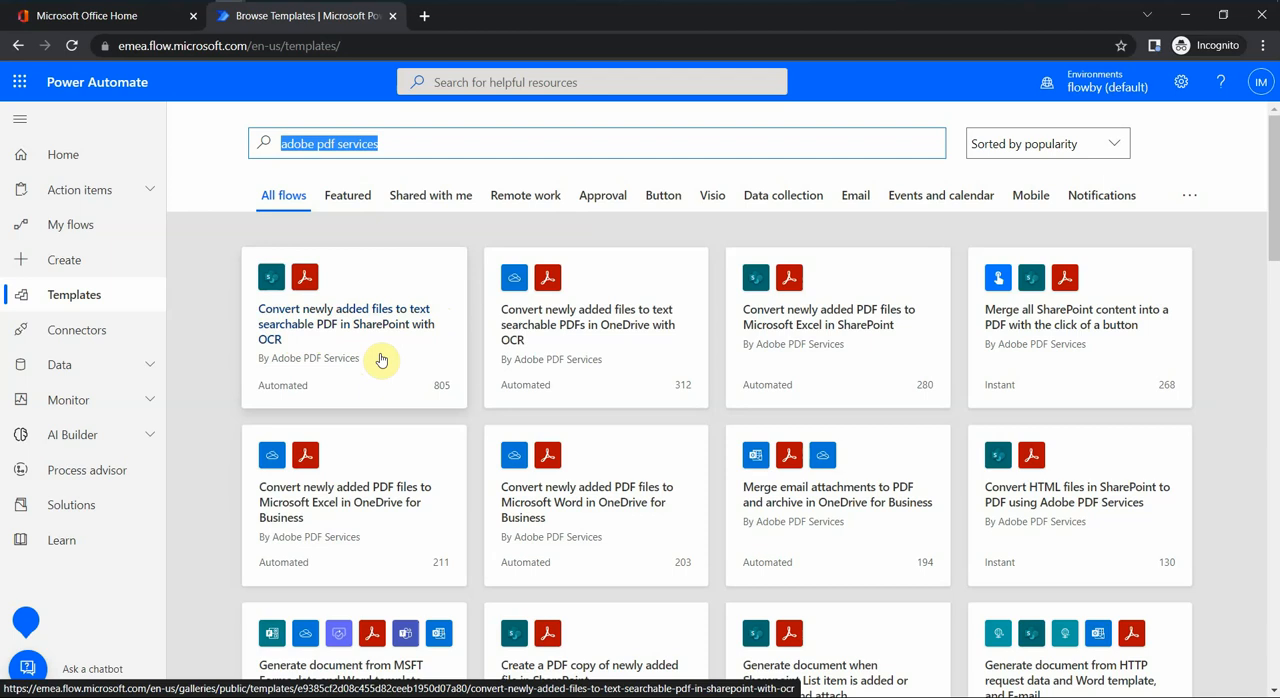
Step: Open the 'Convert newly added files to text searchable PDF in SharePoint with OCR' template and view its connections
{"action": "scroll", "scroll_direction": "down", "scroll_amount": 3}
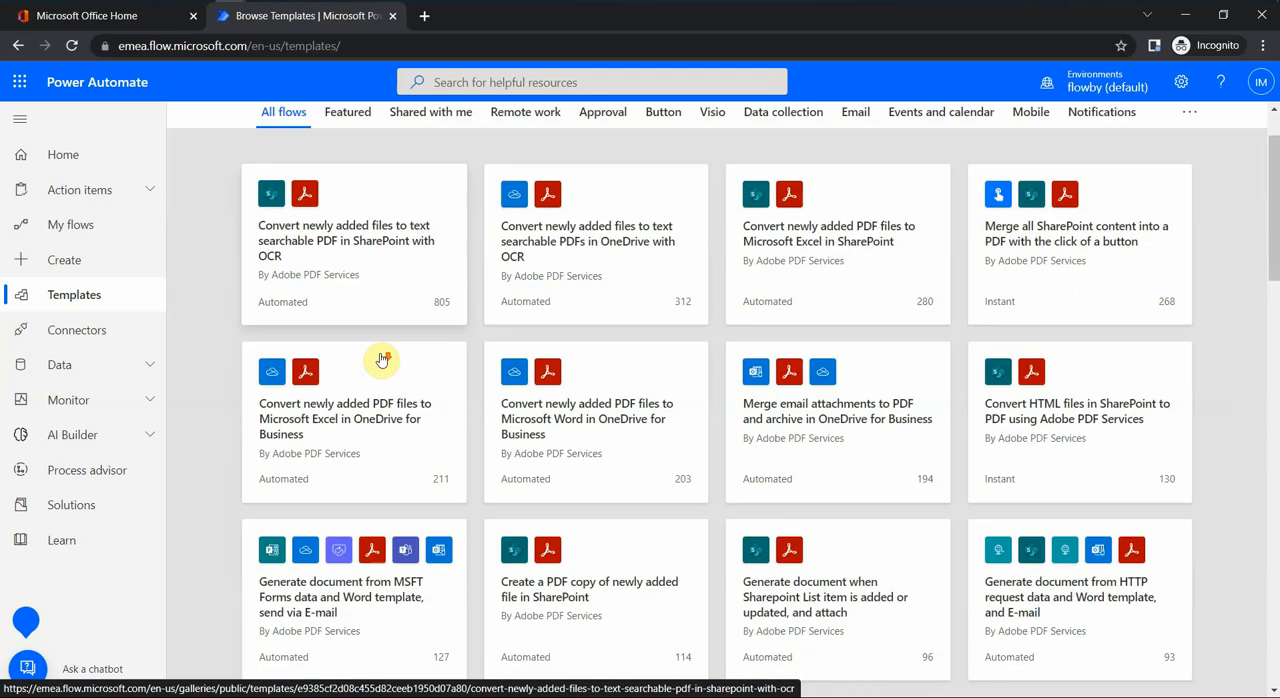
{"action": "scroll", "scroll_direction": "down", "scroll_amount": 3}
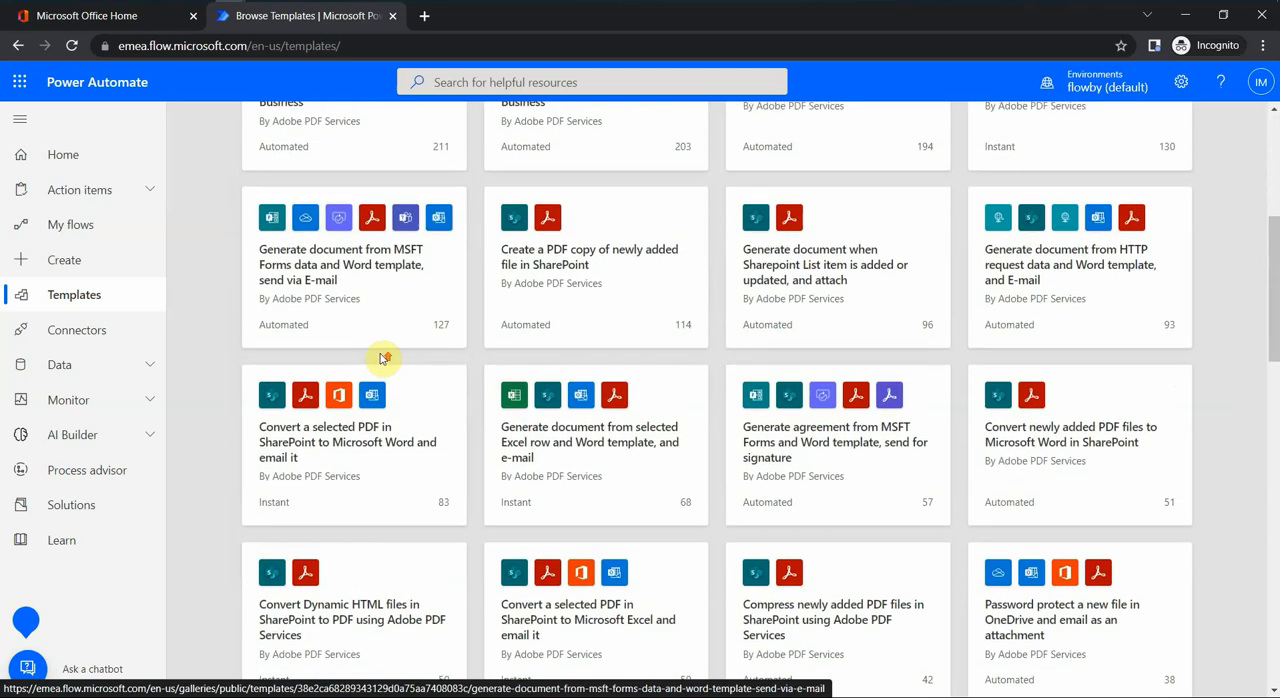
{"action": "scroll", "scroll_direction": "up", "scroll_amount": 3}
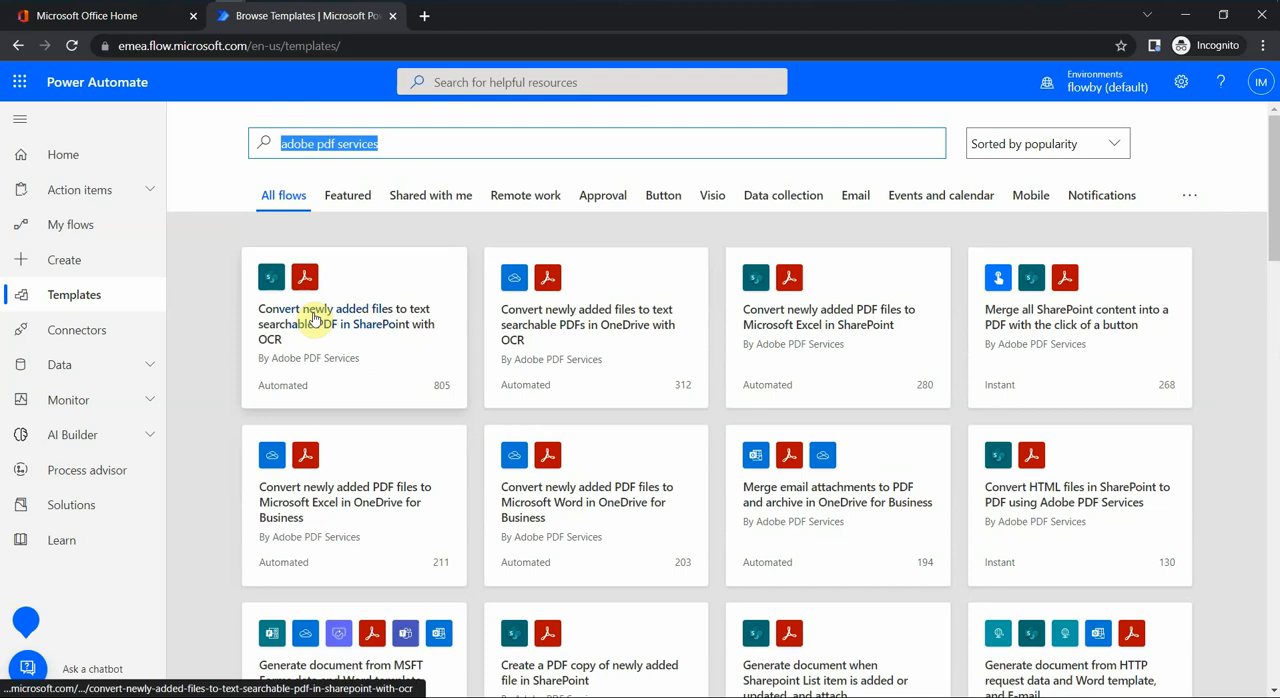
{"action": "left_click", "coordinate": [344, 323]}
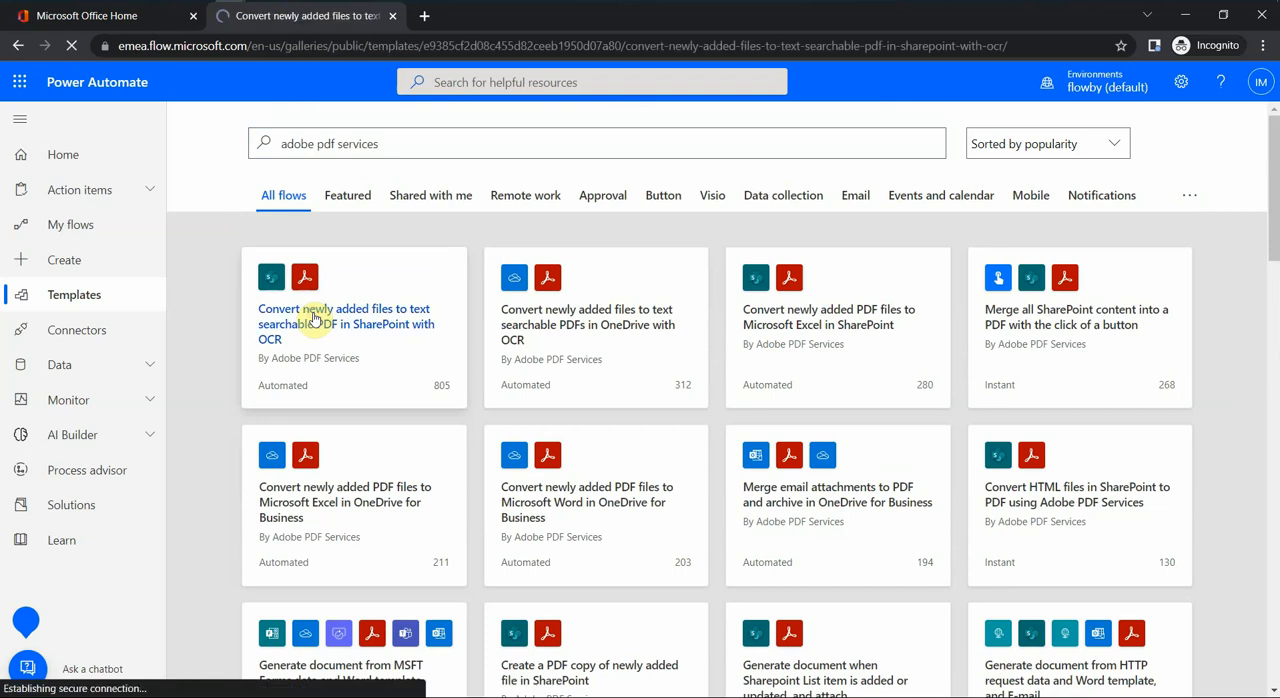
{"action": "left_click", "coordinate": [345, 323]}
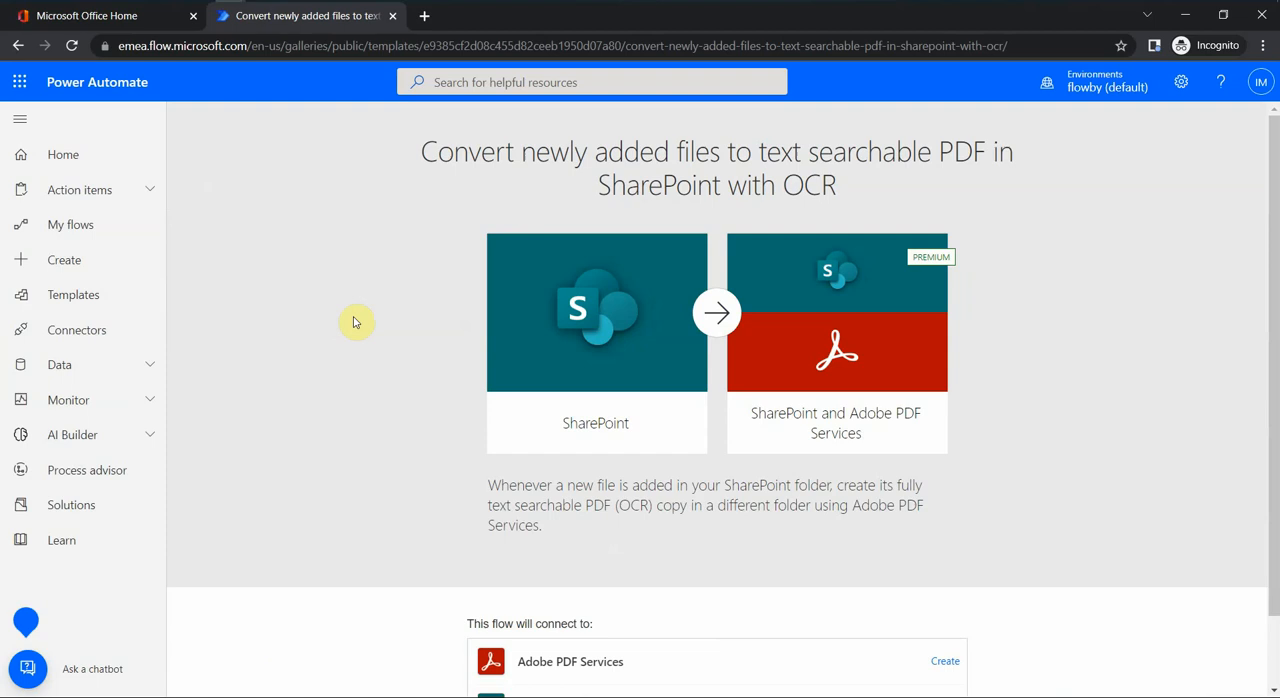
{"action": "mouse_move", "coordinate": [940, 257]}
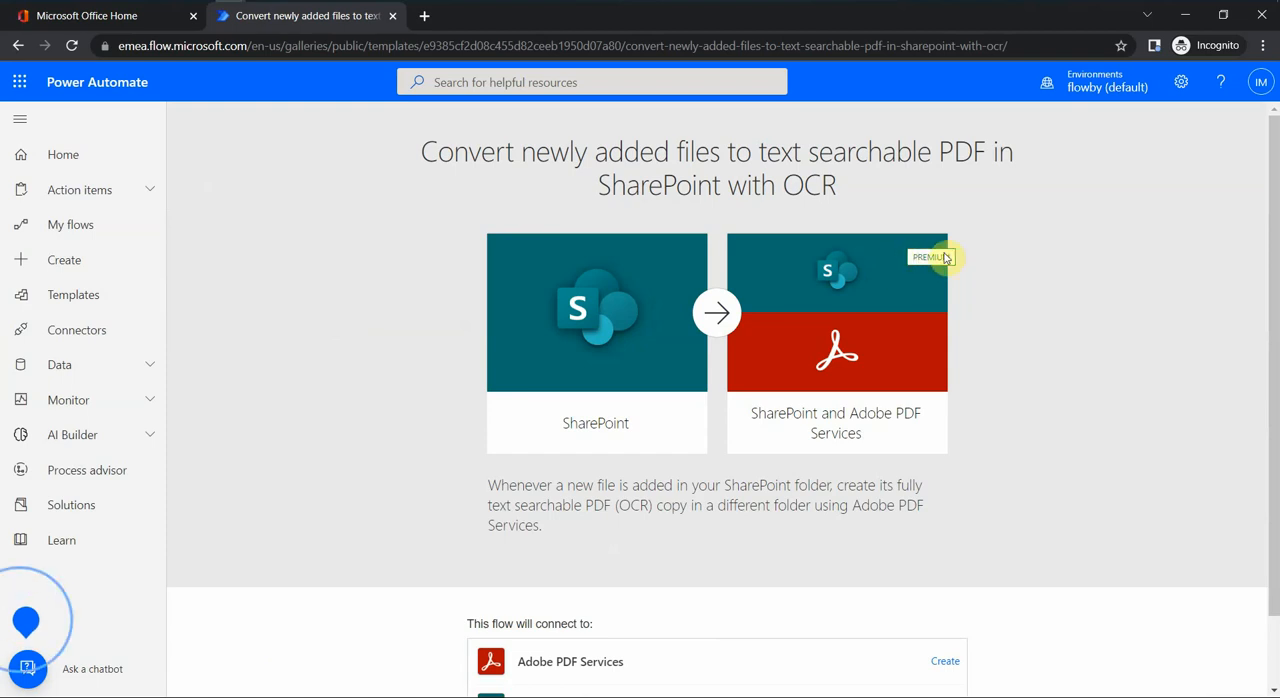
{"action": "scroll", "scroll_direction": "down", "scroll_amount": 3}
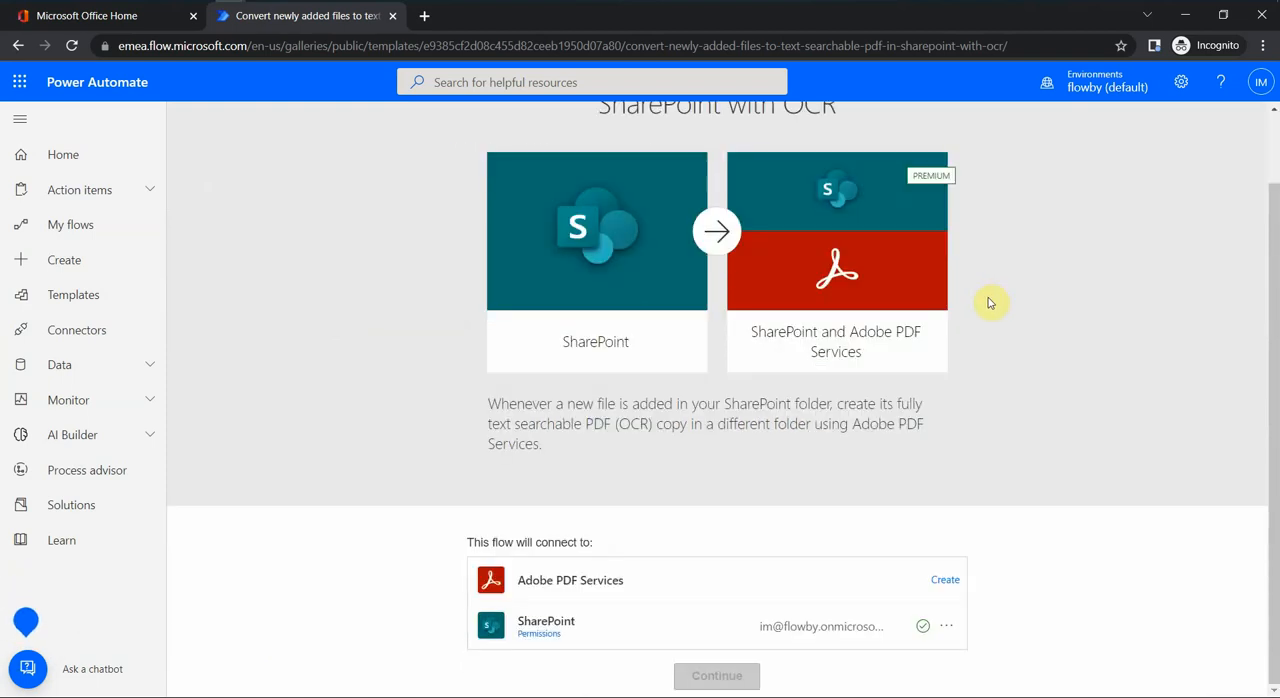
{"action": "mouse_move", "coordinate": [826, 294]}
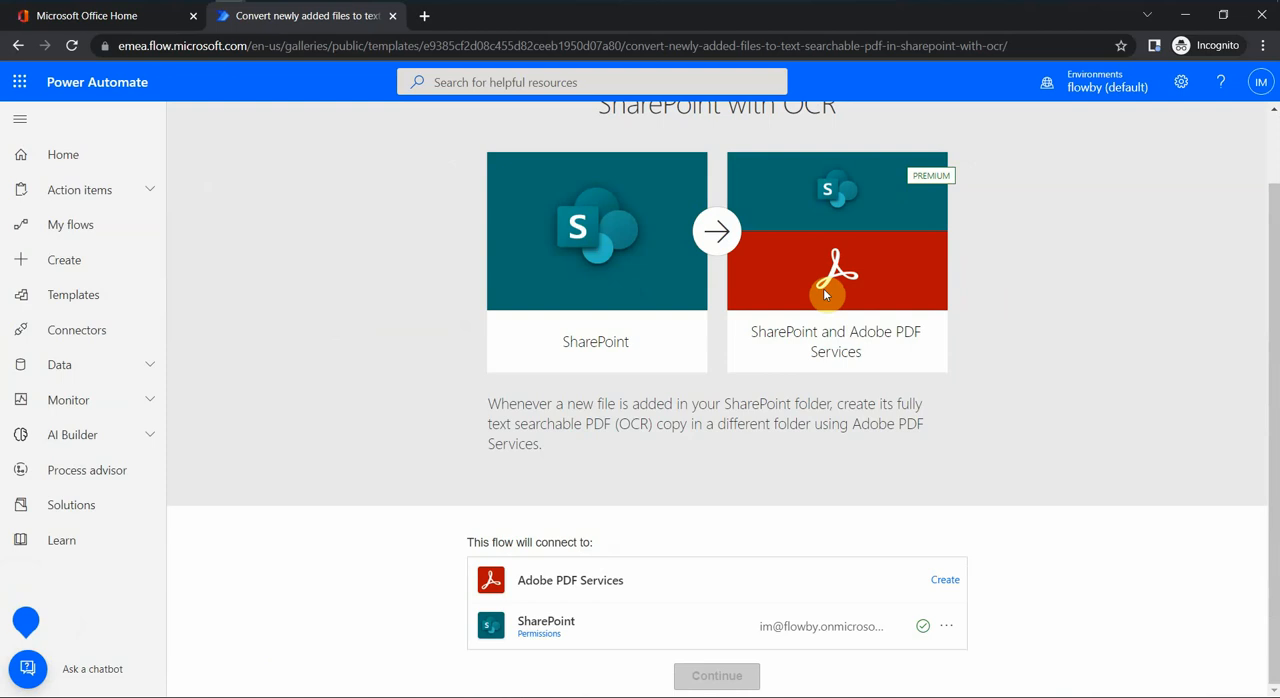
{"action": "mouse_move", "coordinate": [573, 606]}
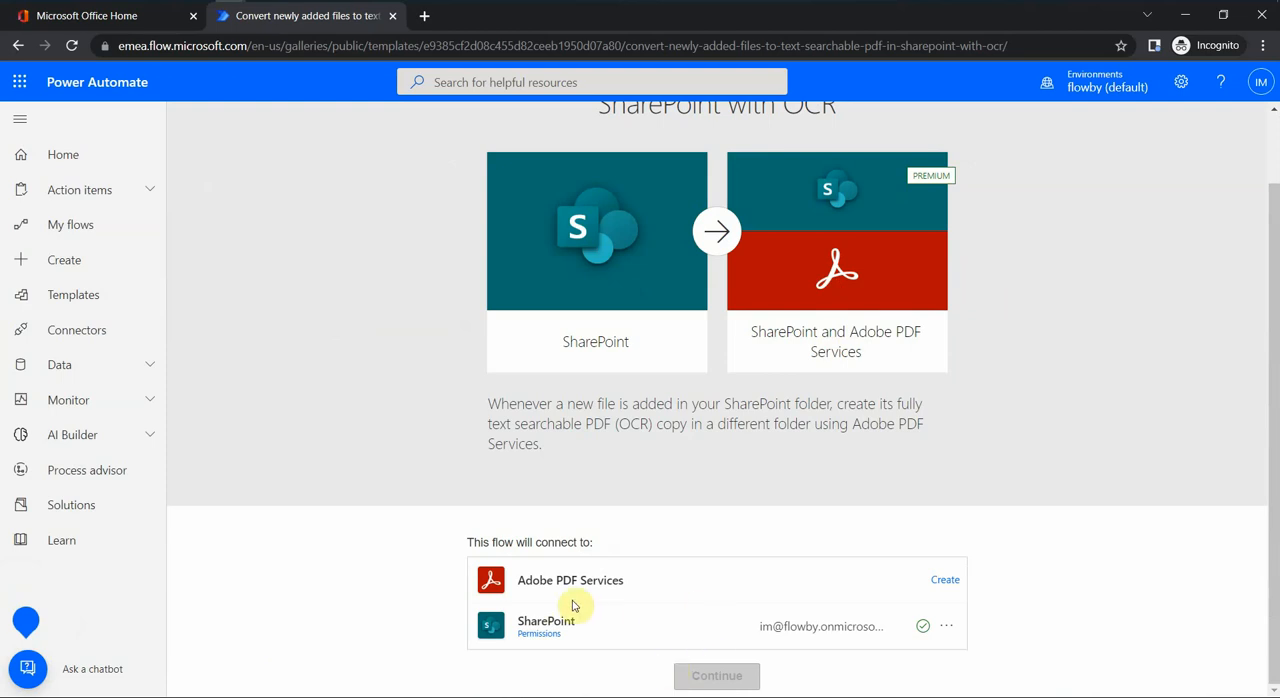
{"action": "mouse_move", "coordinate": [740, 582]}
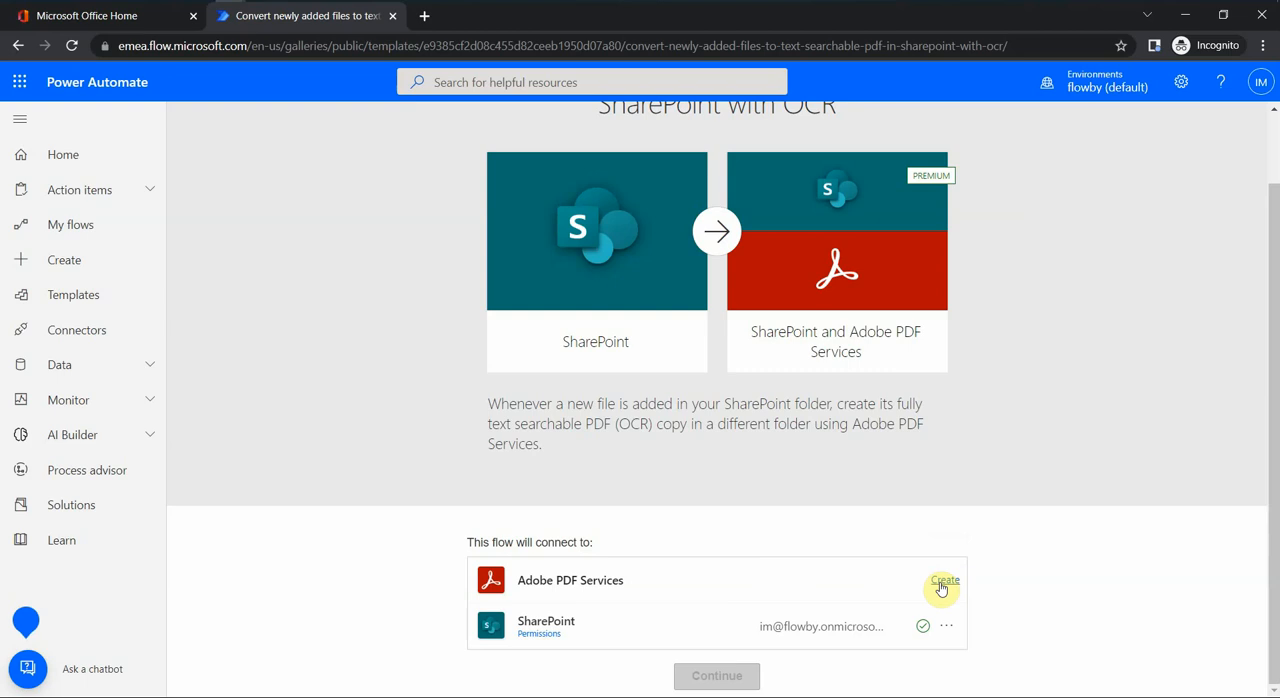
Step: Begin a new Adobe PDF Services connection named 'testaps'
{"action": "left_click", "coordinate": [943, 580]}
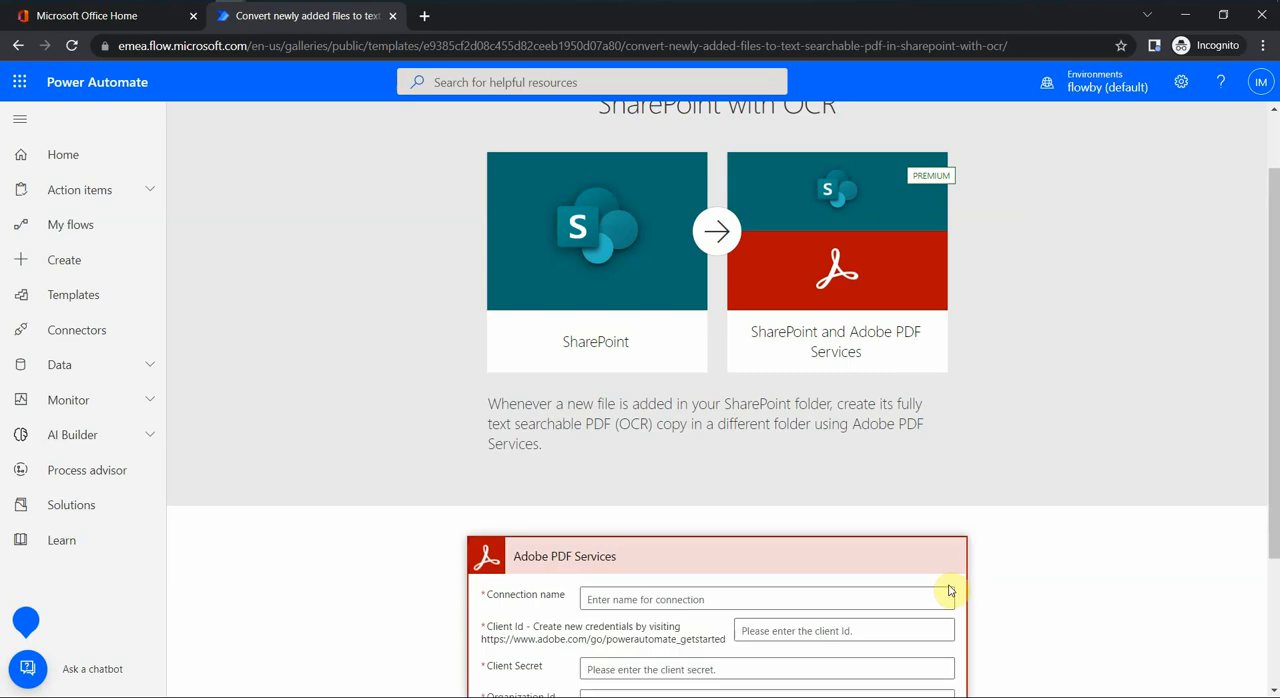
{"action": "scroll", "scroll_direction": "down", "scroll_amount": 3}
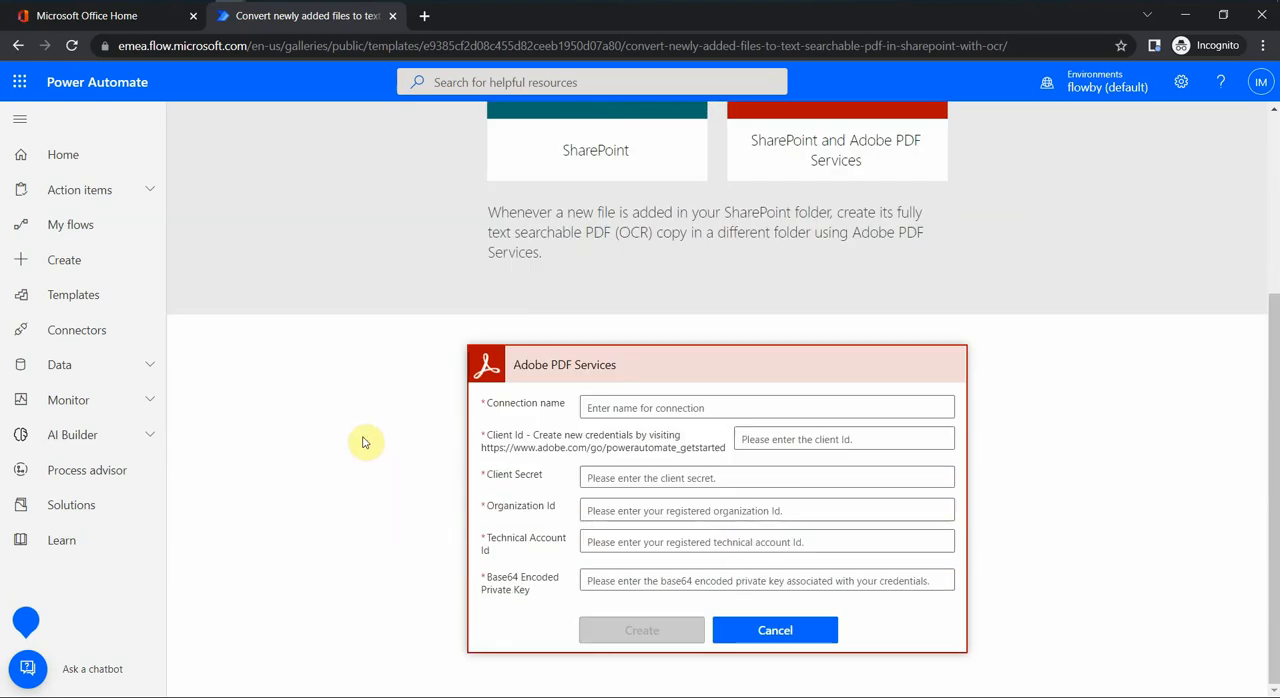
{"action": "mouse_move", "coordinate": [550, 410]}
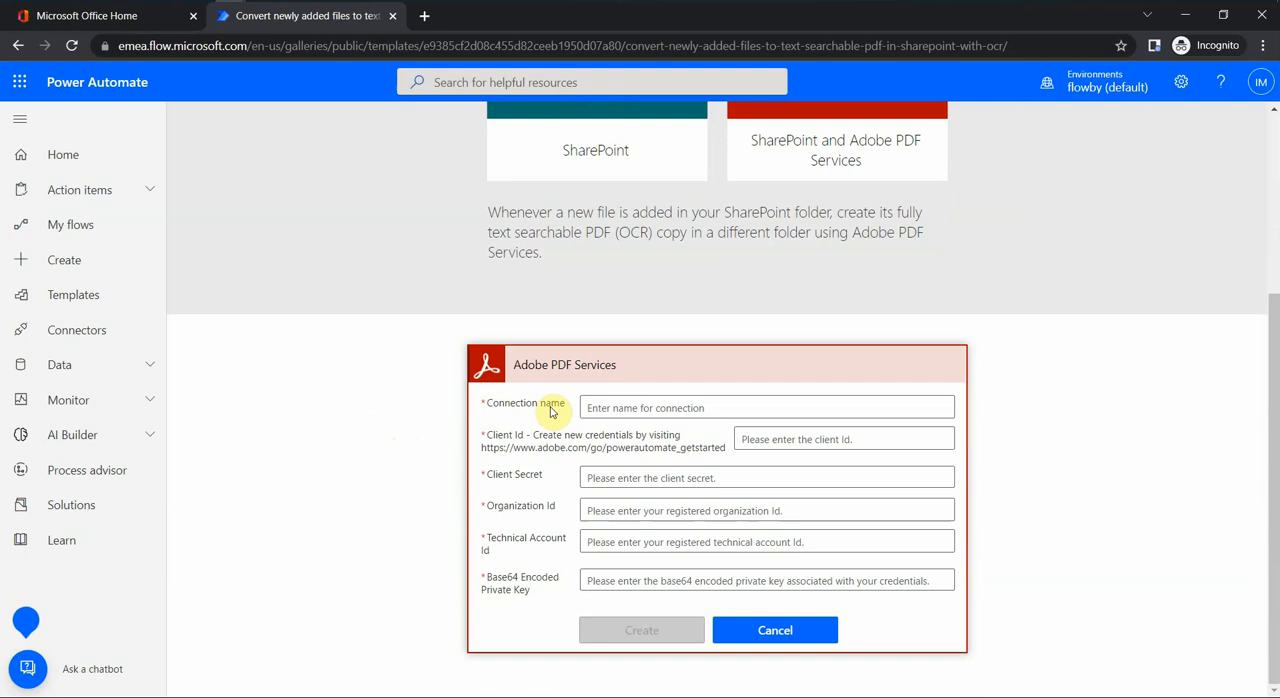
{"action": "type", "text": "test"}
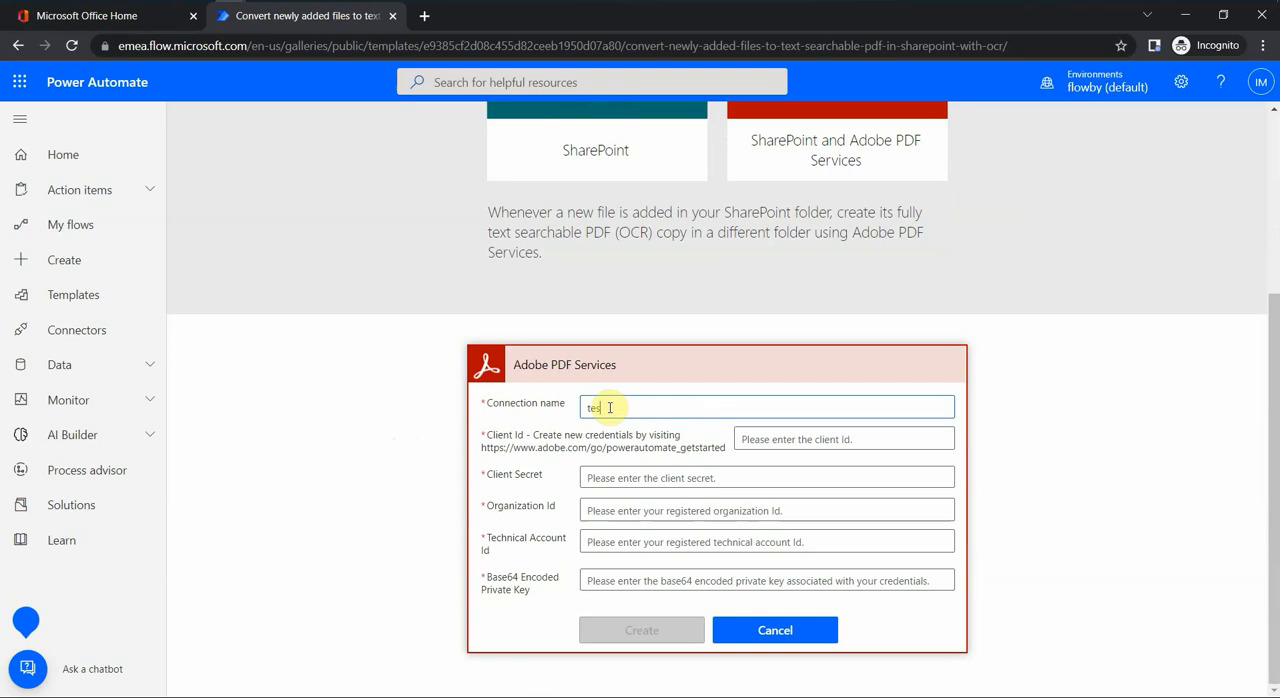
{"action": "type", "text": "aps"}
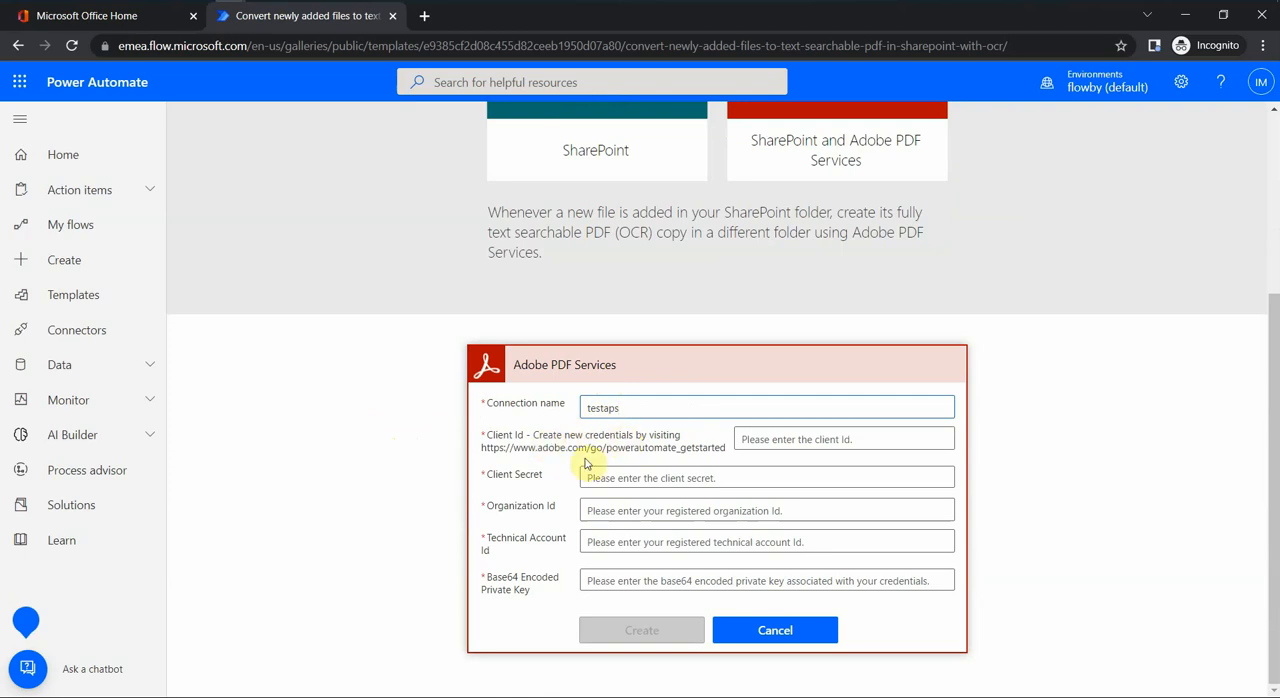
{"action": "mouse_move", "coordinate": [514, 605]}
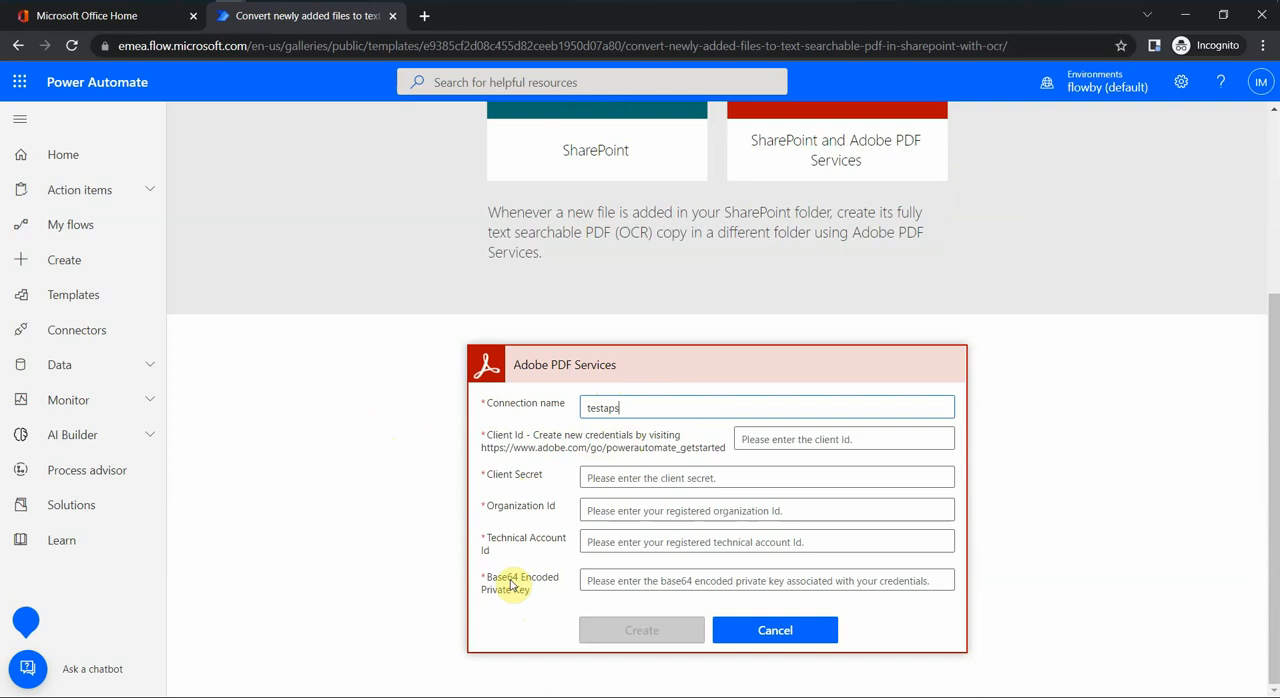
{"action": "mouse_move", "coordinate": [572, 407]}
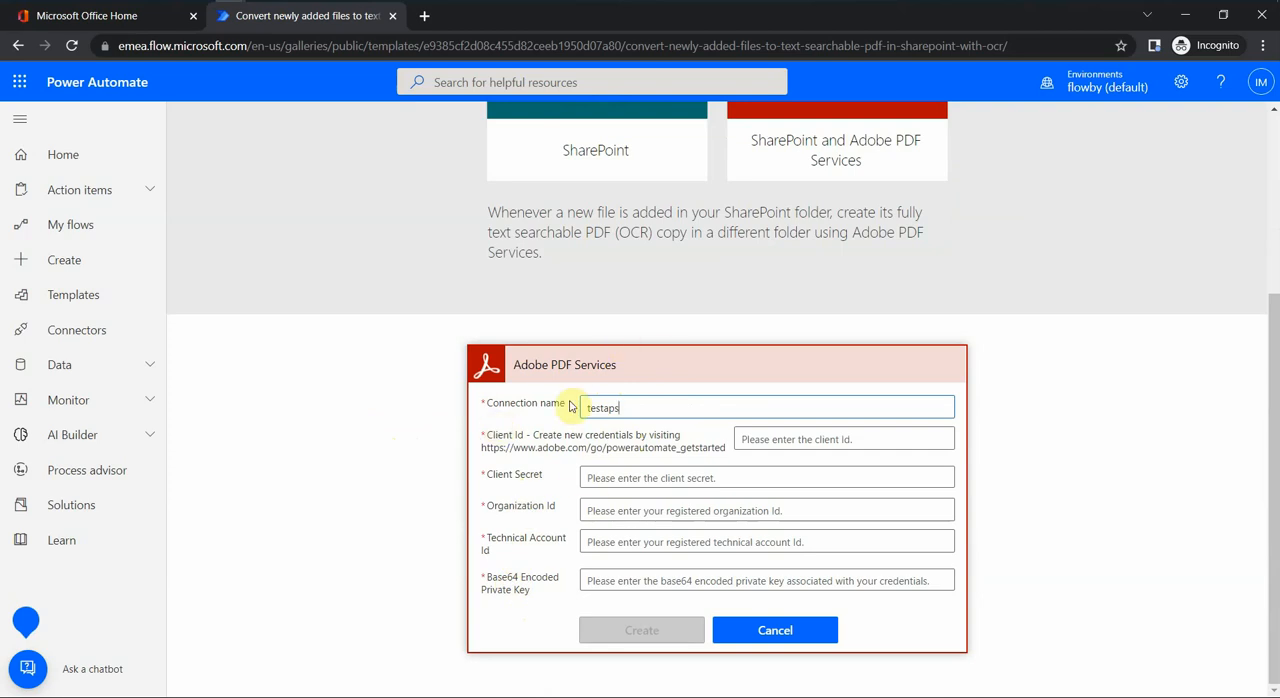
{"action": "mouse_move", "coordinate": [529, 372]}
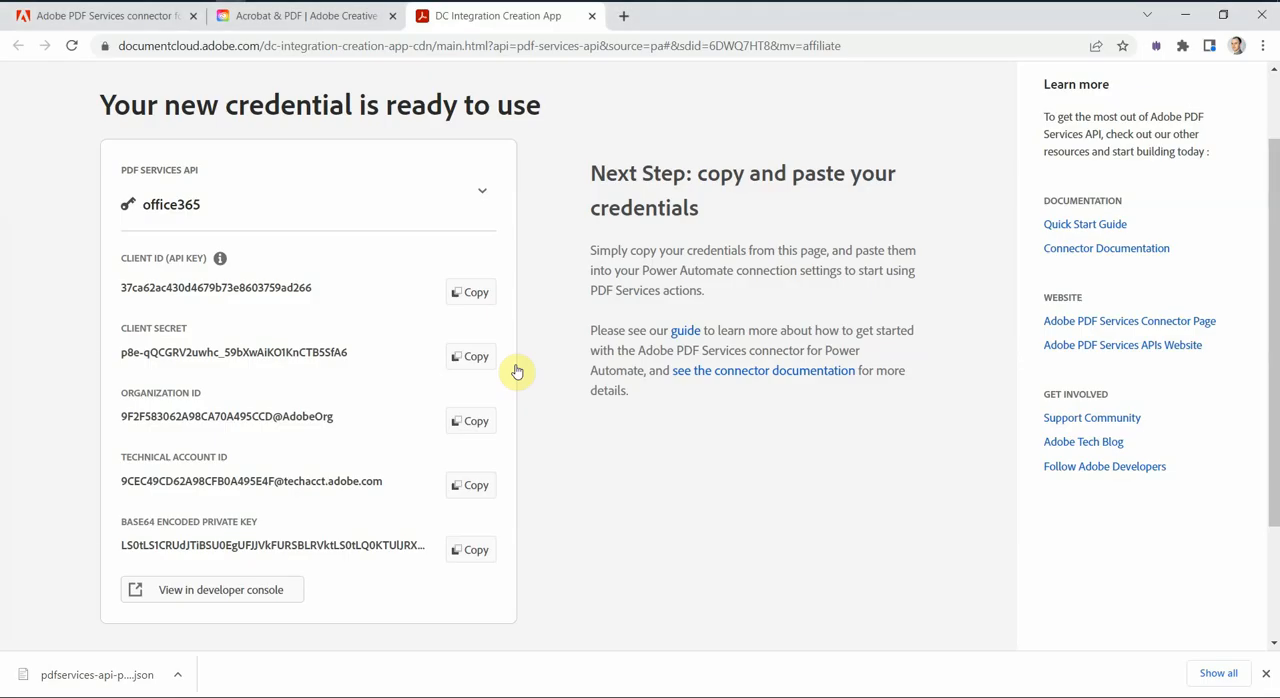
{"action": "mouse_move", "coordinate": [458, 273]}
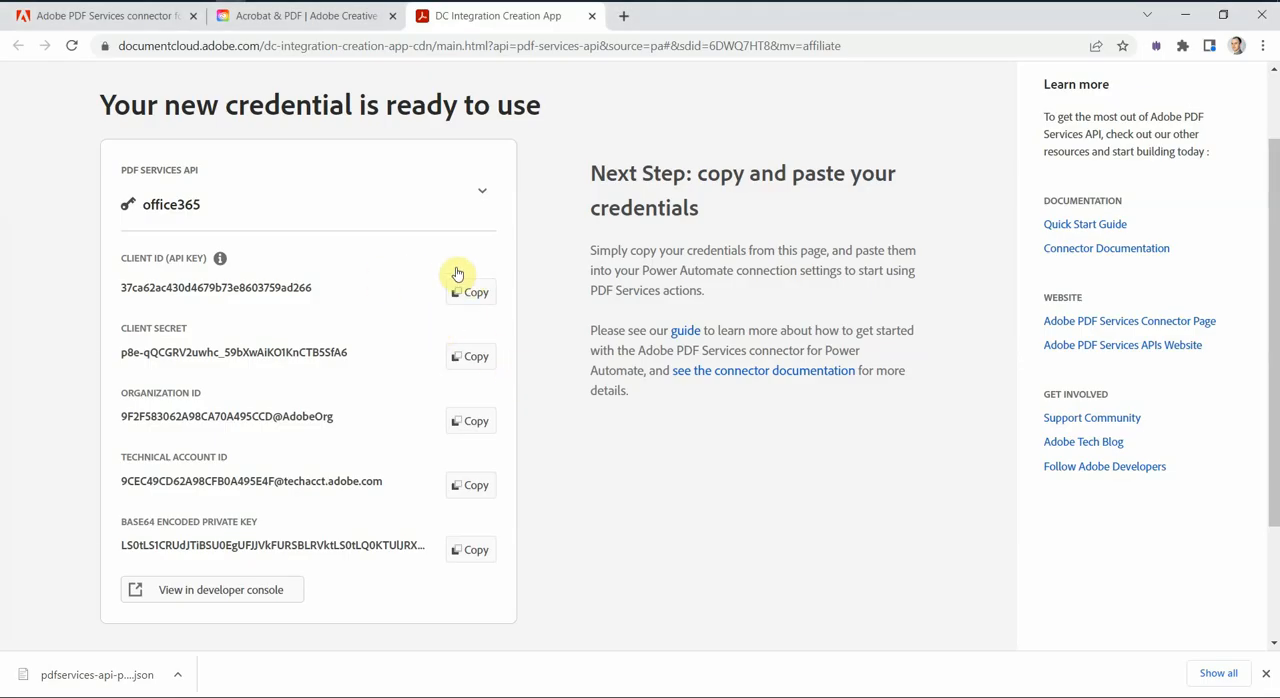
{"action": "mouse_move", "coordinate": [320, 140]}
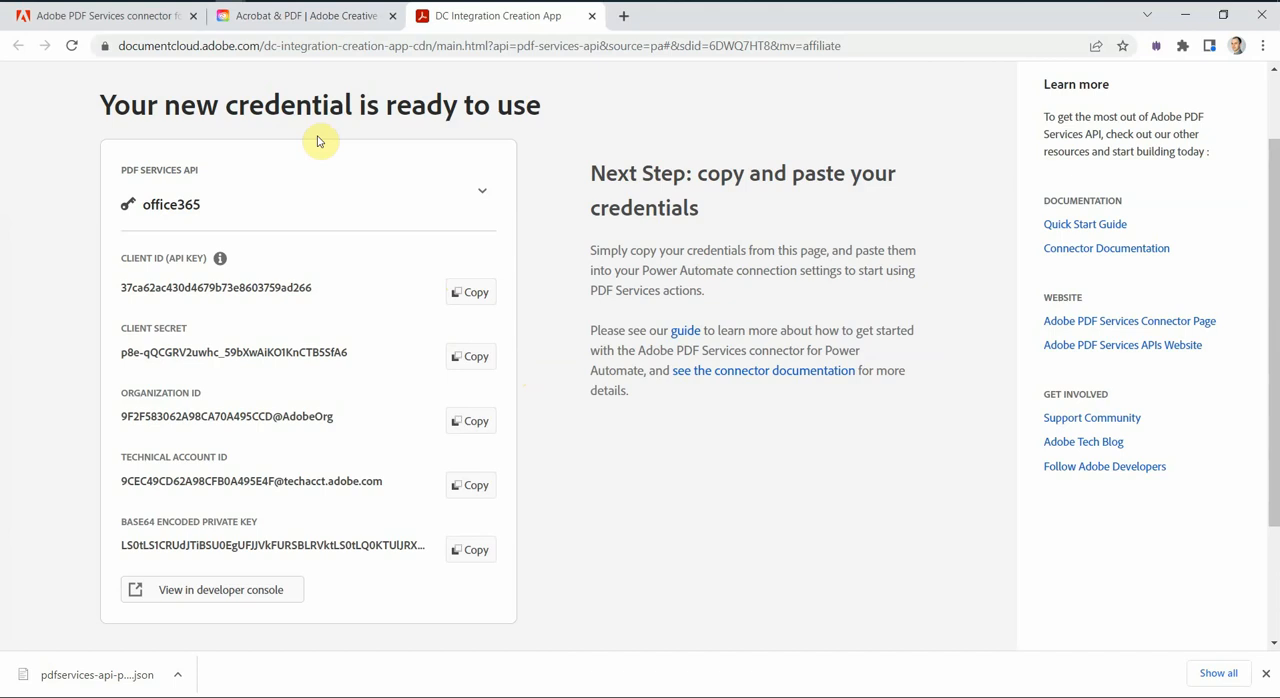
{"action": "mouse_move", "coordinate": [219, 258]}
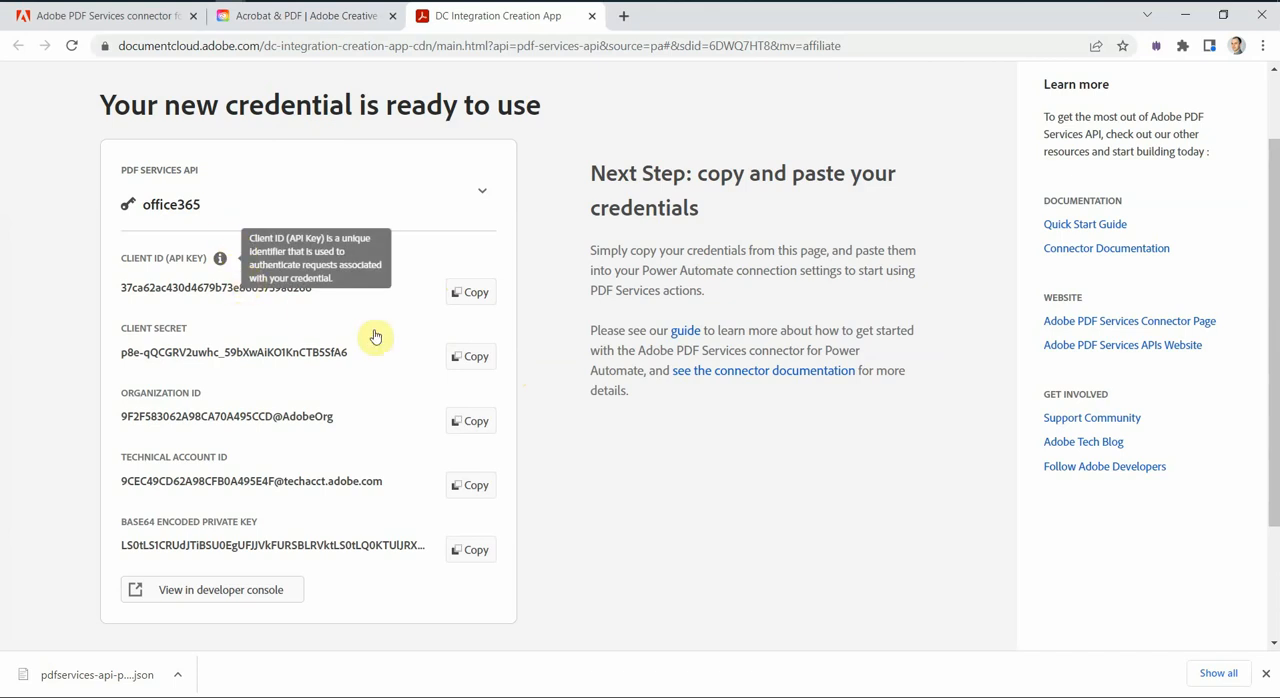
{"action": "mouse_move", "coordinate": [443, 314]}
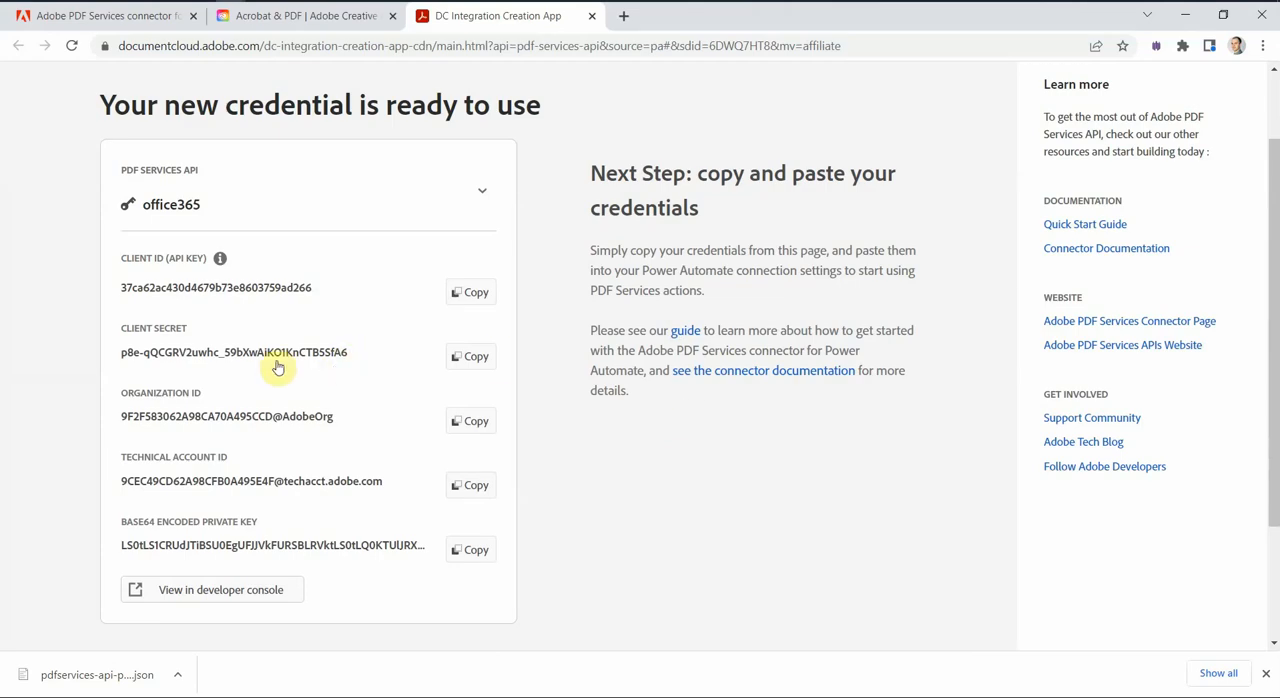
Step: Enter the client secret, technical account email and private key, then create the connection
{"action": "left_click", "coordinate": [470, 357]}
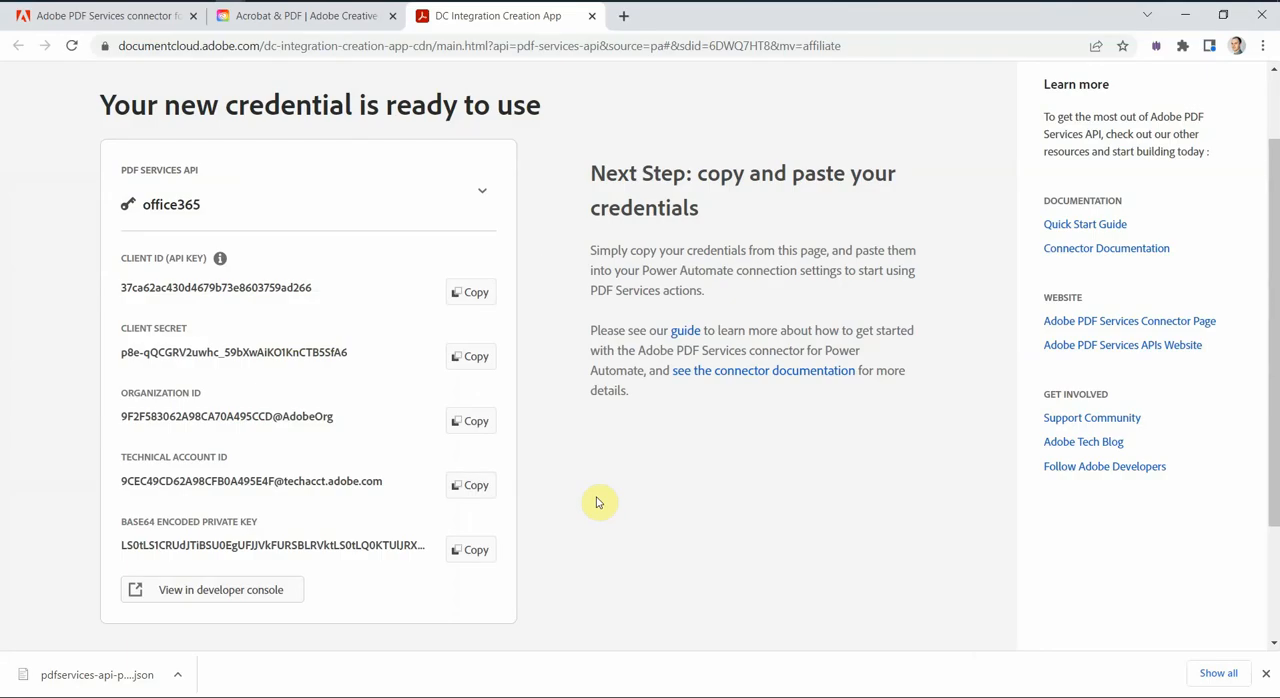
{"action": "left_click", "coordinate": [470, 485]}
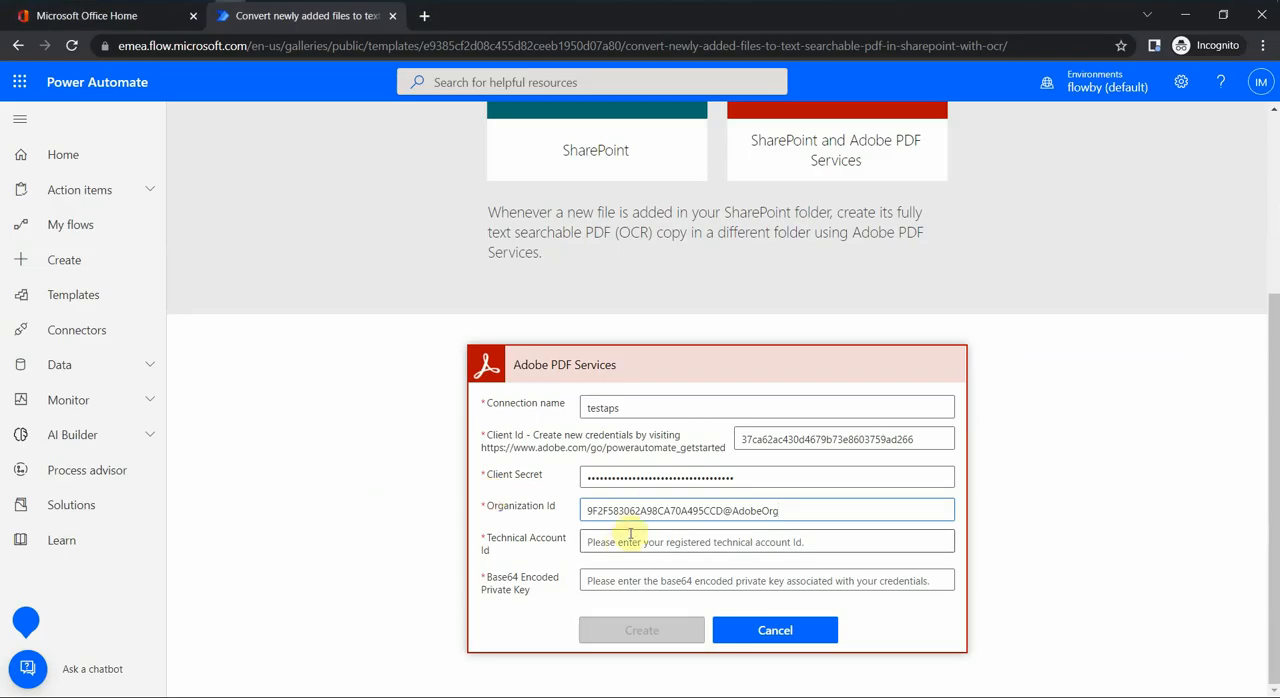
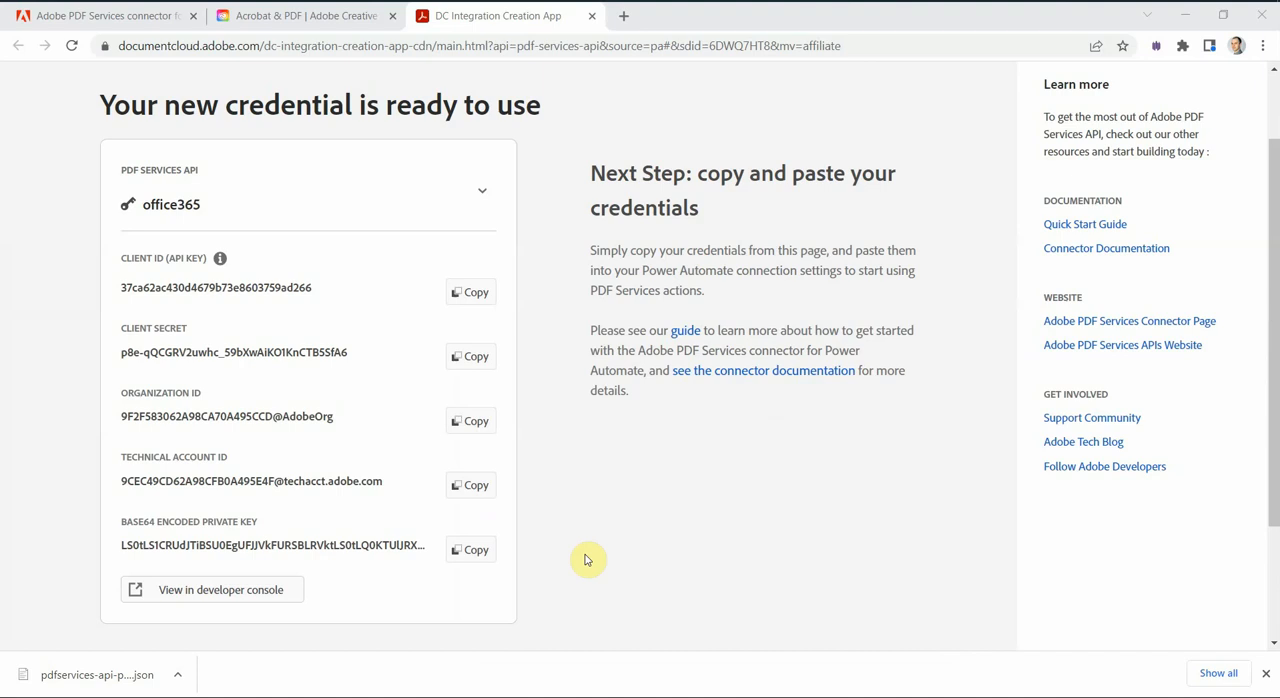
{"action": "left_click", "coordinate": [470, 549]}
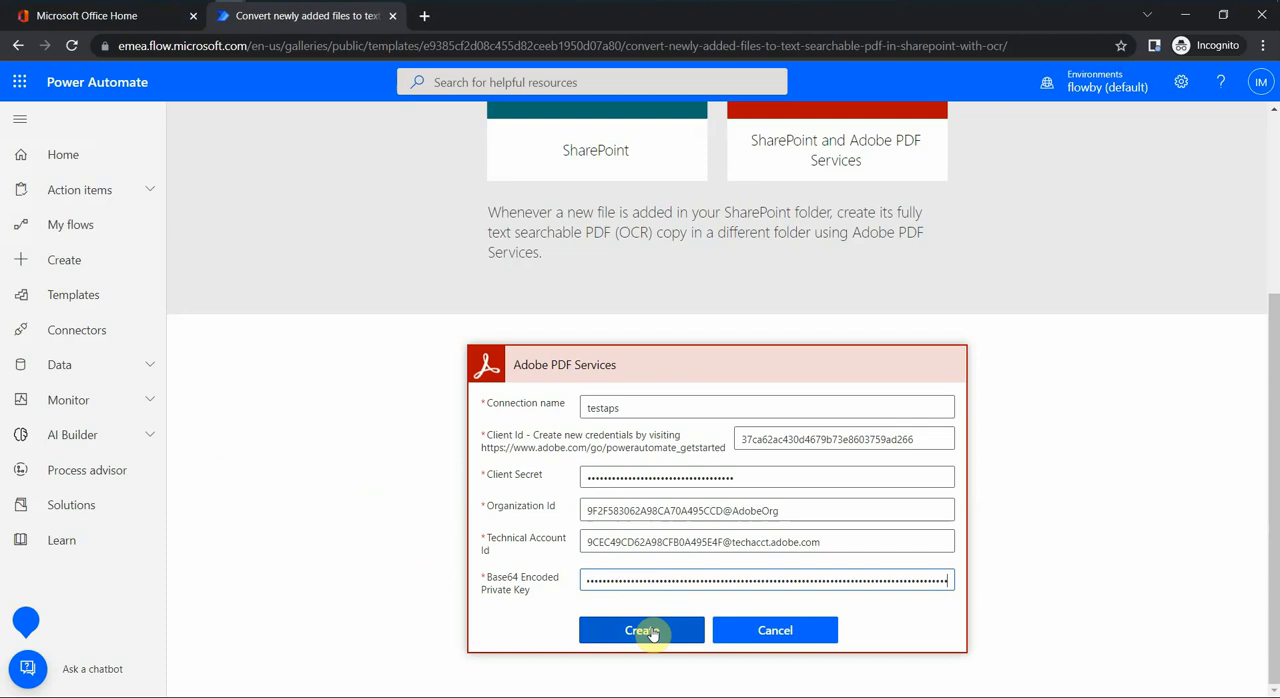
{"action": "left_click", "coordinate": [641, 630]}
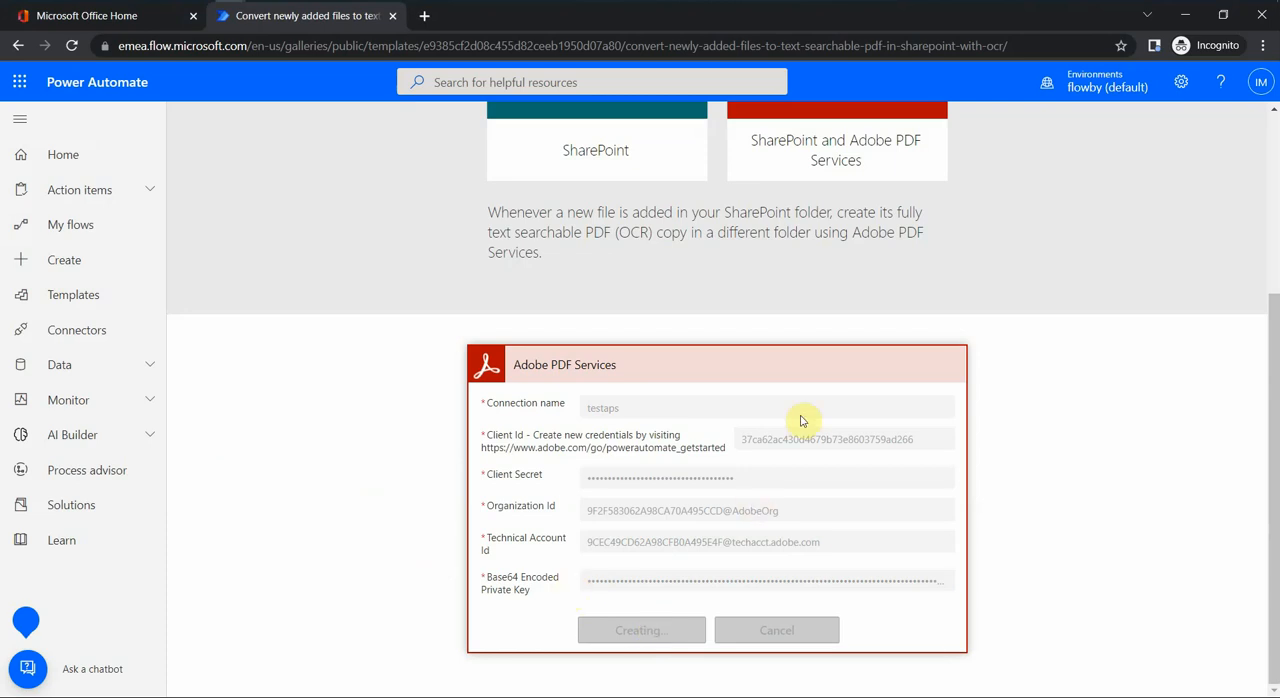
Step: Switch back to the office365 credential details in the DC Integration Creation App
{"action": "left_click", "coordinate": [641, 630]}
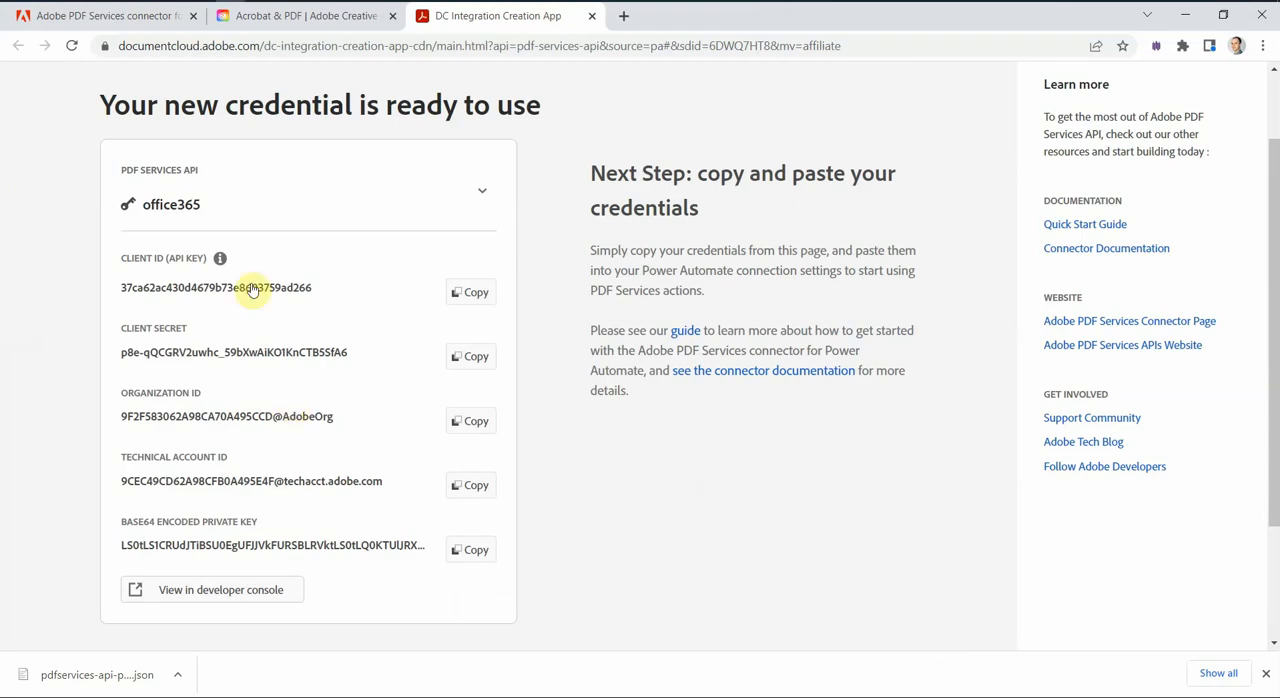
{"action": "mouse_move", "coordinate": [154, 254]}
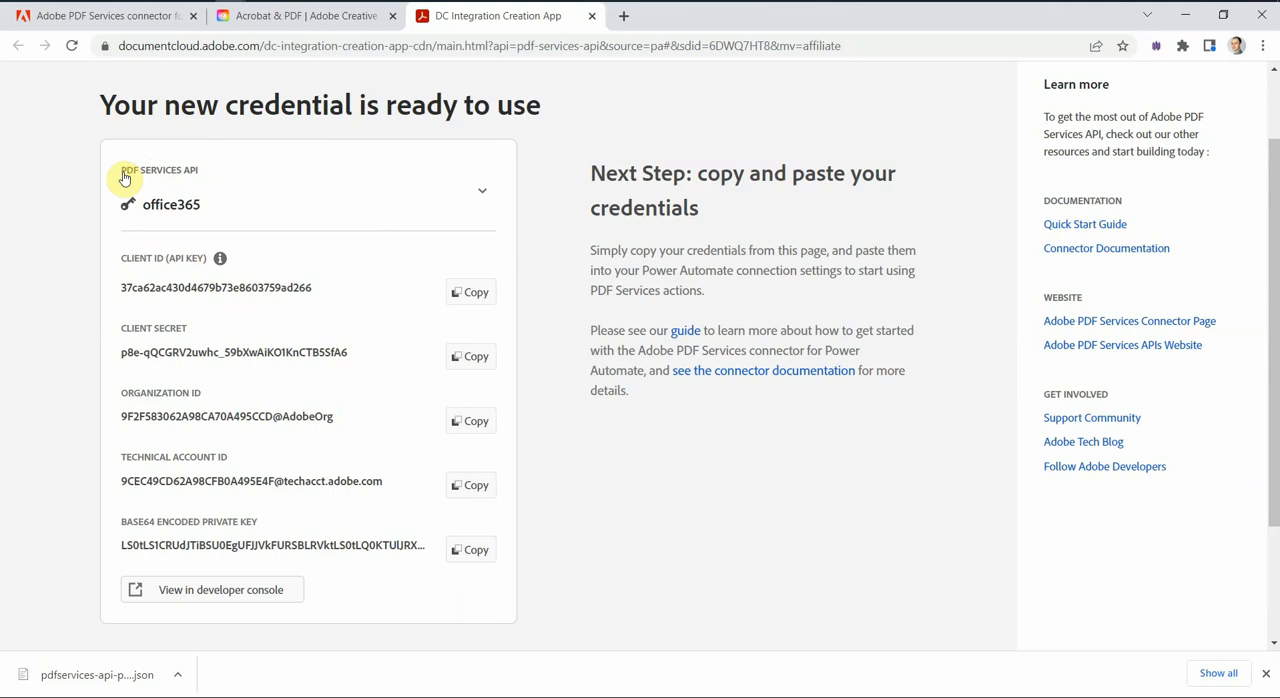
{"action": "mouse_move", "coordinate": [168, 178]}
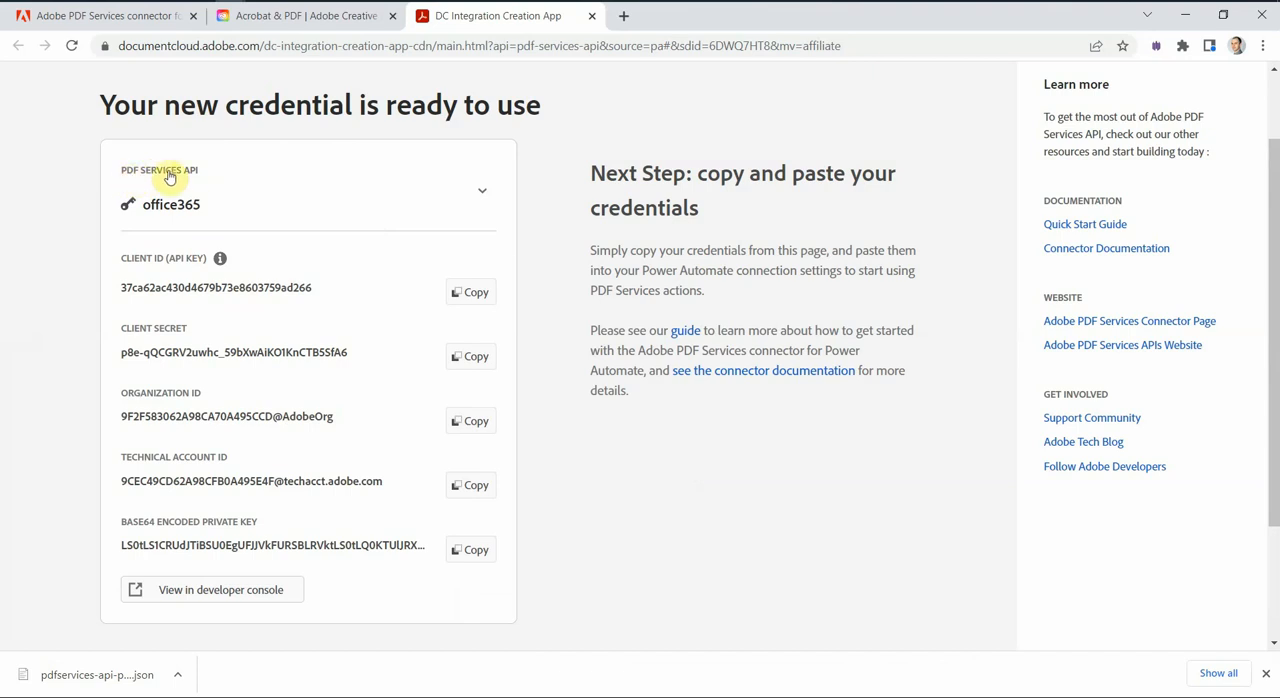
Step: Open the PDF Services connector help article and scroll through 'How to get credentials?'
{"action": "left_click", "coordinate": [305, 15]}
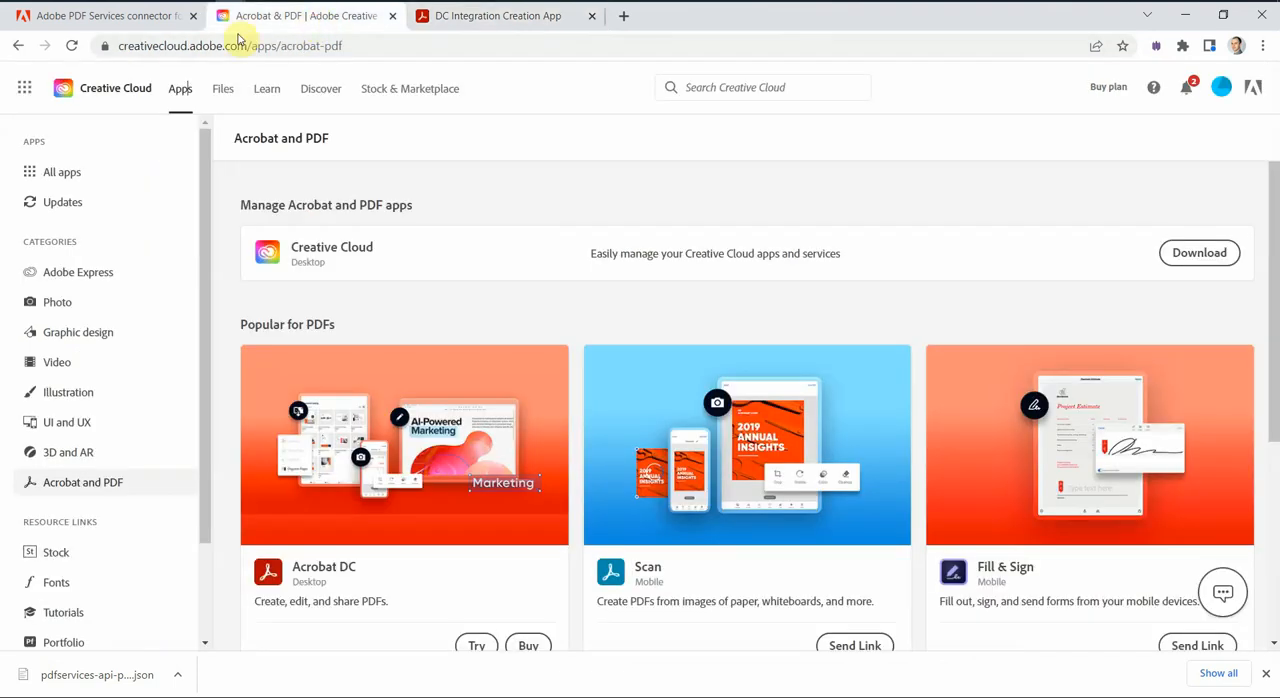
{"action": "left_click", "coordinate": [100, 15]}
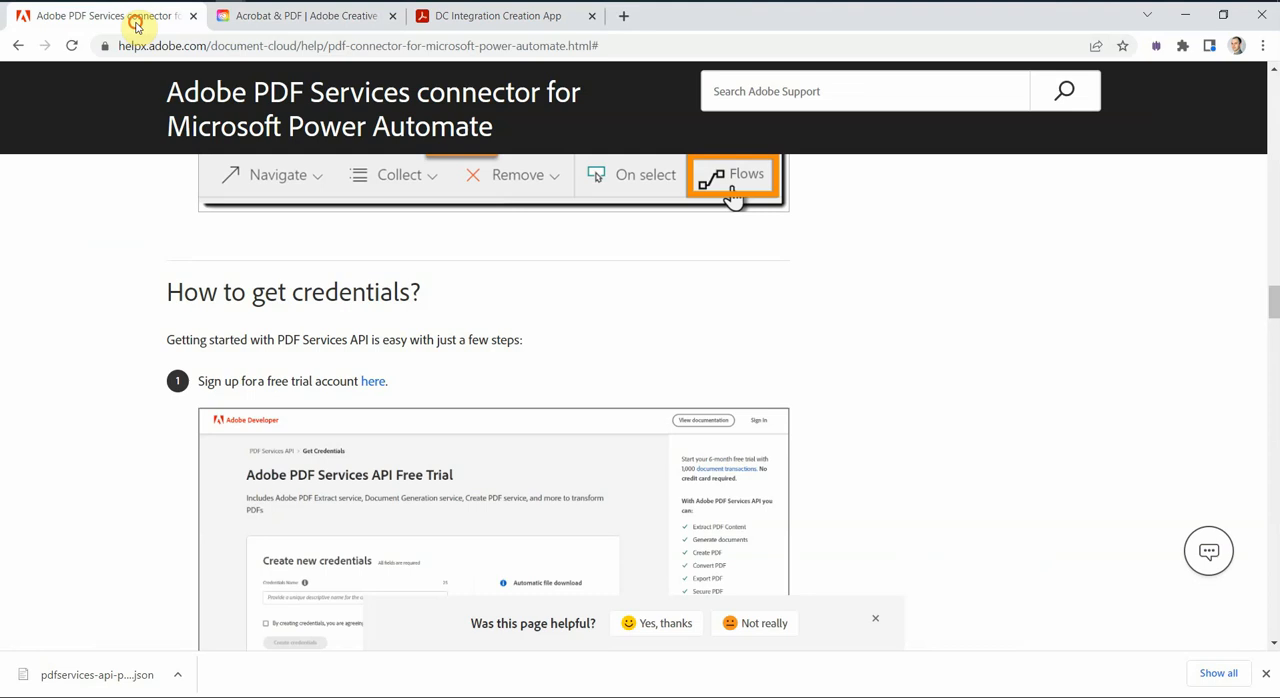
{"action": "mouse_move", "coordinate": [210, 67]}
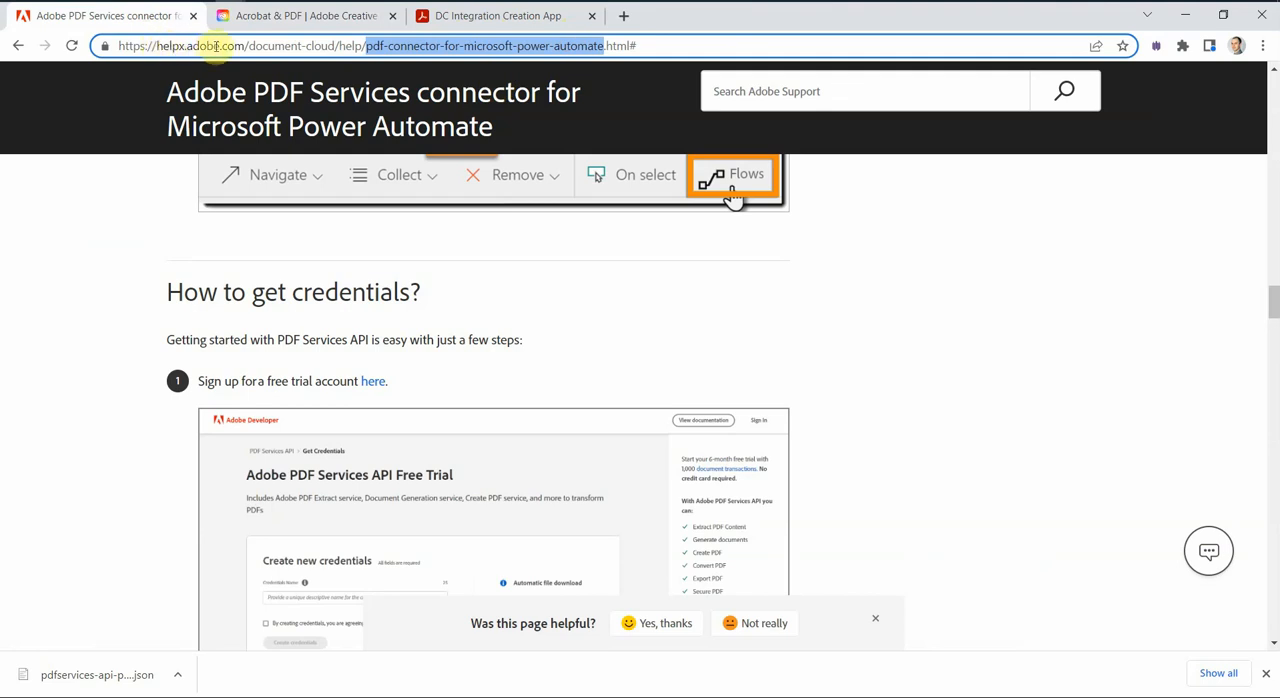
{"action": "mouse_move", "coordinate": [328, 326]}
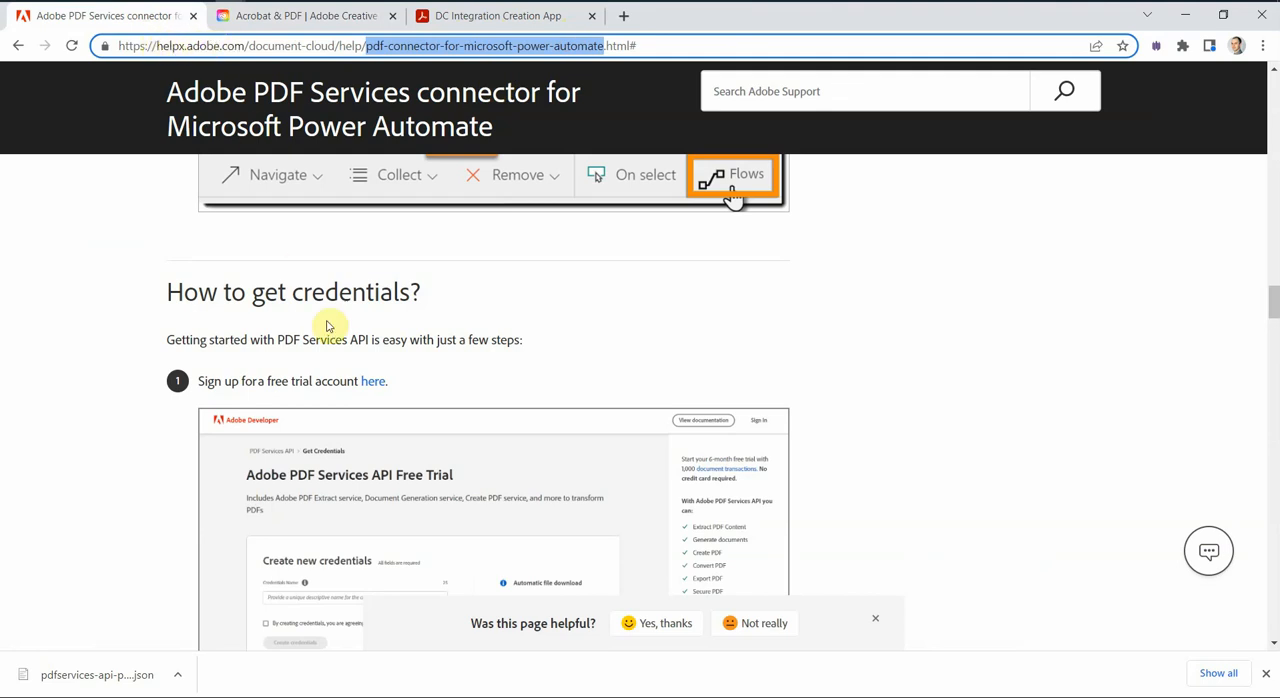
{"action": "scroll", "scroll_direction": "down", "scroll_amount": 3}
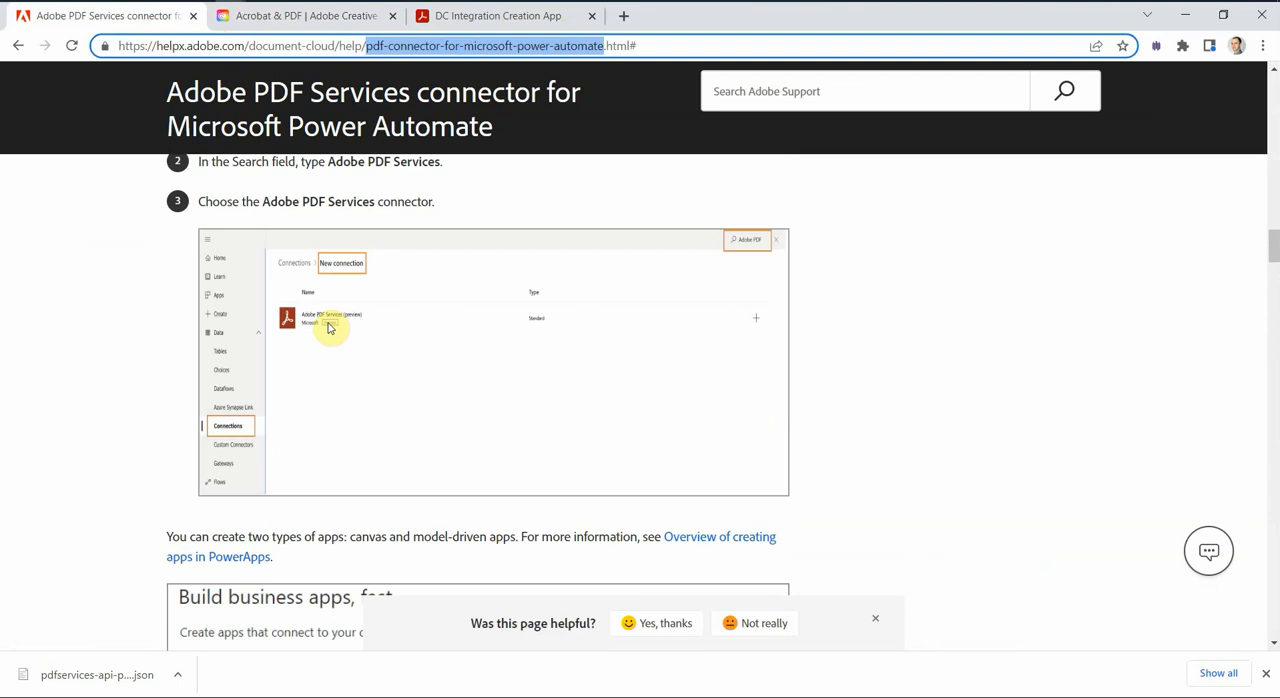
{"action": "scroll", "scroll_direction": "down", "scroll_amount": 3}
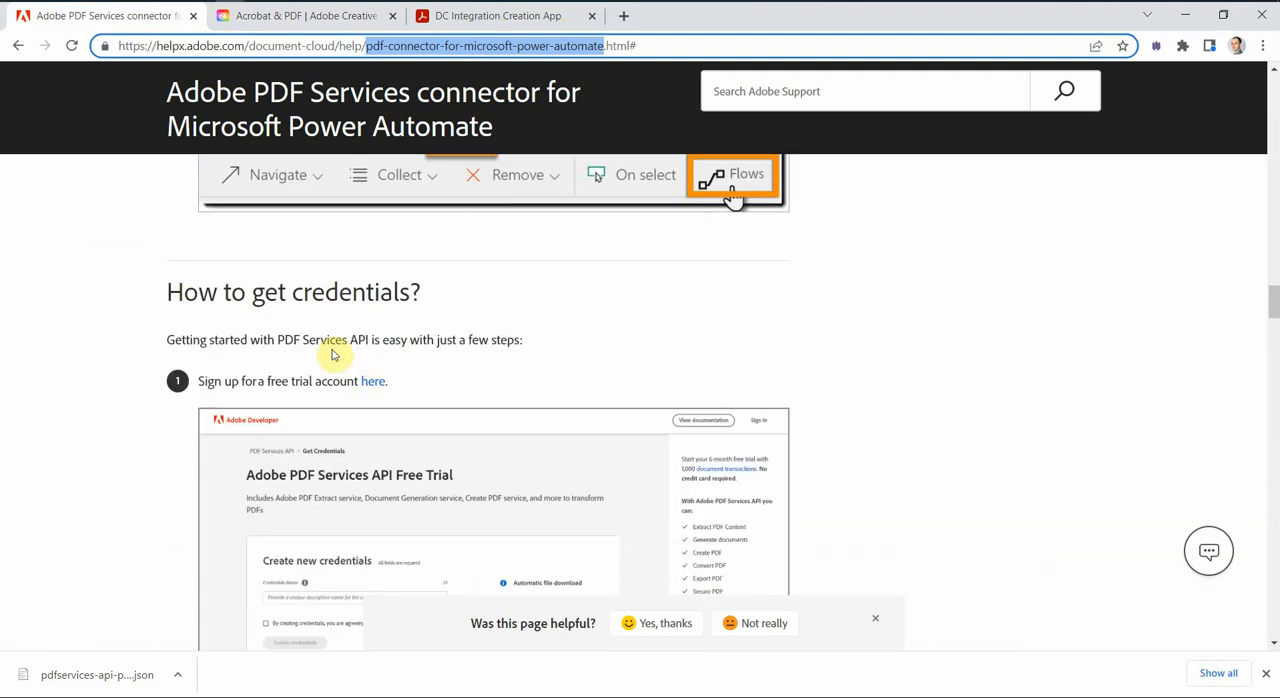
{"action": "mouse_move", "coordinate": [318, 388]}
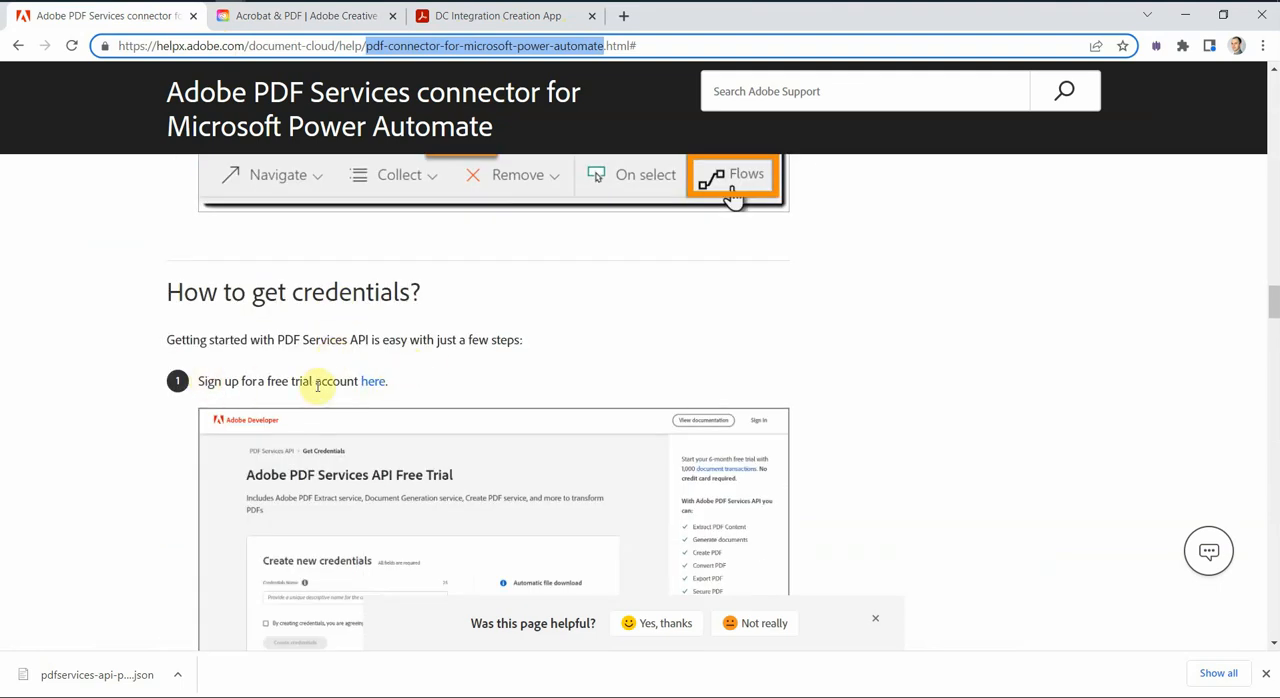
{"action": "scroll", "scroll_direction": "down", "scroll_amount": 3}
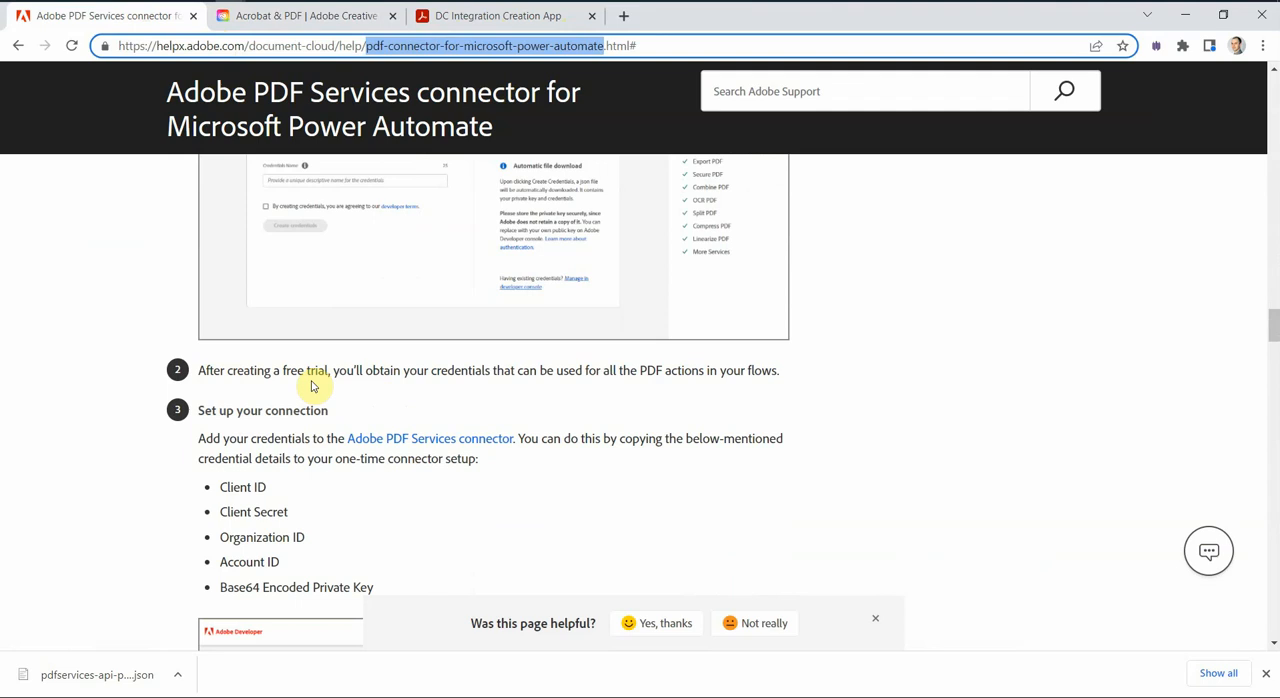
{"action": "scroll", "scroll_direction": "down", "scroll_amount": 3}
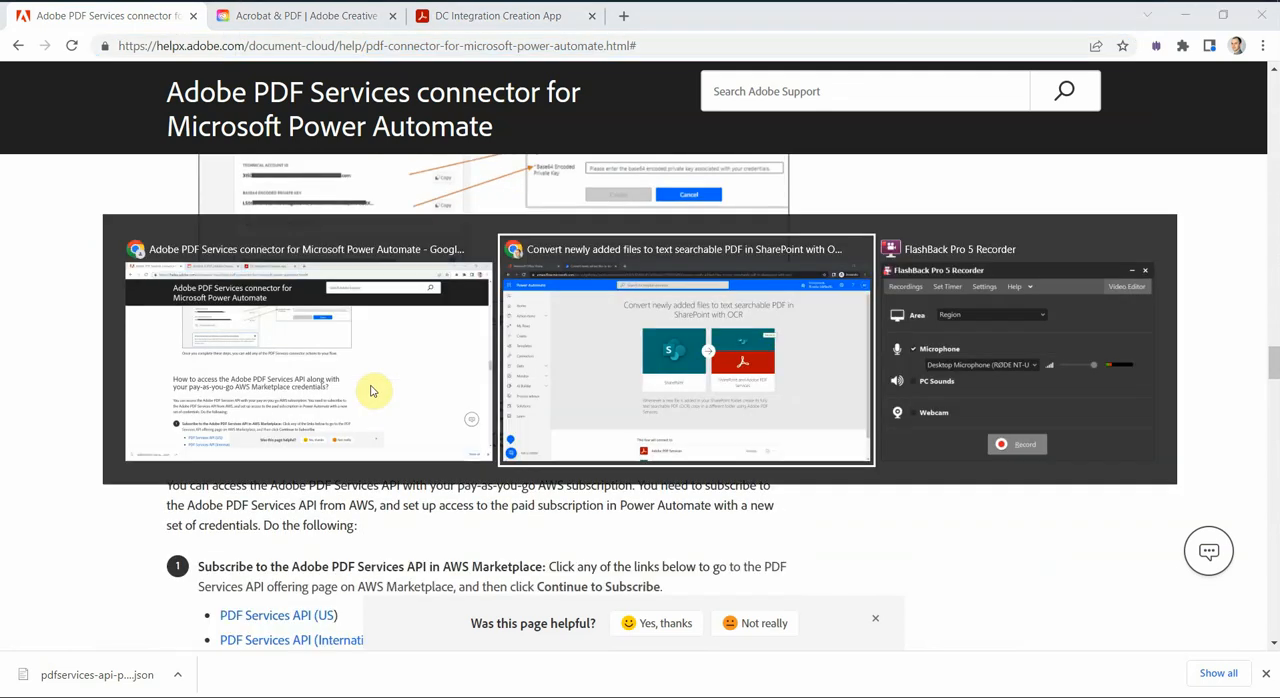
Step: Return to the template, where testaps and SharePoint connections both show as connected
{"action": "left_click", "coordinate": [685, 350]}
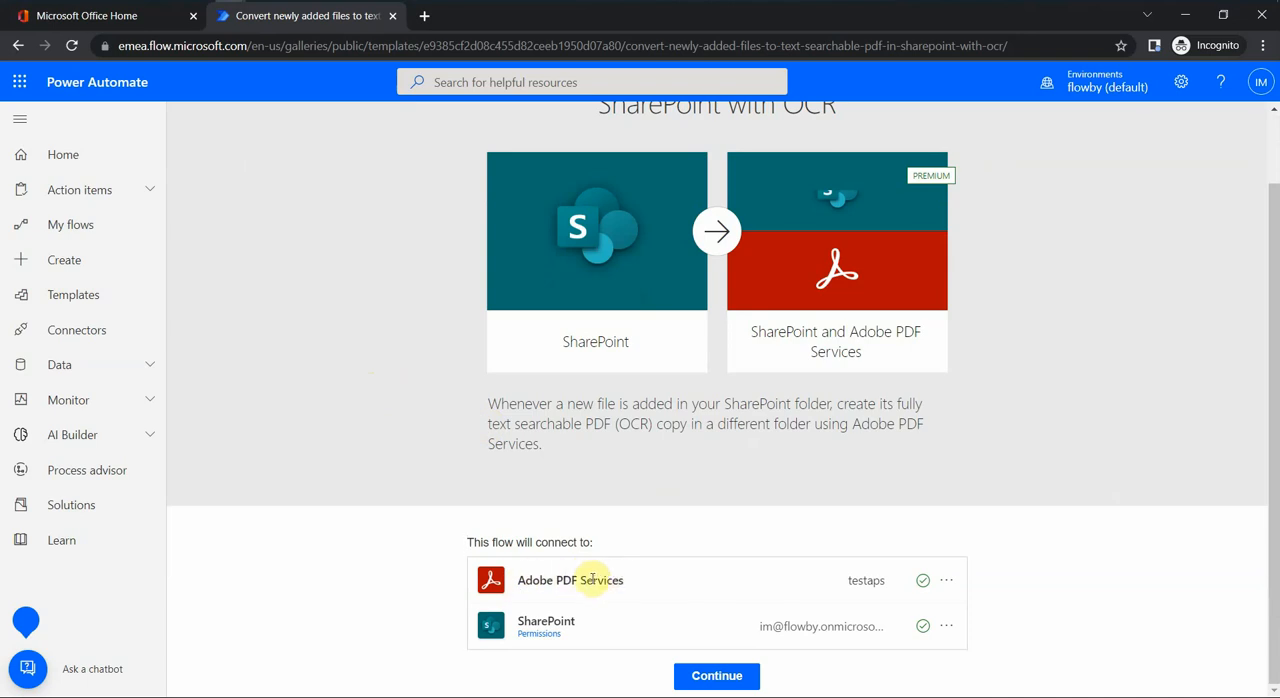
{"action": "mouse_move", "coordinate": [570, 580]}
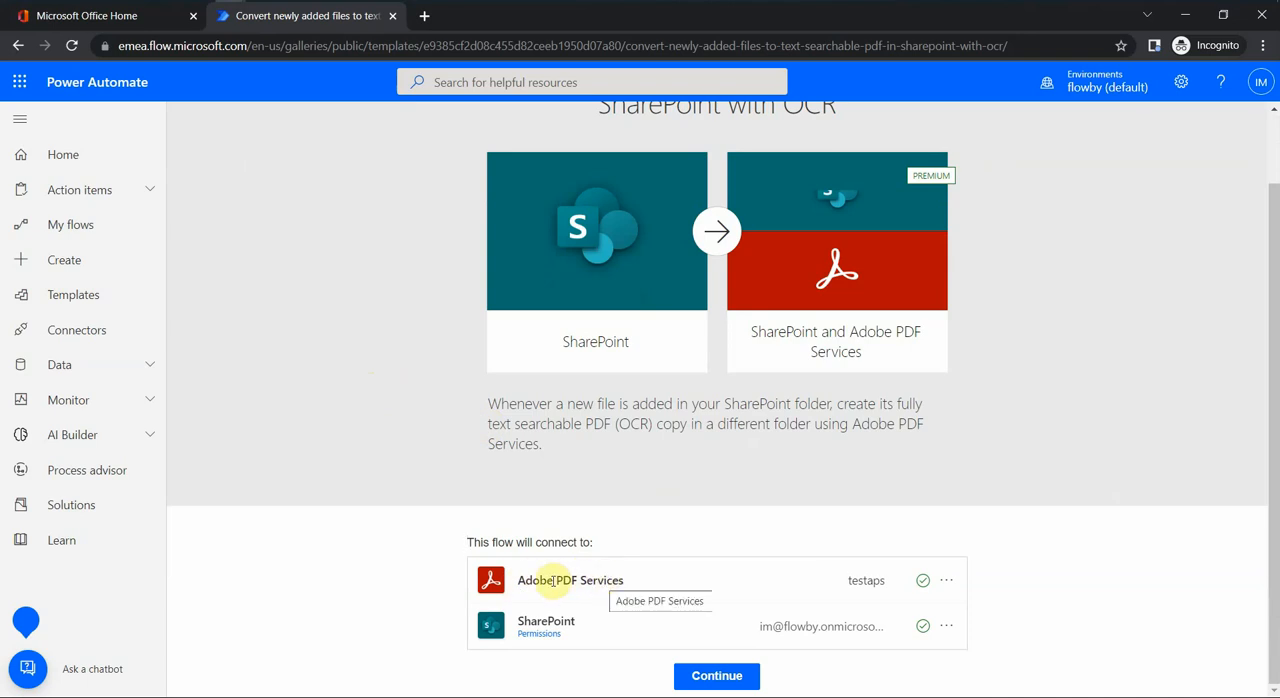
{"action": "mouse_move", "coordinate": [515, 638]}
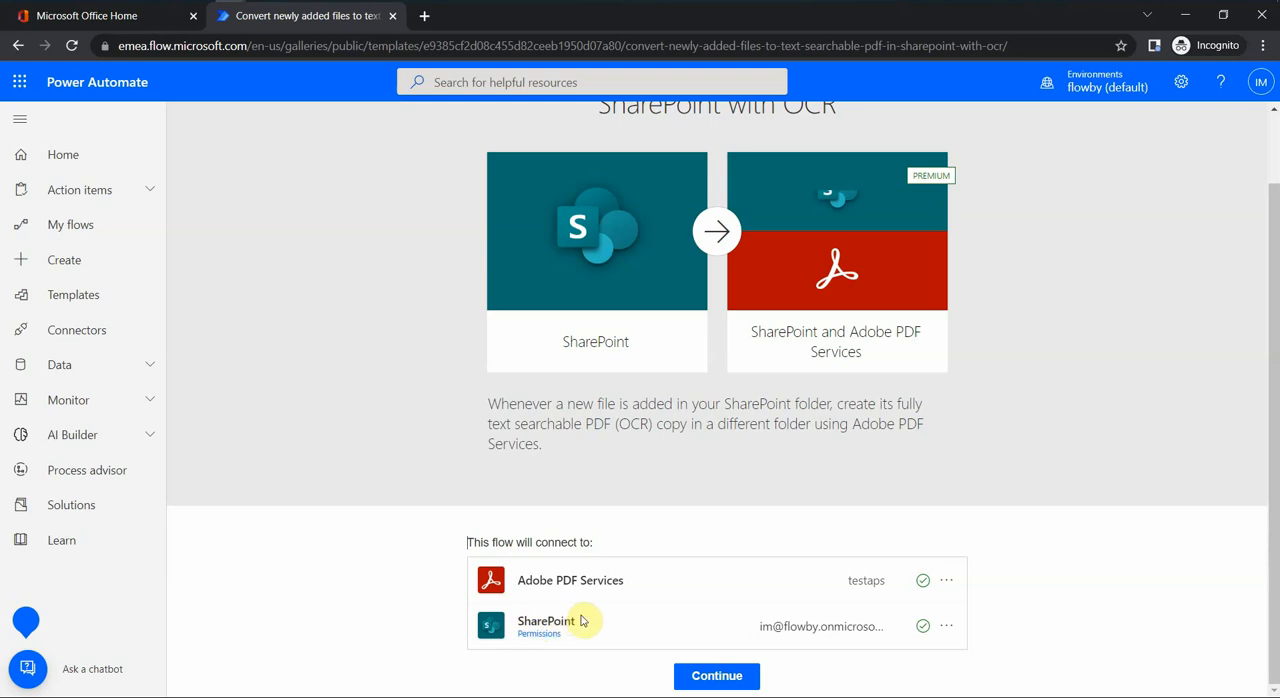
{"action": "mouse_move", "coordinate": [708, 663]}
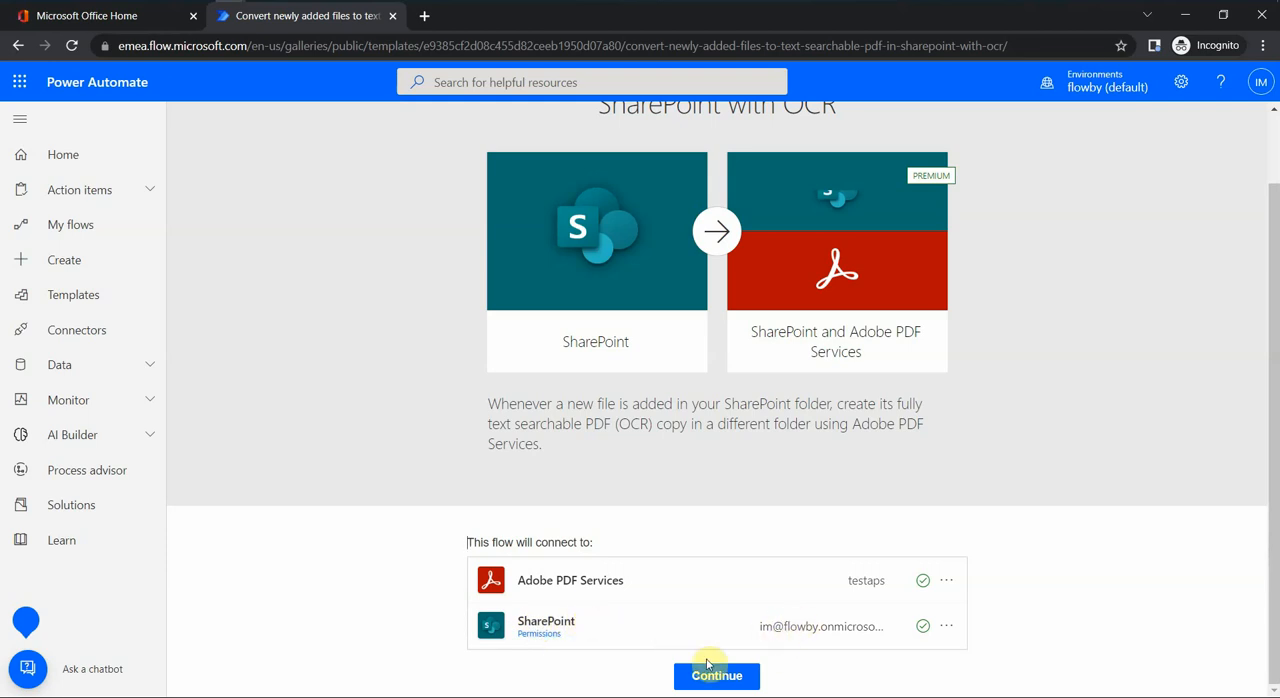
Step: Set the trigger's site address to MSFOrmstest and its folder to /Shared Documents
{"action": "left_click", "coordinate": [716, 675]}
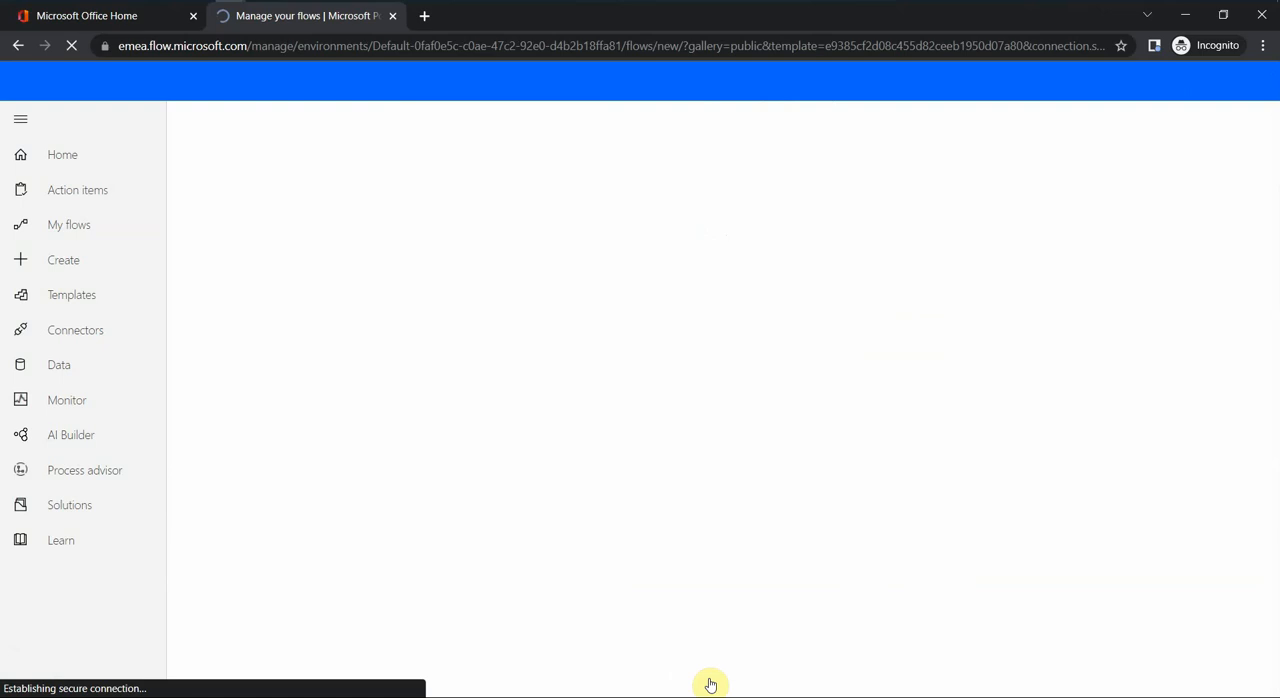
{"action": "mouse_move", "coordinate": [487, 554]}
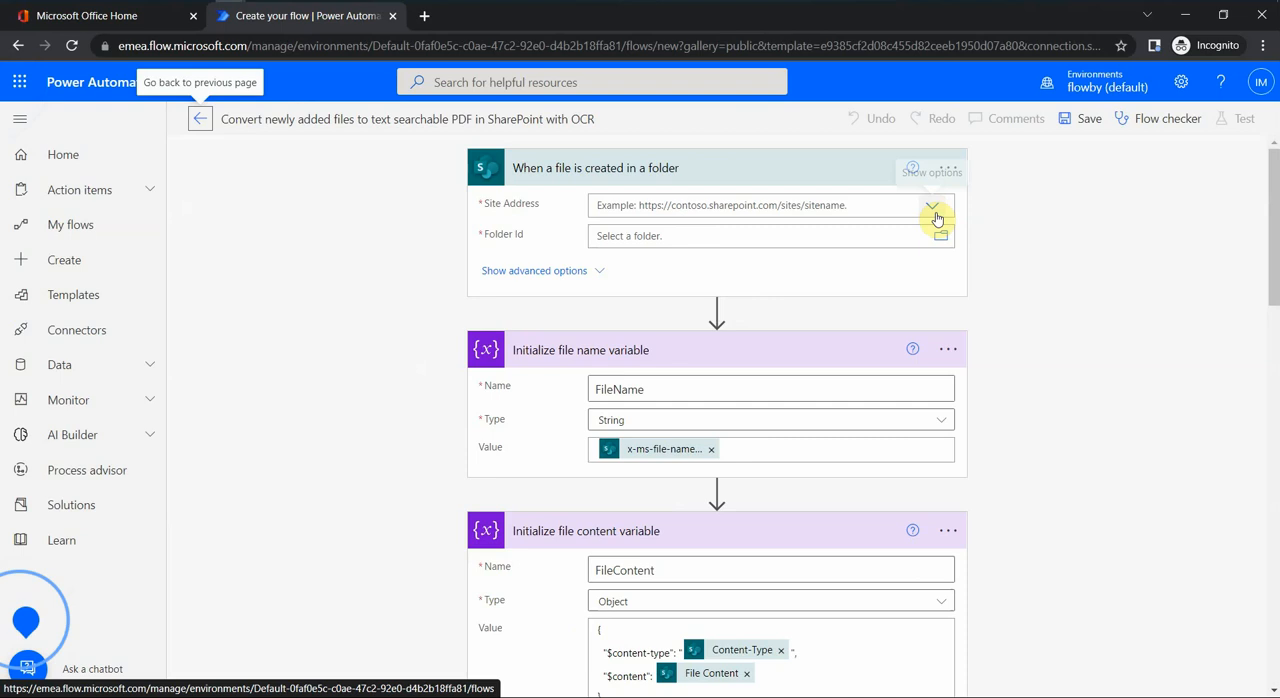
{"action": "left_click", "coordinate": [934, 205]}
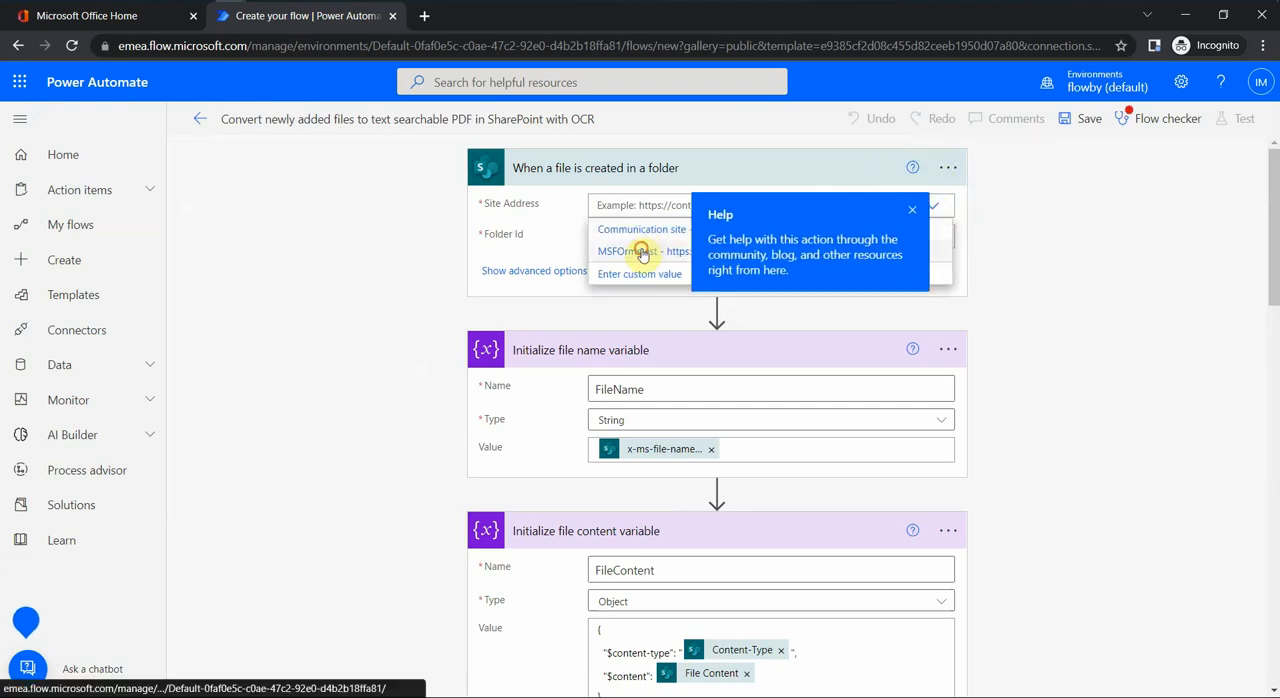
{"action": "left_click", "coordinate": [640, 251]}
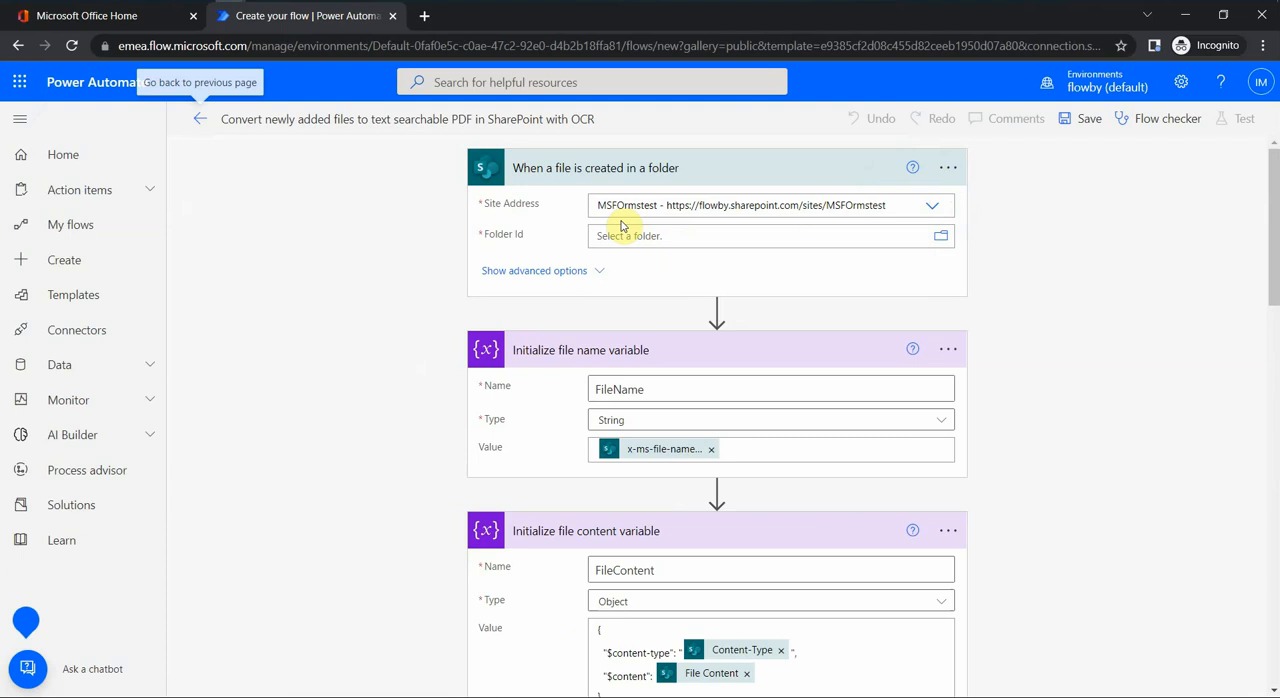
{"action": "left_click", "coordinate": [940, 235]}
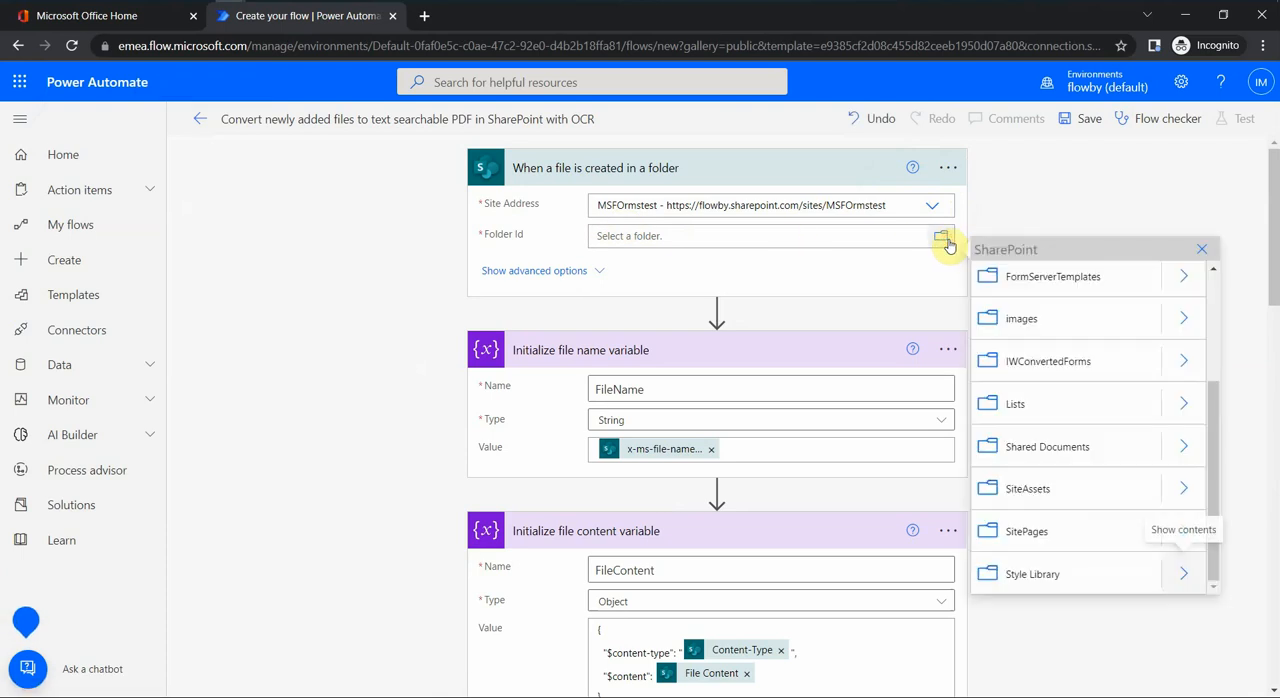
{"action": "mouse_move", "coordinate": [1059, 447]}
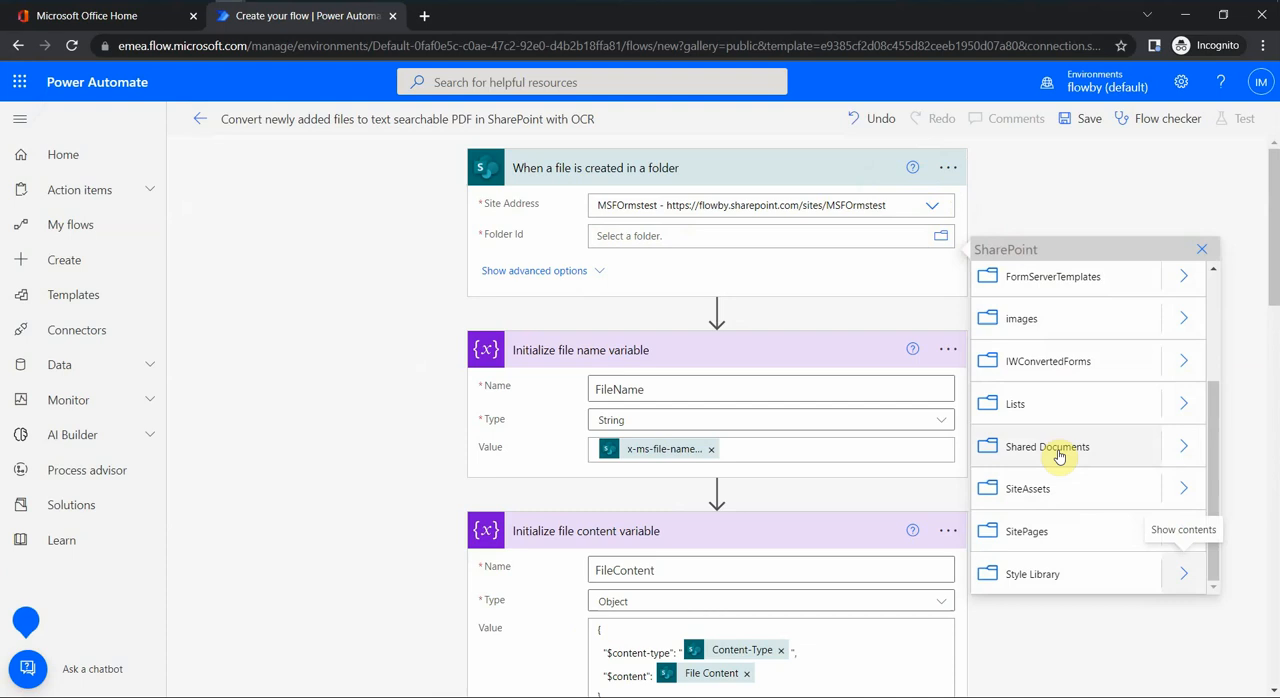
{"action": "left_click", "coordinate": [1047, 446]}
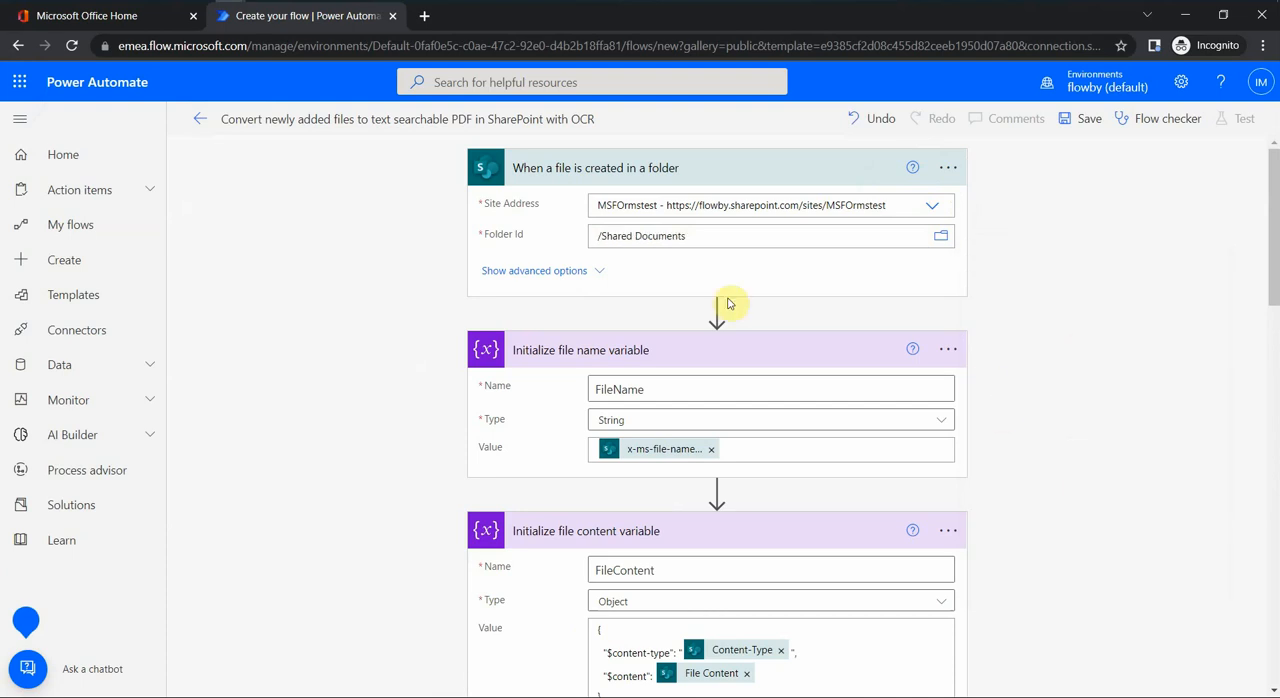
{"action": "mouse_move", "coordinate": [496, 390]}
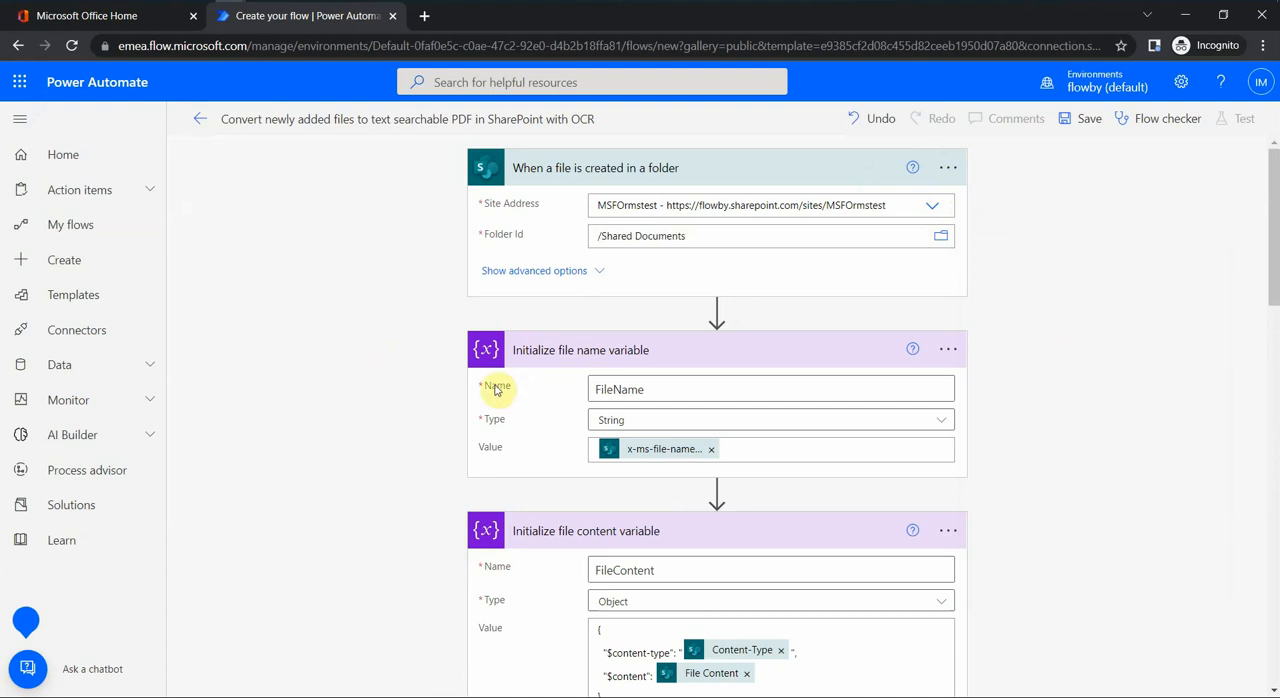
{"action": "mouse_move", "coordinate": [575, 367]}
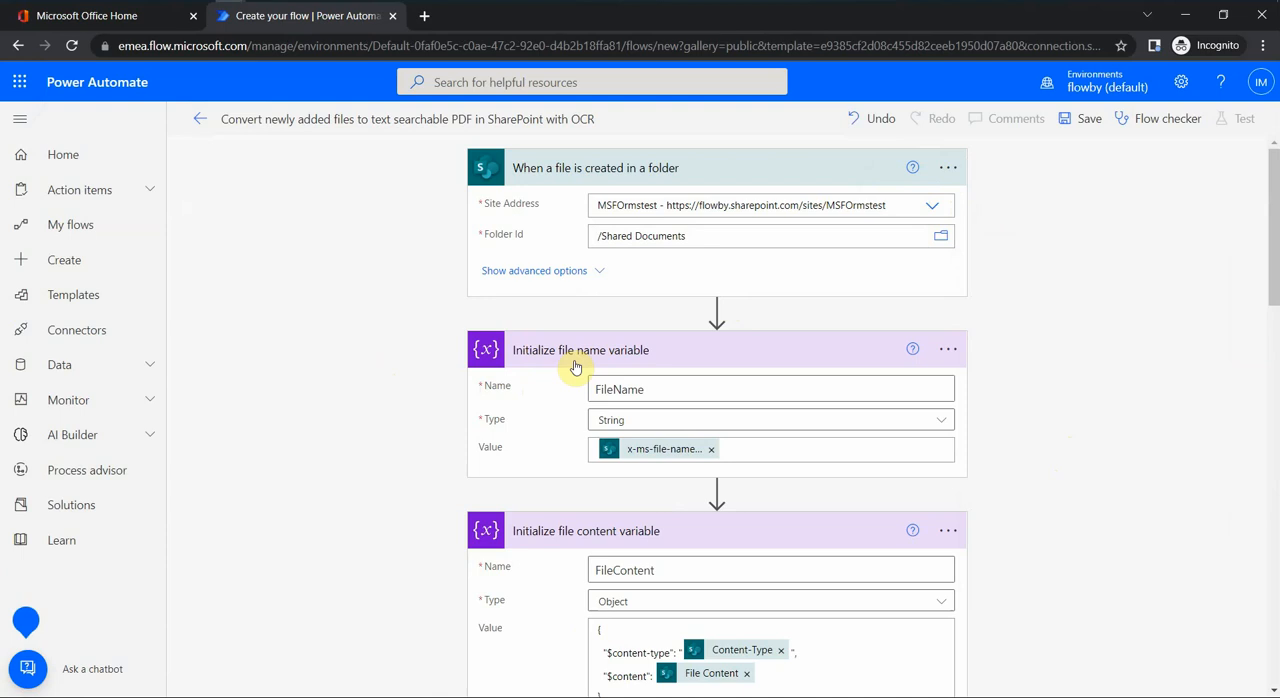
Step: Collapse 'Initialize file name variable' and review the Condition, conversion, OCR and Create file steps
{"action": "left_click", "coordinate": [580, 350]}
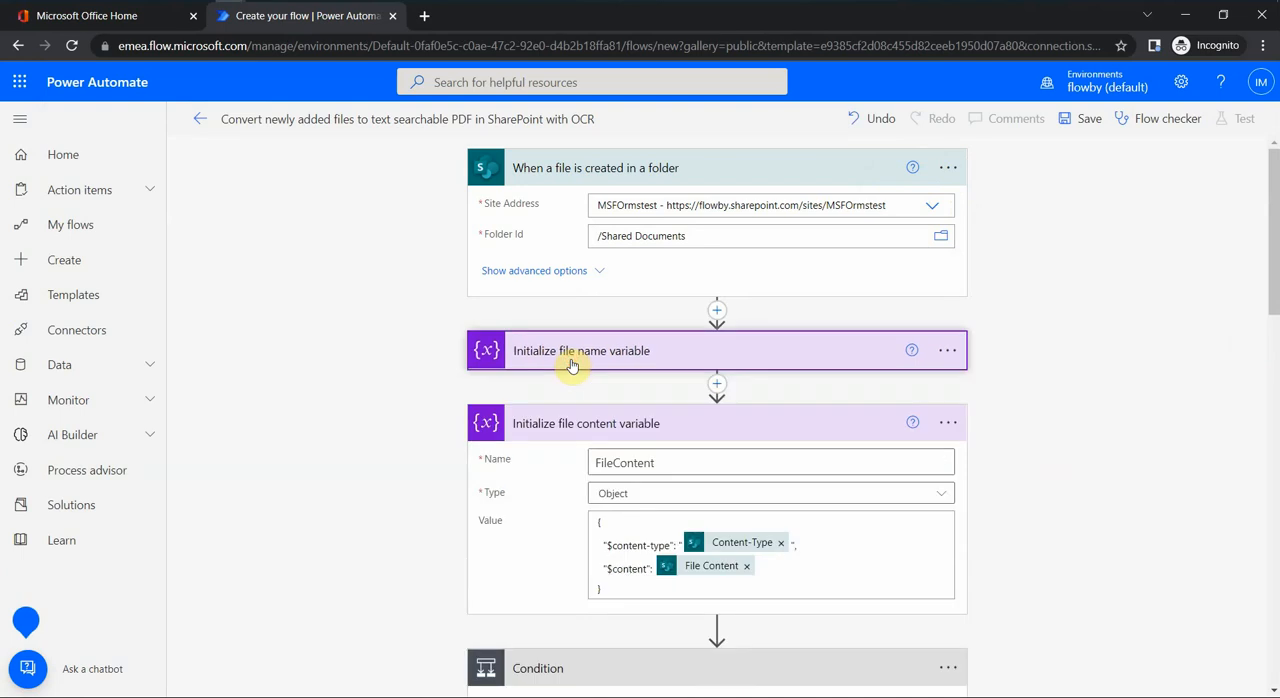
{"action": "scroll", "scroll_direction": "down", "scroll_amount": 3}
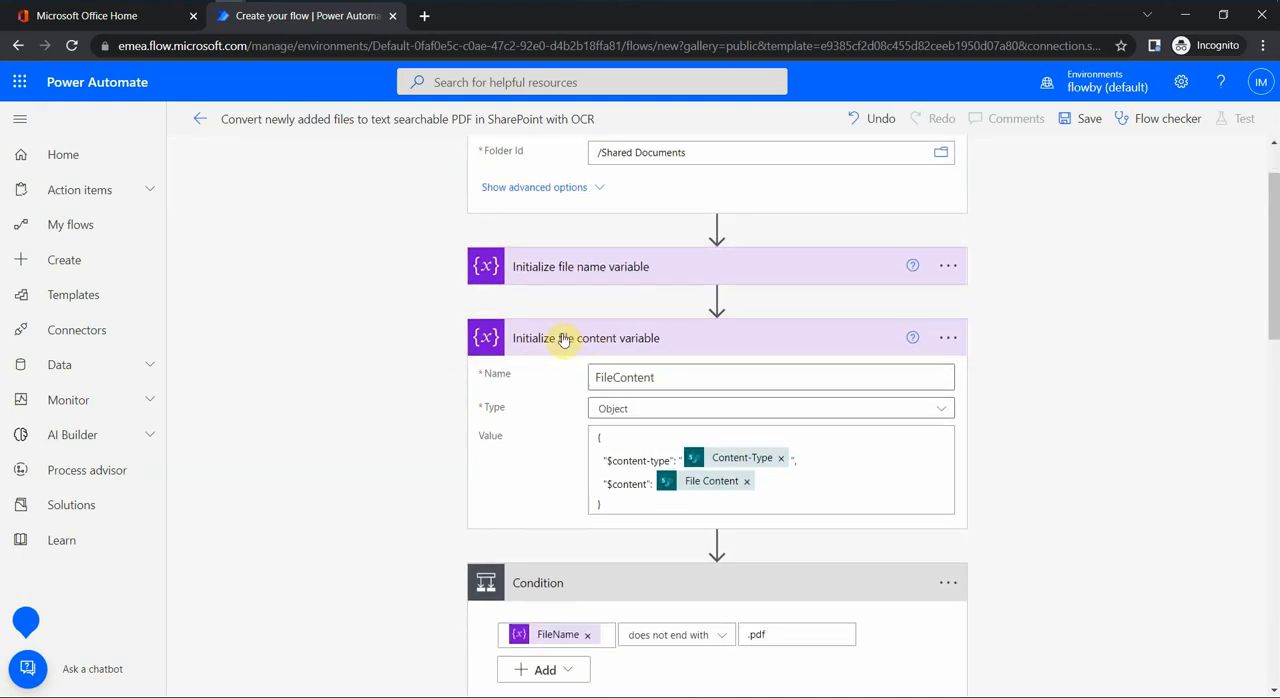
{"action": "scroll", "scroll_direction": "down", "scroll_amount": 3}
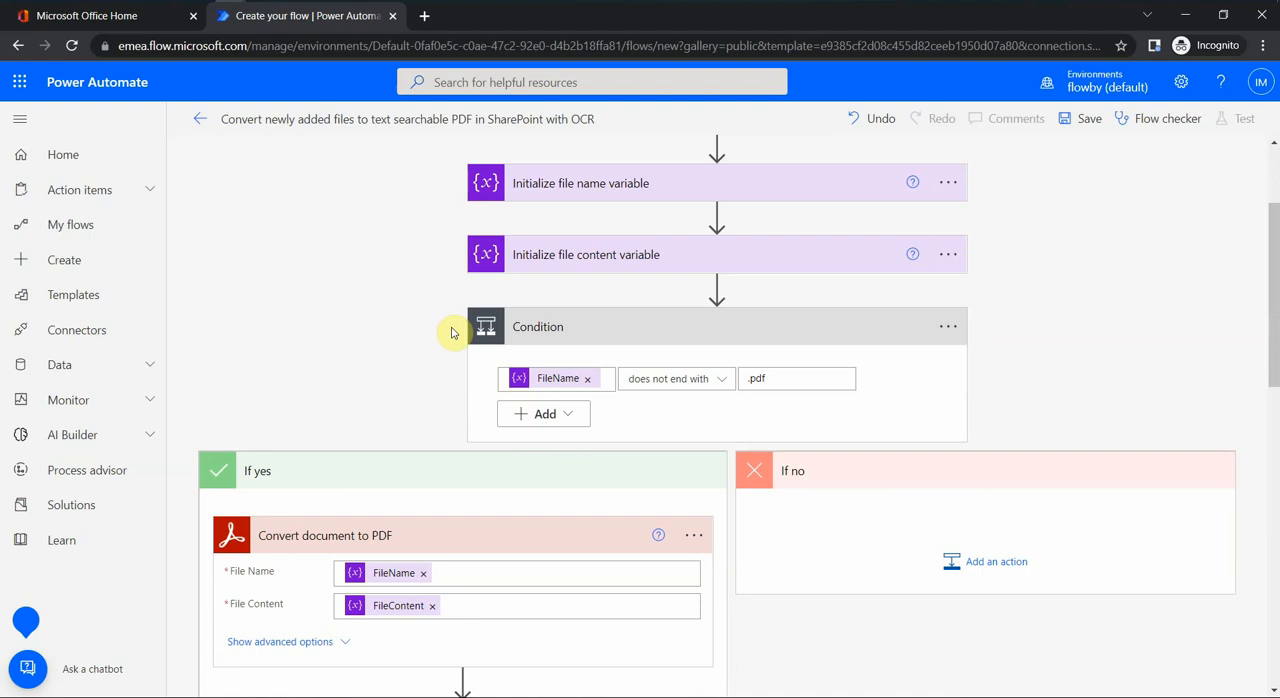
{"action": "scroll", "scroll_direction": "down", "scroll_amount": 3}
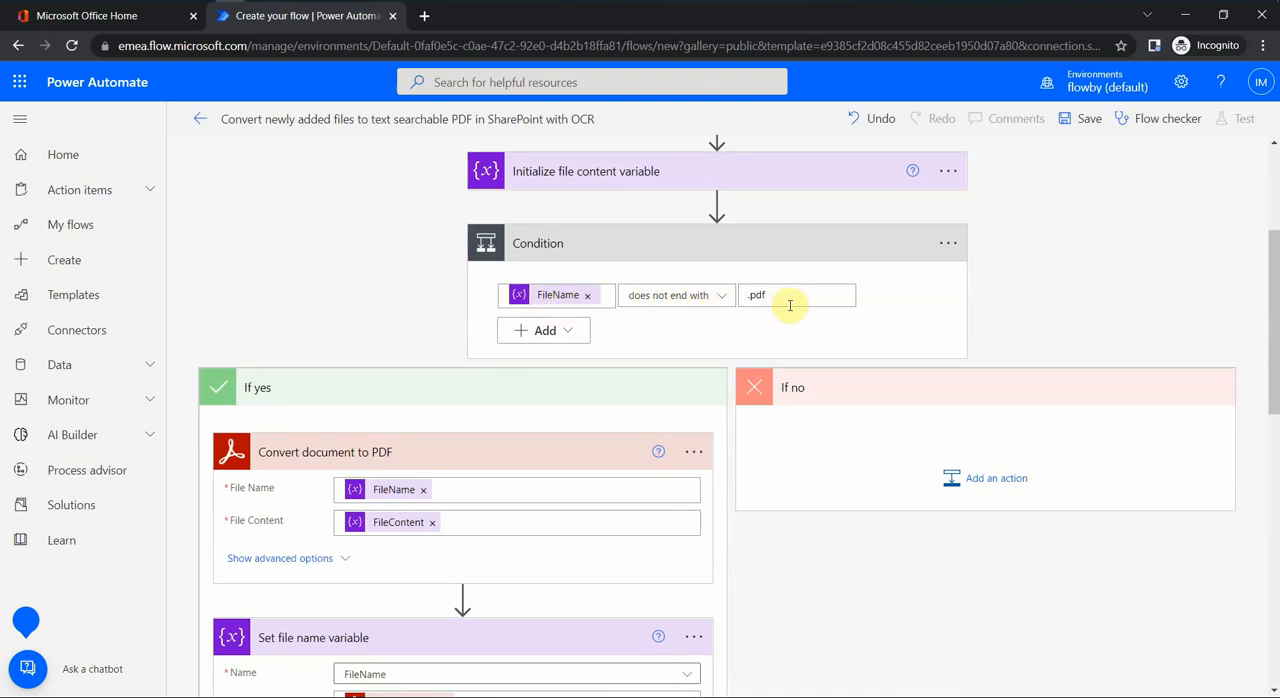
{"action": "mouse_move", "coordinate": [604, 243]}
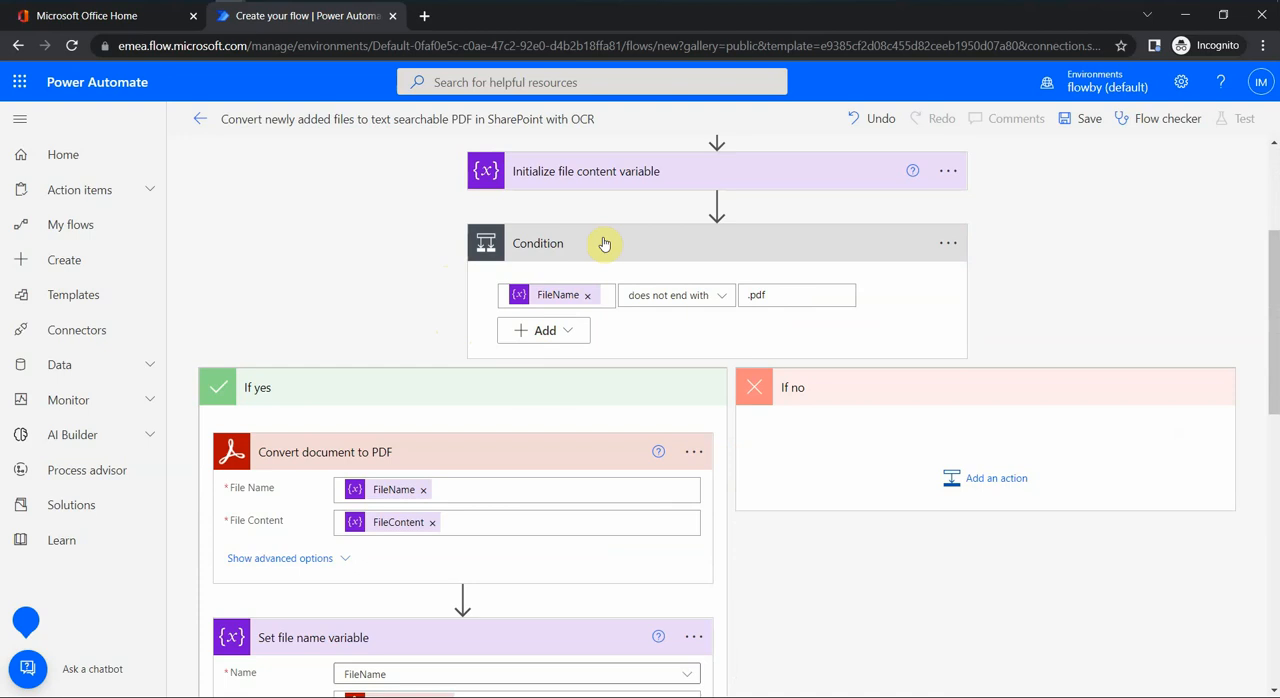
{"action": "scroll", "scroll_direction": "down", "scroll_amount": 3}
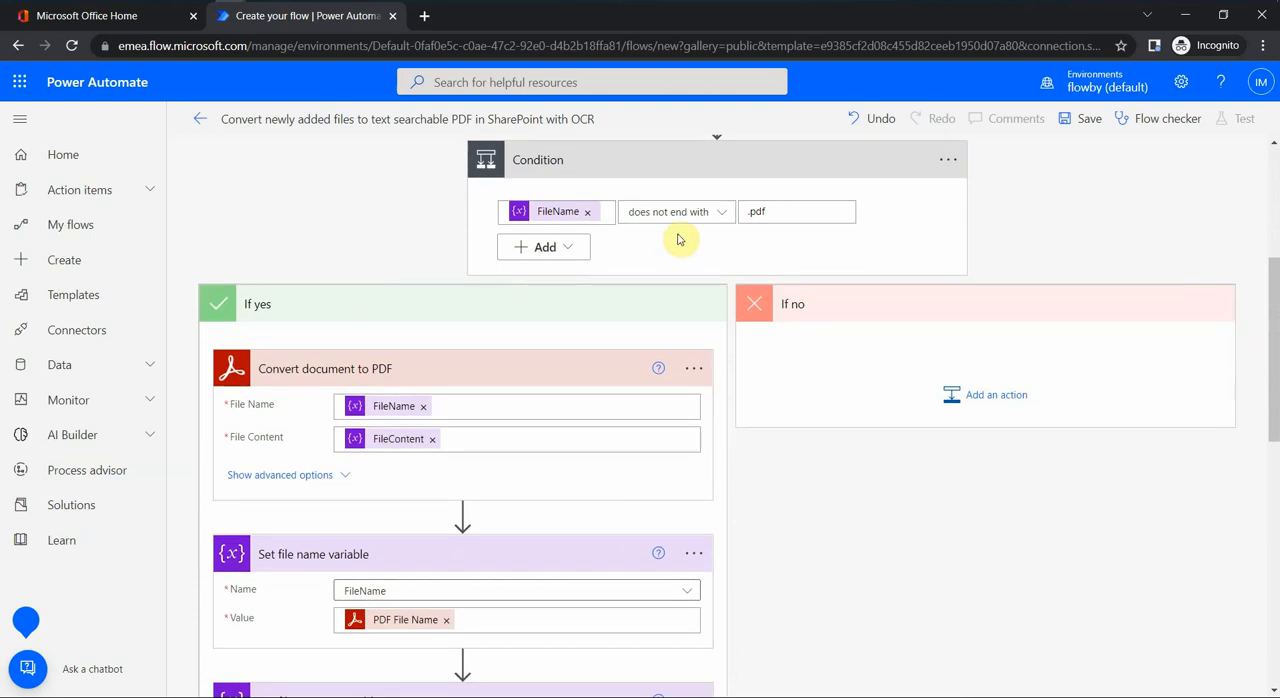
{"action": "mouse_move", "coordinate": [355, 285]}
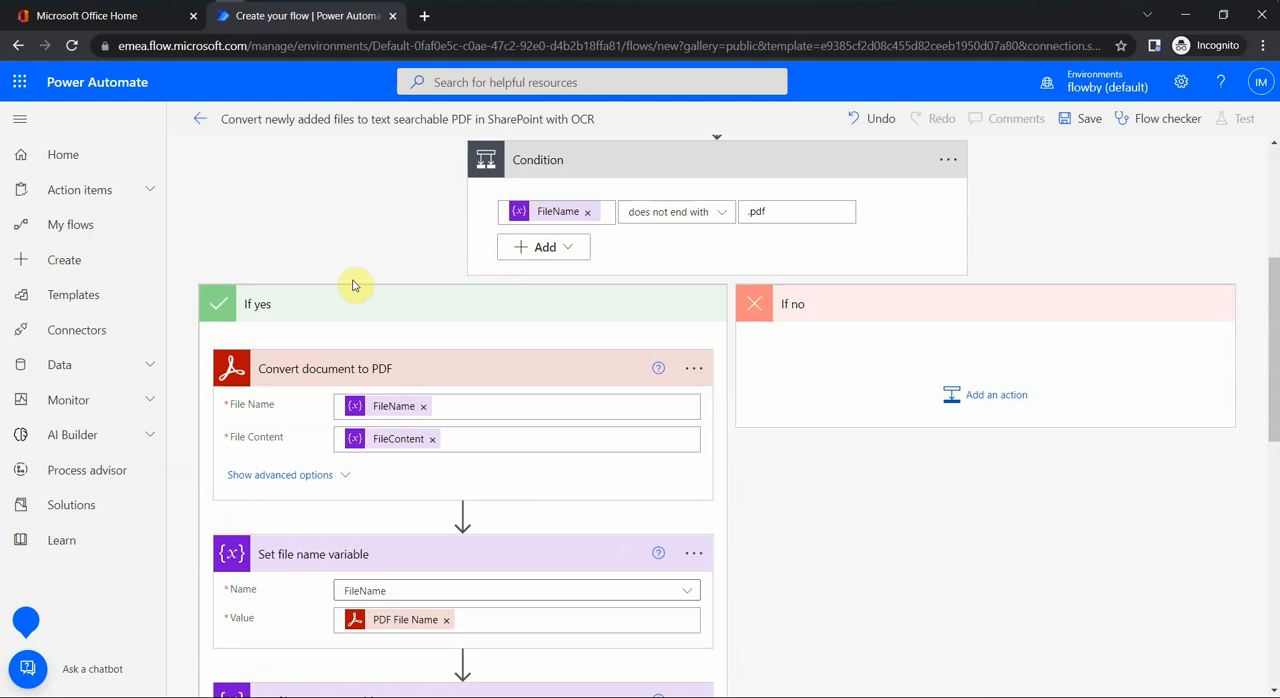
{"action": "scroll", "scroll_direction": "down", "scroll_amount": 3}
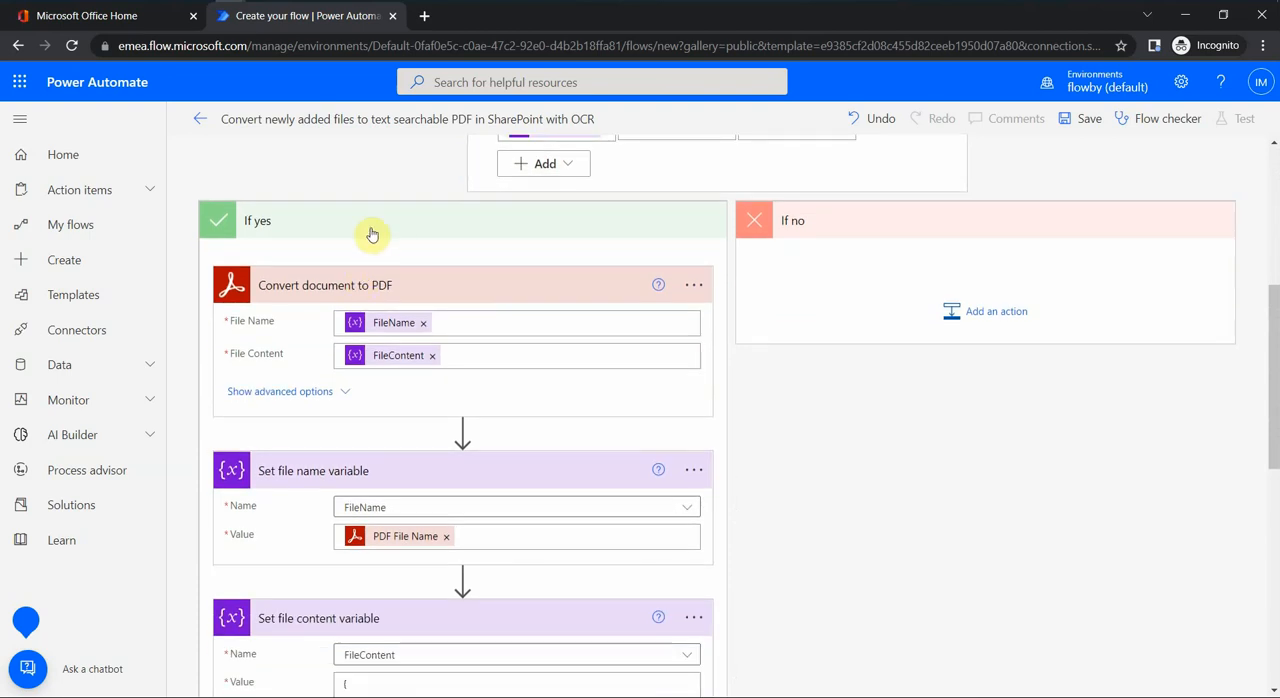
{"action": "mouse_move", "coordinate": [327, 285]}
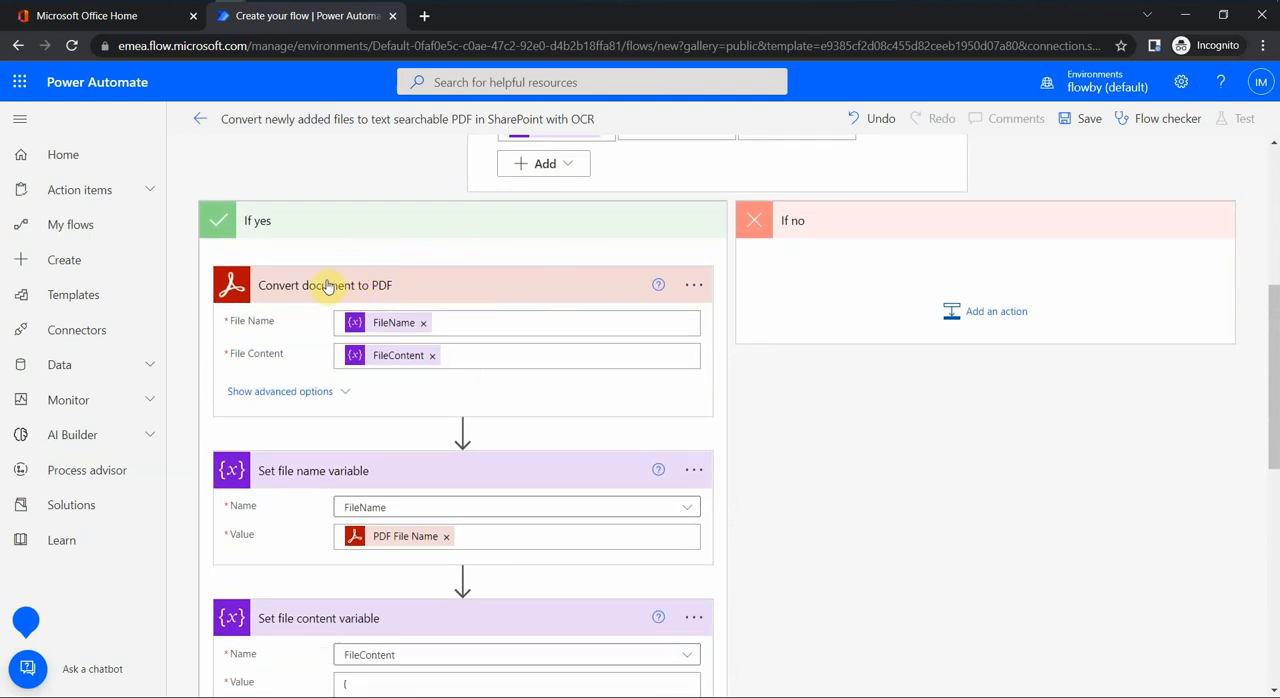
{"action": "scroll", "scroll_direction": "down", "scroll_amount": 3}
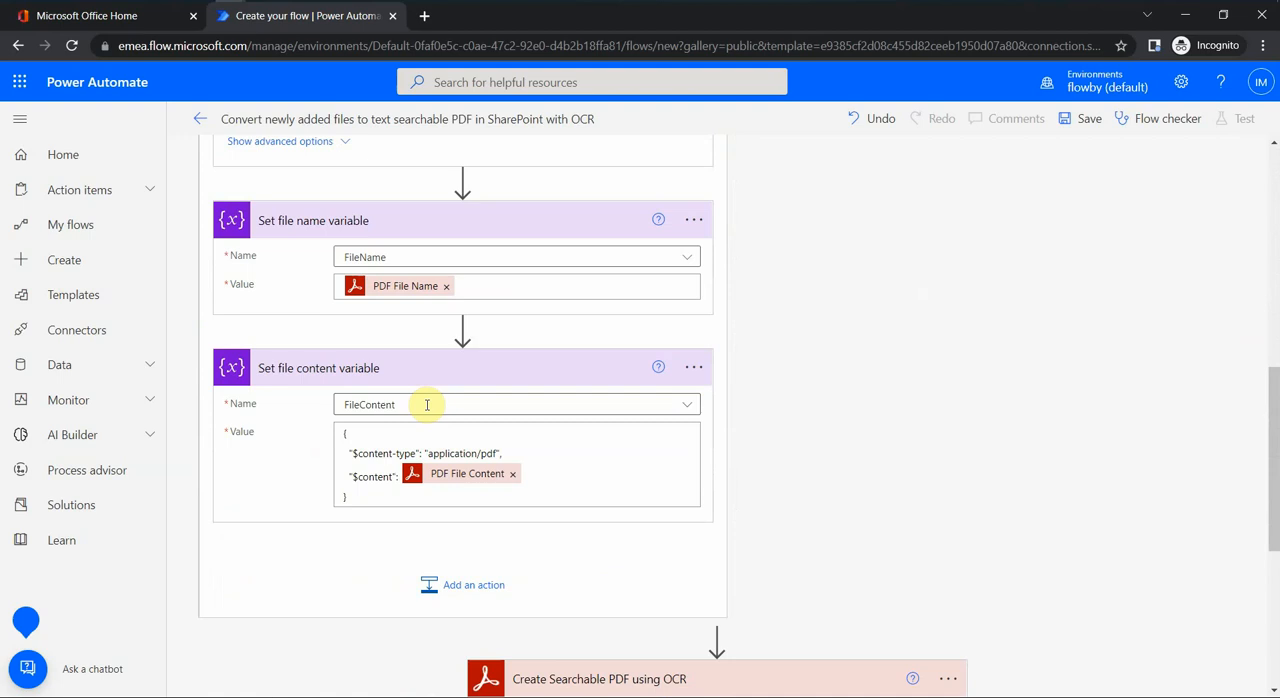
{"action": "scroll", "scroll_direction": "down", "scroll_amount": 3}
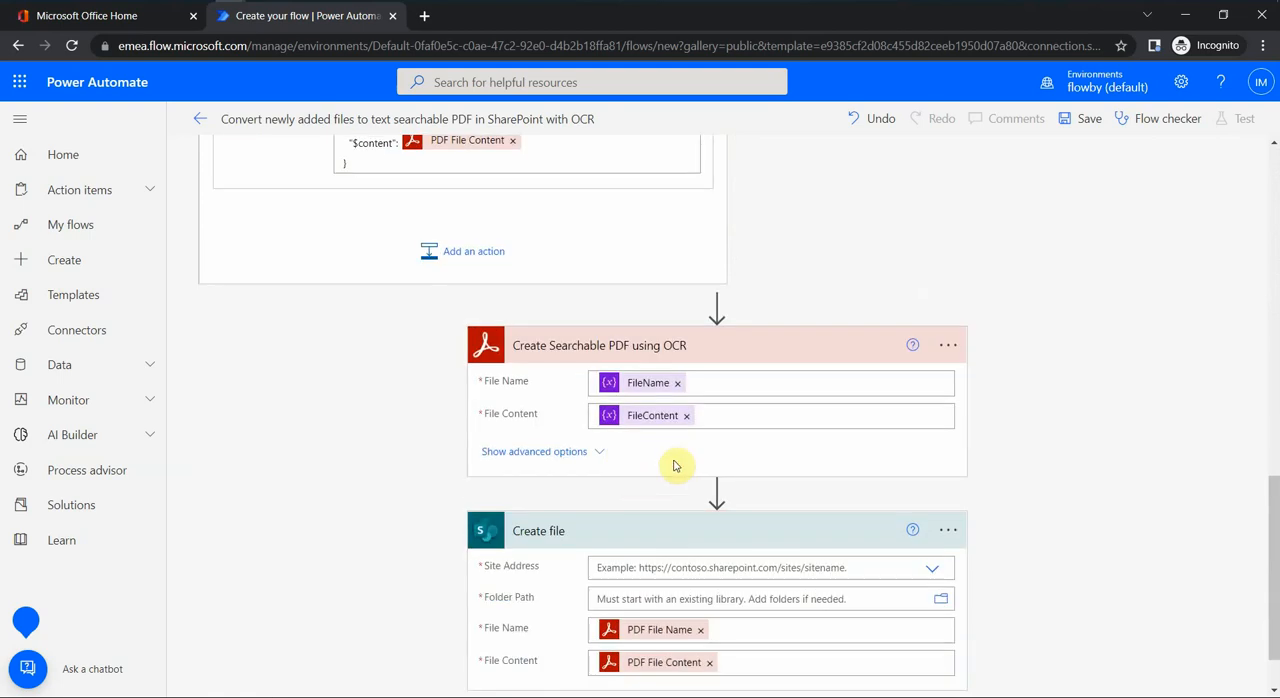
{"action": "mouse_move", "coordinate": [728, 351]}
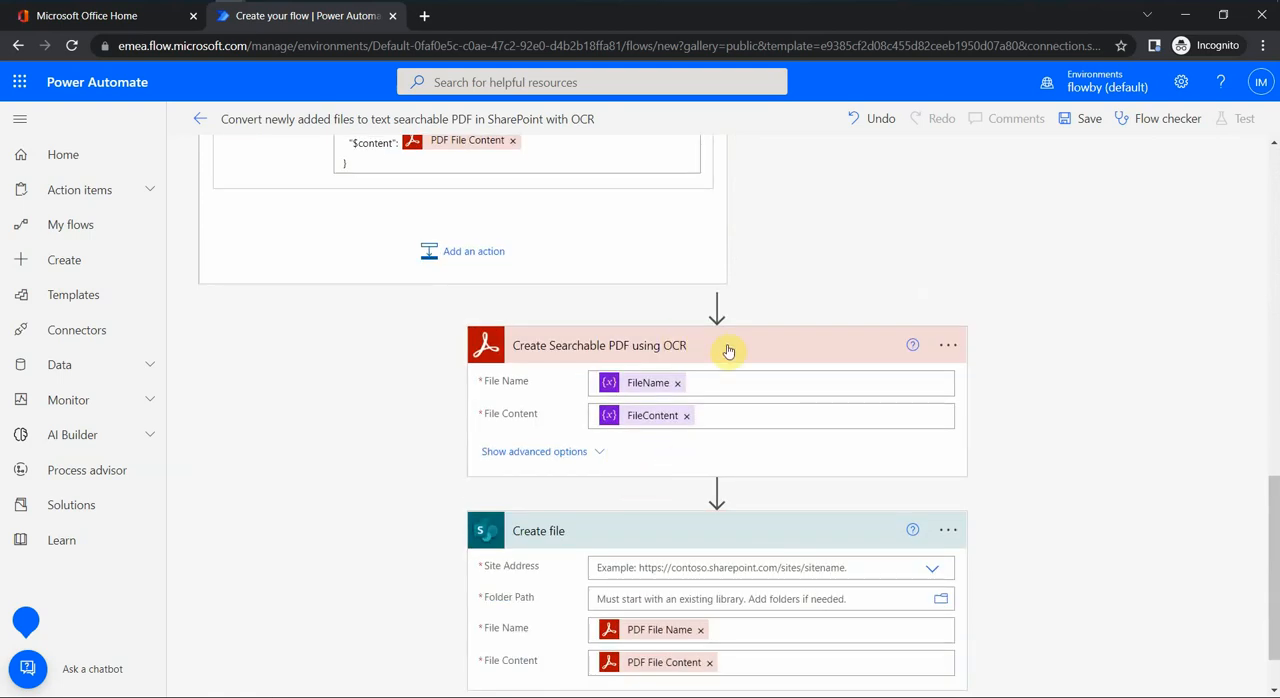
{"action": "scroll", "scroll_direction": "down", "scroll_amount": 3}
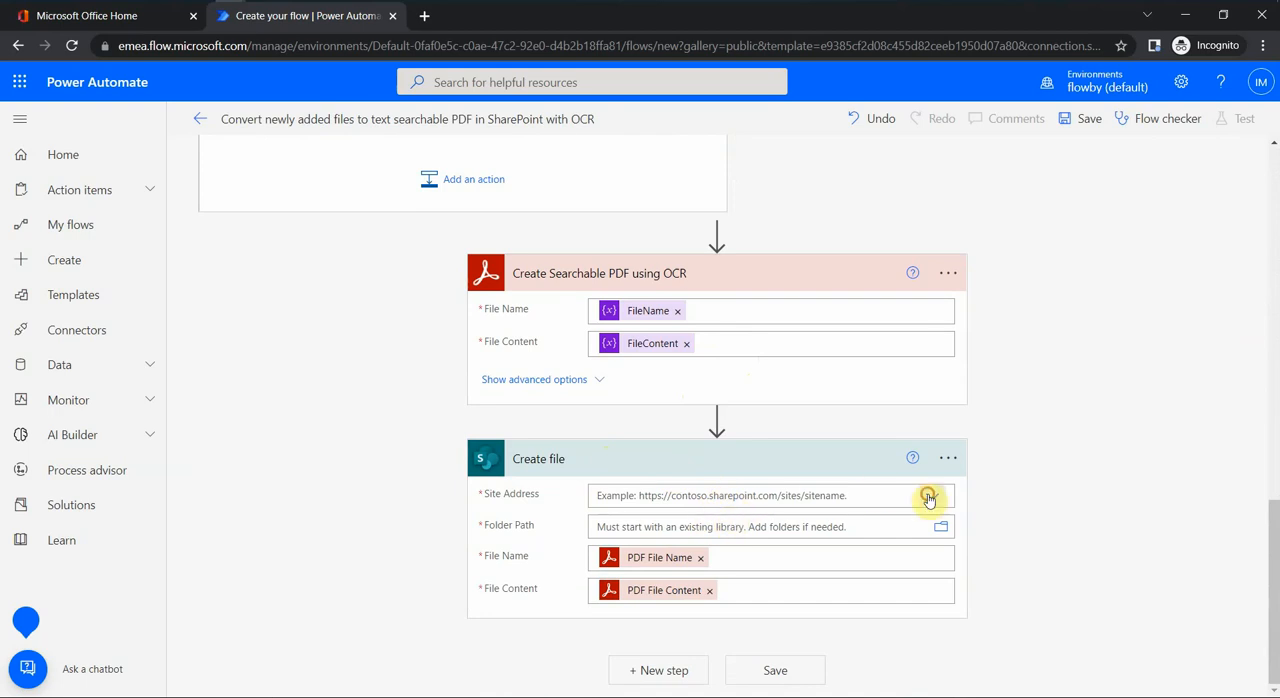
Step: Point Create file at the MSFOrmstest site with folder path /Shared Documents/Forms
{"action": "left_click", "coordinate": [928, 495]}
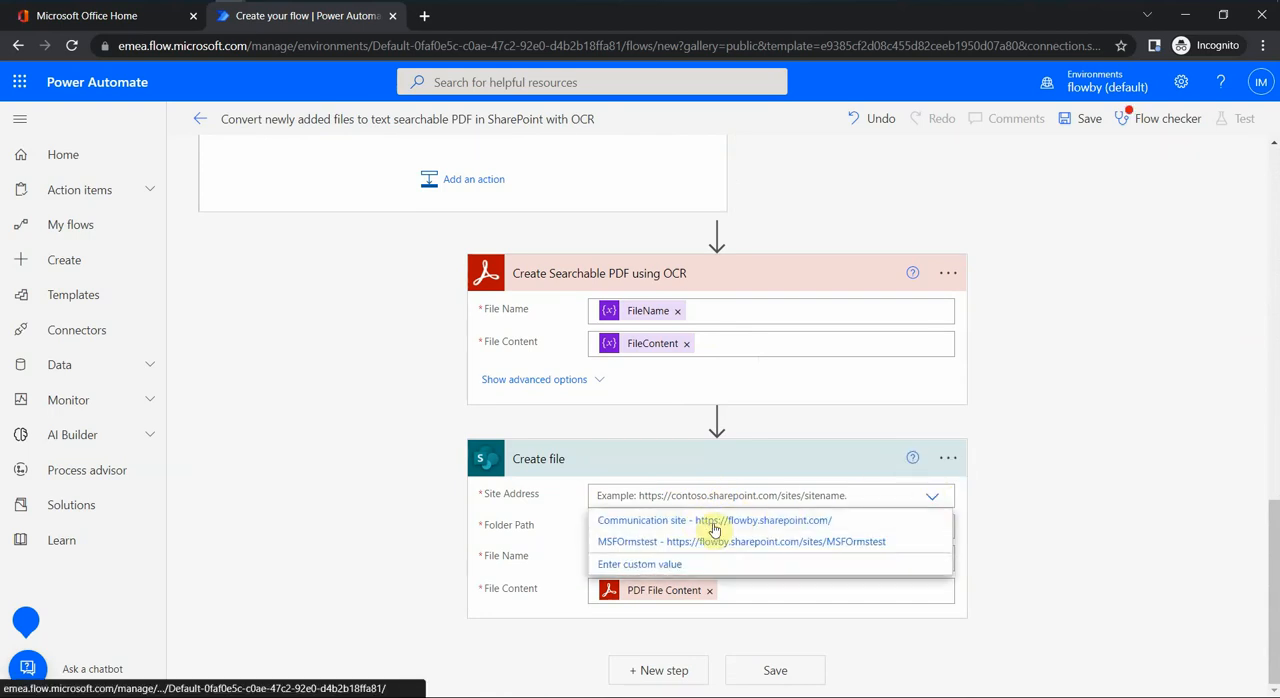
{"action": "left_click", "coordinate": [740, 541]}
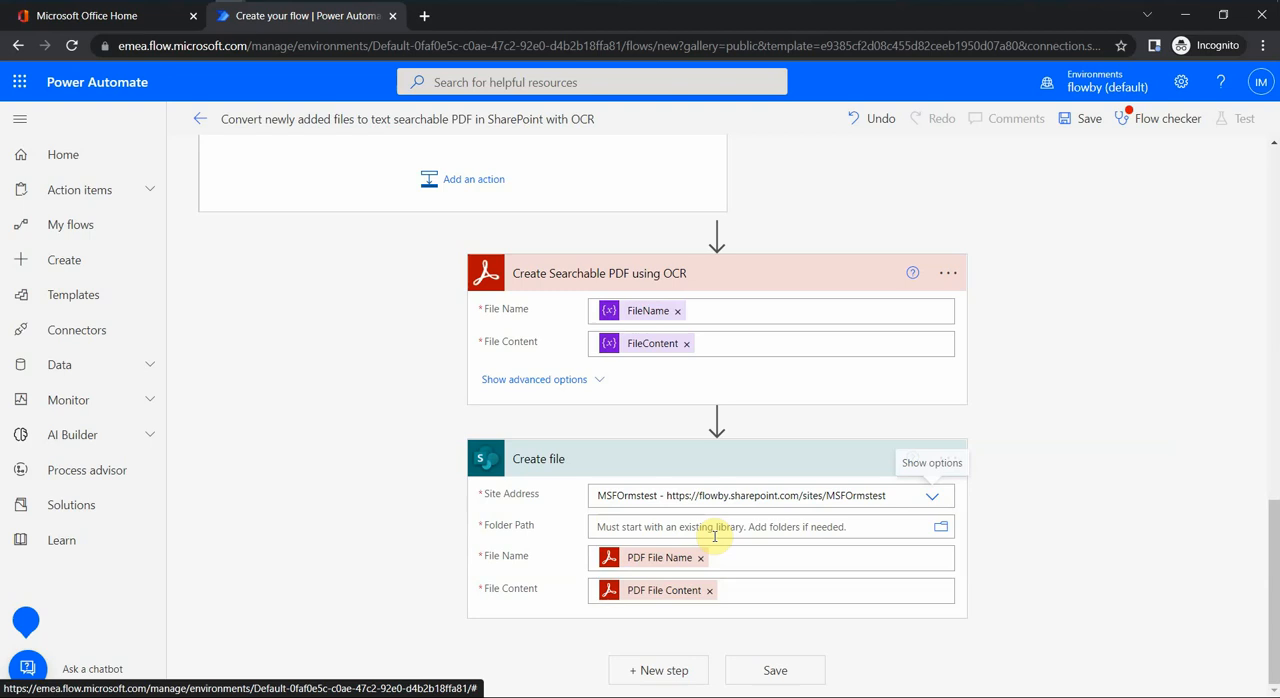
{"action": "left_click", "coordinate": [940, 526]}
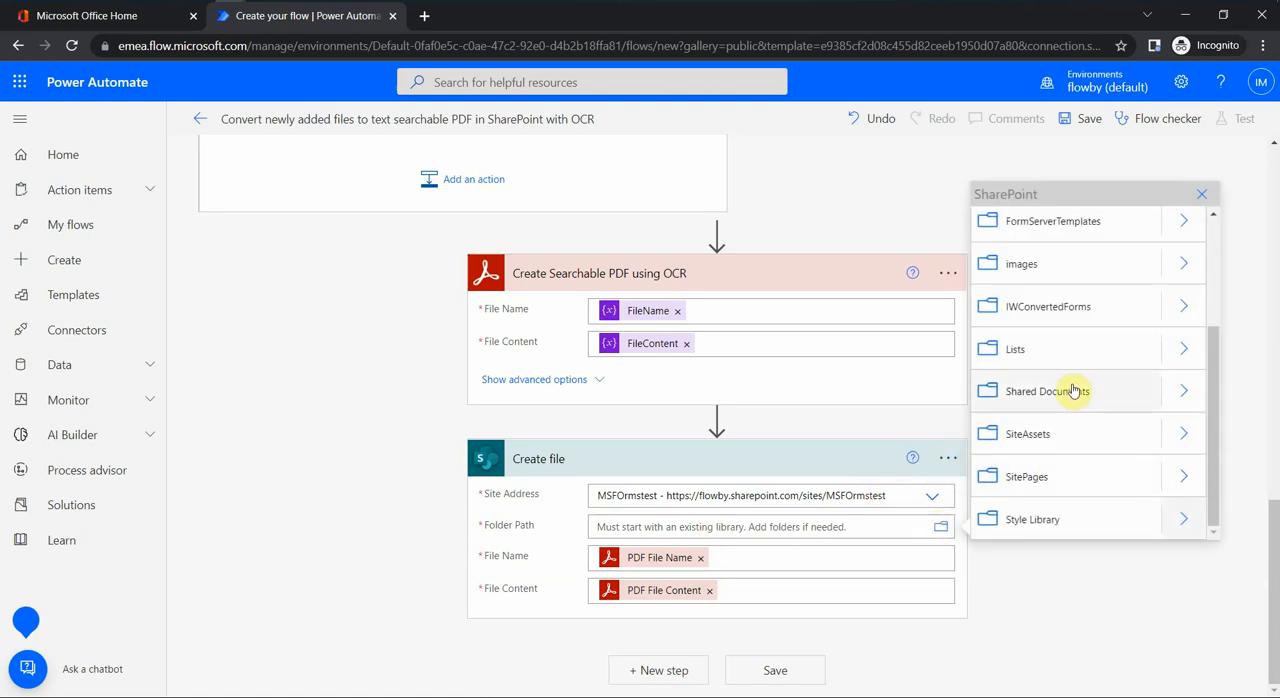
{"action": "scroll", "scroll_direction": "up", "scroll_amount": 3}
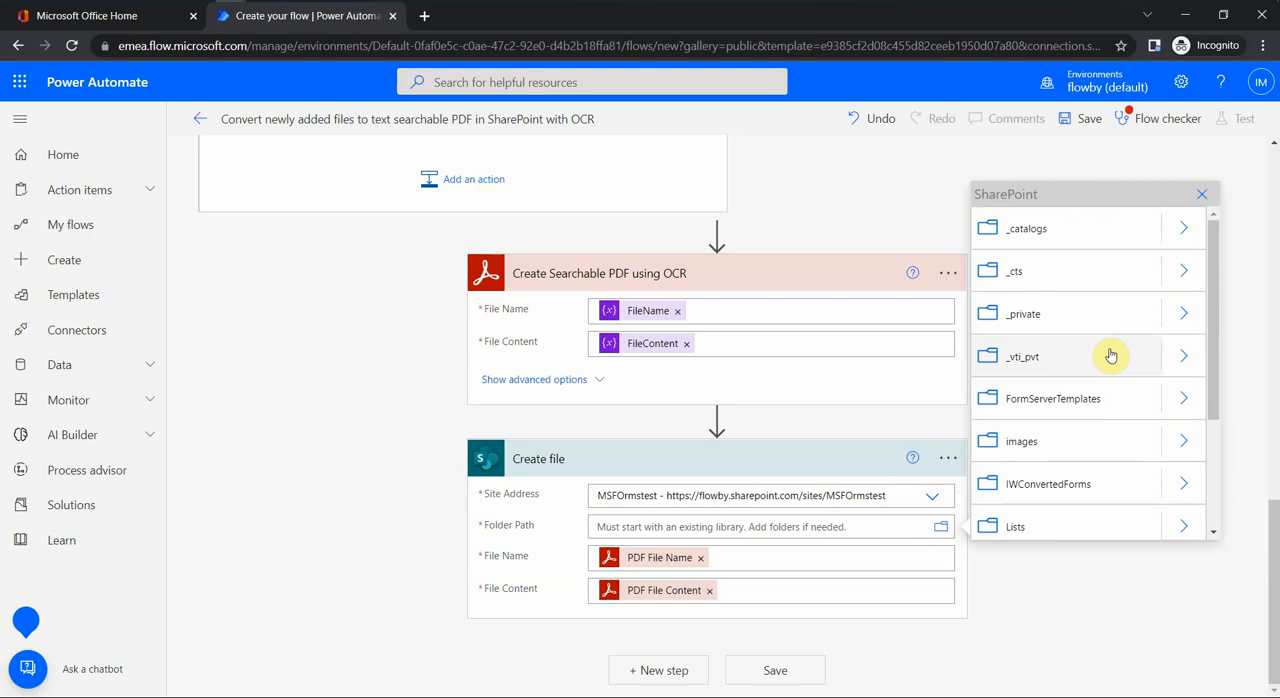
{"action": "scroll", "scroll_direction": "down", "scroll_amount": 3}
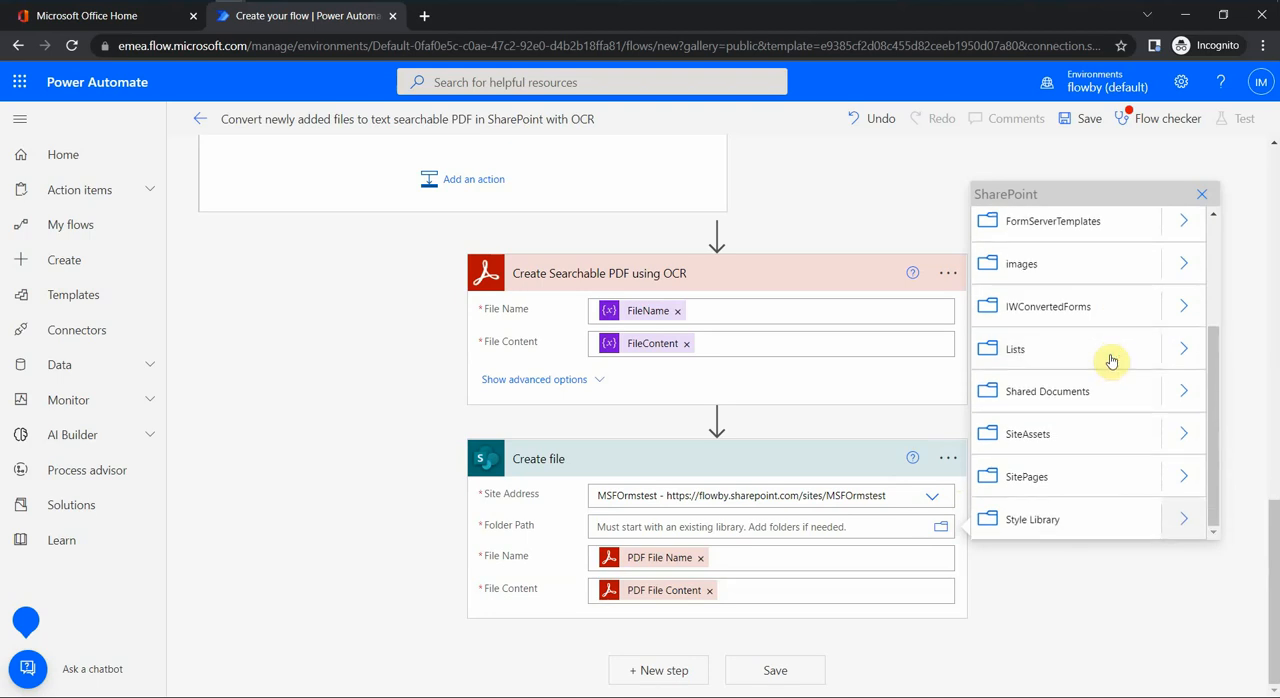
{"action": "mouse_move", "coordinate": [1094, 433]}
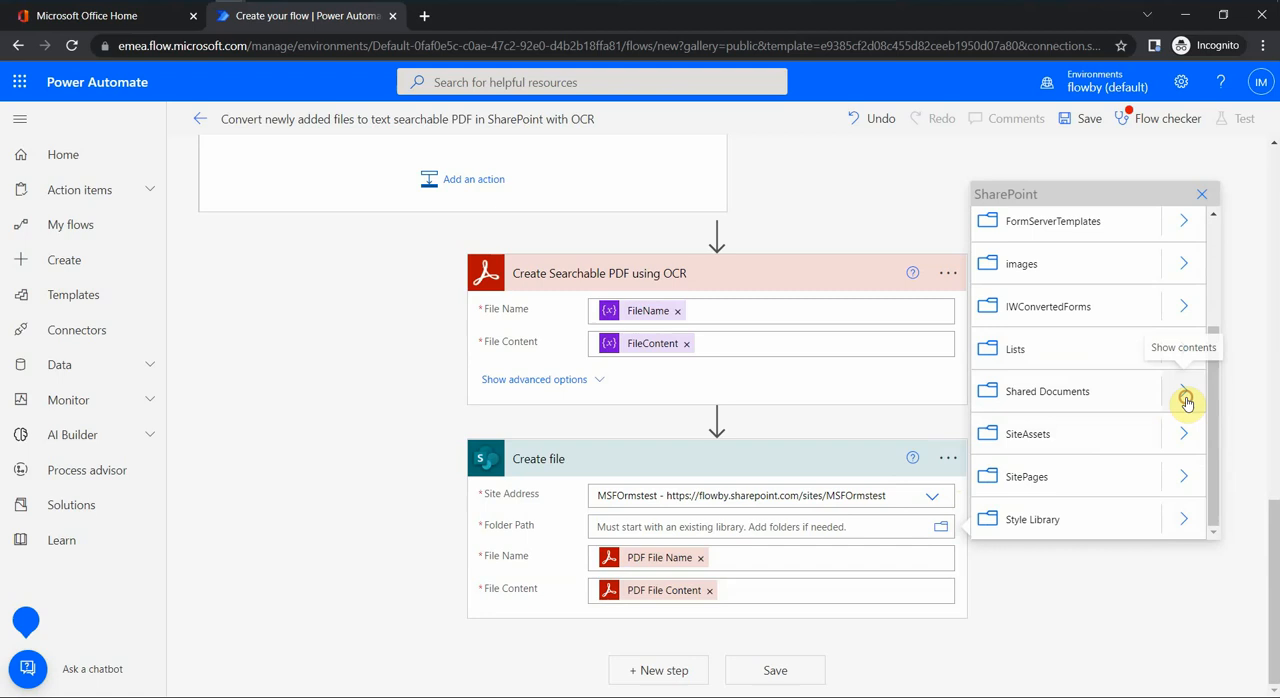
{"action": "left_click", "coordinate": [1184, 391]}
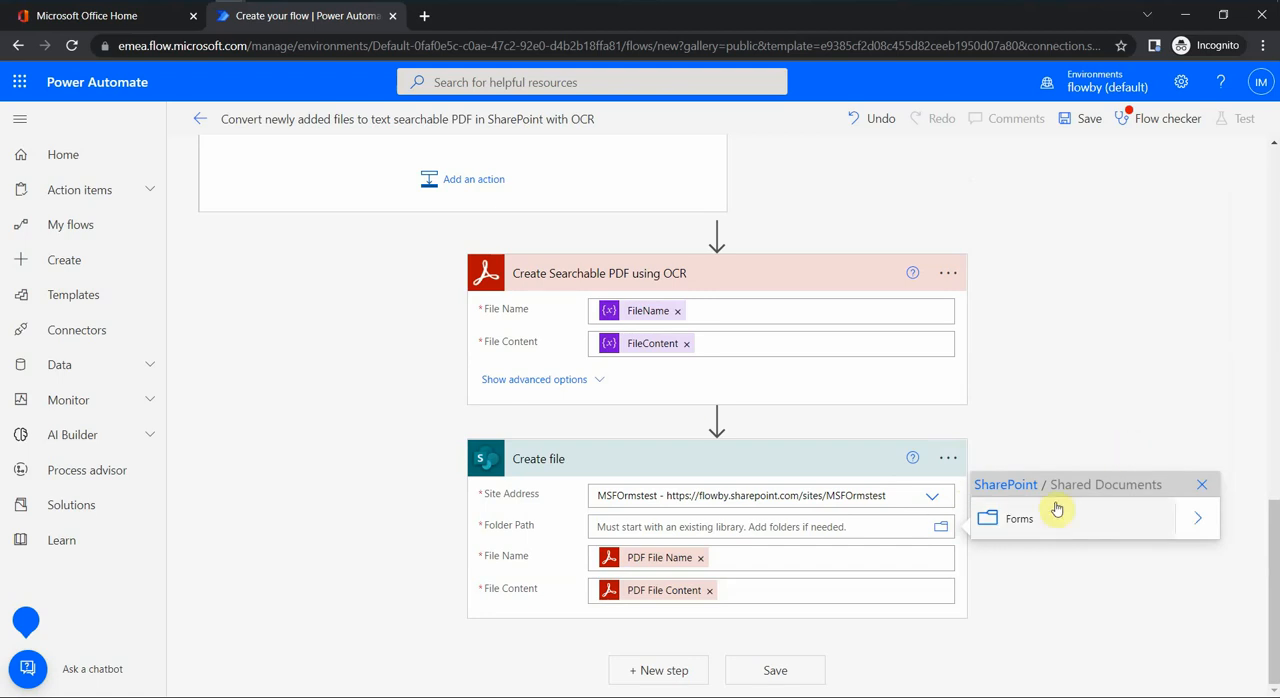
{"action": "left_click", "coordinate": [1018, 518]}
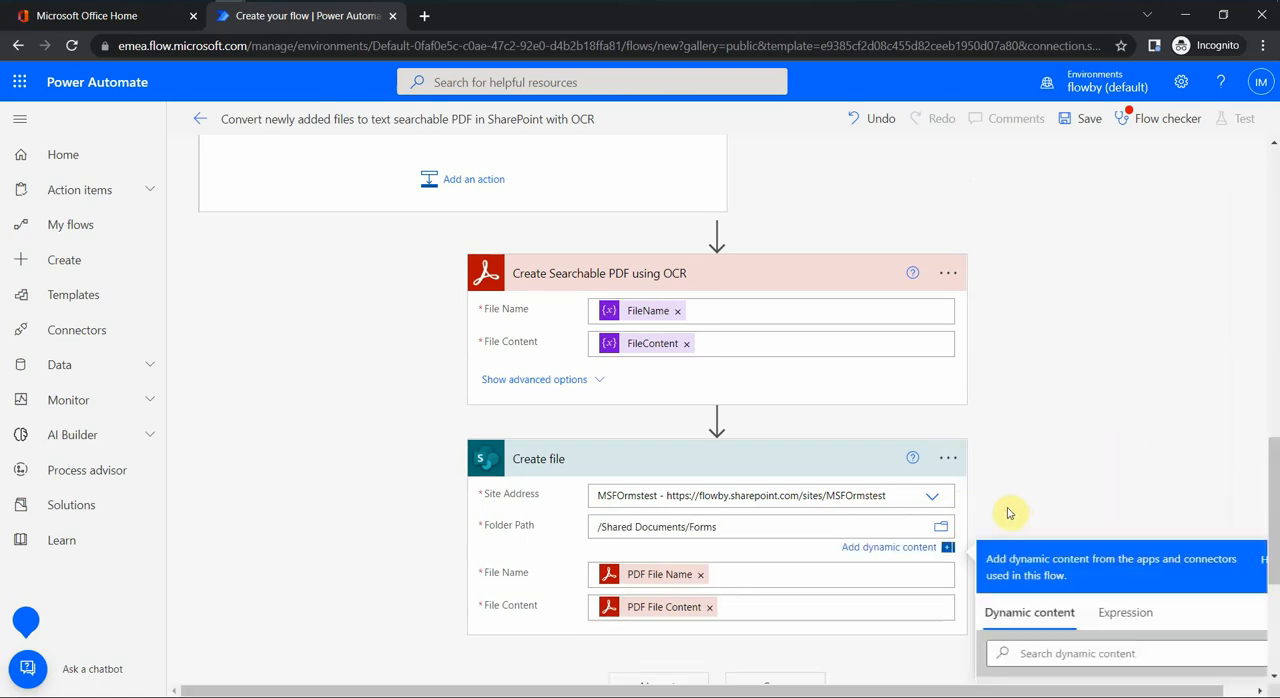
Step: Save the flow, review the Flow checker's infinite-loop warning, and save again
{"action": "scroll", "scroll_direction": "down", "scroll_amount": 3}
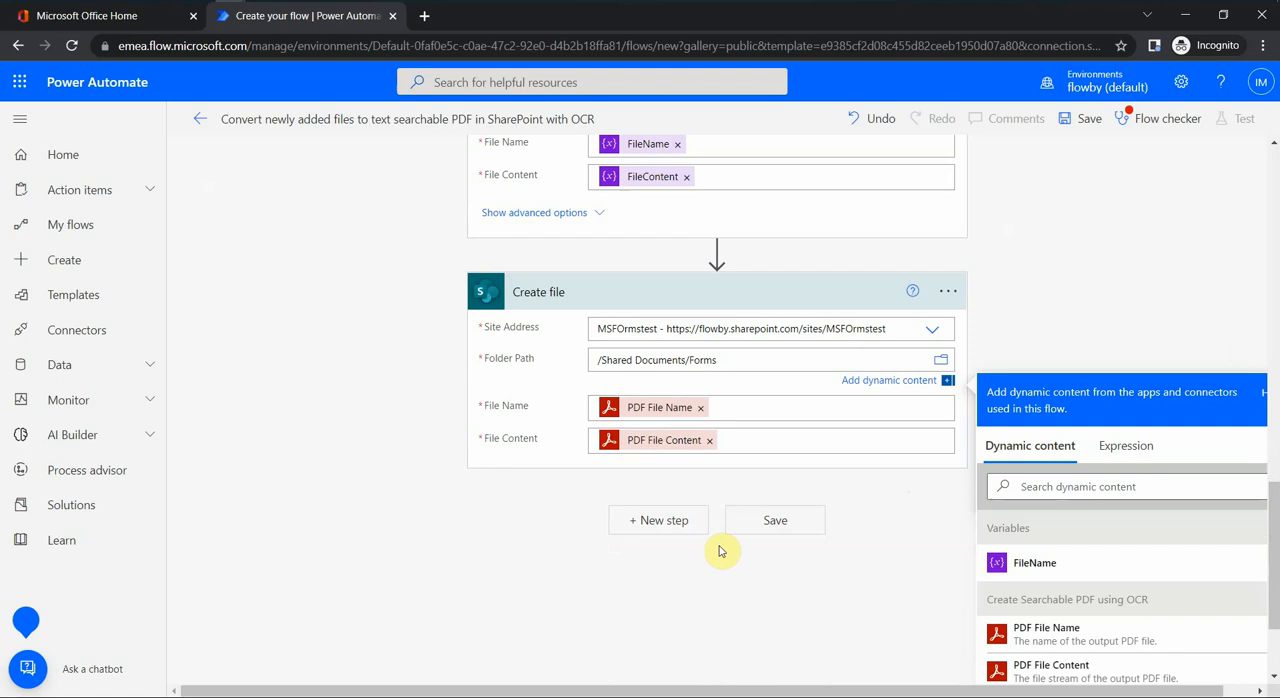
{"action": "left_click", "coordinate": [775, 520]}
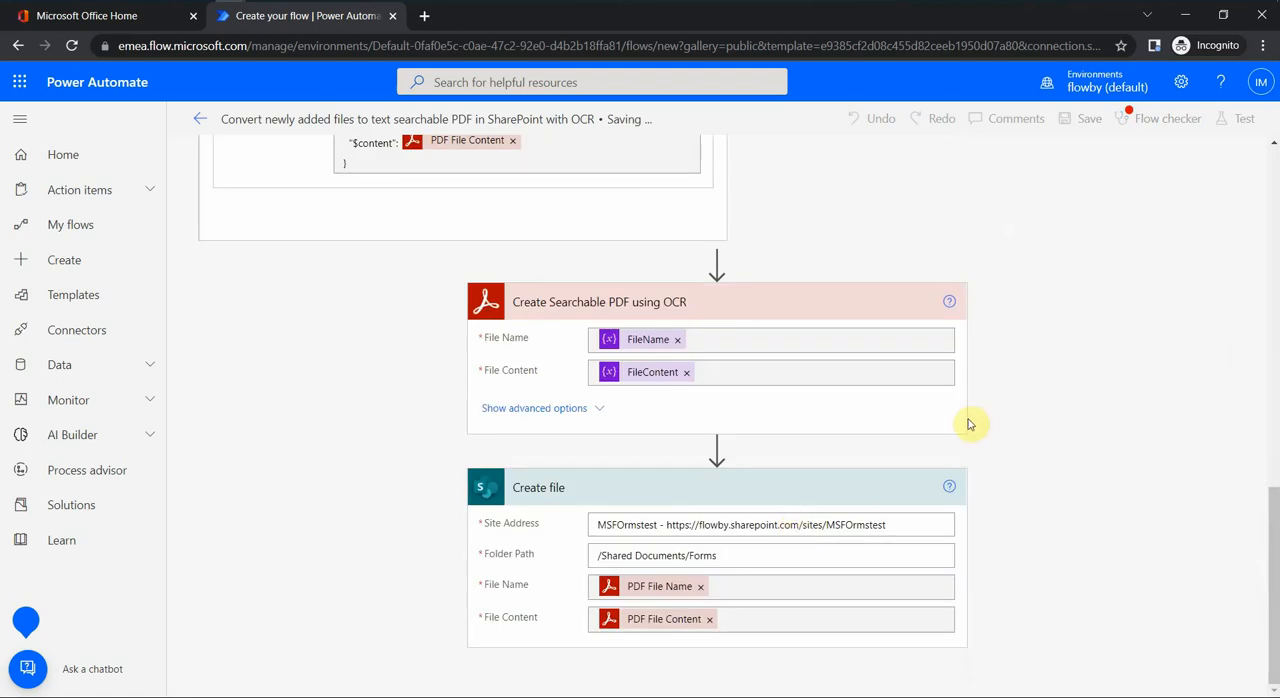
{"action": "left_click", "coordinate": [1088, 118]}
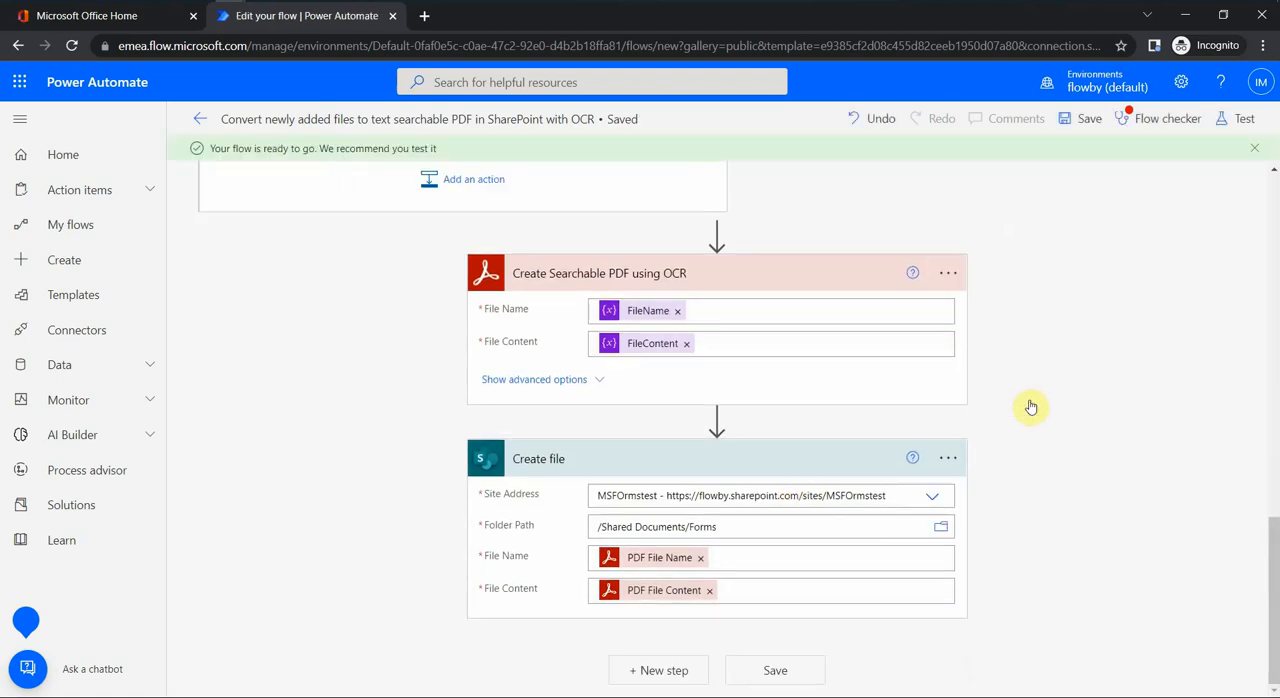
{"action": "left_click", "coordinate": [1166, 118]}
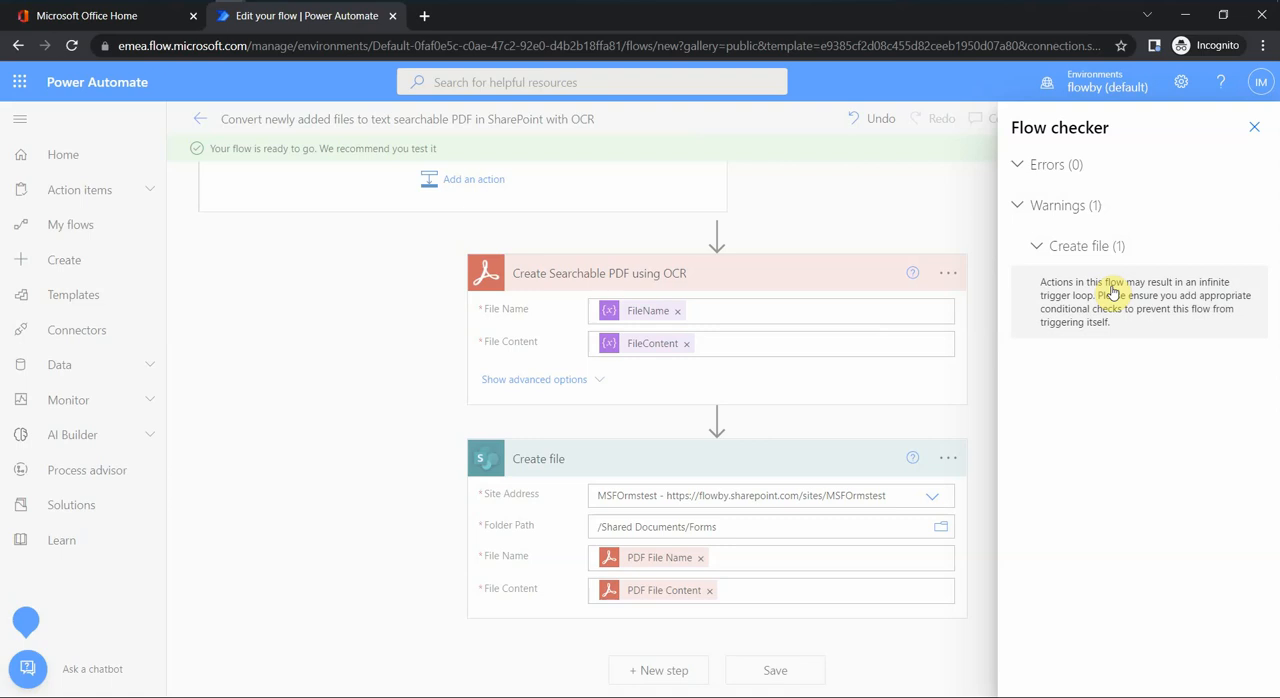
{"action": "mouse_move", "coordinate": [1093, 308]}
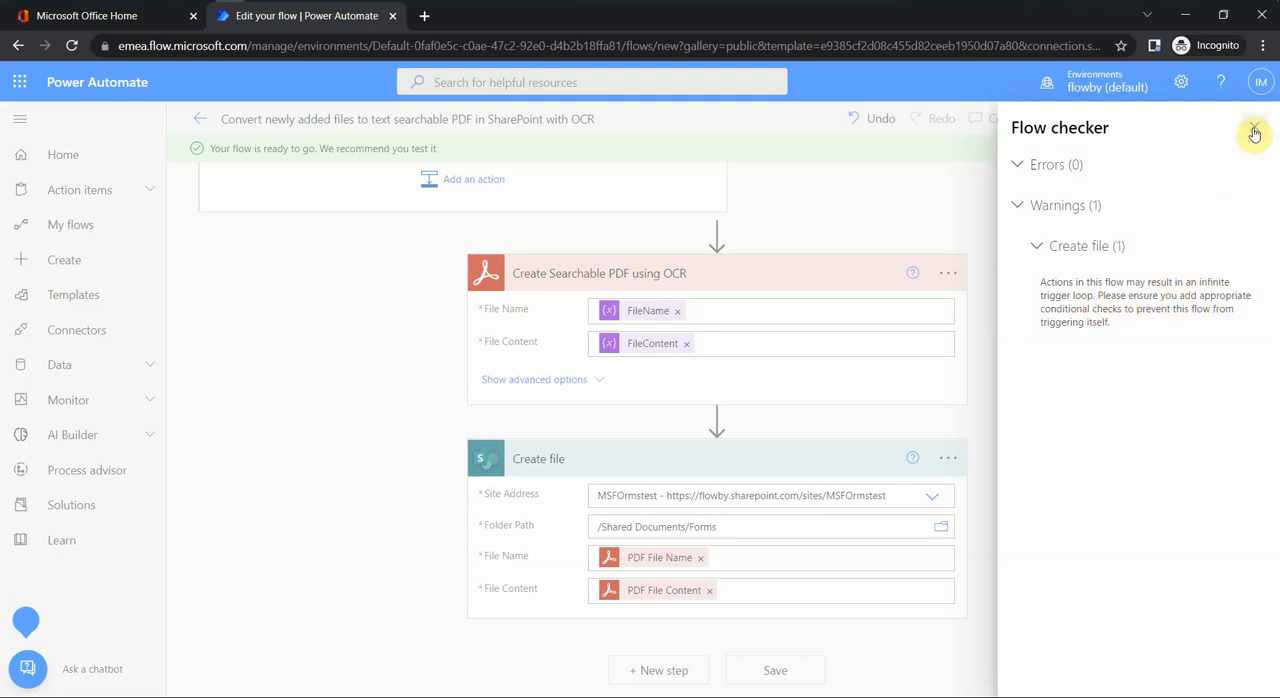
{"action": "left_click", "coordinate": [1254, 133]}
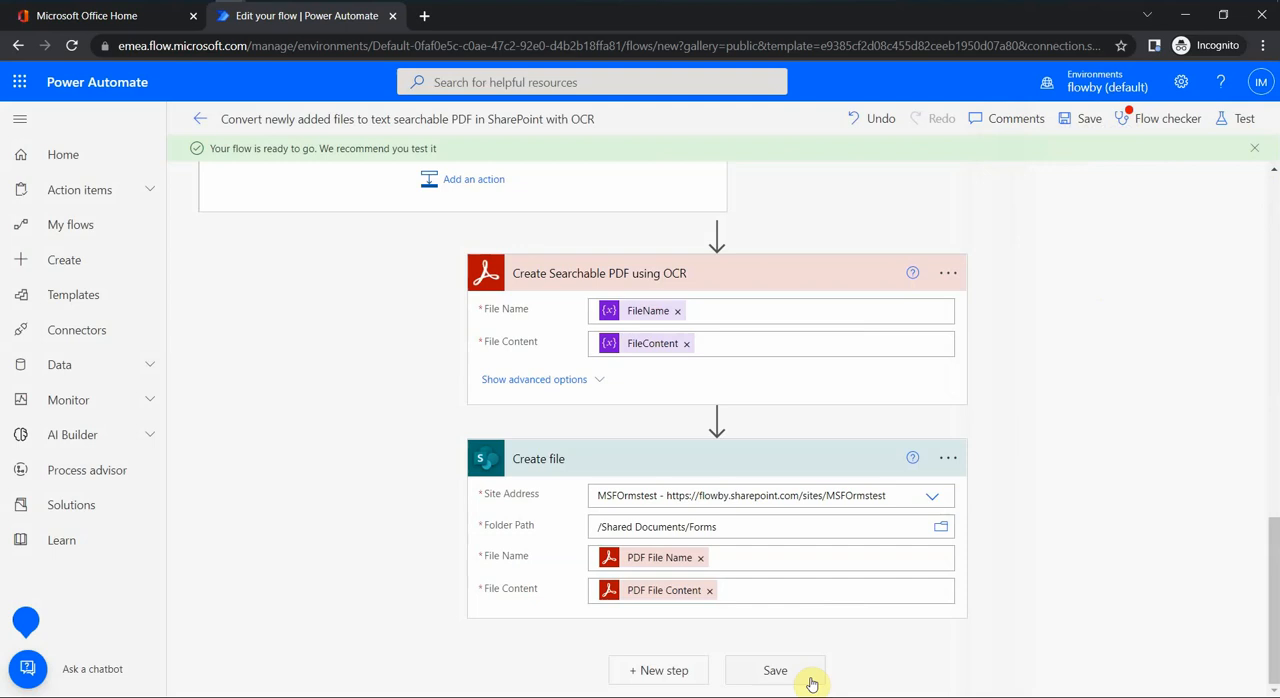
{"action": "left_click", "coordinate": [775, 670]}
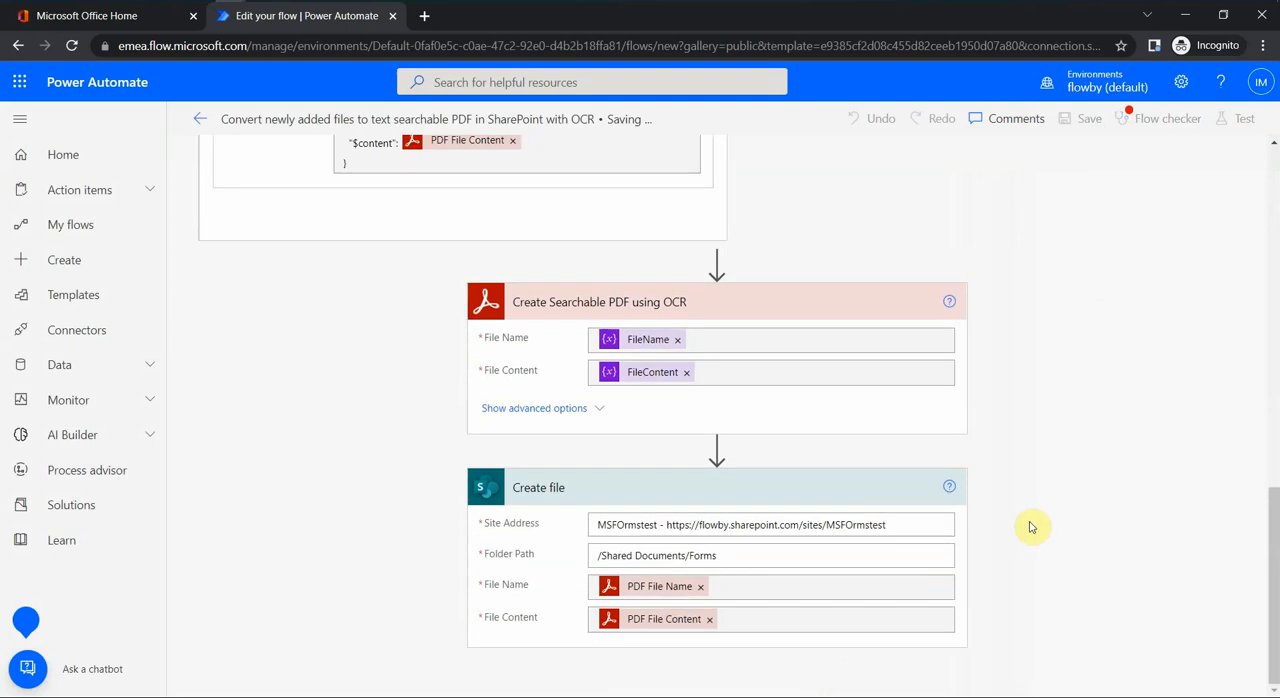
Step: Dismiss the flow checker's infinite loop warning and start a manual test run
{"action": "left_click", "coordinate": [1166, 118]}
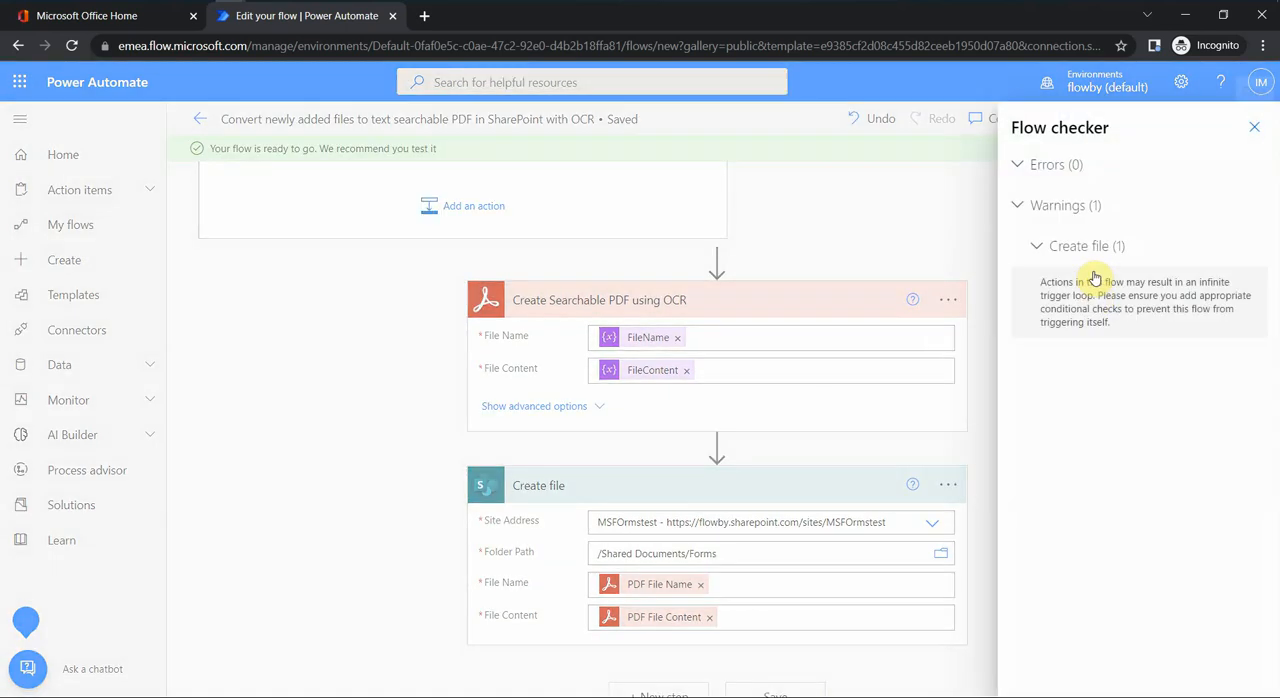
{"action": "left_click", "coordinate": [1254, 127]}
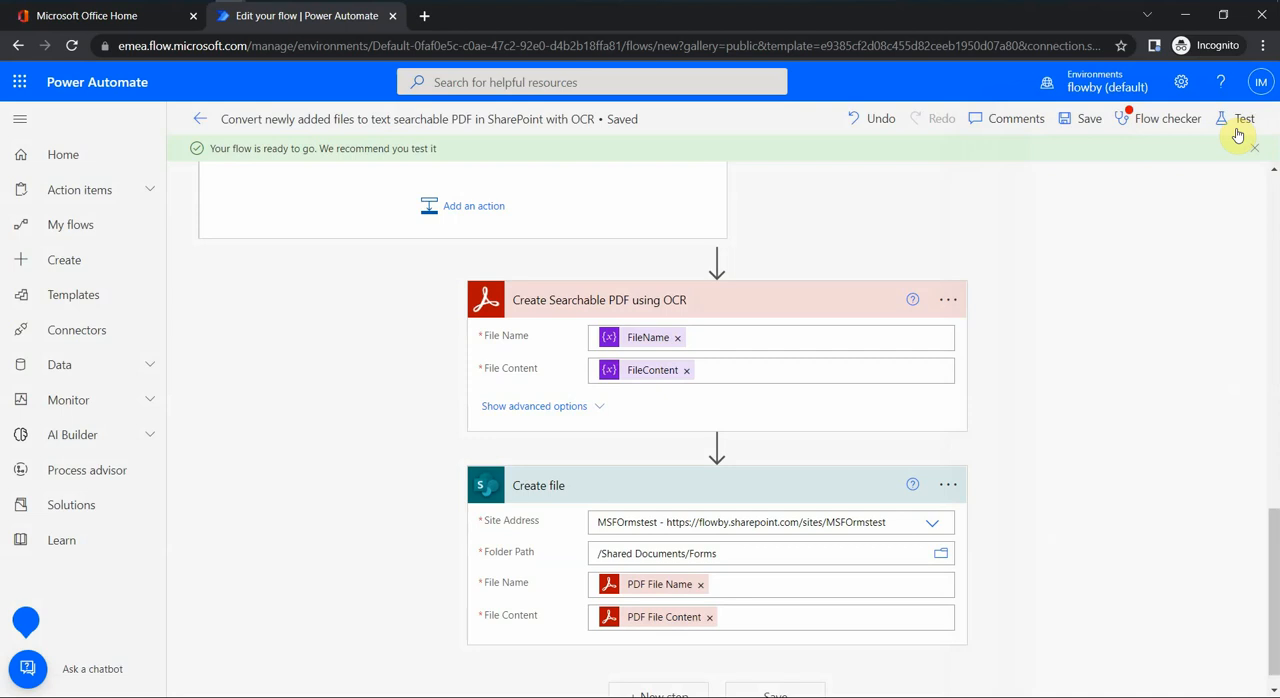
{"action": "left_click", "coordinate": [1244, 118]}
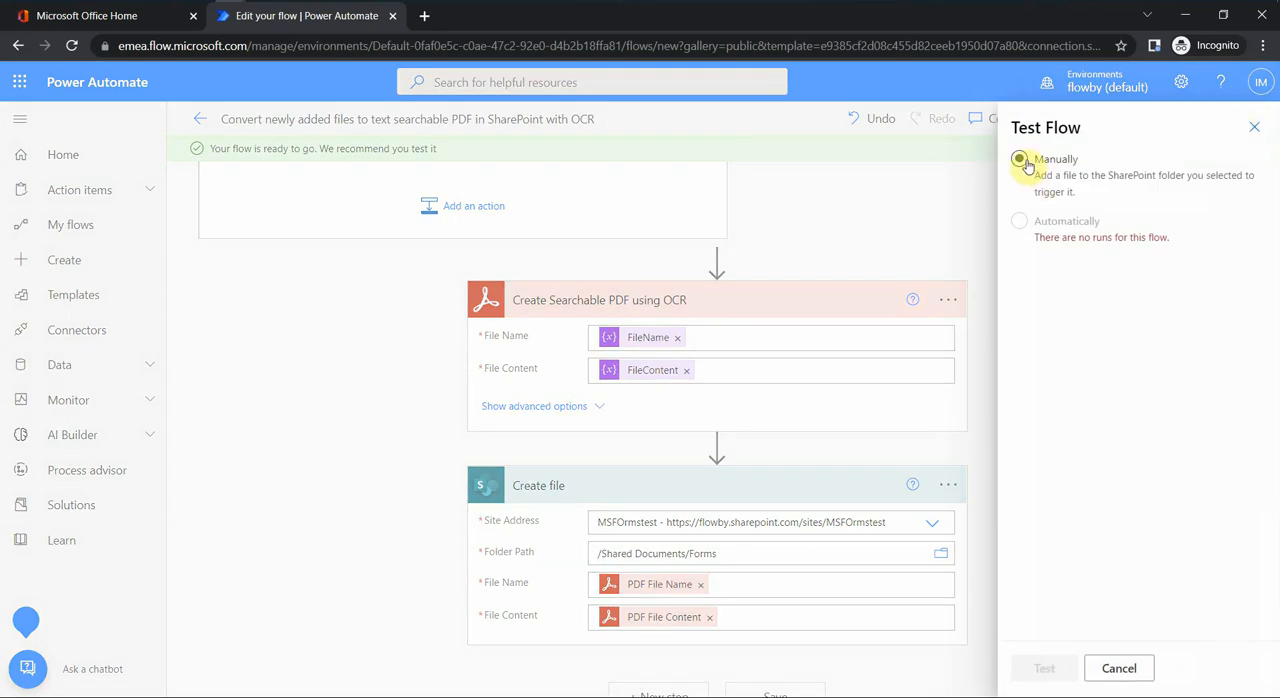
{"action": "left_click", "coordinate": [1044, 668]}
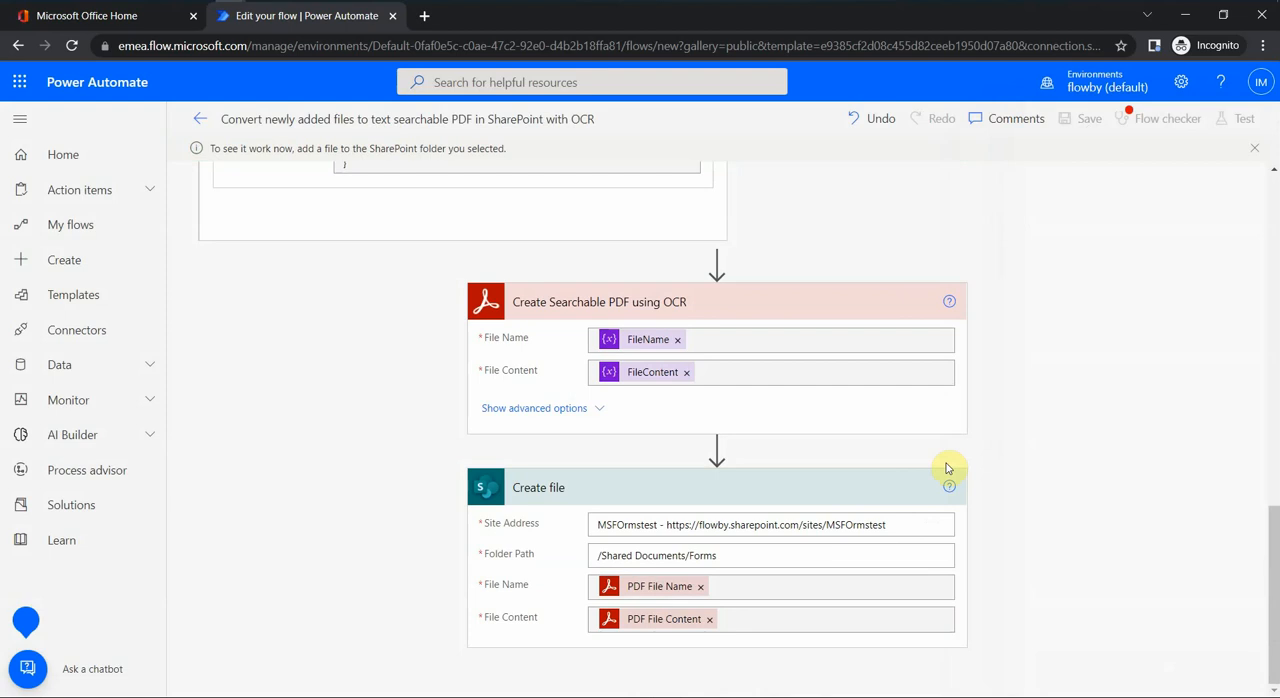
{"action": "mouse_move", "coordinate": [812, 440]}
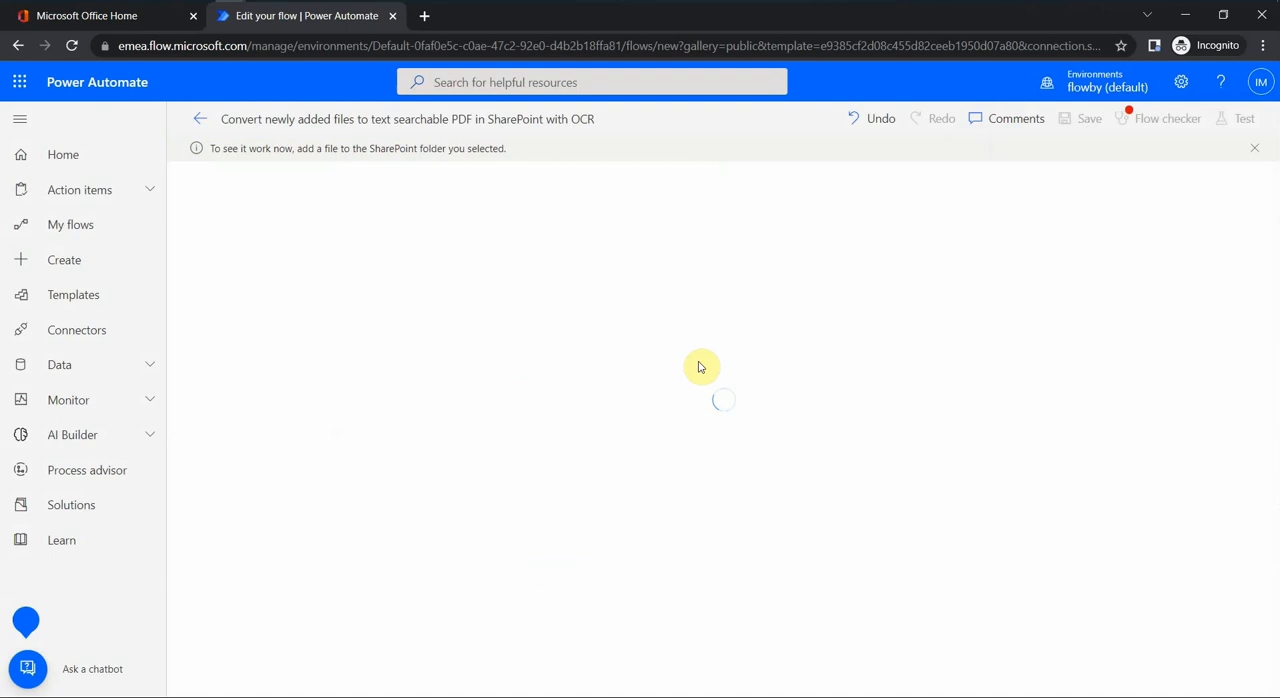
{"action": "left_click", "coordinate": [1255, 148]}
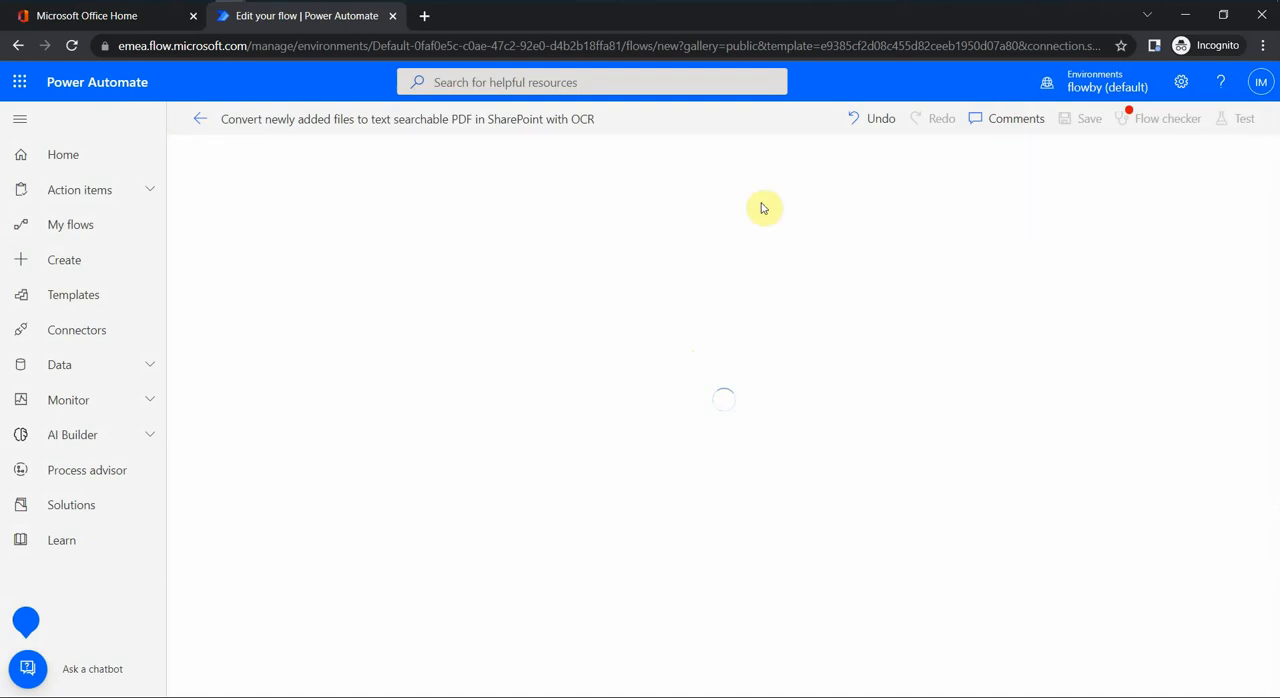
{"action": "mouse_move", "coordinate": [592, 299]}
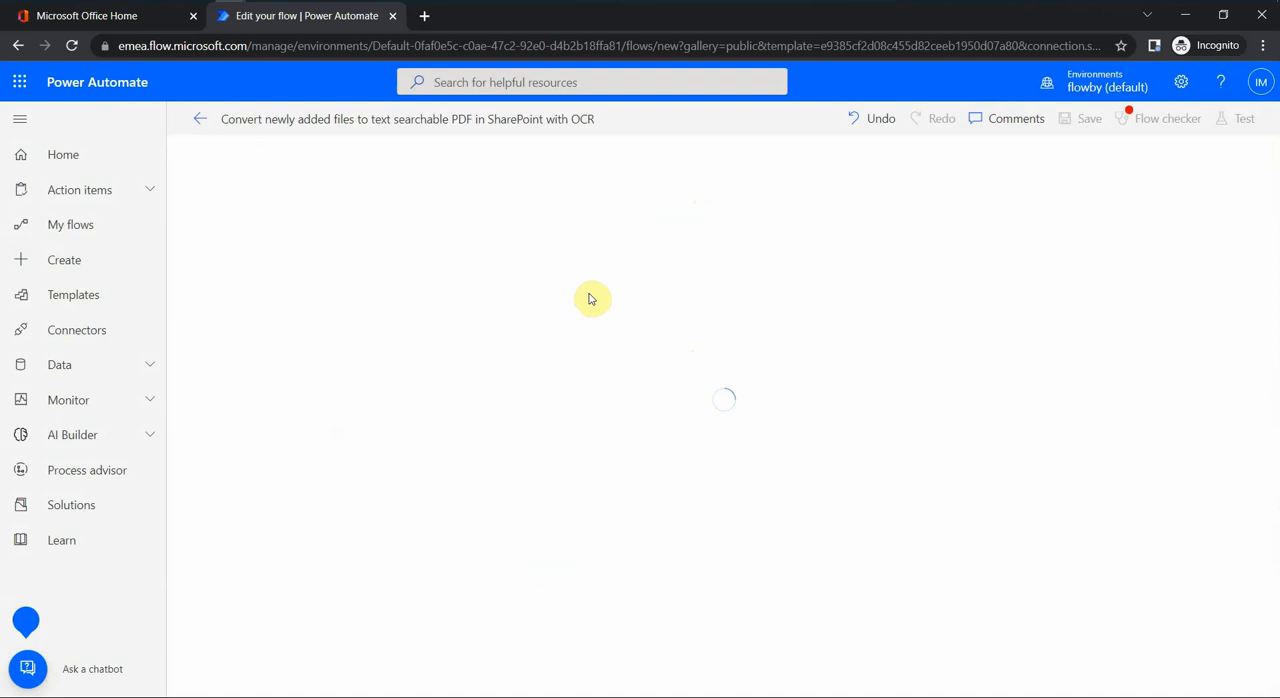
{"action": "mouse_move", "coordinate": [617, 279]}
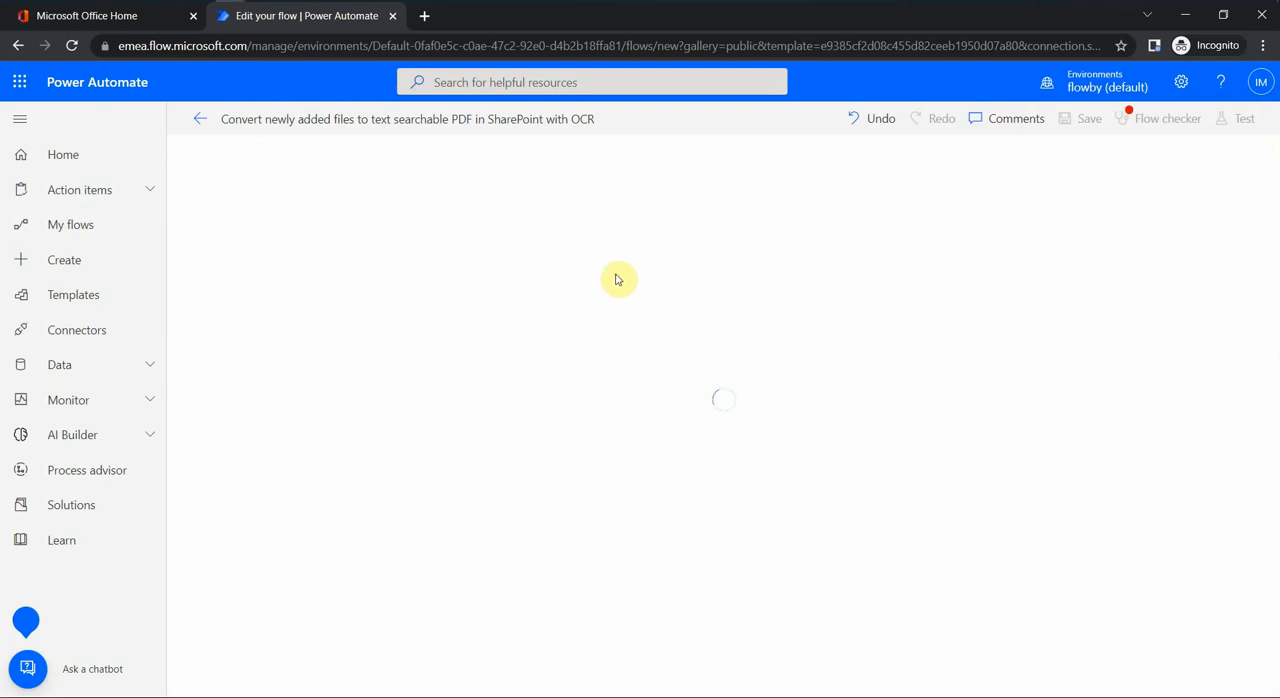
{"action": "mouse_move", "coordinate": [643, 291]}
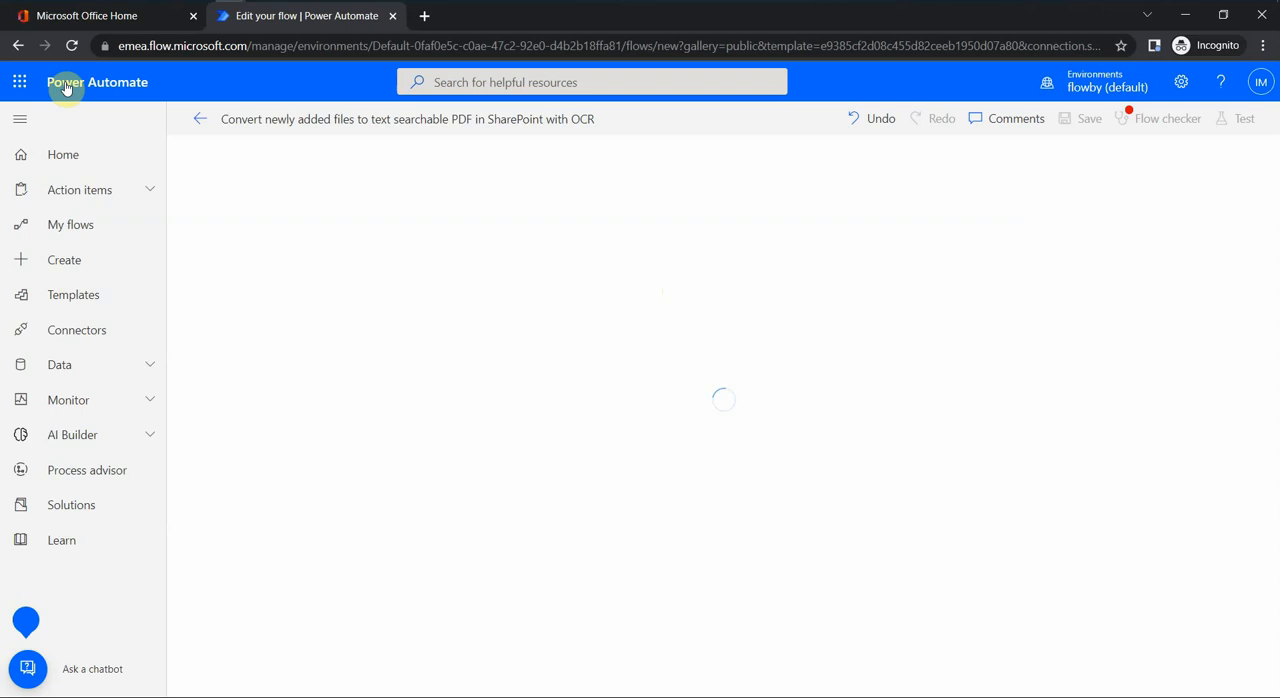
Step: Go from Office Home via the app launcher to MSFOrmstest's Documents library in SharePoint
{"action": "left_click", "coordinate": [100, 15]}
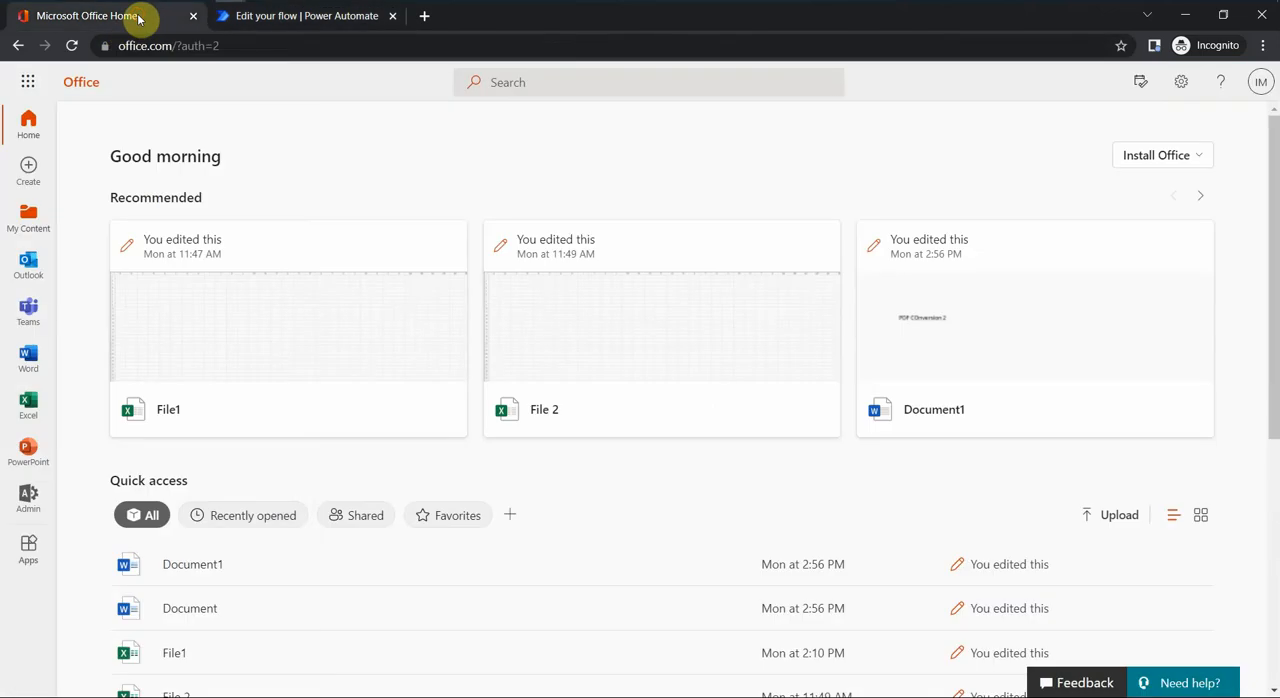
{"action": "mouse_move", "coordinate": [28, 390]}
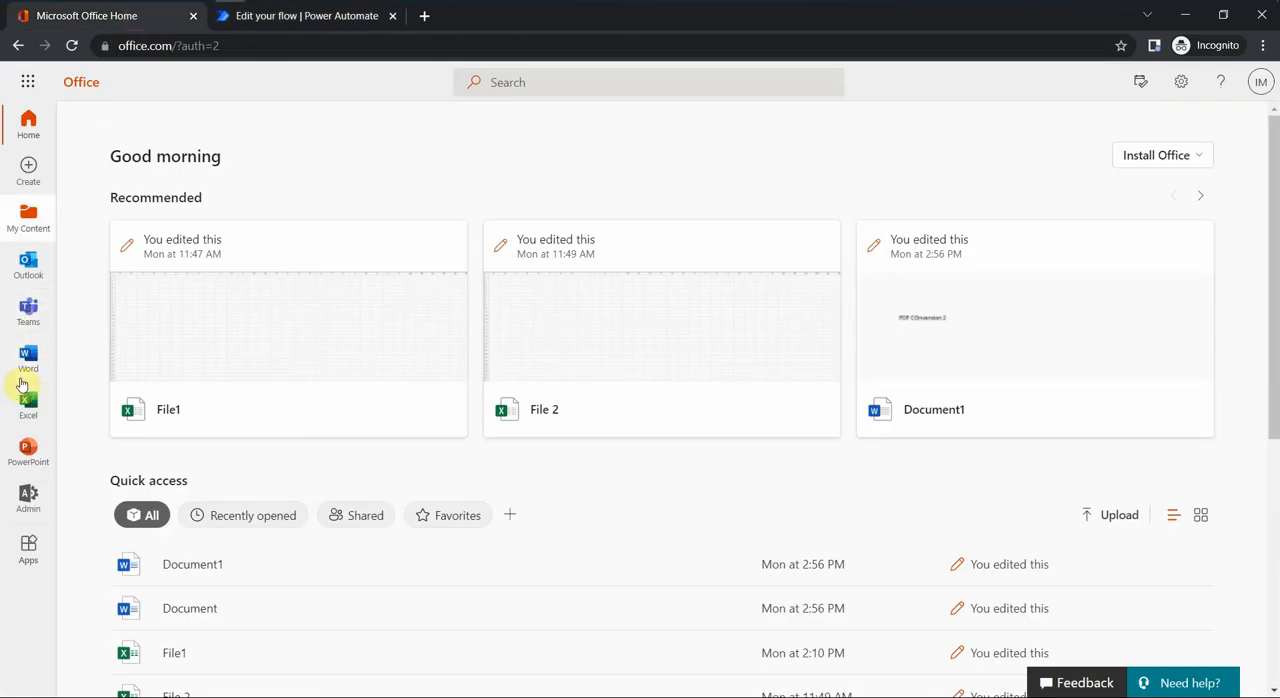
{"action": "left_click", "coordinate": [28, 81]}
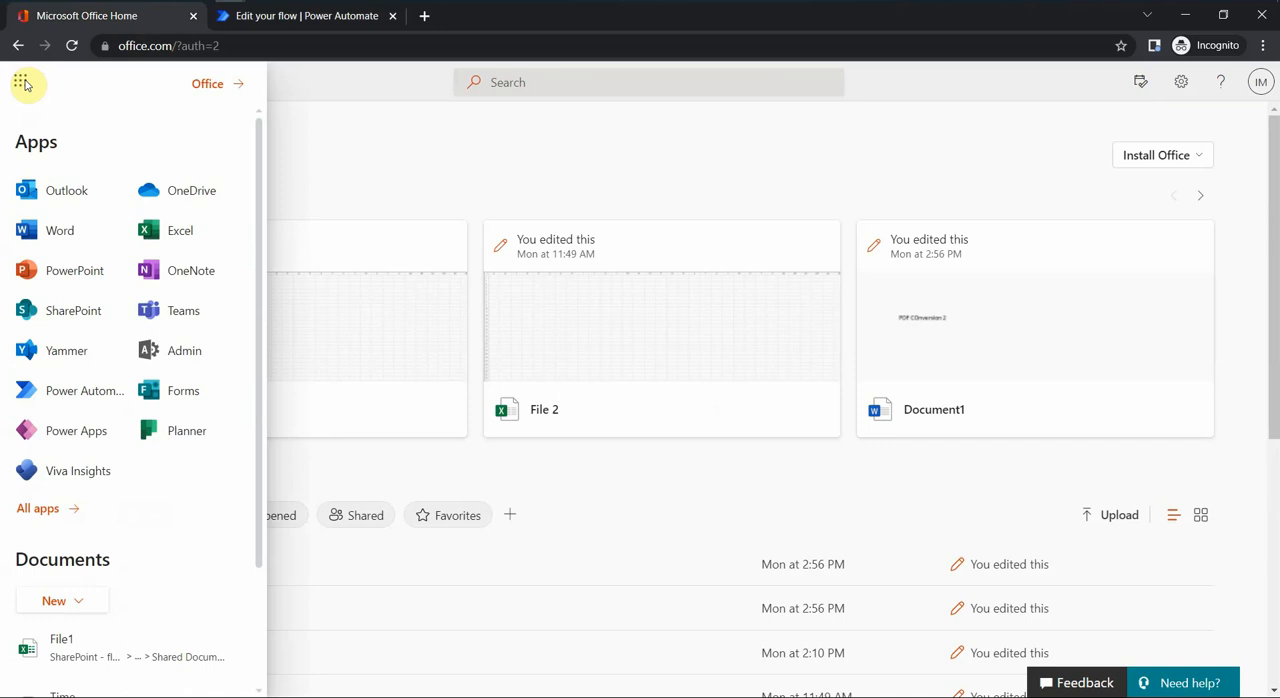
{"action": "left_click", "coordinate": [73, 310]}
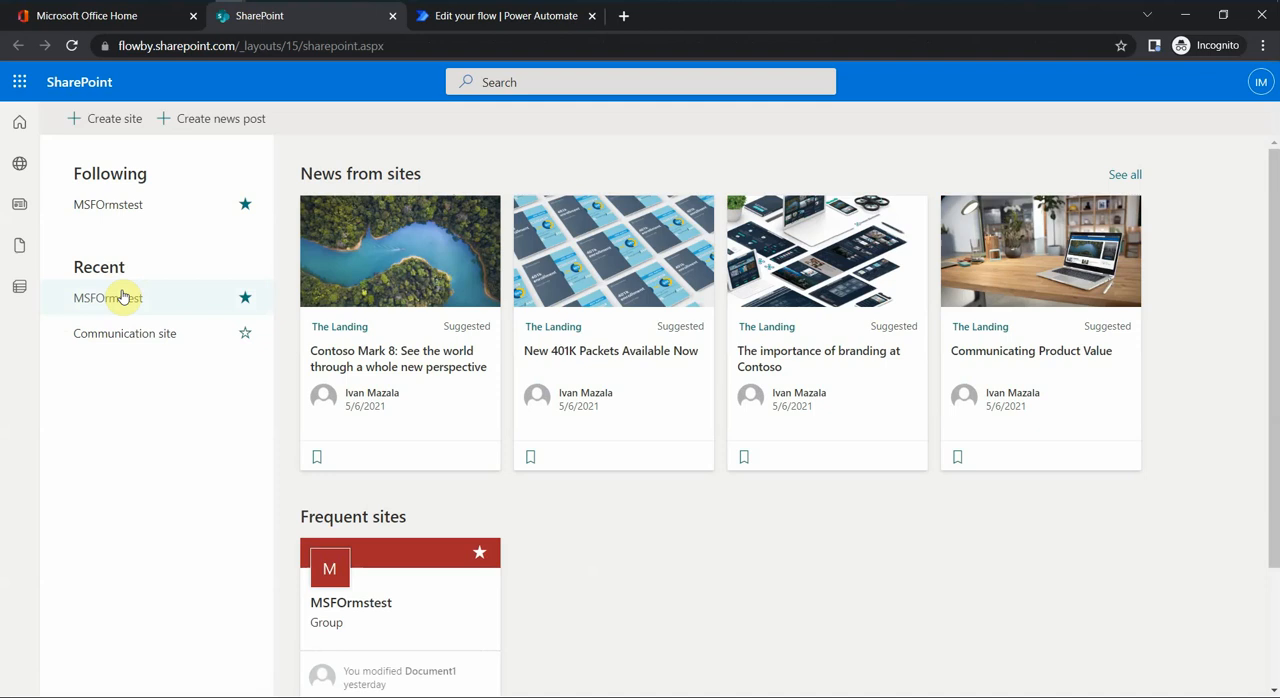
{"action": "left_click", "coordinate": [108, 297]}
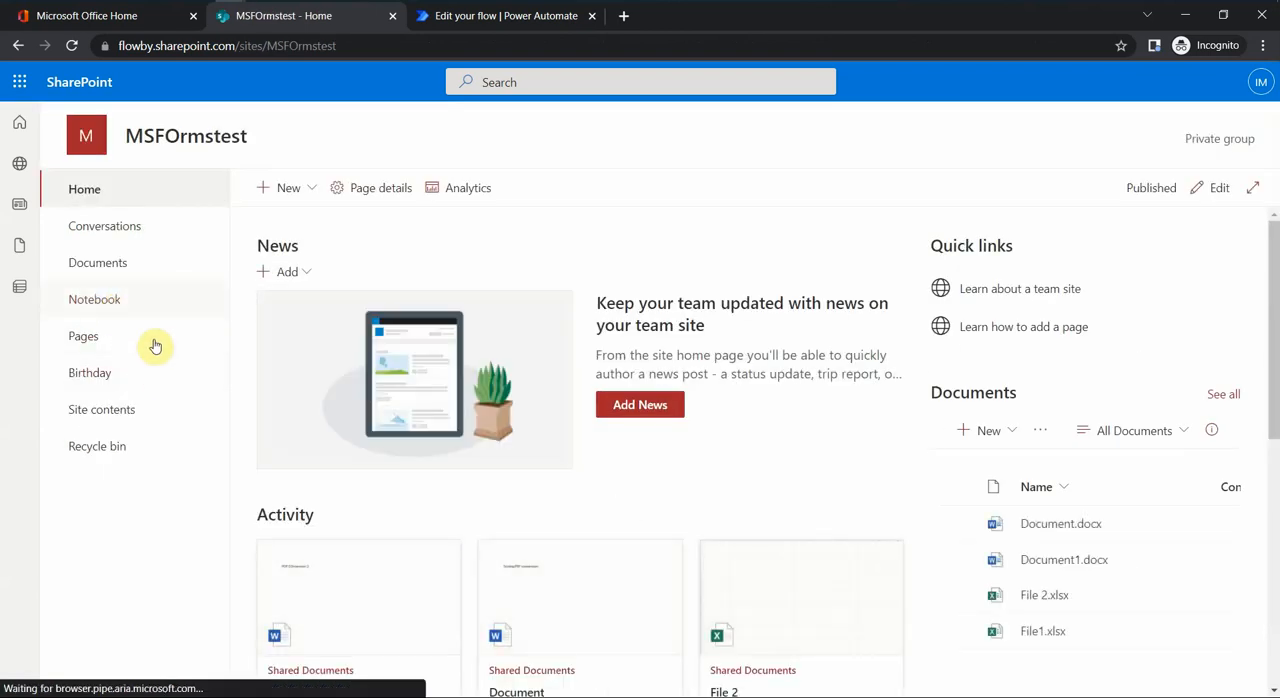
{"action": "left_click", "coordinate": [98, 262]}
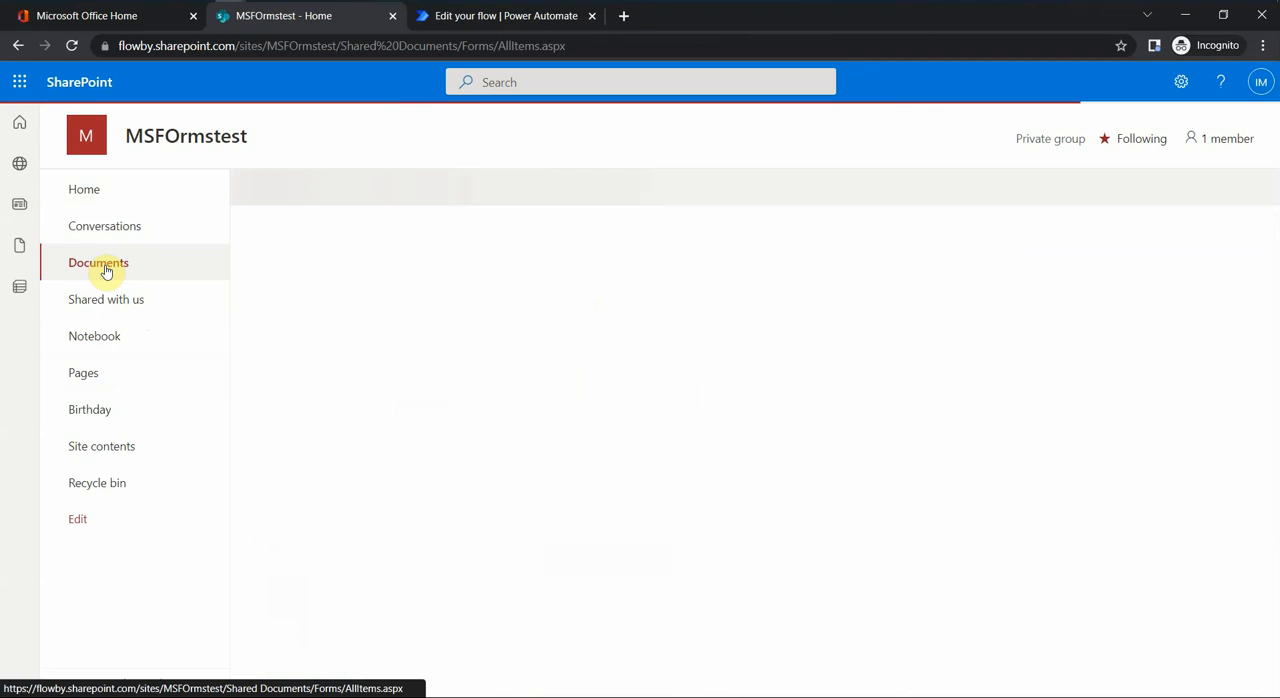
{"action": "left_click", "coordinate": [98, 262]}
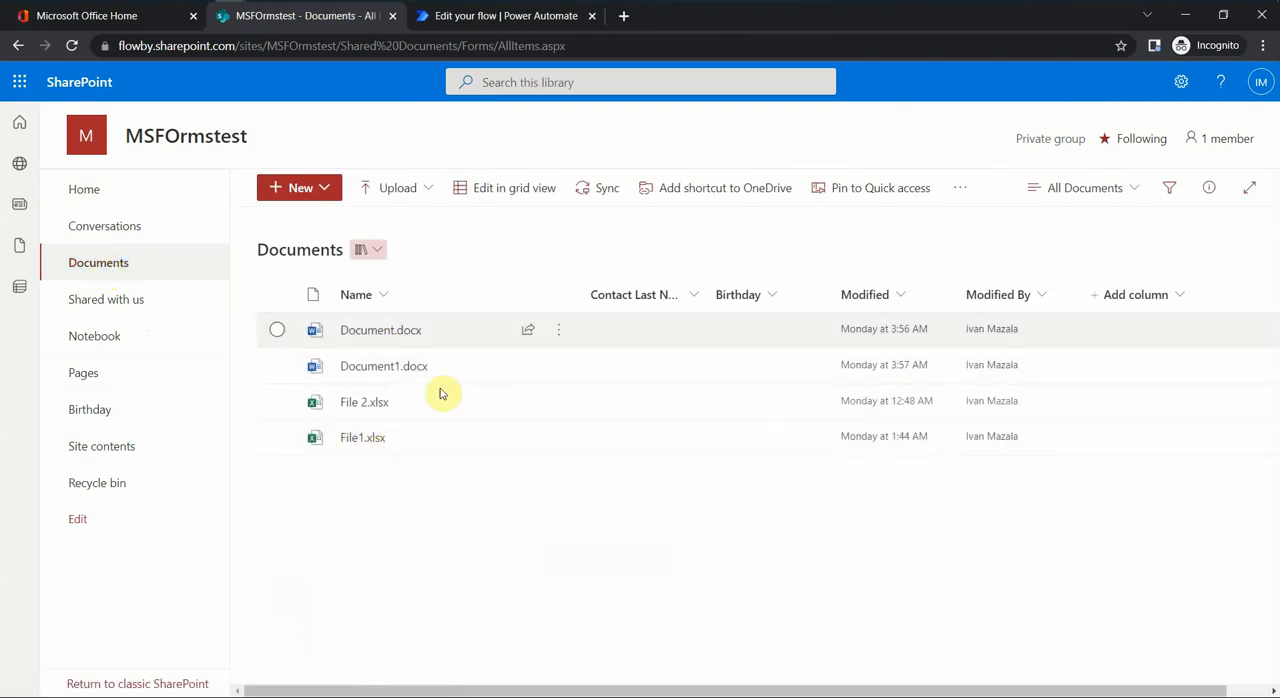
{"action": "mouse_move", "coordinate": [460, 225]}
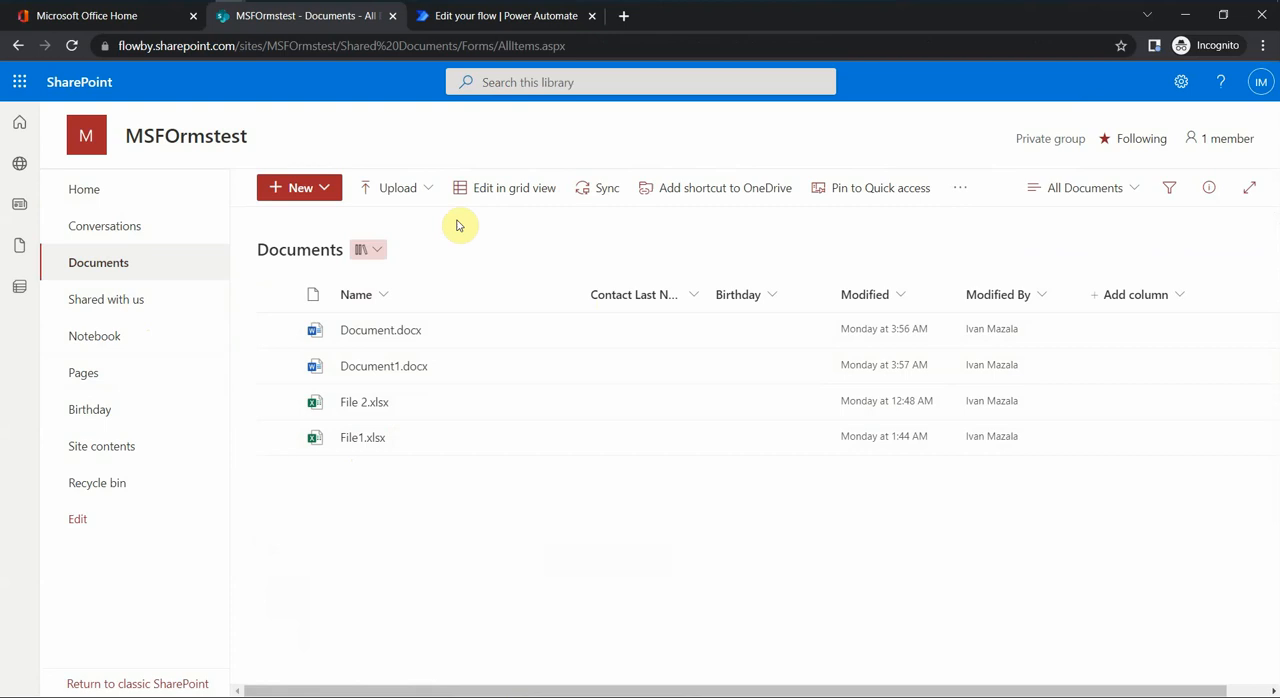
Step: Reload MSFOrmstest's Documents library and reopen it from Site contents to check for new files
{"action": "left_click", "coordinate": [505, 15]}
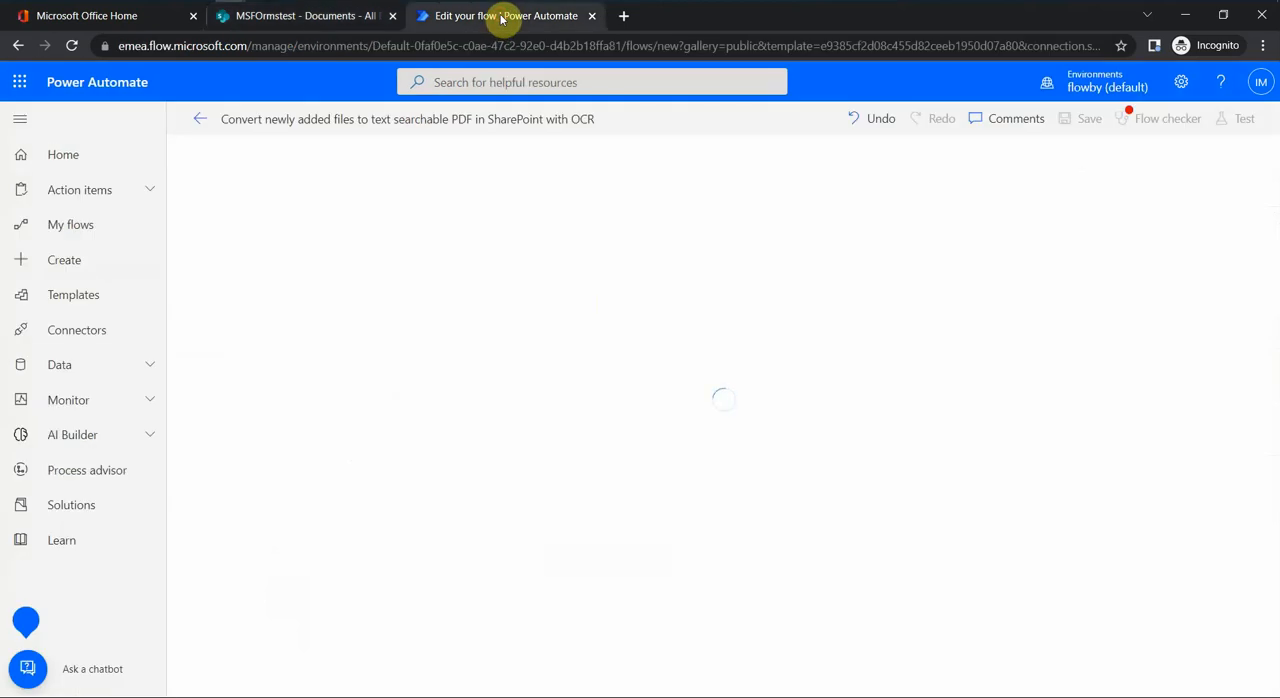
{"action": "left_click", "coordinate": [305, 15]}
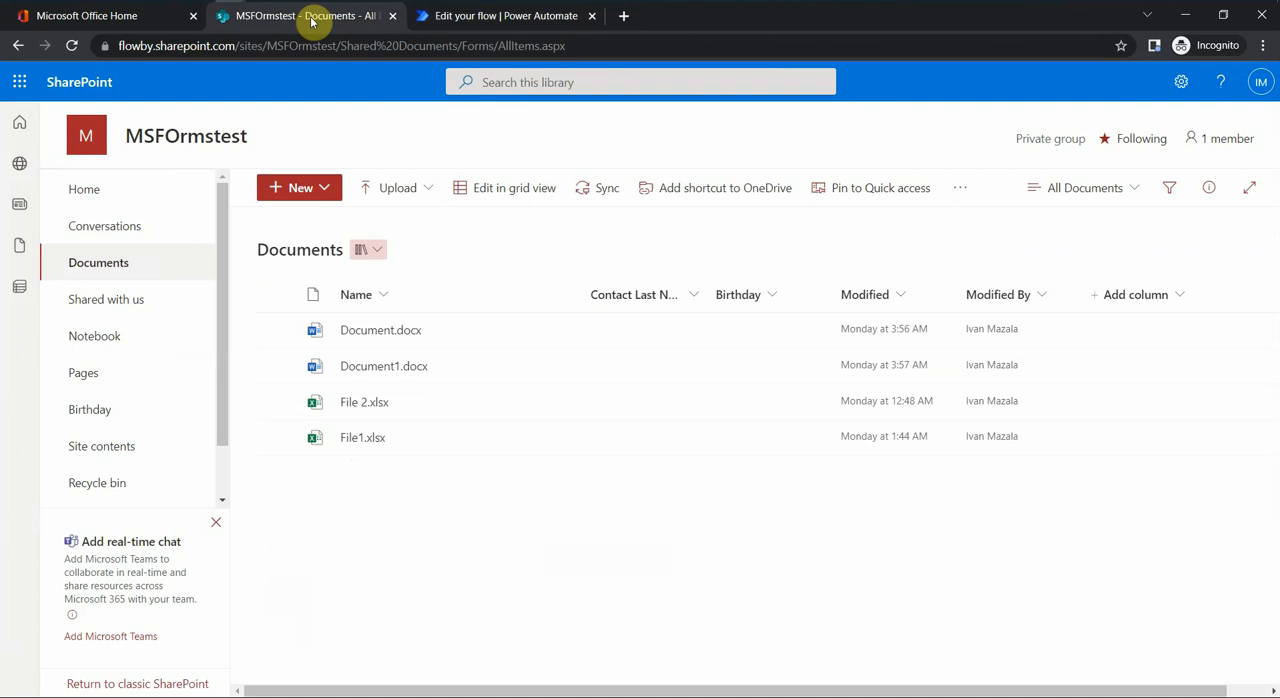
{"action": "mouse_move", "coordinate": [205, 90]}
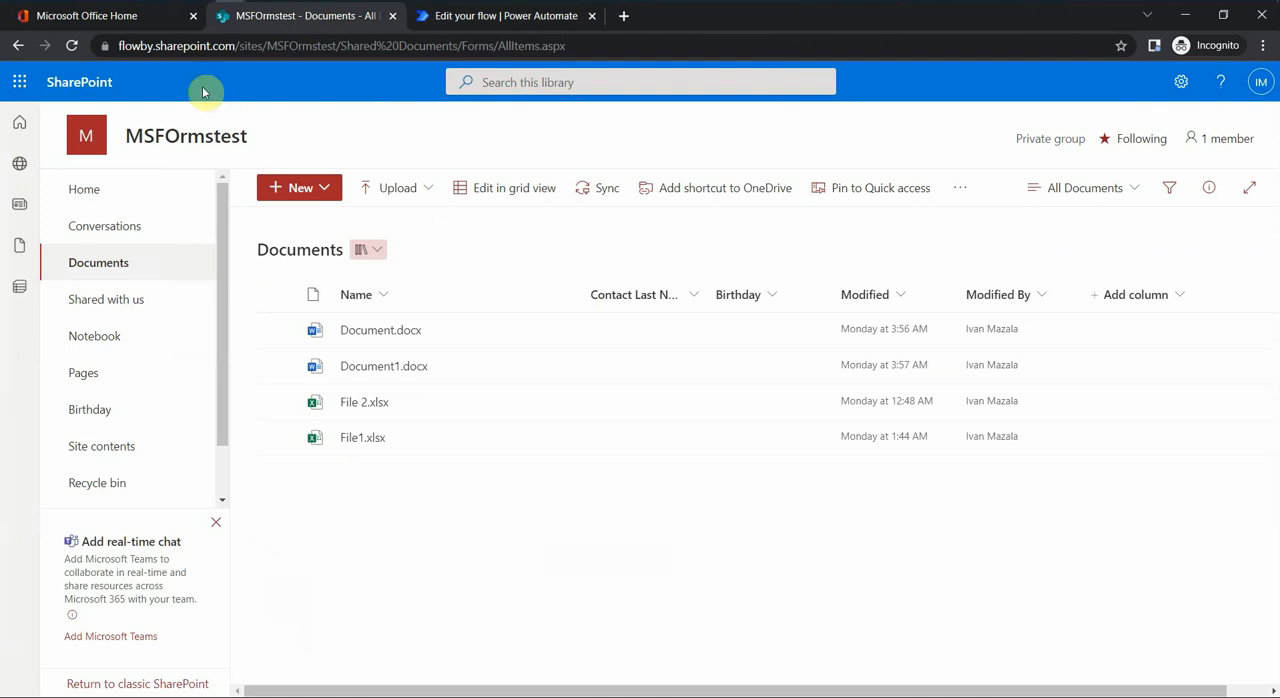
{"action": "left_click", "coordinate": [368, 249]}
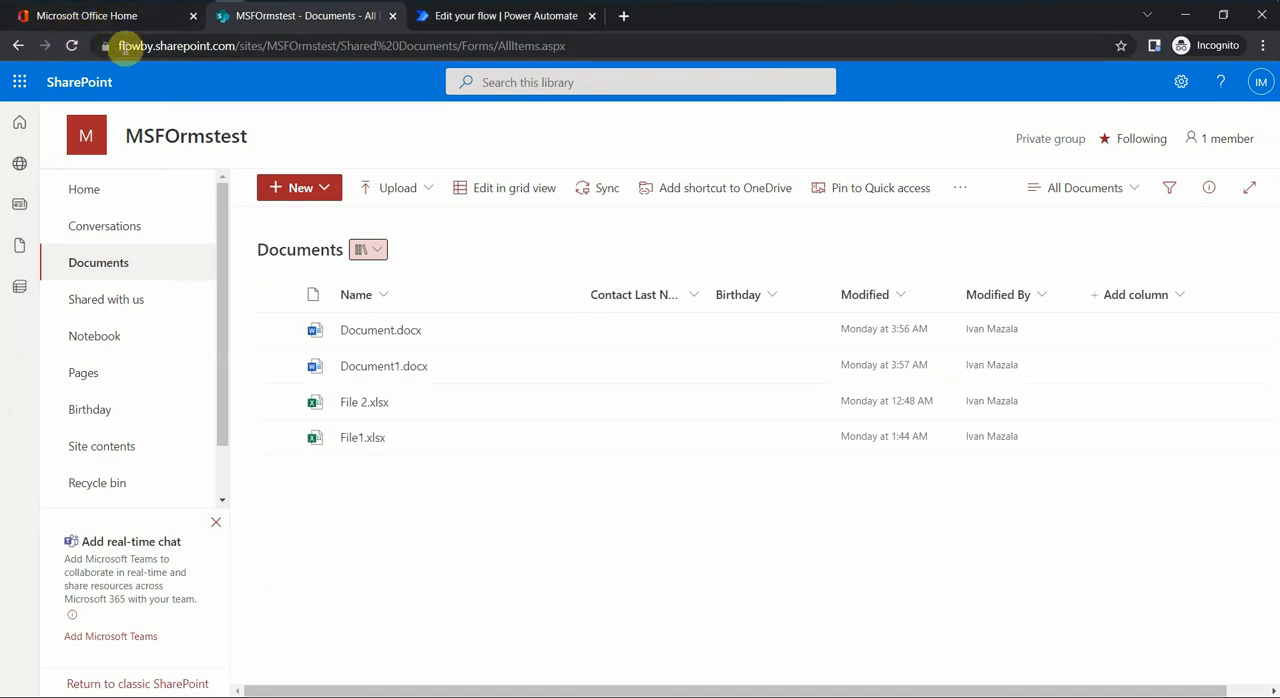
{"action": "left_click", "coordinate": [71, 46]}
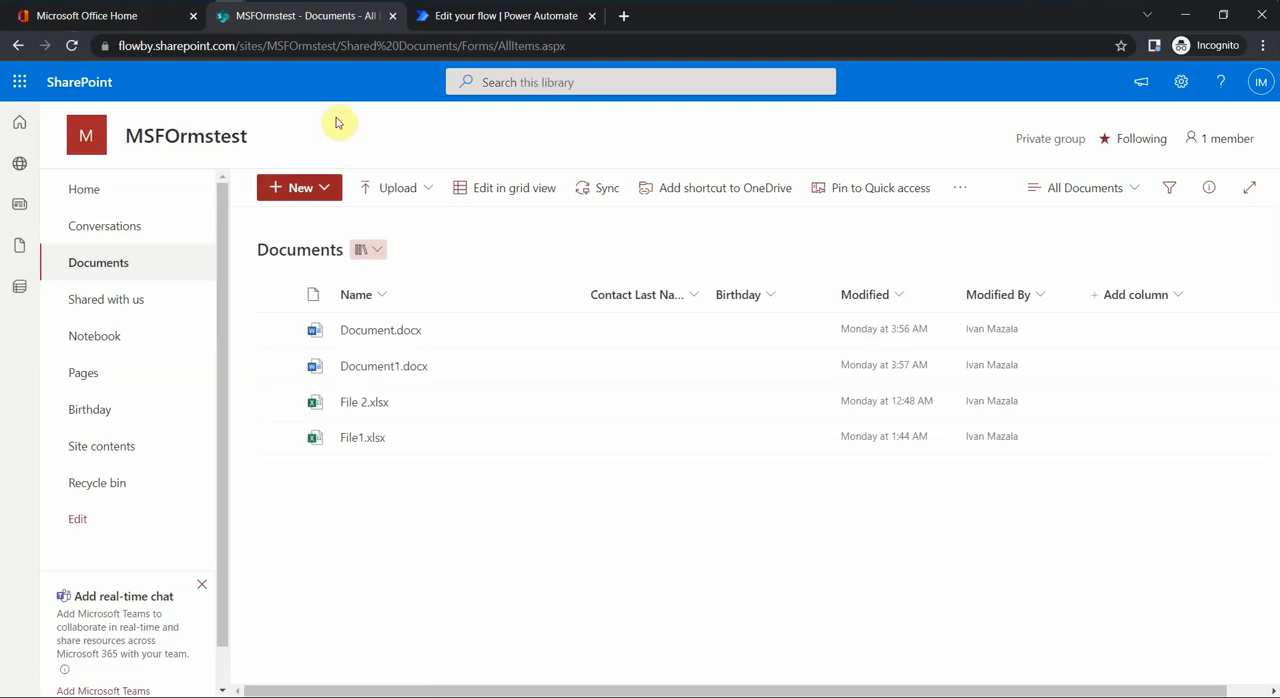
{"action": "mouse_move", "coordinate": [128, 446]}
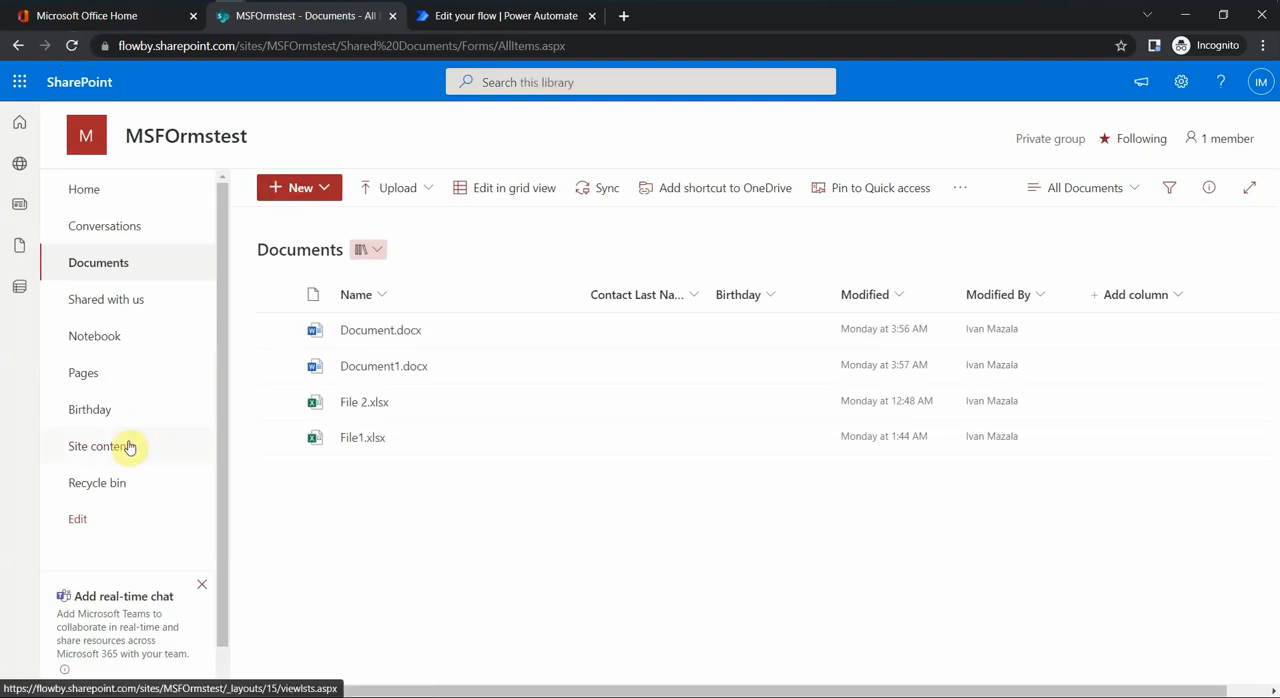
{"action": "left_click", "coordinate": [99, 446]}
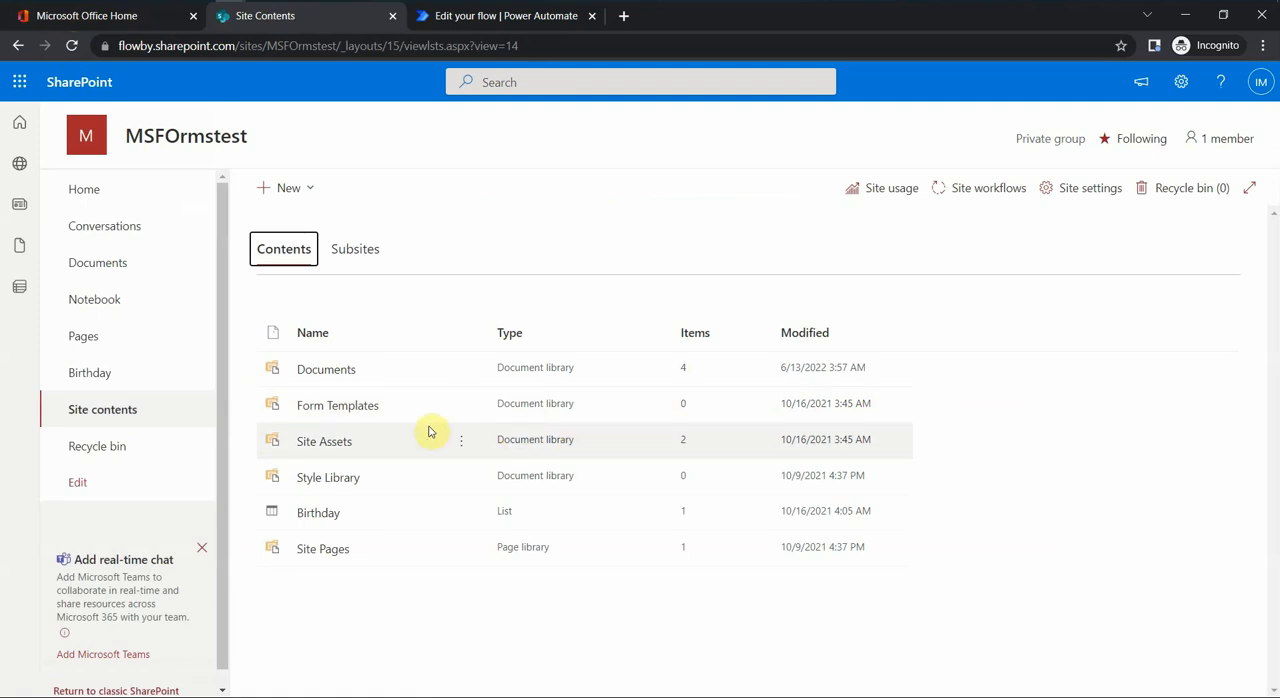
{"action": "mouse_move", "coordinate": [343, 385]}
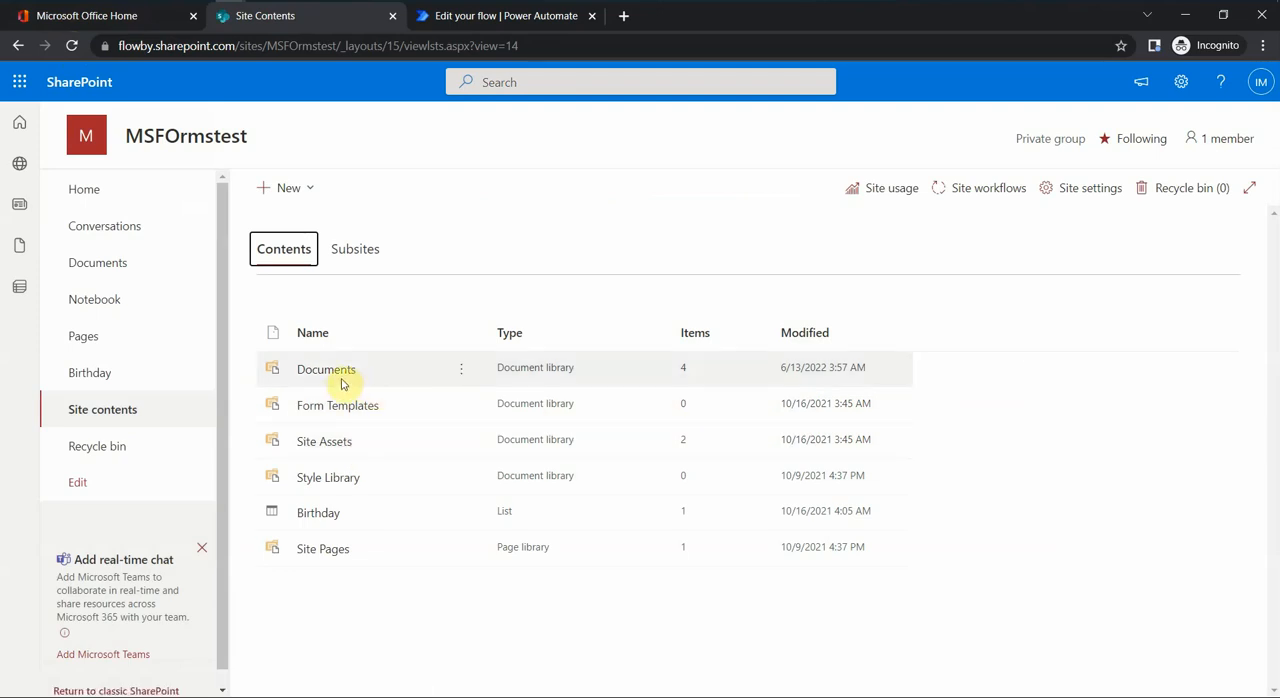
{"action": "left_click", "coordinate": [326, 369]}
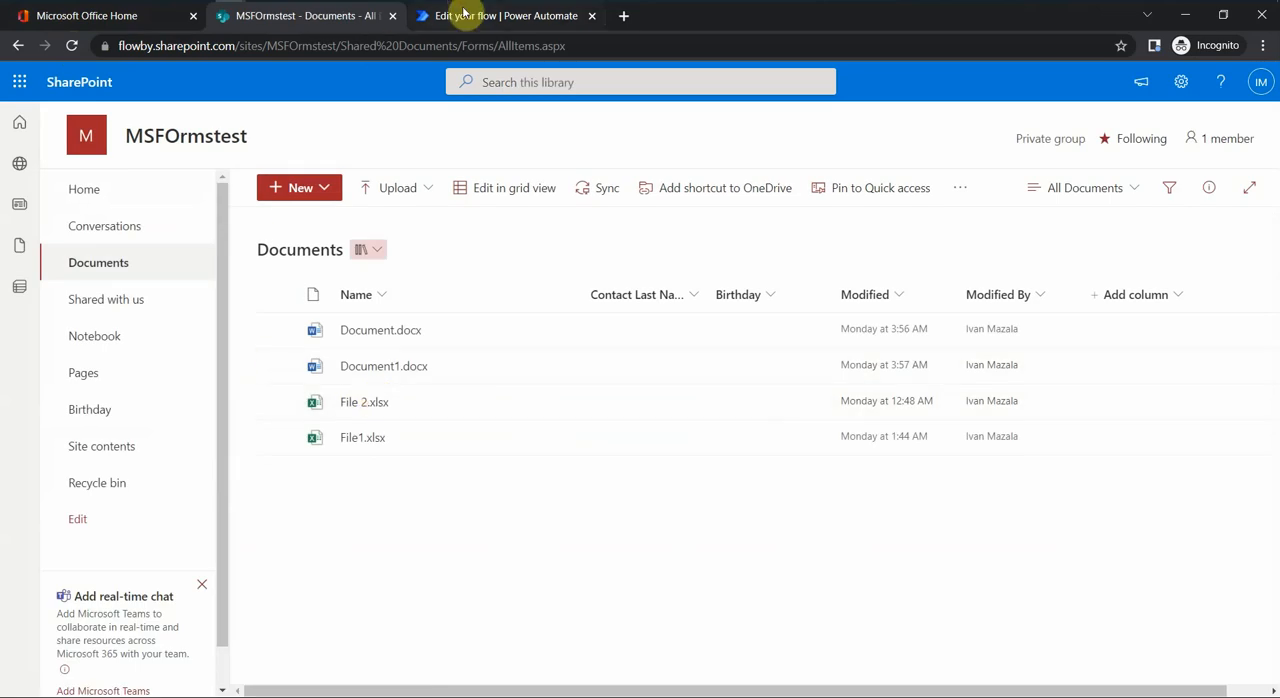
Step: Switch to the 'Edit your flow | Power Automate' browser tab
{"action": "left_click", "coordinate": [505, 15]}
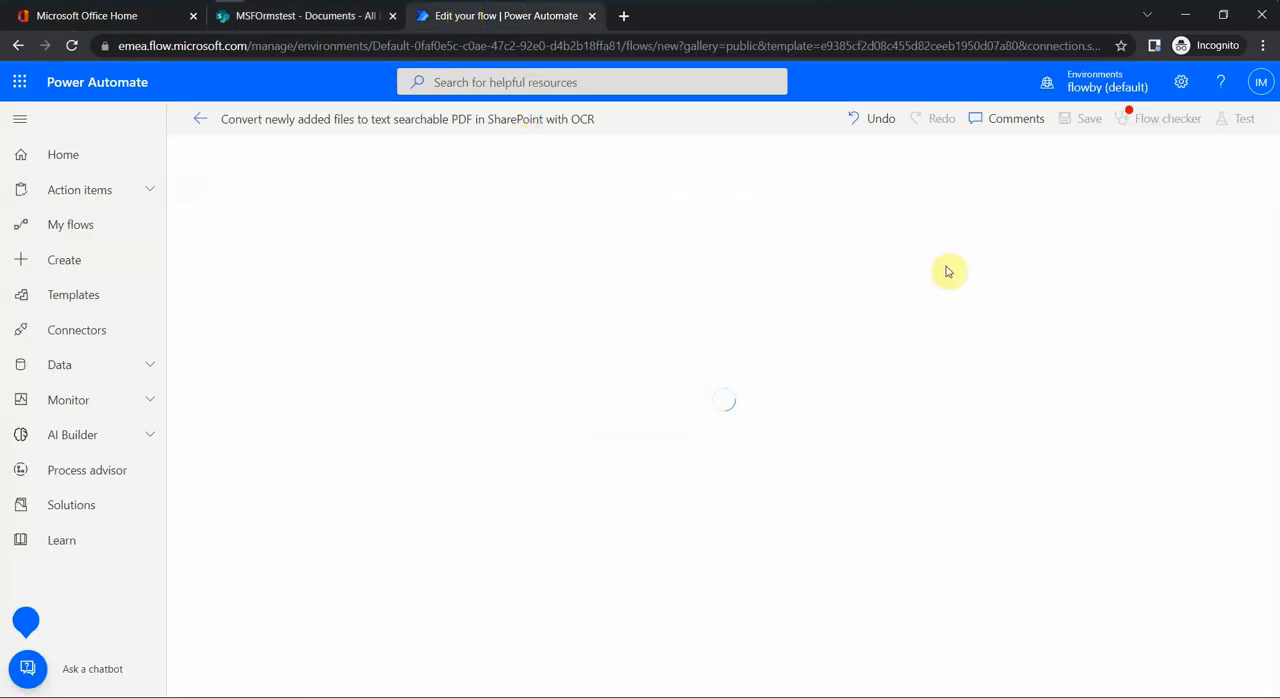
{"action": "mouse_move", "coordinate": [270, 178]}
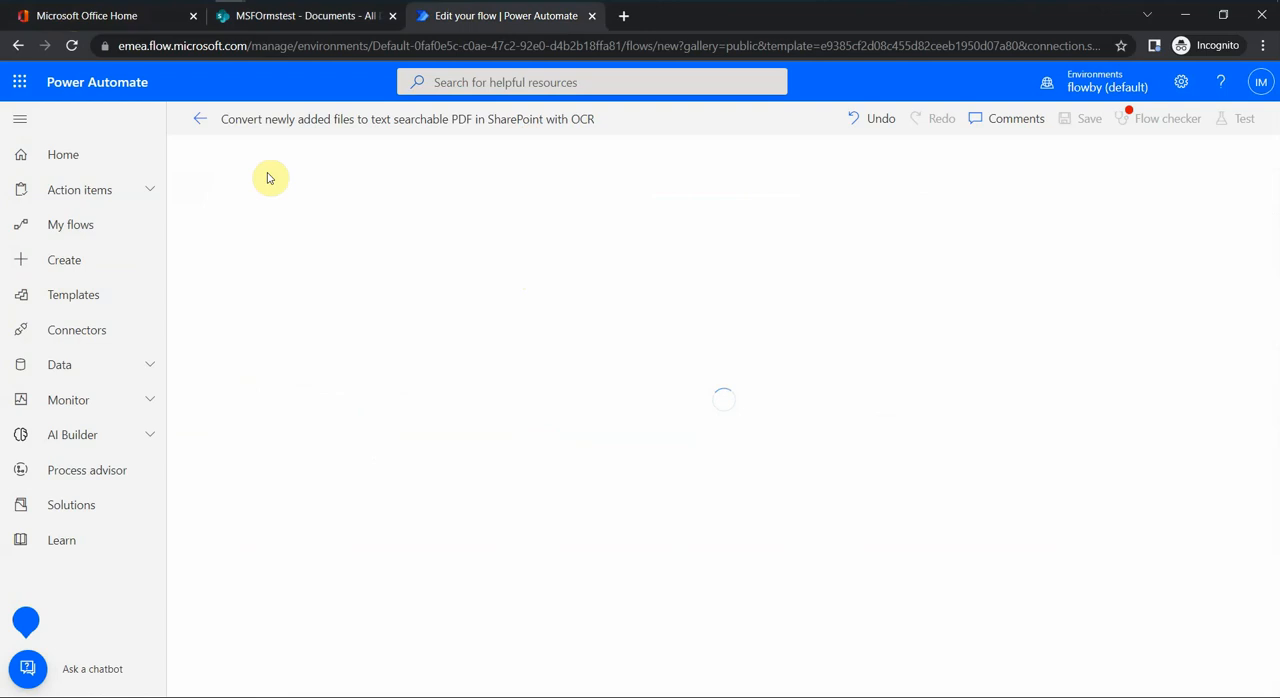
{"action": "mouse_move", "coordinate": [235, 179]}
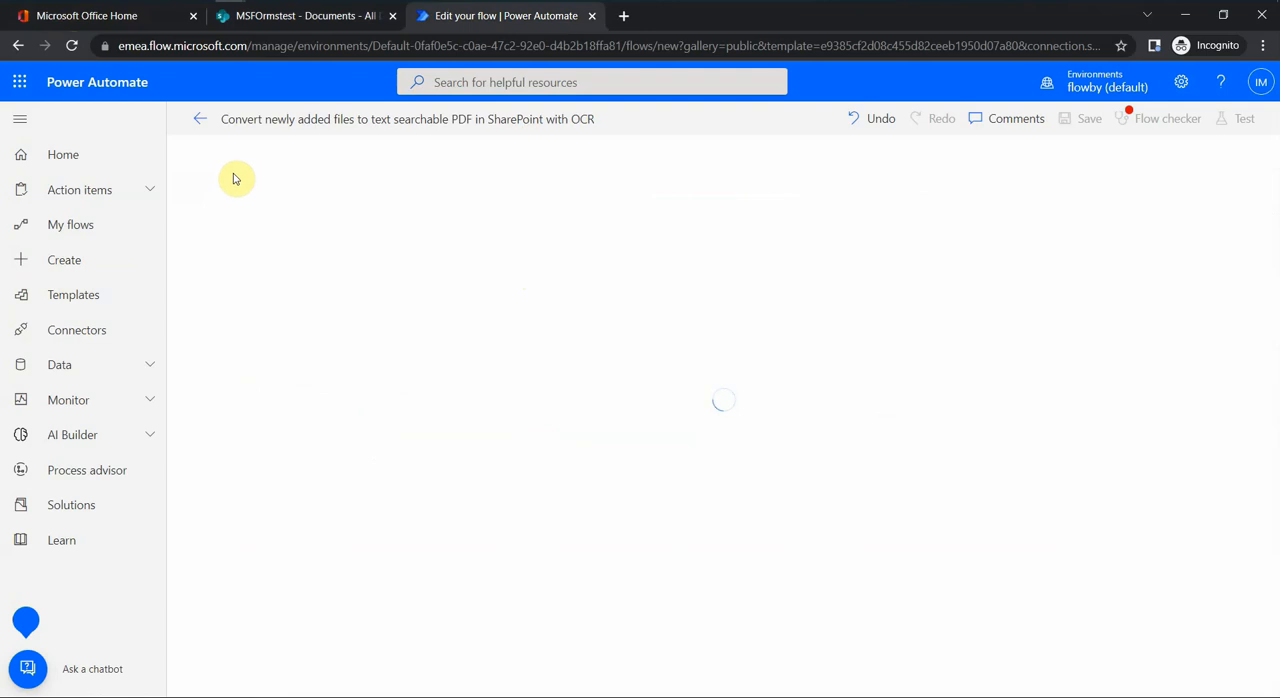
{"action": "mouse_move", "coordinate": [397, 332]}
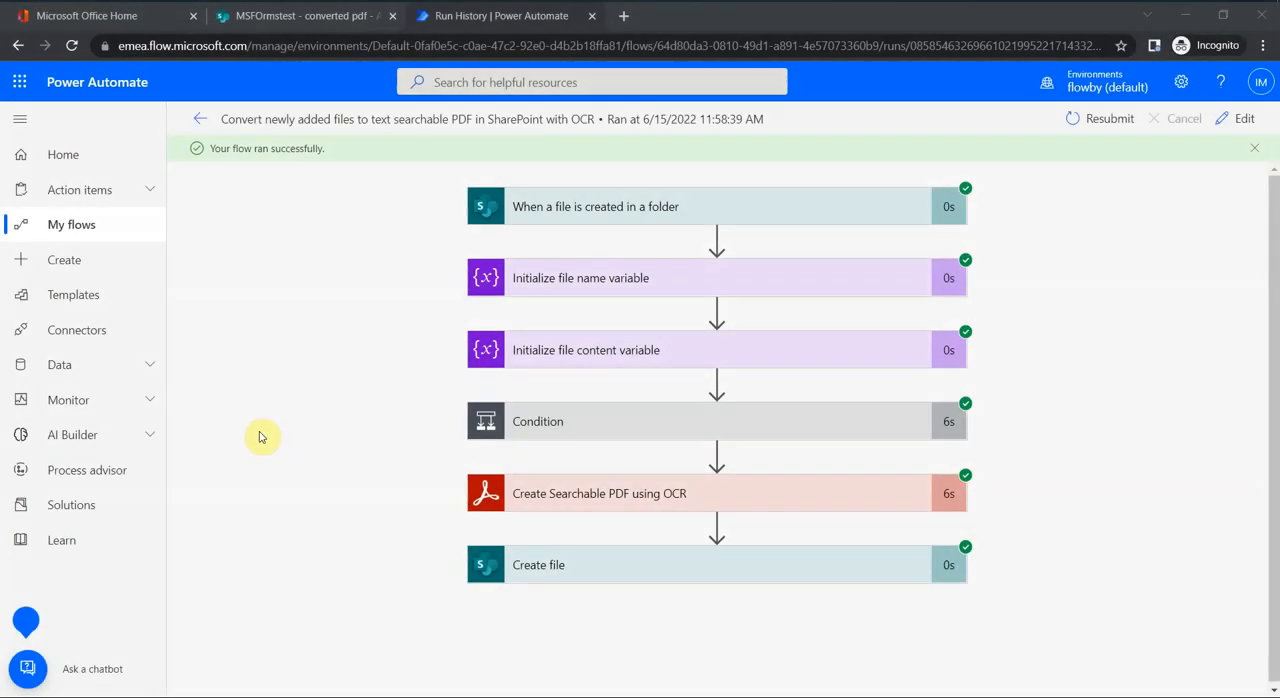
{"action": "mouse_move", "coordinate": [407, 358]}
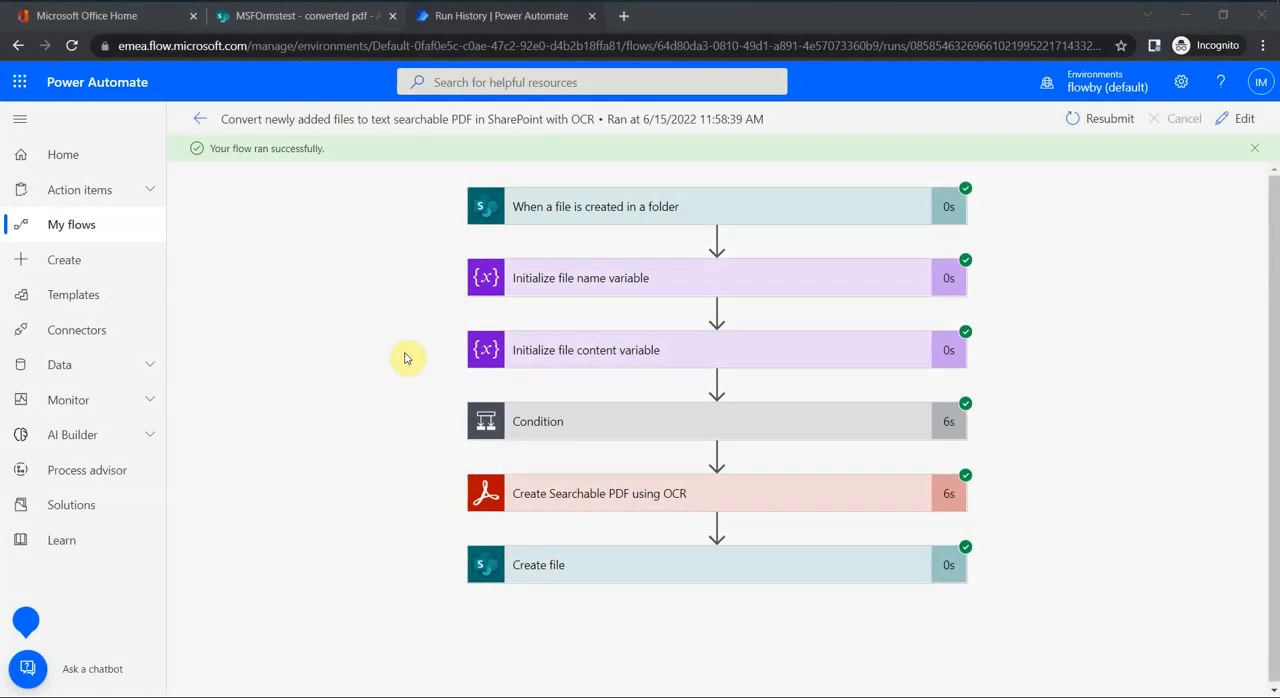
{"action": "mouse_move", "coordinate": [655, 393]}
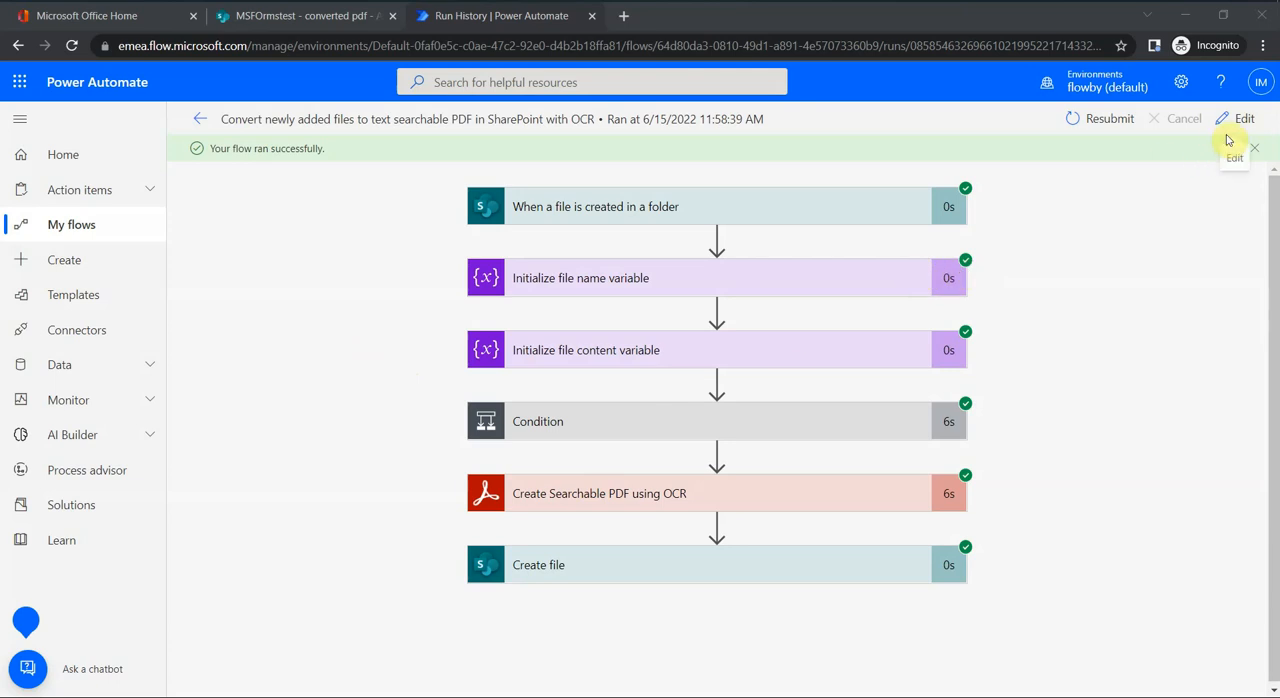
{"action": "mouse_move", "coordinate": [675, 206]}
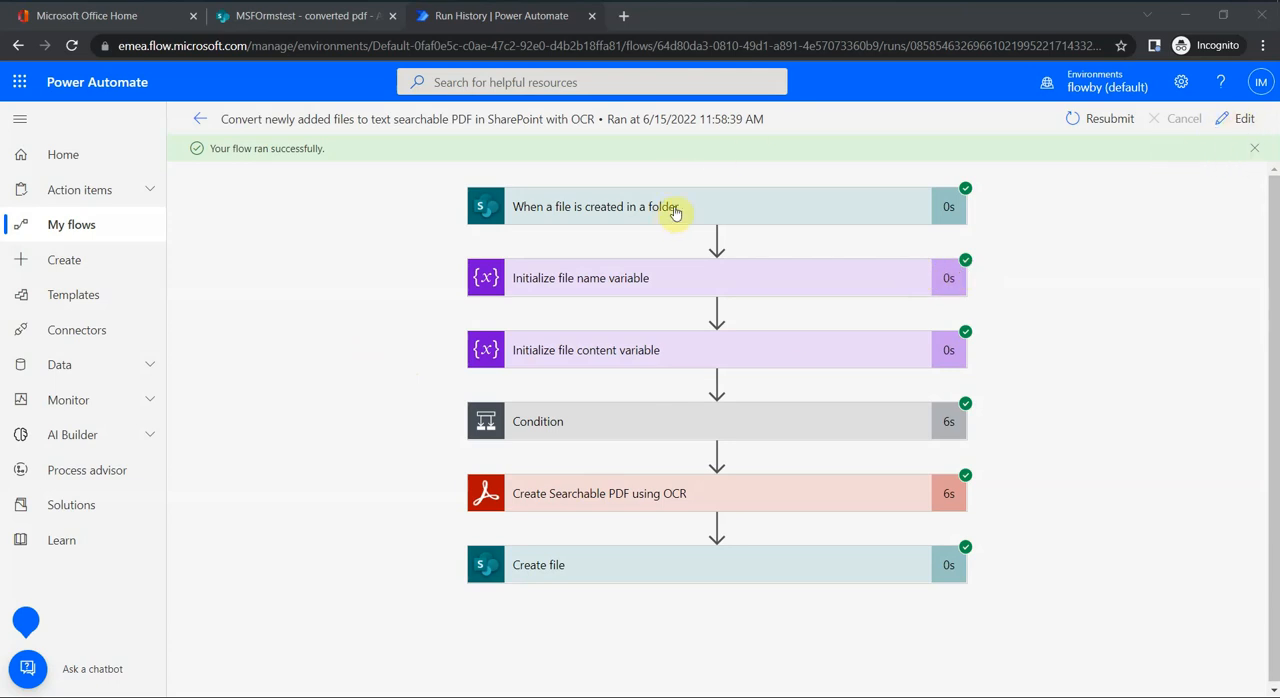
Step: Expand the 'When a file is created in a folder' trigger's run inputs and outputs
{"action": "left_click", "coordinate": [675, 207]}
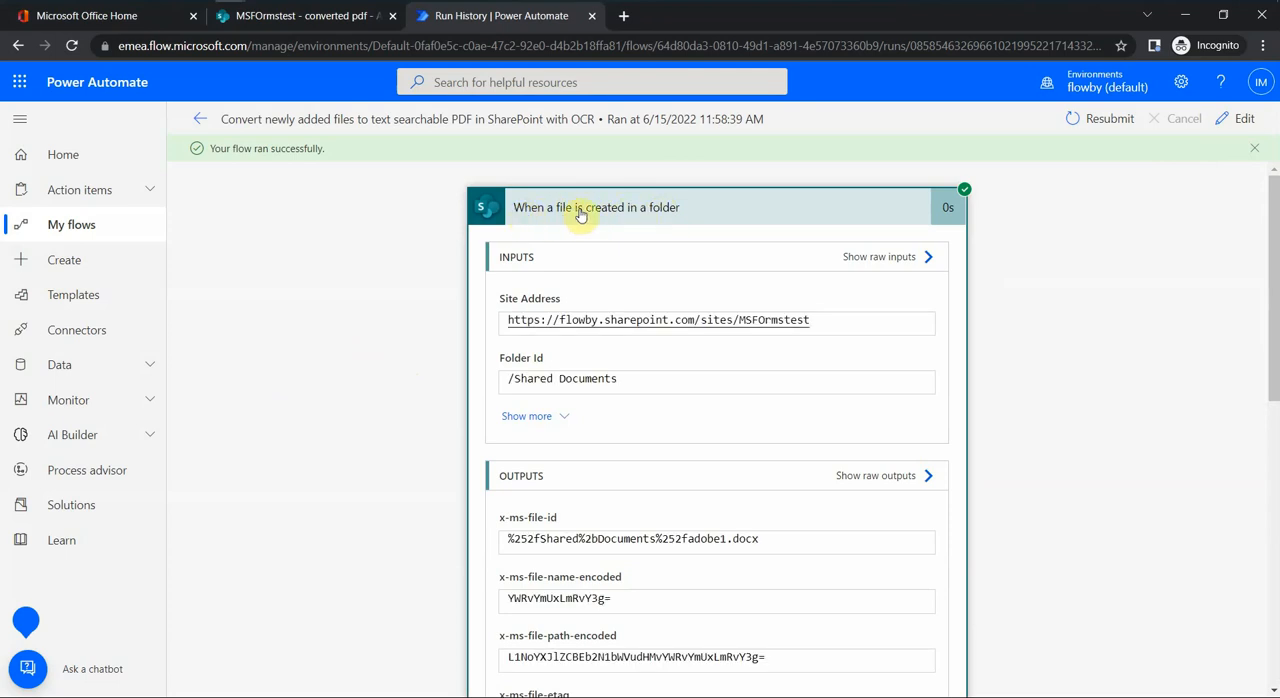
{"action": "mouse_move", "coordinate": [643, 210]}
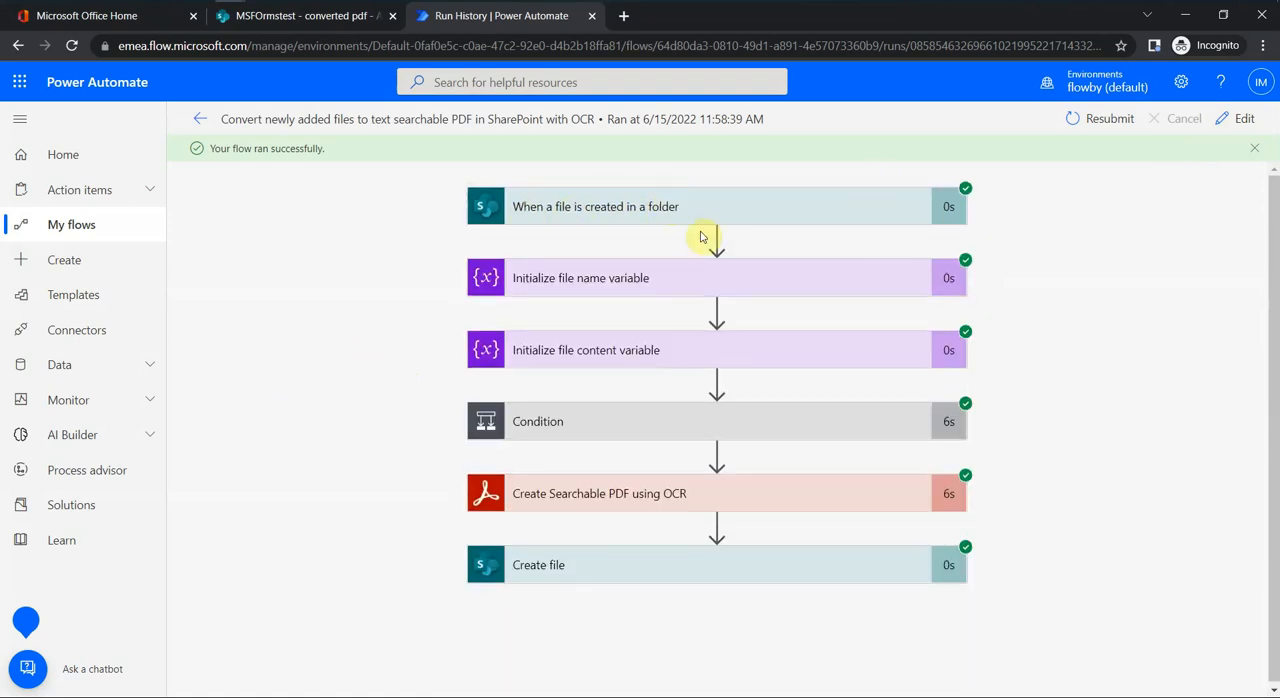
{"action": "mouse_move", "coordinate": [757, 452]}
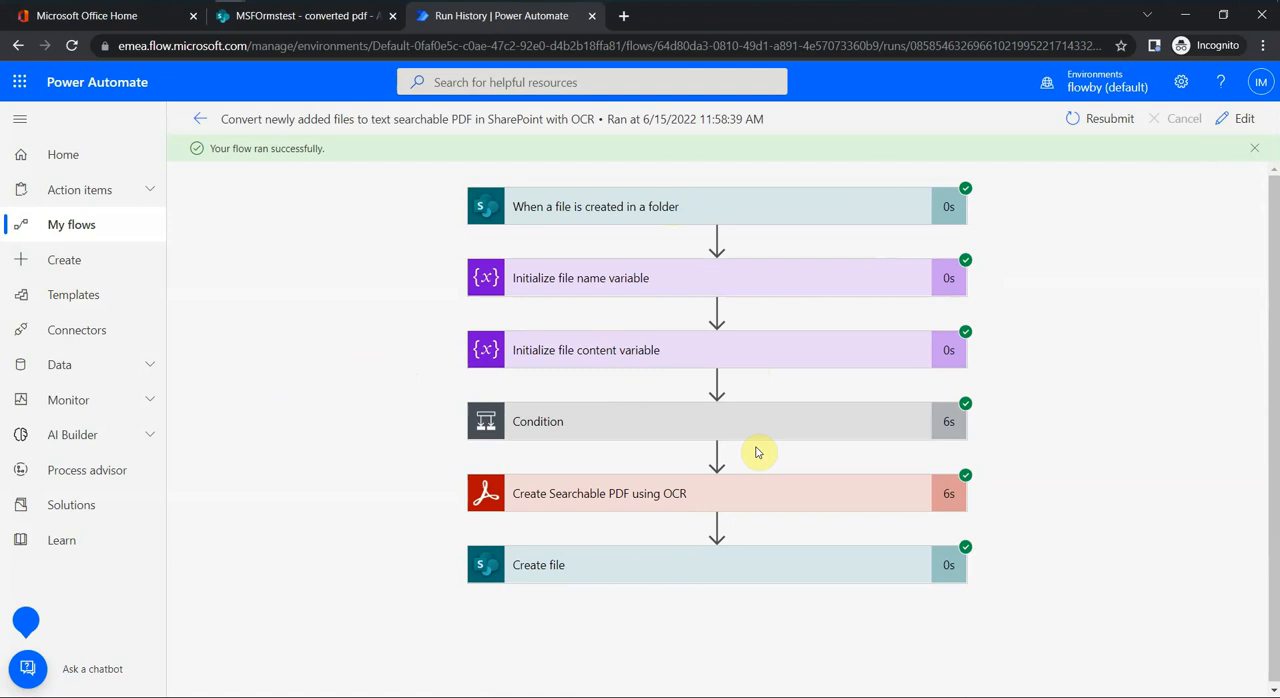
Step: Expand the Create file step's run details showing adobe1.pdf in /converted pdf
{"action": "left_click", "coordinate": [716, 564]}
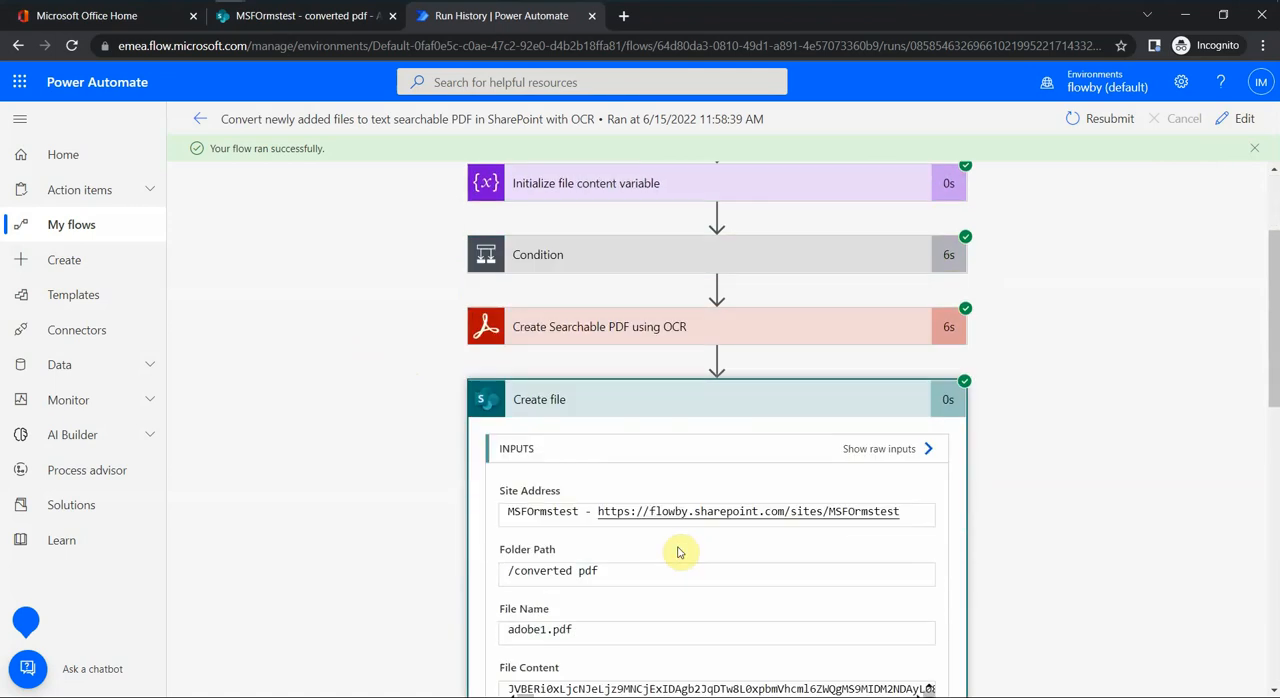
{"action": "scroll", "scroll_direction": "up", "scroll_amount": 3}
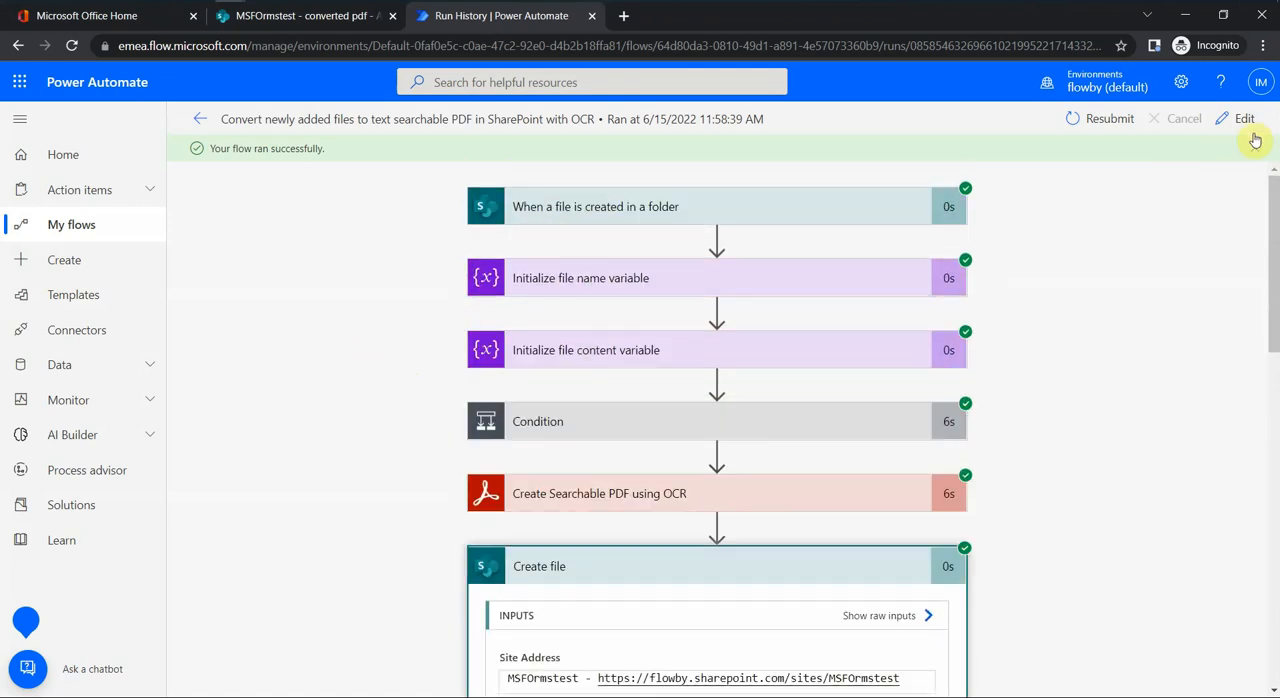
Step: Reopen the flow for editing, expand Create file's /converted pdf settings, and switch to SharePoint
{"action": "left_click", "coordinate": [1244, 118]}
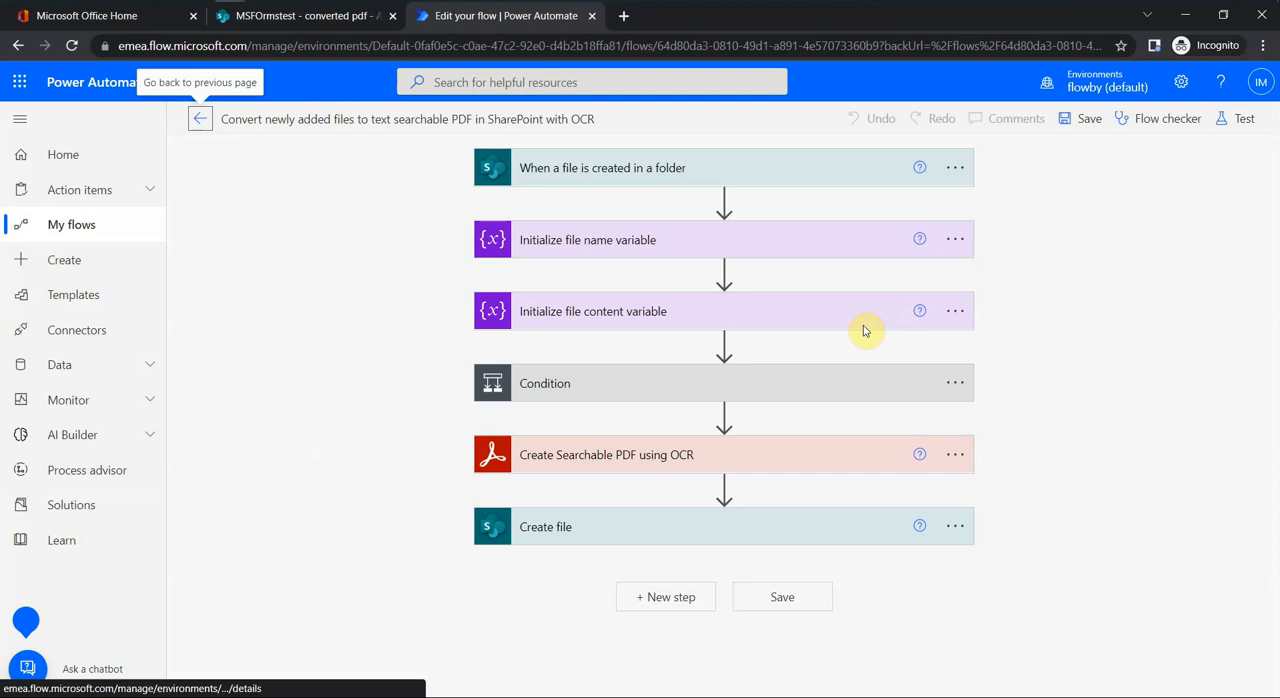
{"action": "mouse_move", "coordinate": [715, 551]}
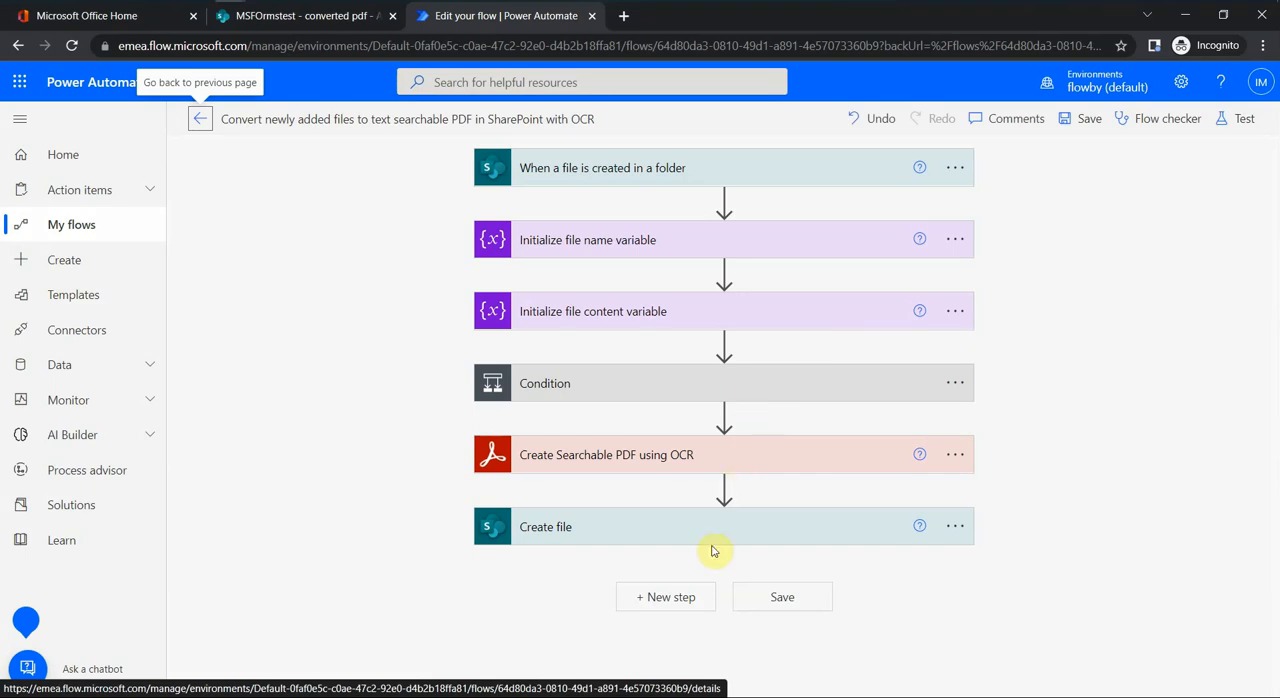
{"action": "left_click", "coordinate": [545, 526]}
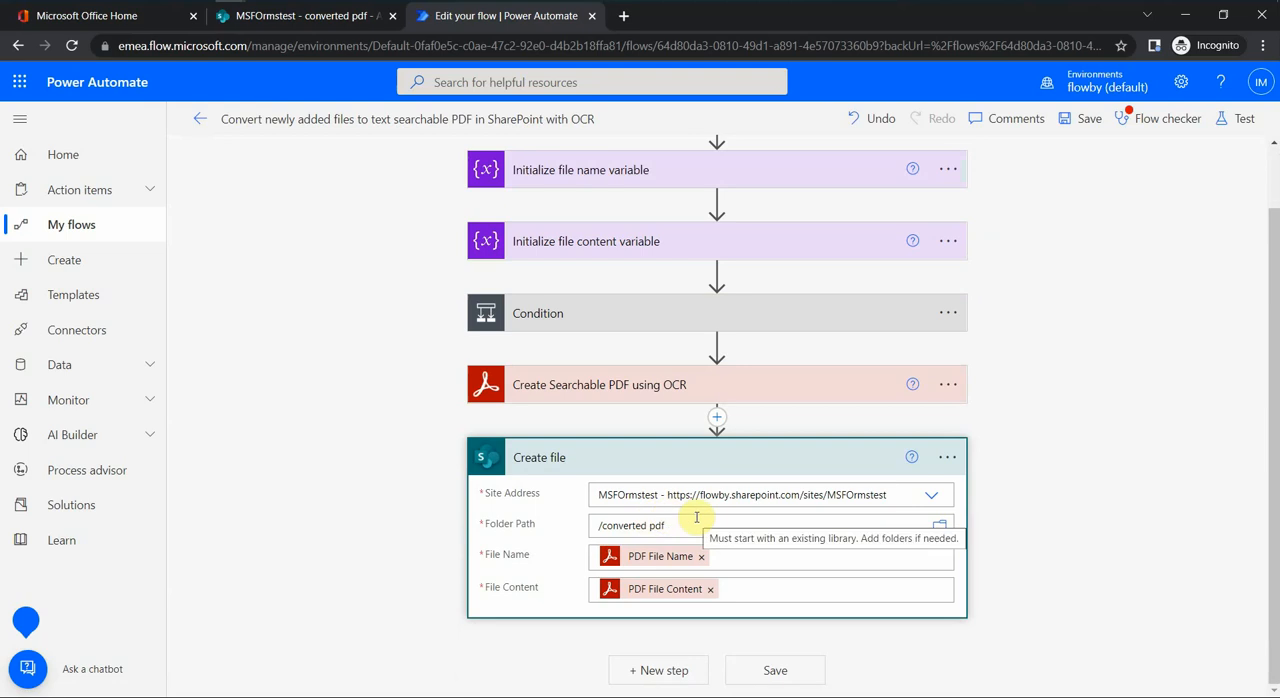
{"action": "mouse_move", "coordinate": [373, 110]}
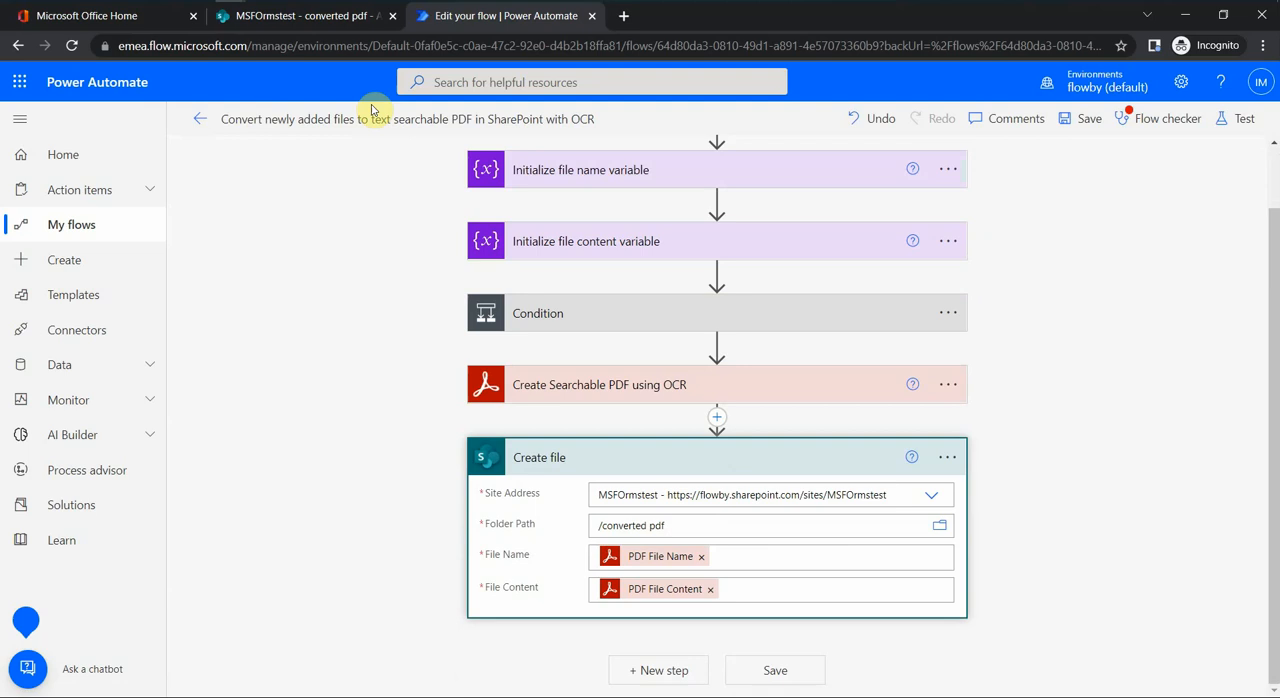
{"action": "left_click", "coordinate": [304, 15]}
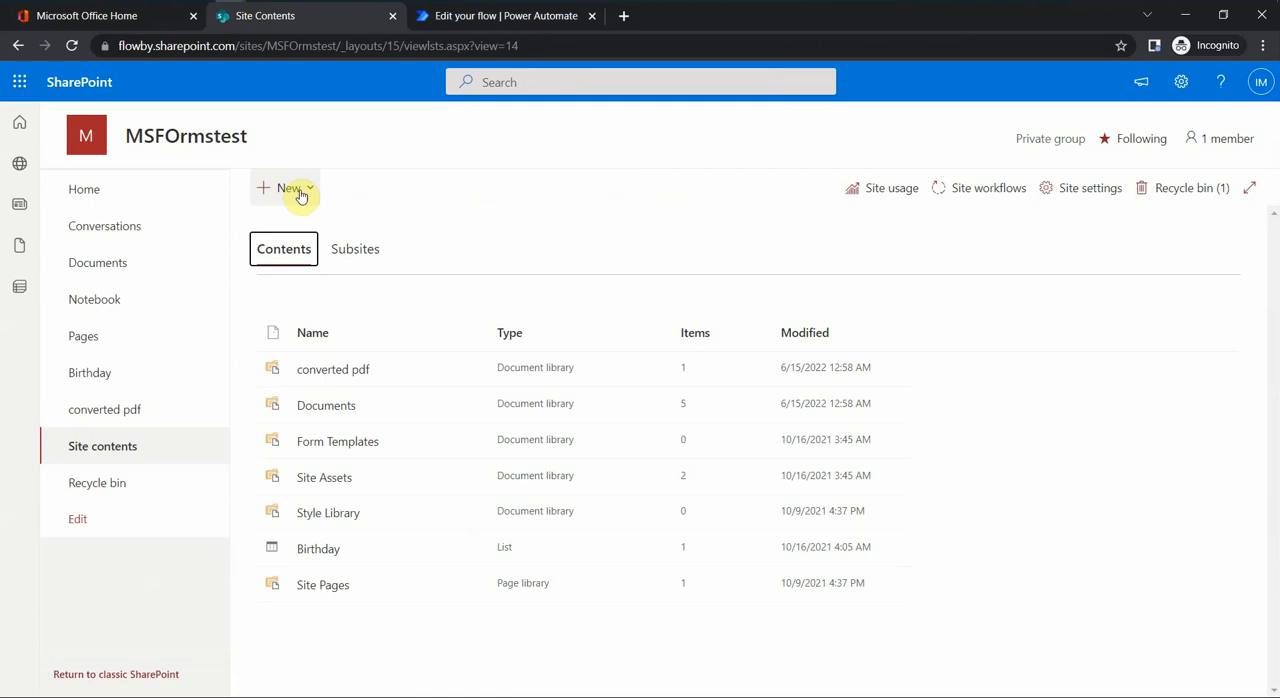
{"action": "mouse_move", "coordinate": [333, 369]}
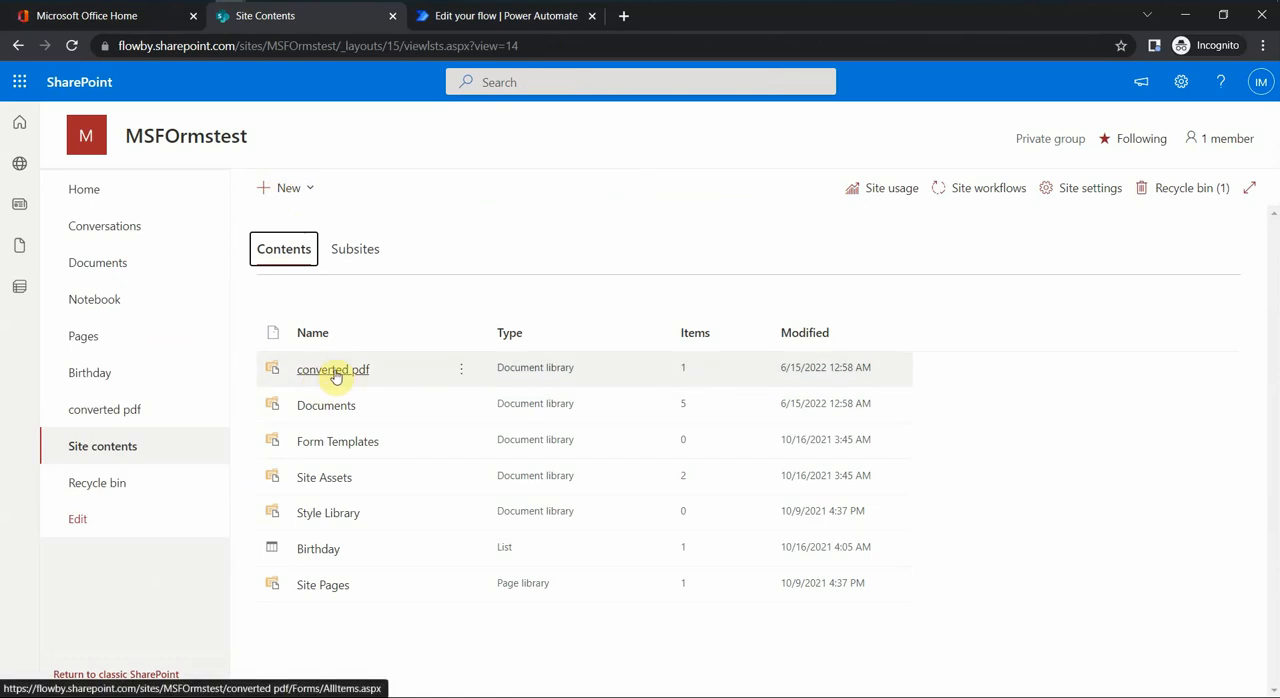
{"action": "mouse_move", "coordinate": [289, 188]}
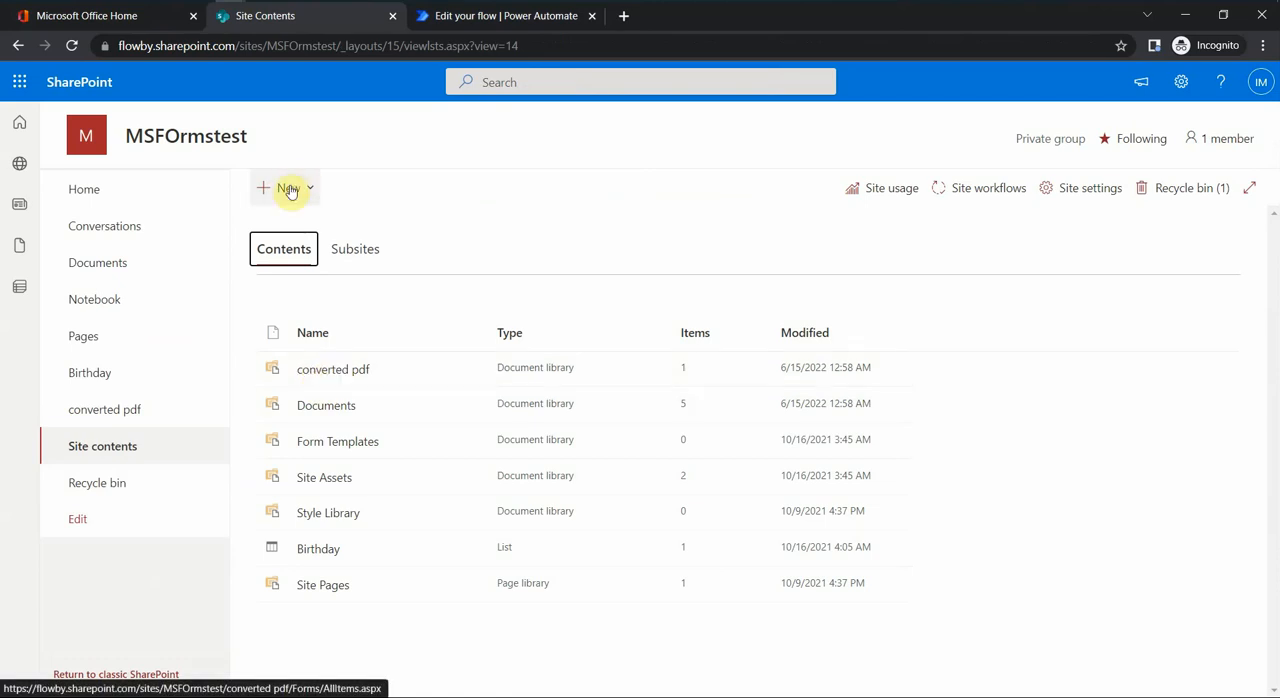
Step: Show SharePoint's + New options for lists, pages and libraries, then return to the flow editor
{"action": "left_click", "coordinate": [287, 188]}
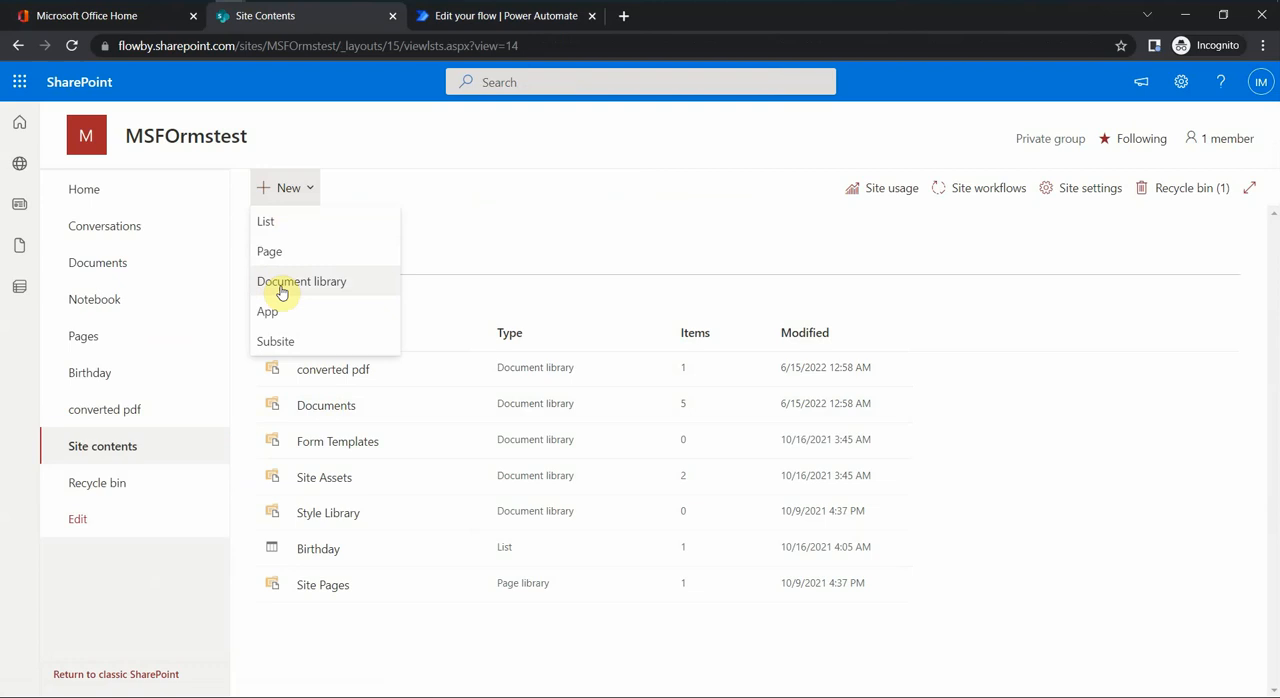
{"action": "mouse_move", "coordinate": [415, 210]}
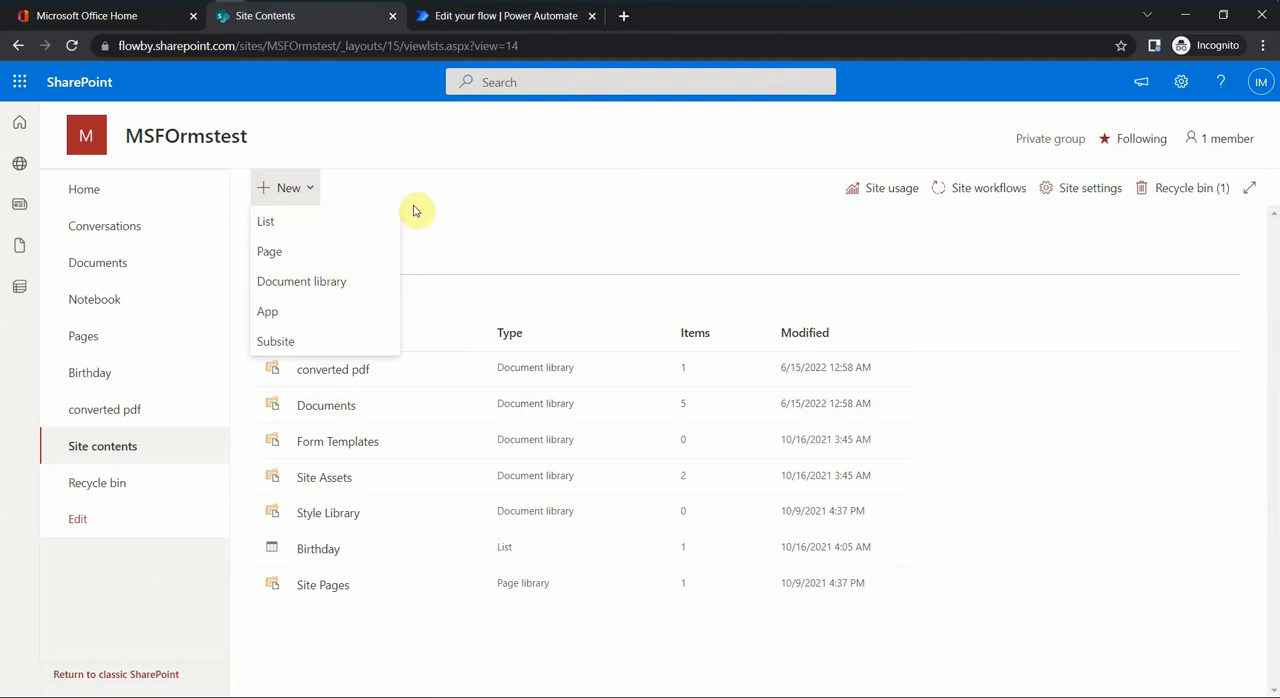
{"action": "mouse_move", "coordinate": [435, 118]}
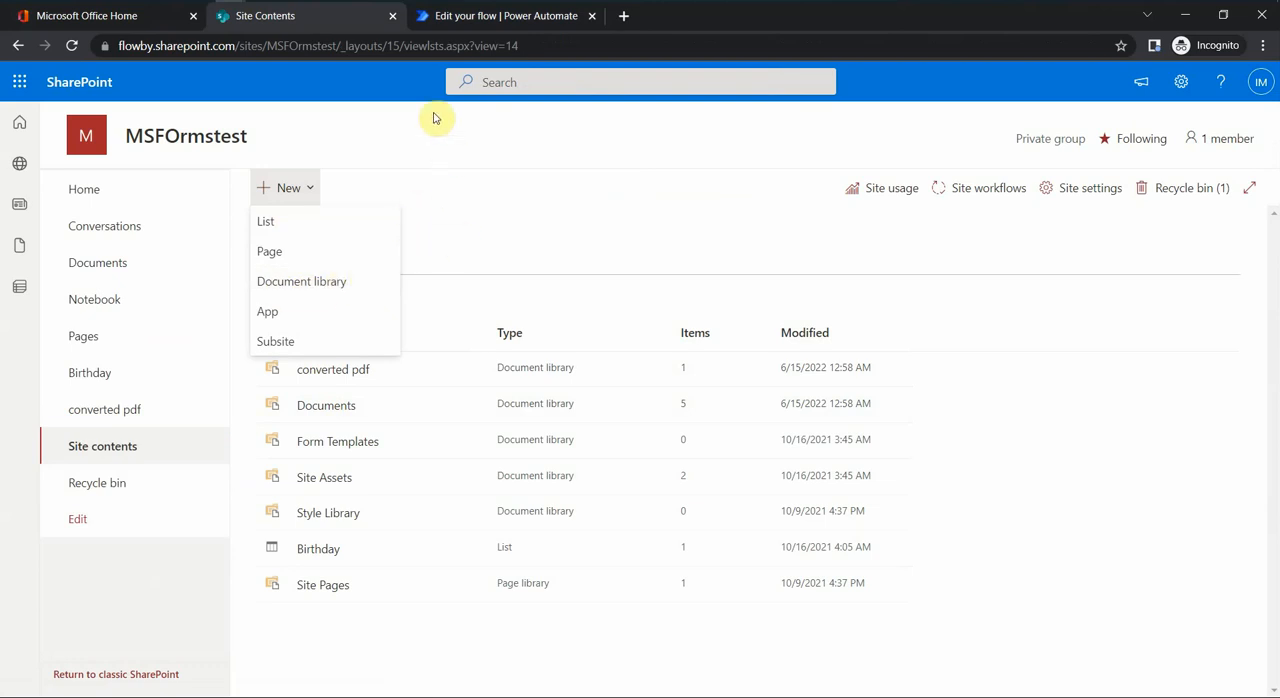
{"action": "left_click", "coordinate": [505, 15]}
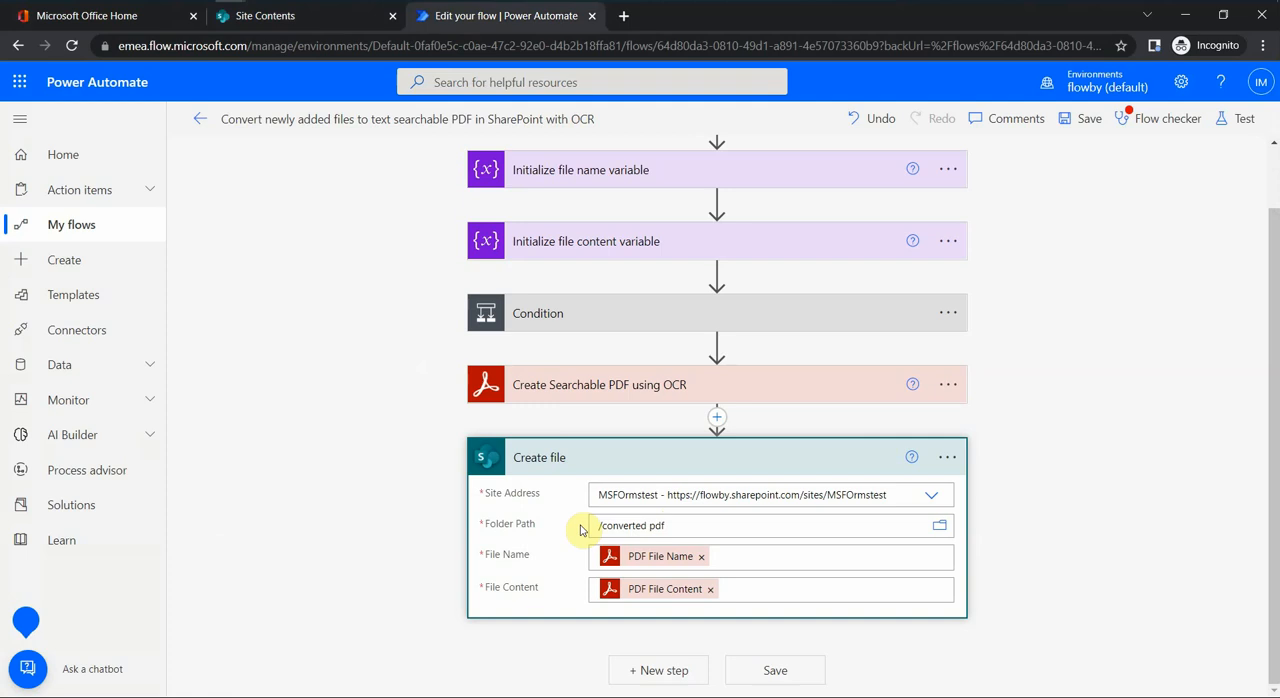
Step: Collapse the Create file action to show the six-step overview, then switch to SharePoint
{"action": "left_click", "coordinate": [658, 525]}
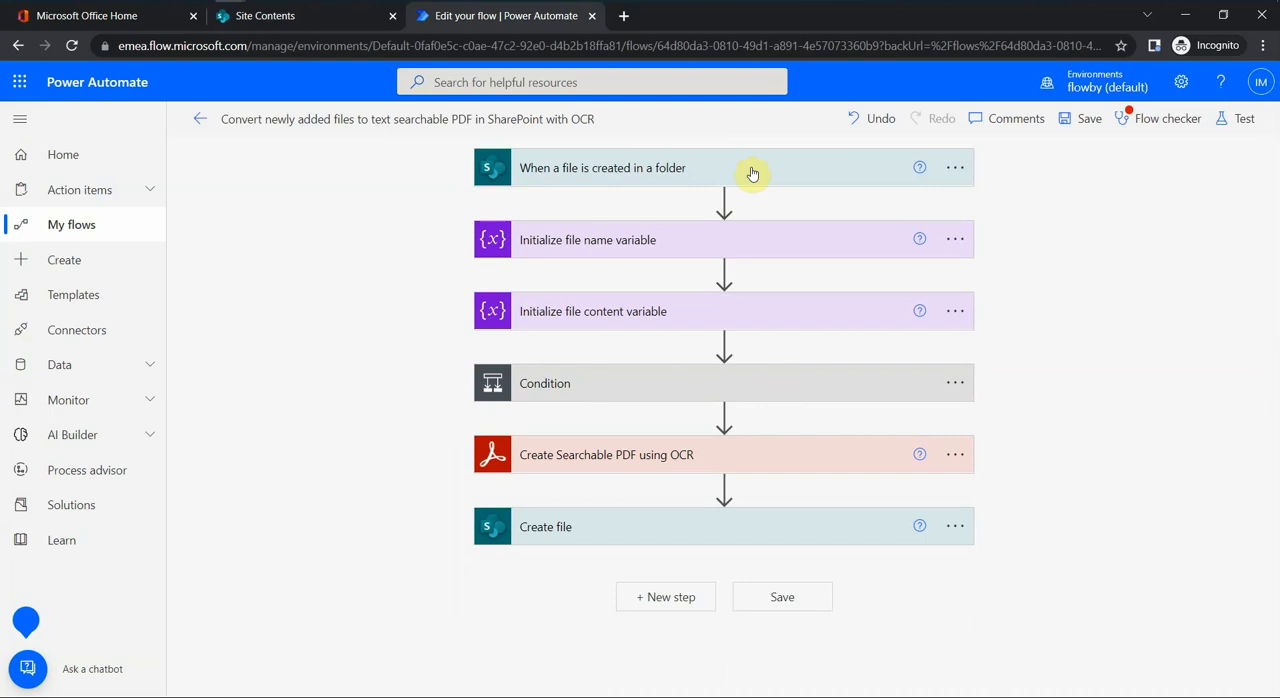
{"action": "mouse_move", "coordinate": [169, 25]}
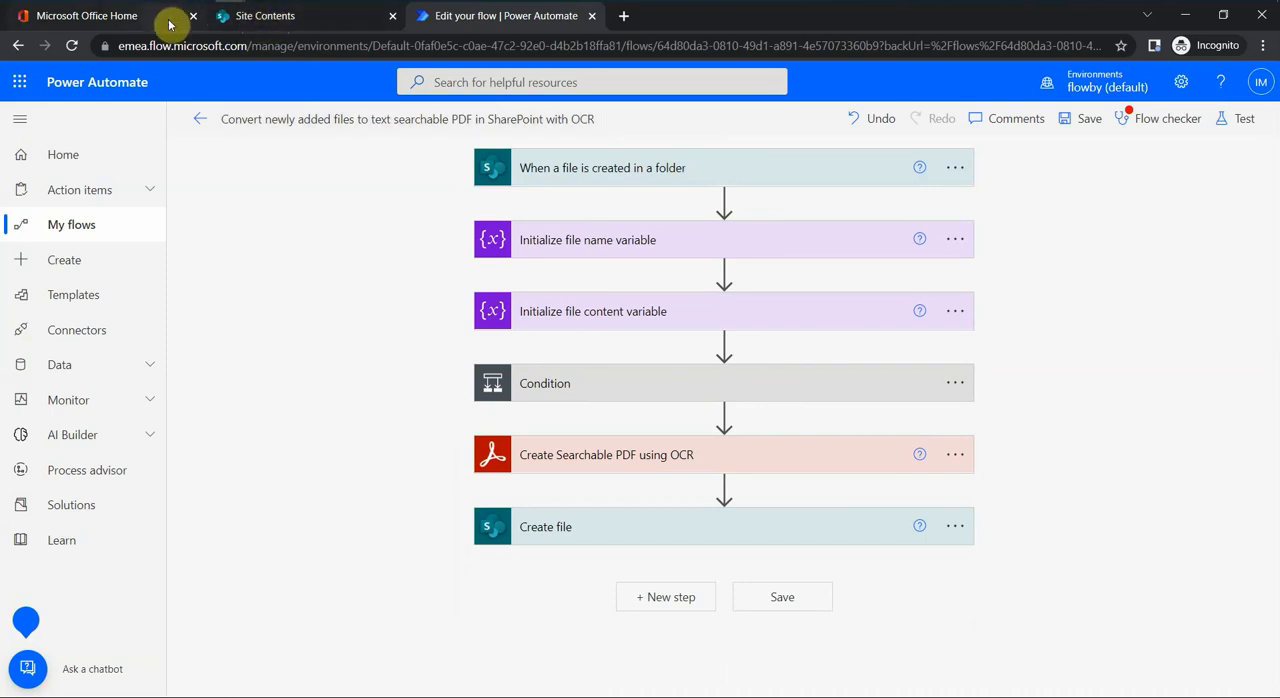
{"action": "left_click", "coordinate": [264, 15]}
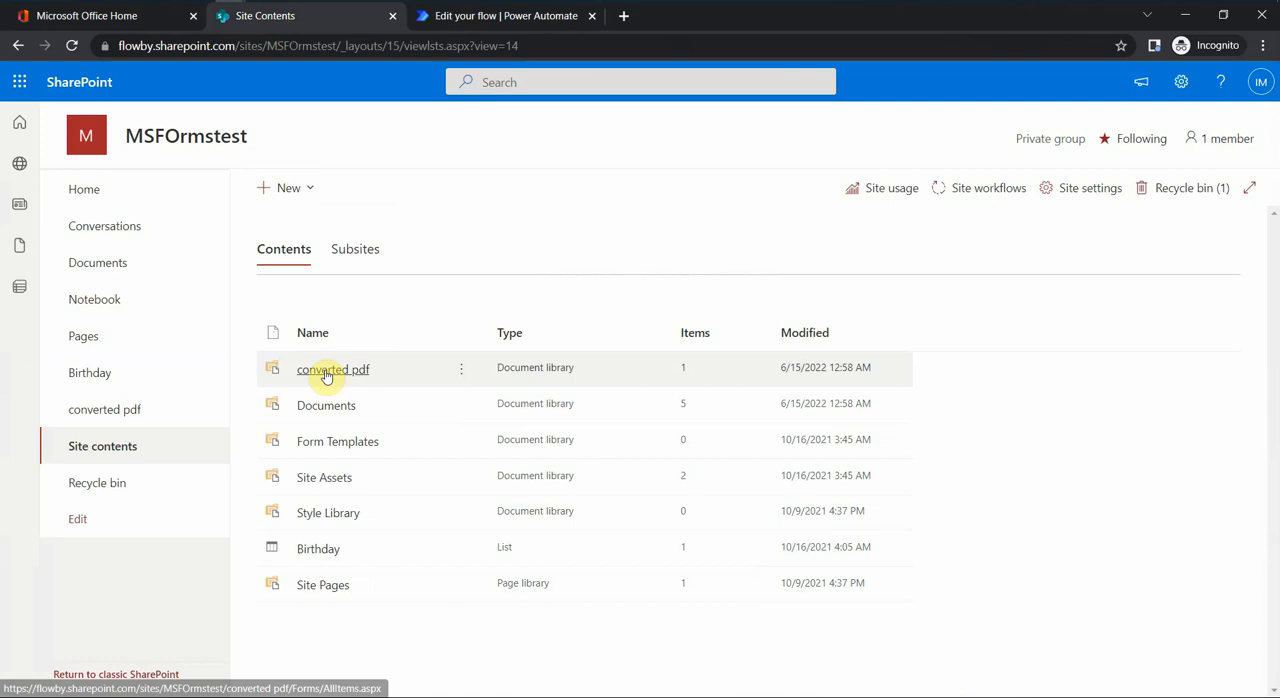
{"action": "mouse_move", "coordinate": [360, 491]}
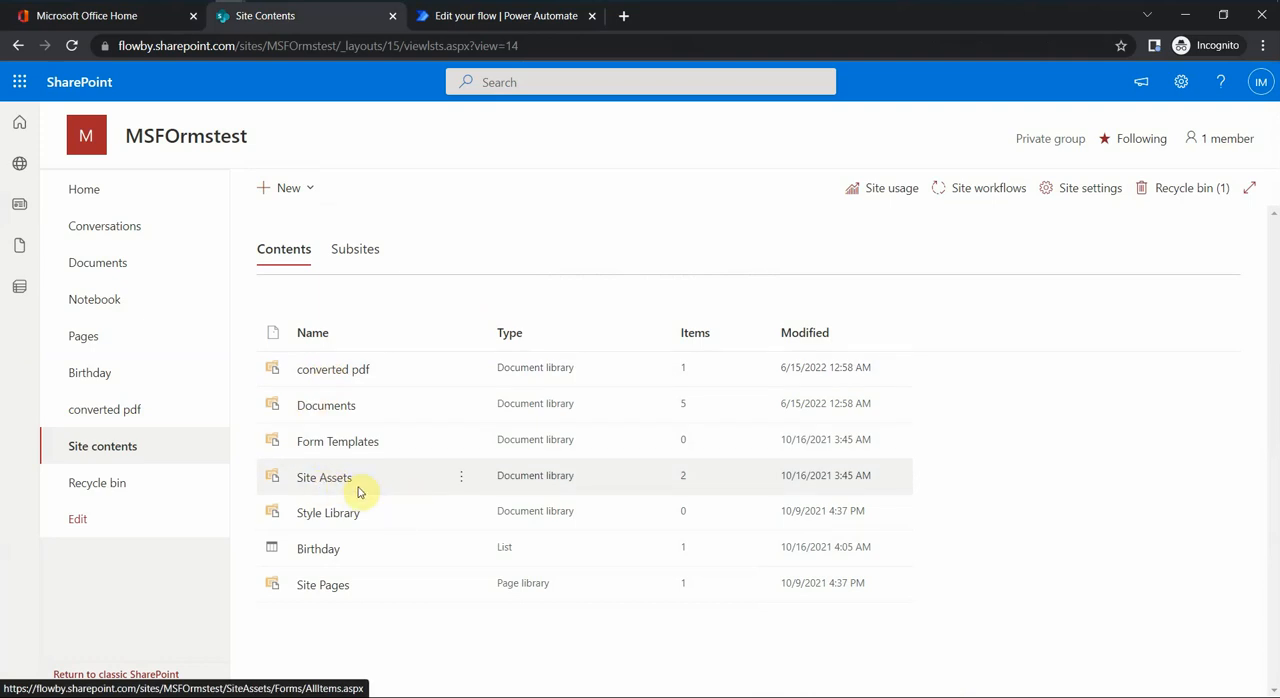
{"action": "mouse_move", "coordinate": [326, 405]}
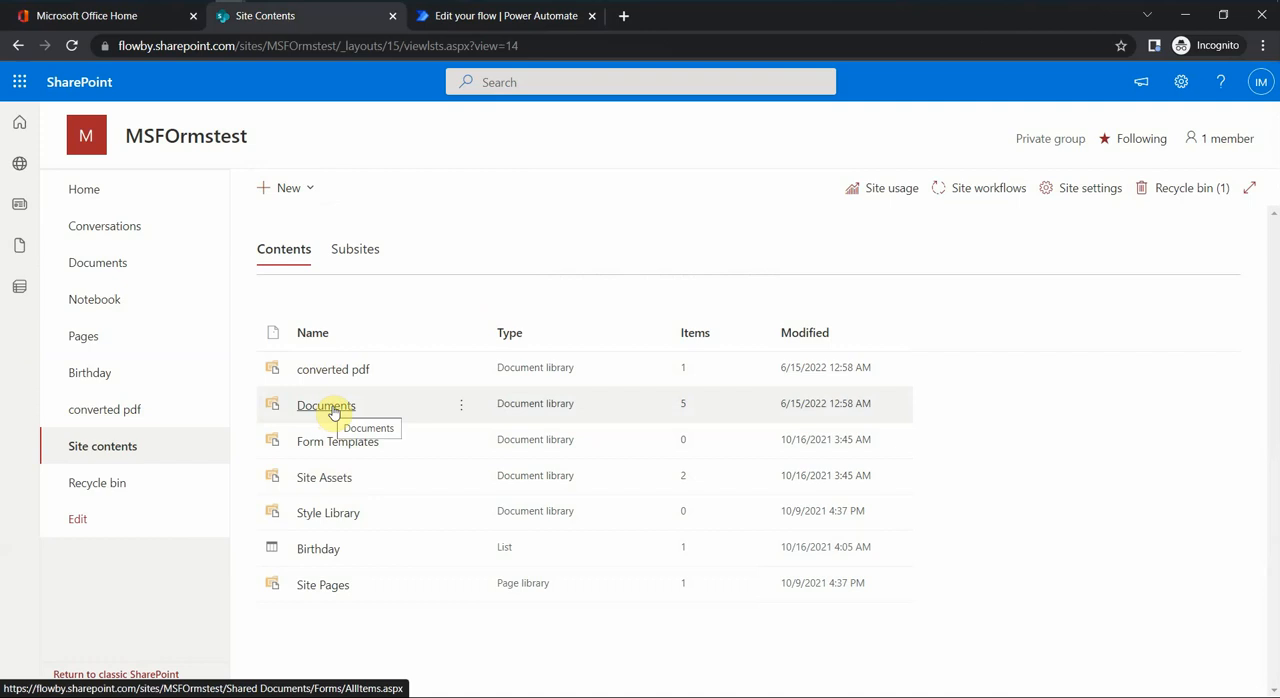
Step: Check Documents, then find adobe1.pdf in the converted pdf library, and return to Power Automate
{"action": "left_click", "coordinate": [326, 405]}
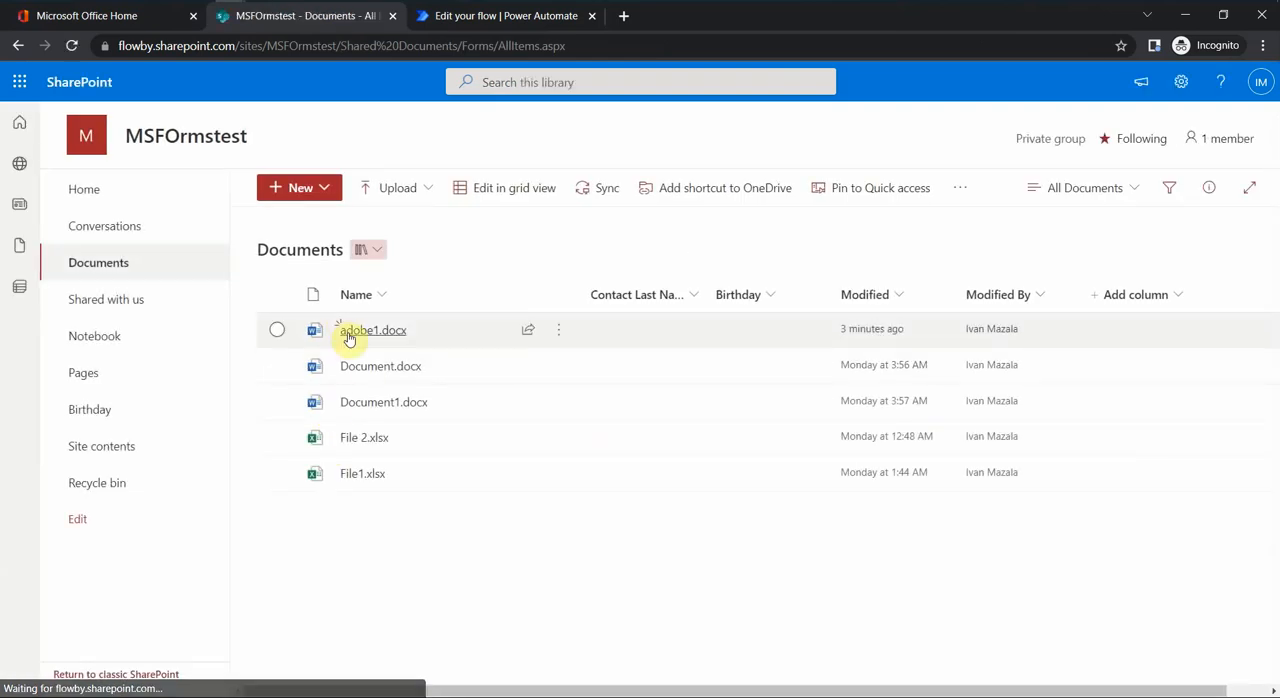
{"action": "mouse_move", "coordinate": [372, 330]}
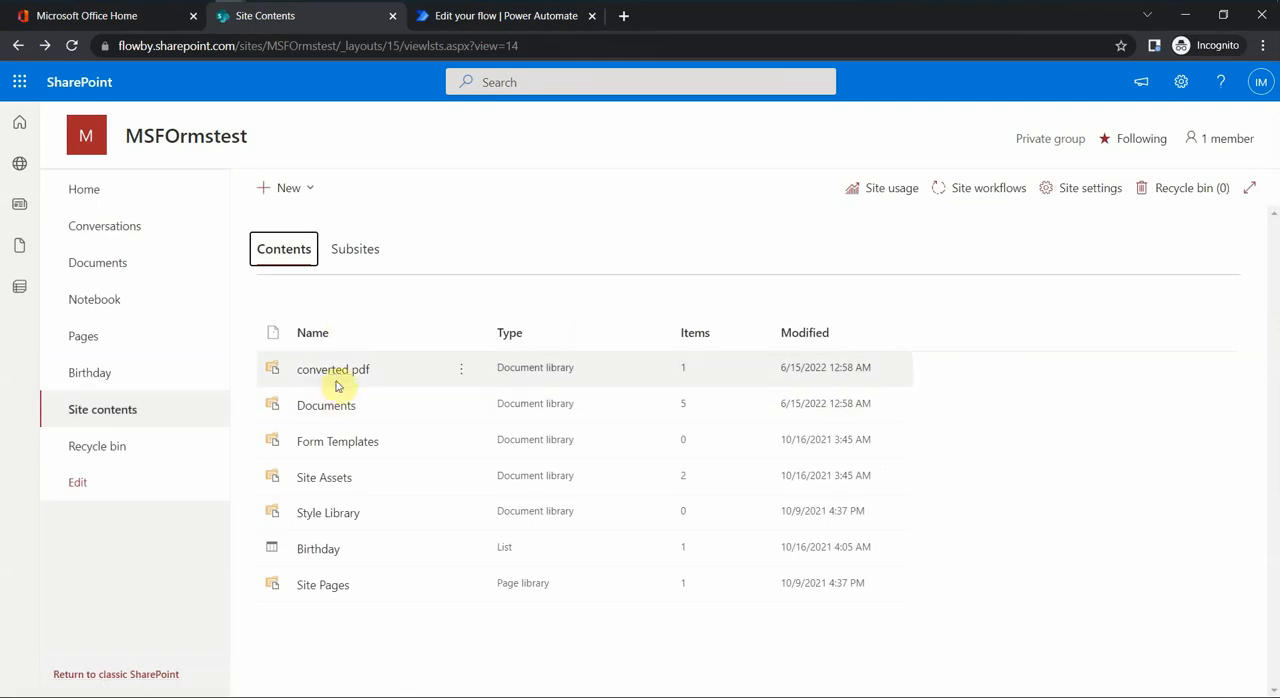
{"action": "left_click", "coordinate": [333, 369]}
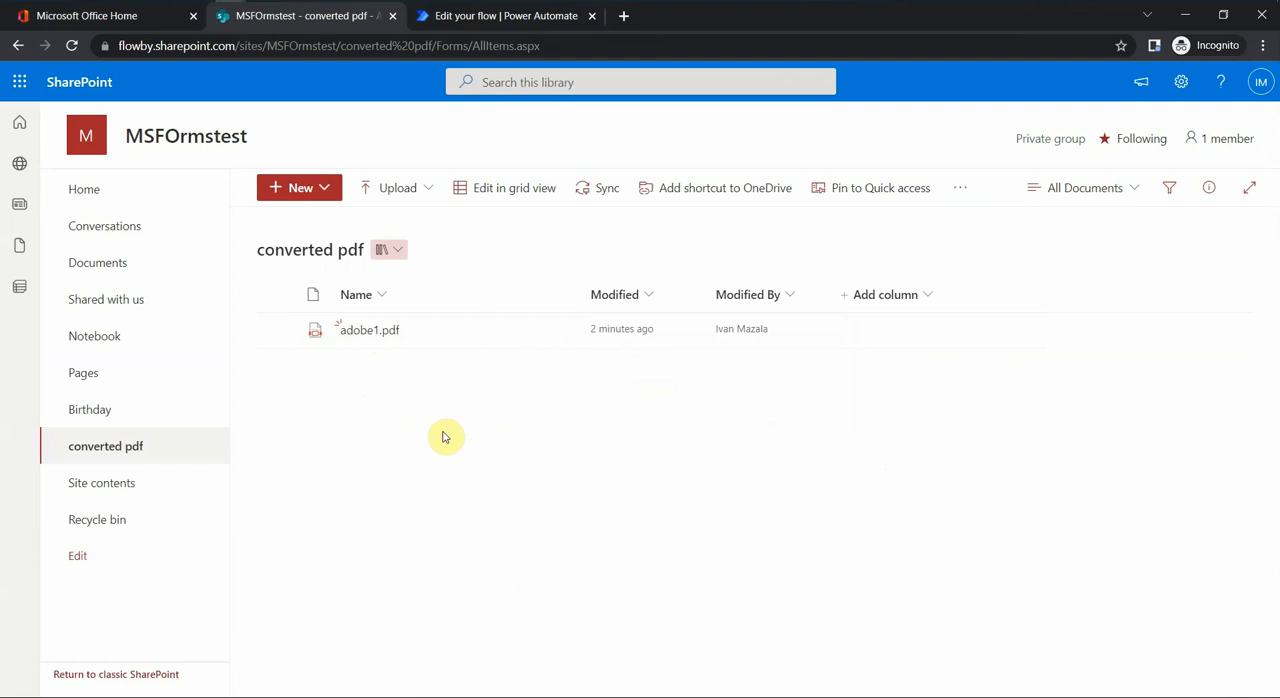
{"action": "left_click", "coordinate": [505, 15]}
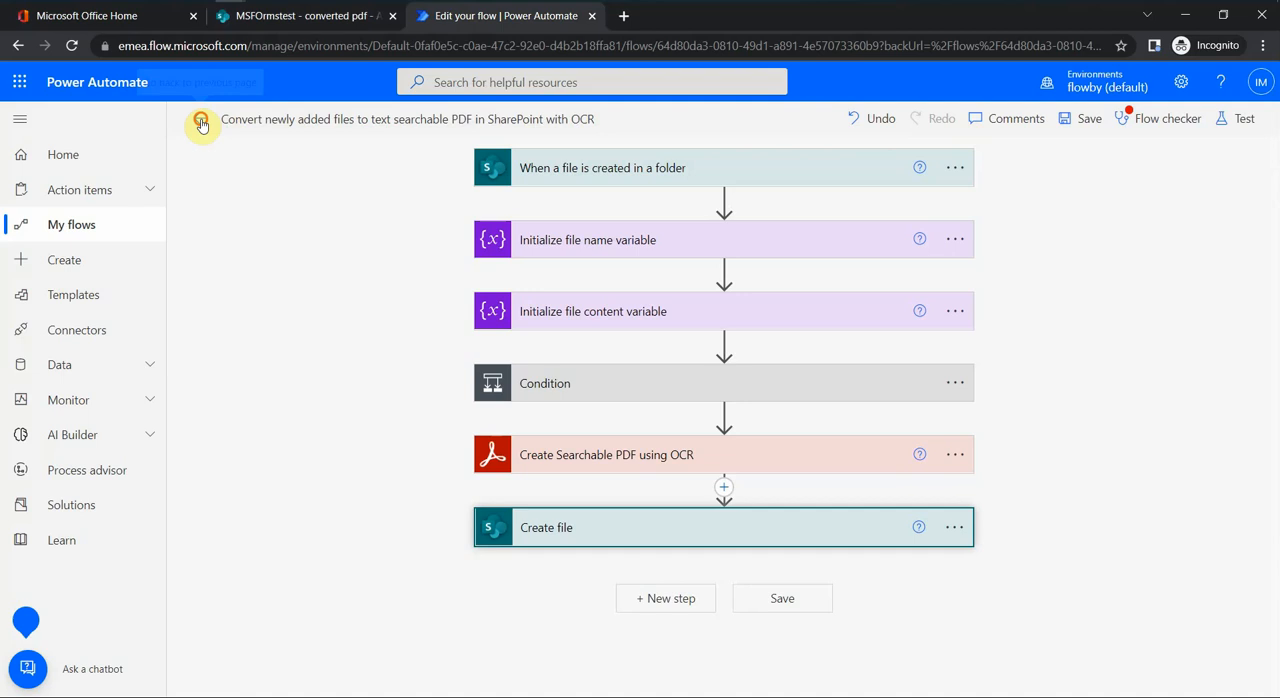
Step: Review the latest succeeded run's Create file inputs and outputs for adobe1.pdf in /converted pdf
{"action": "left_click", "coordinate": [200, 124]}
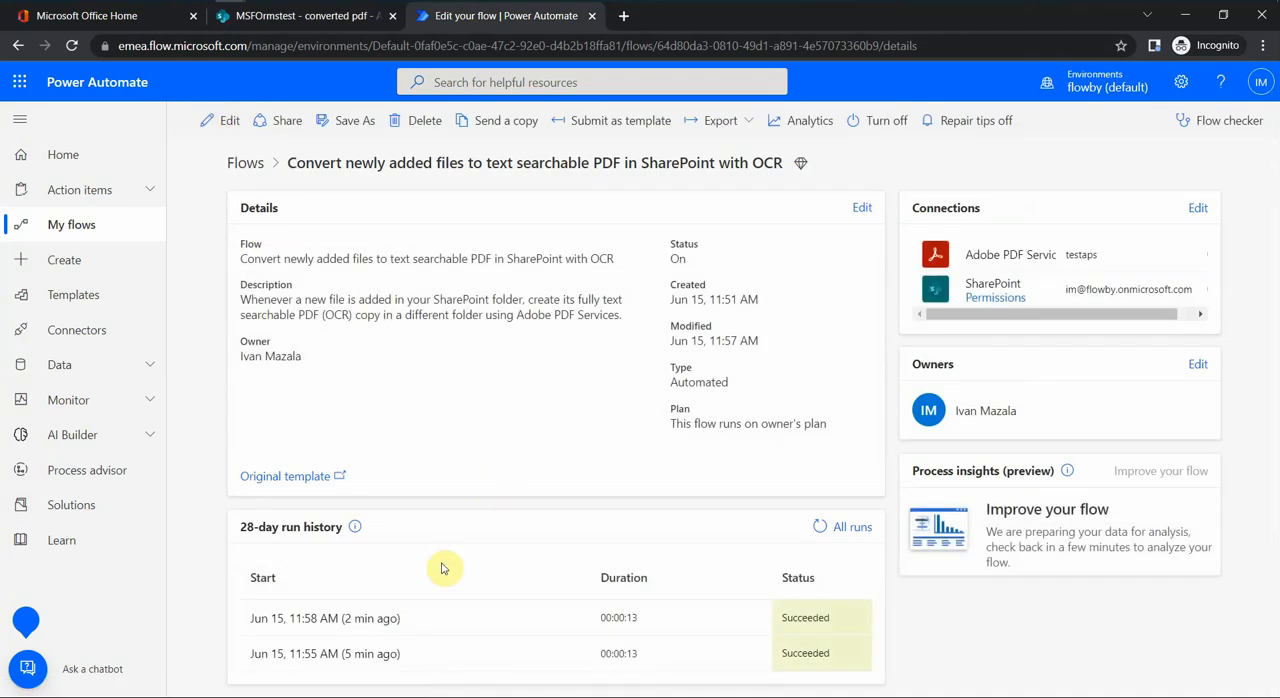
{"action": "mouse_move", "coordinate": [639, 627]}
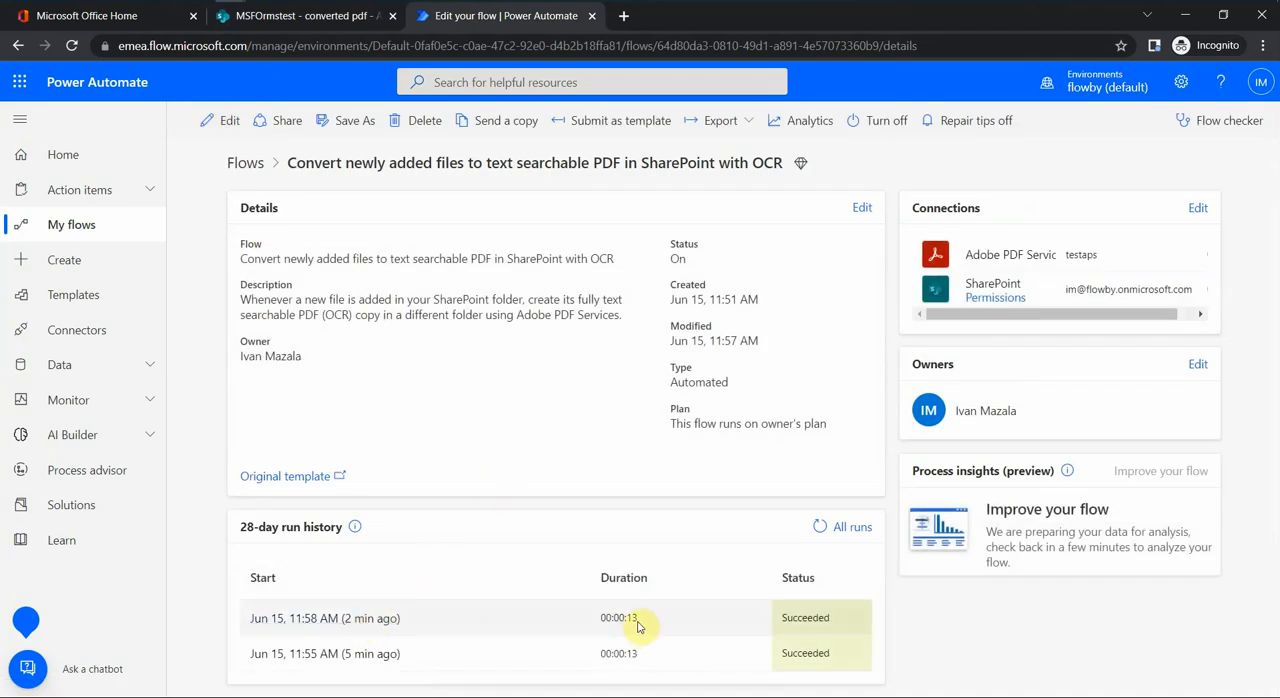
{"action": "left_click", "coordinate": [325, 618]}
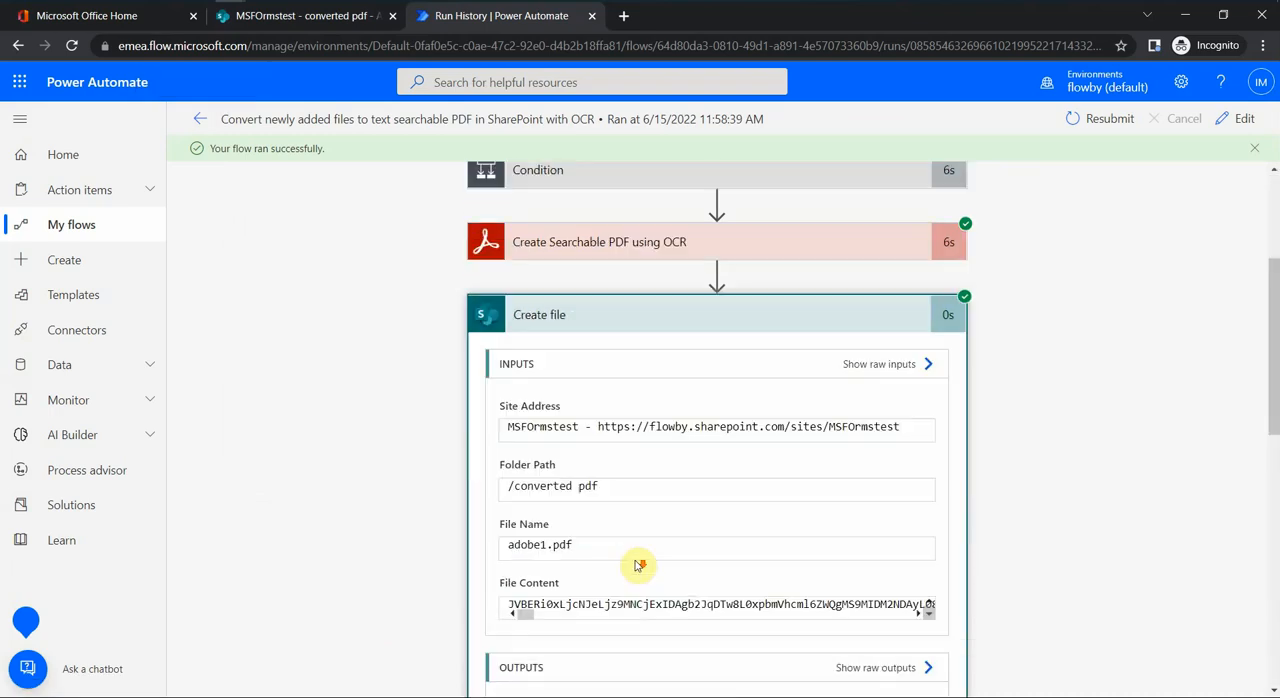
{"action": "scroll", "scroll_direction": "down", "scroll_amount": 3}
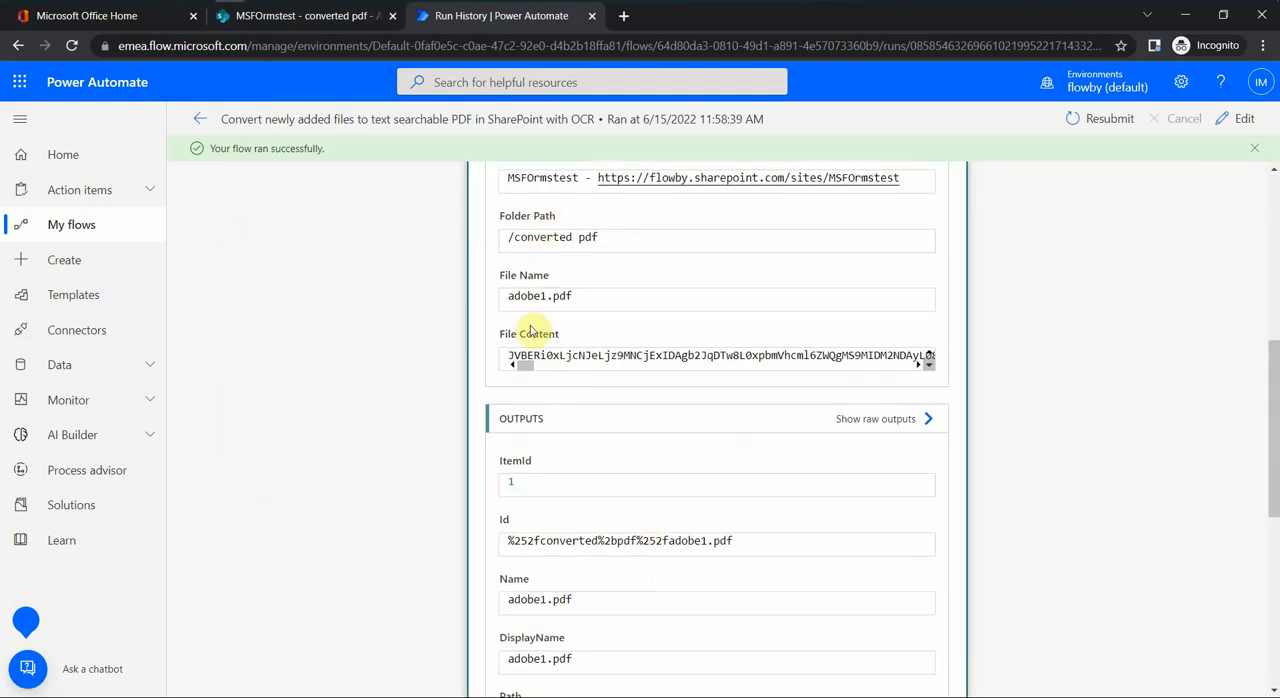
{"action": "scroll", "scroll_direction": "down", "scroll_amount": 3}
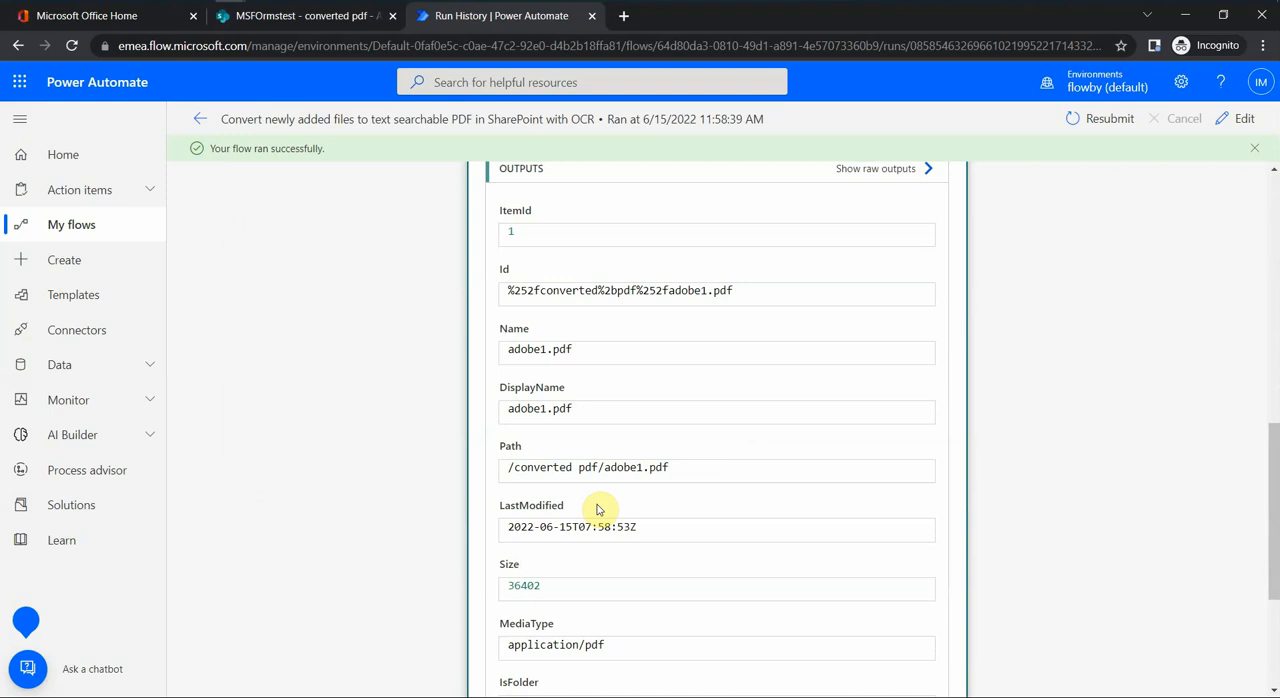
{"action": "scroll", "scroll_direction": "down", "scroll_amount": 3}
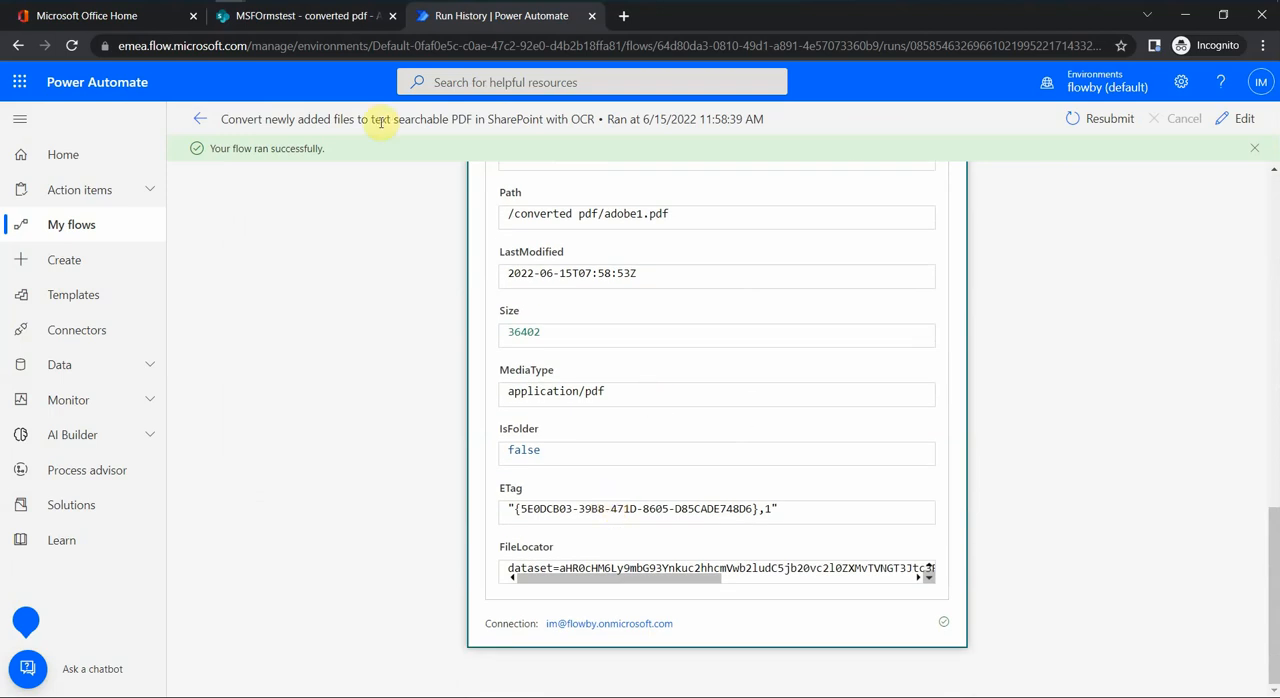
{"action": "left_click", "coordinate": [88, 15]}
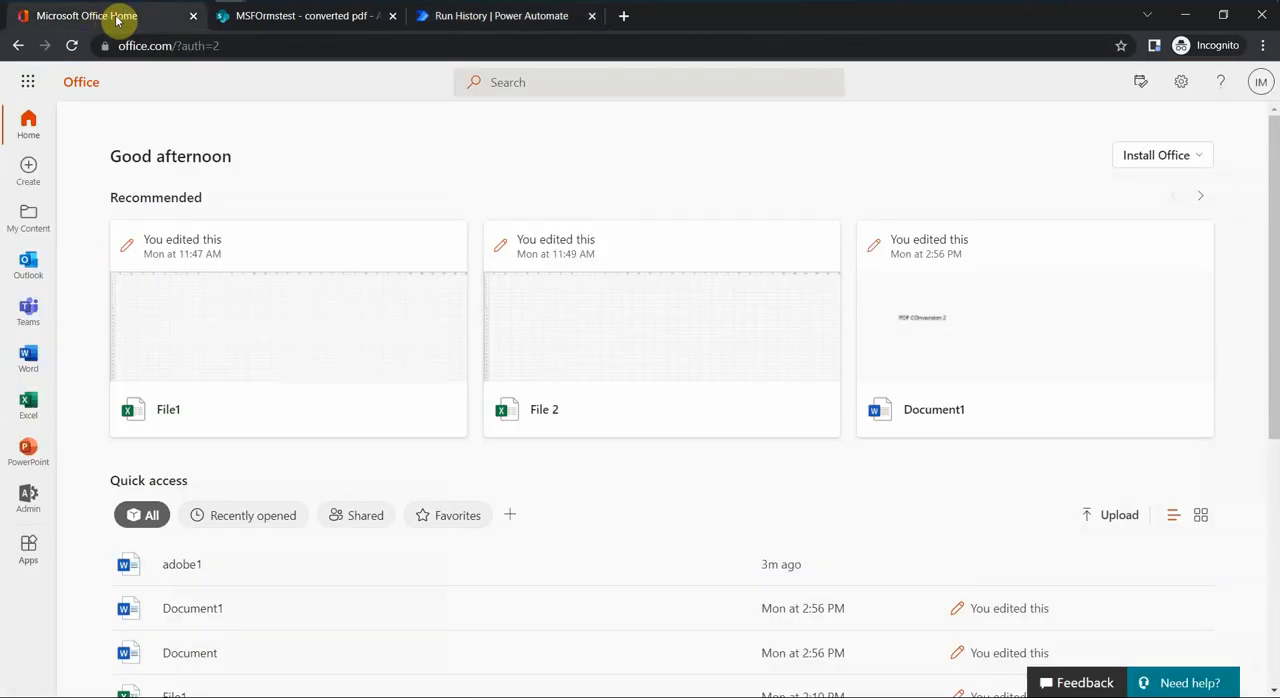
Step: Preview adobe1.pdf to confirm it reads 'Testing pdf conversion', then return to the flow details
{"action": "left_click", "coordinate": [505, 15]}
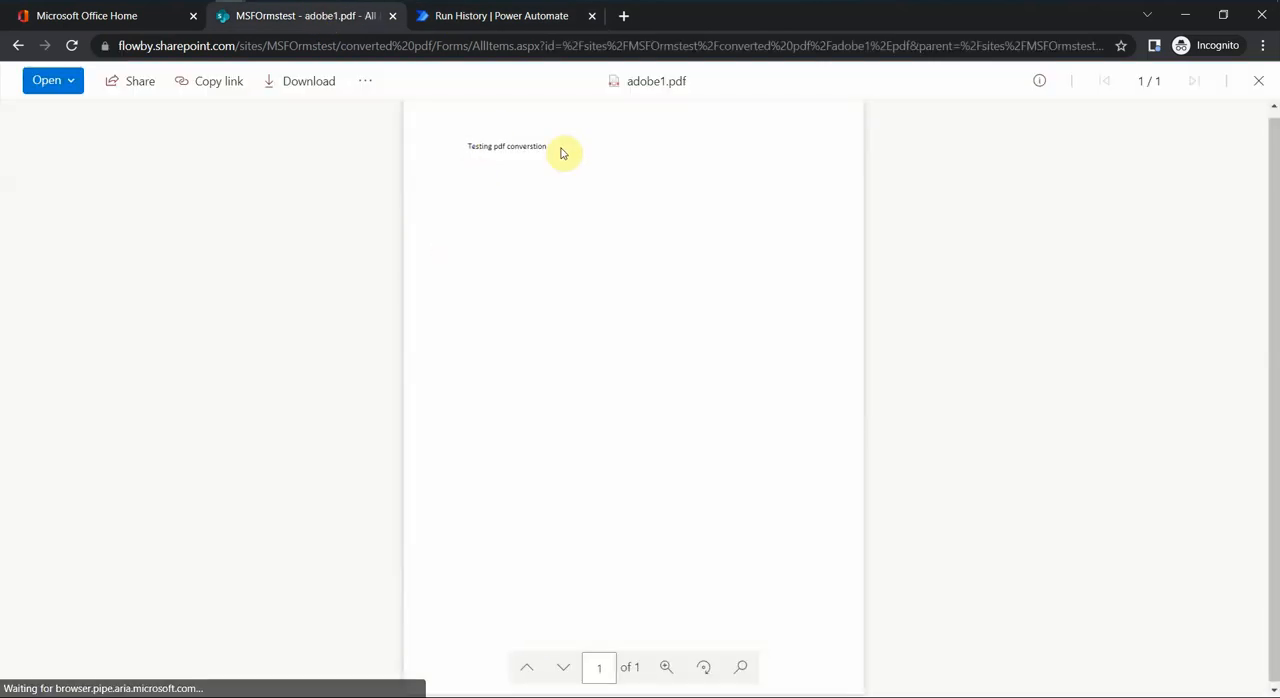
{"action": "mouse_move", "coordinate": [572, 290]}
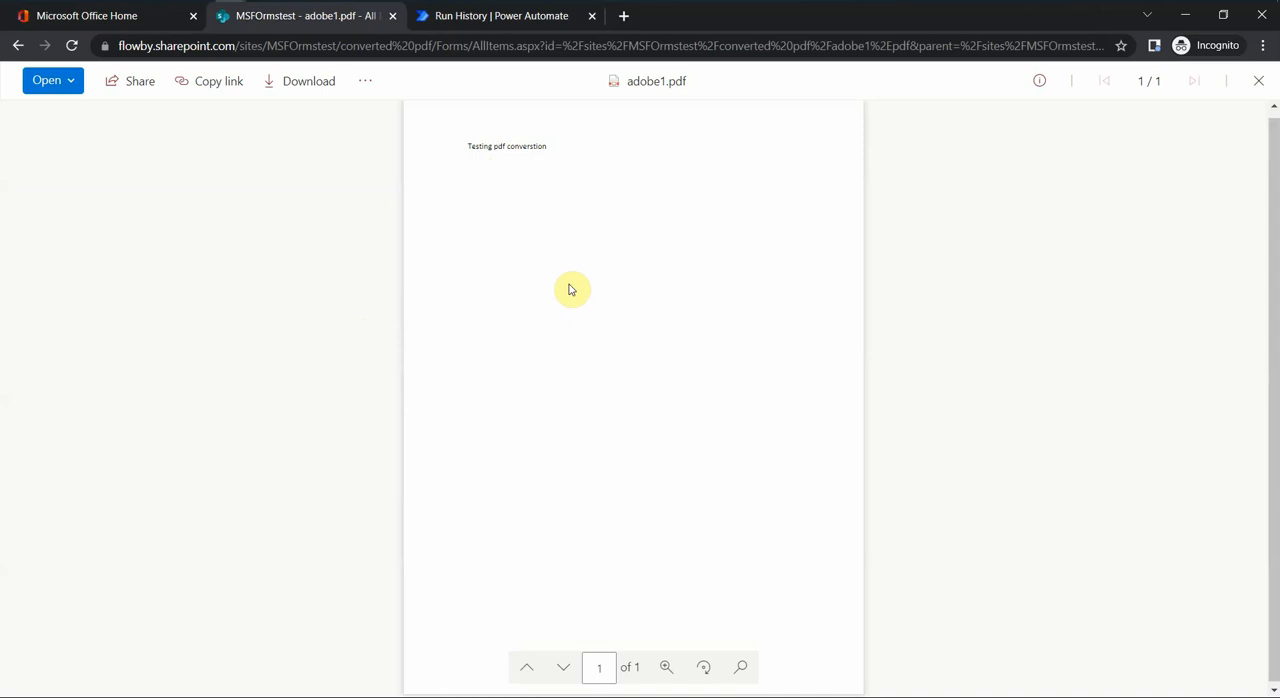
{"action": "left_click", "coordinate": [88, 15]}
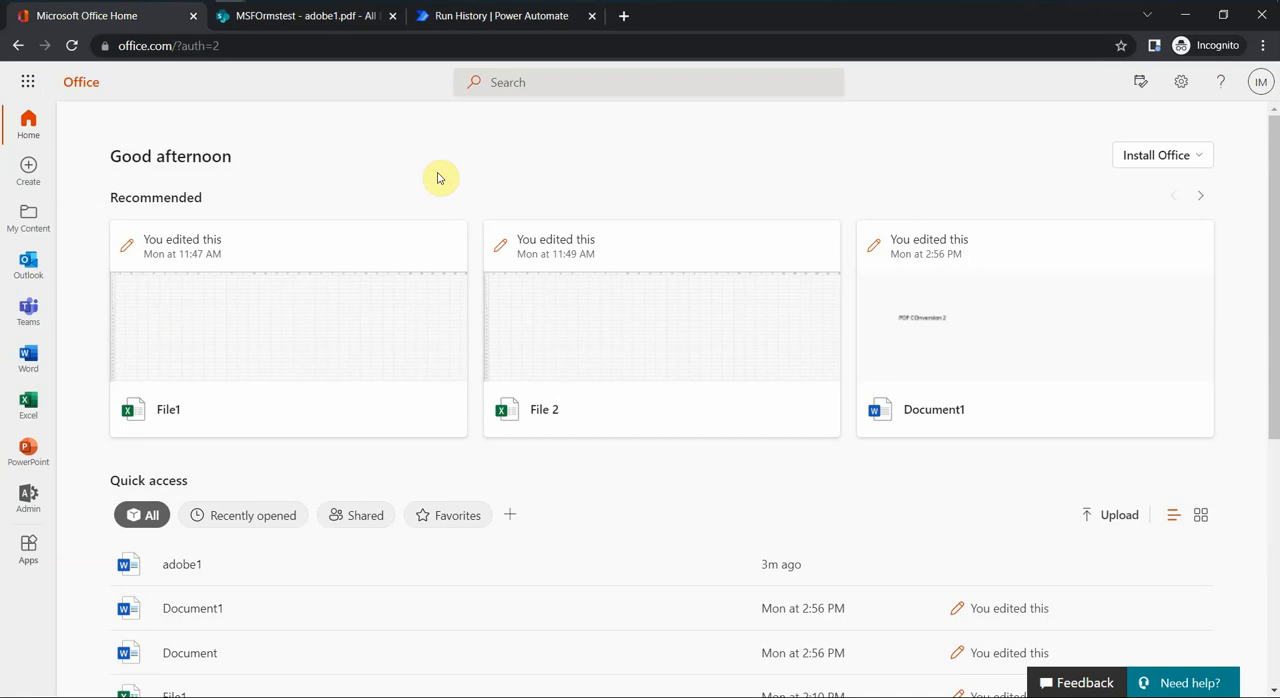
{"action": "mouse_move", "coordinate": [459, 120]}
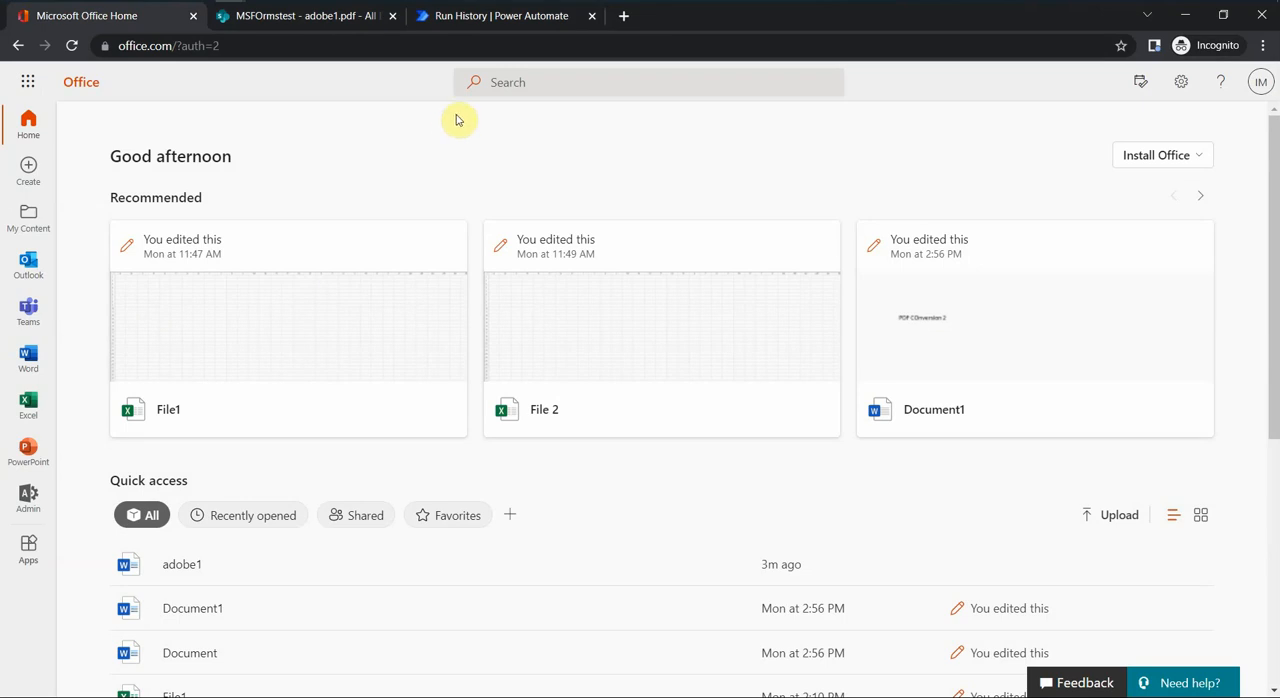
{"action": "left_click", "coordinate": [505, 15]}
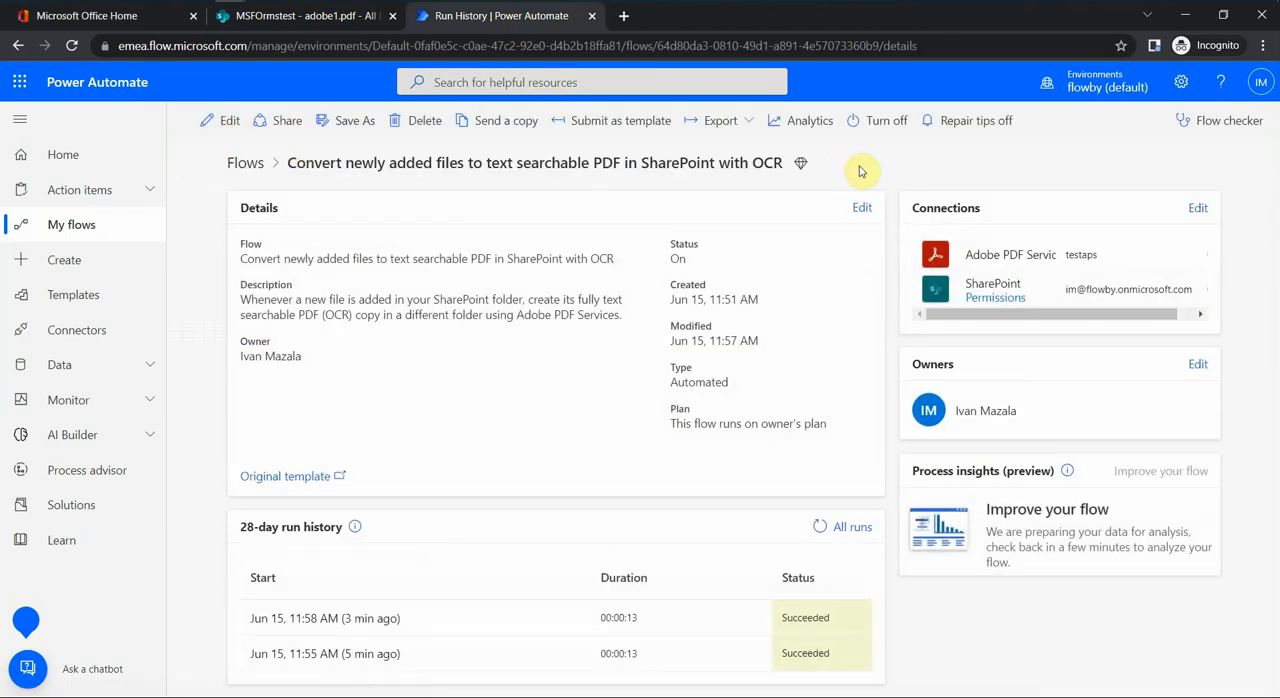
{"action": "mouse_move", "coordinate": [1040, 258]}
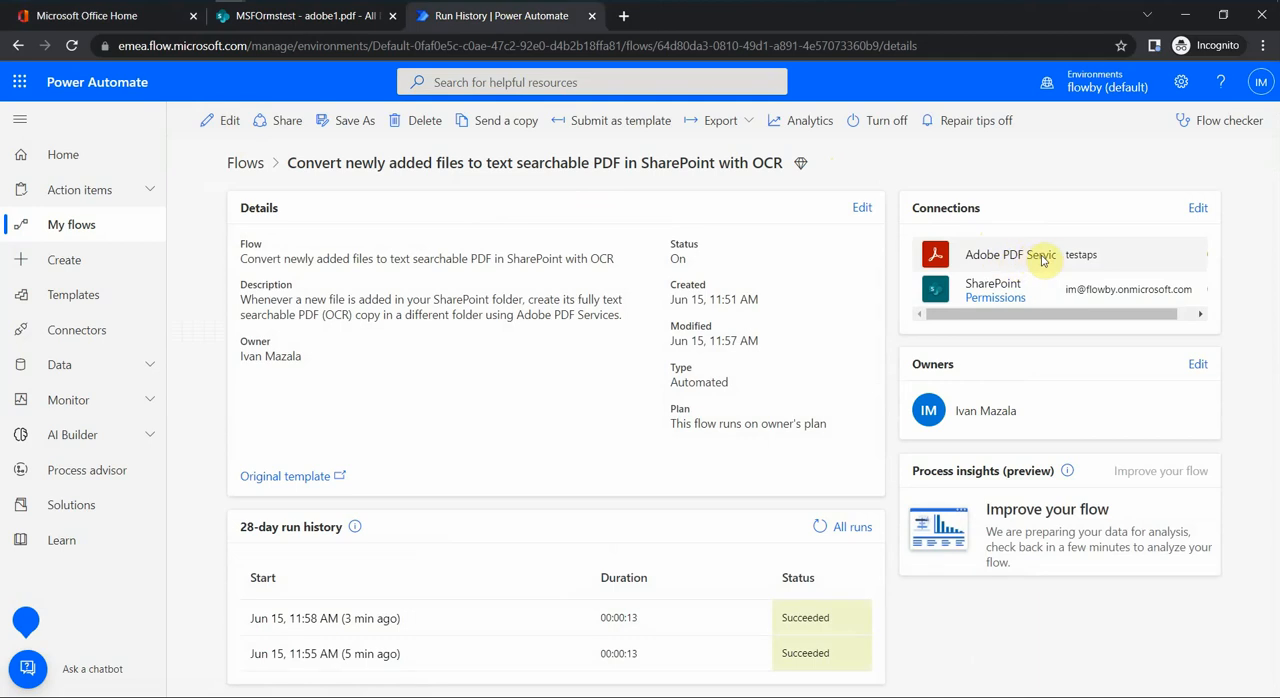
{"action": "mouse_move", "coordinate": [1043, 258]}
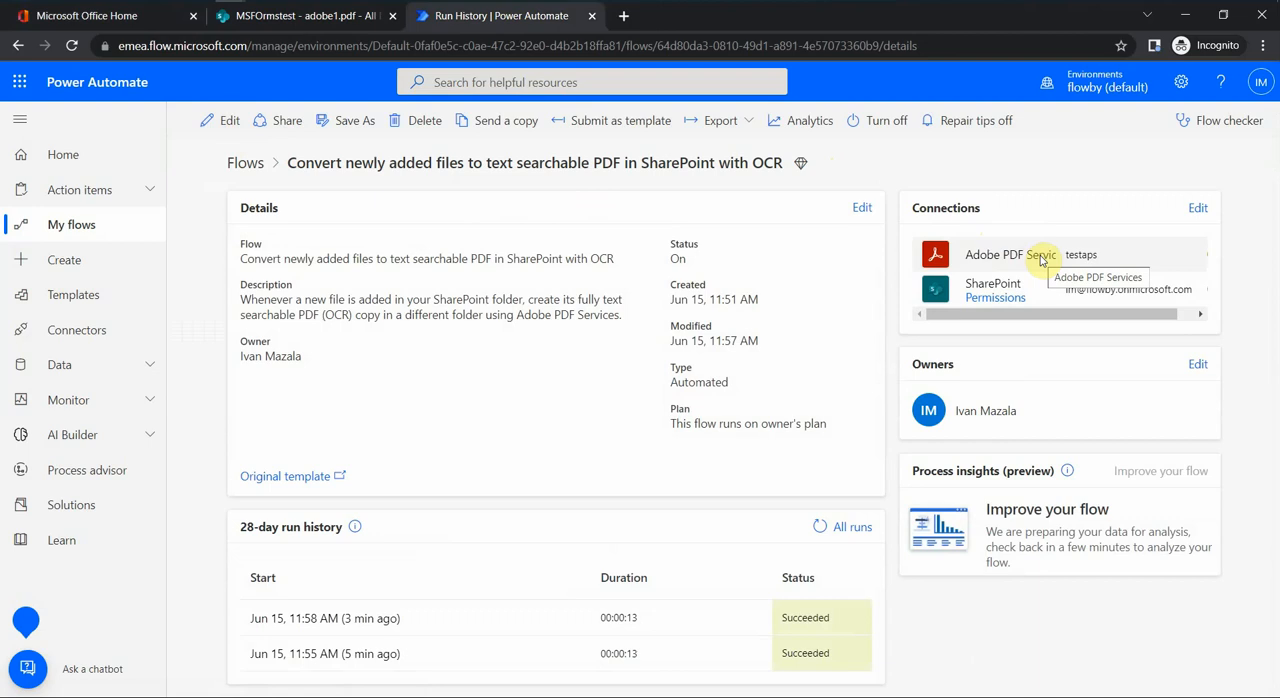
{"action": "mouse_move", "coordinate": [987, 158]}
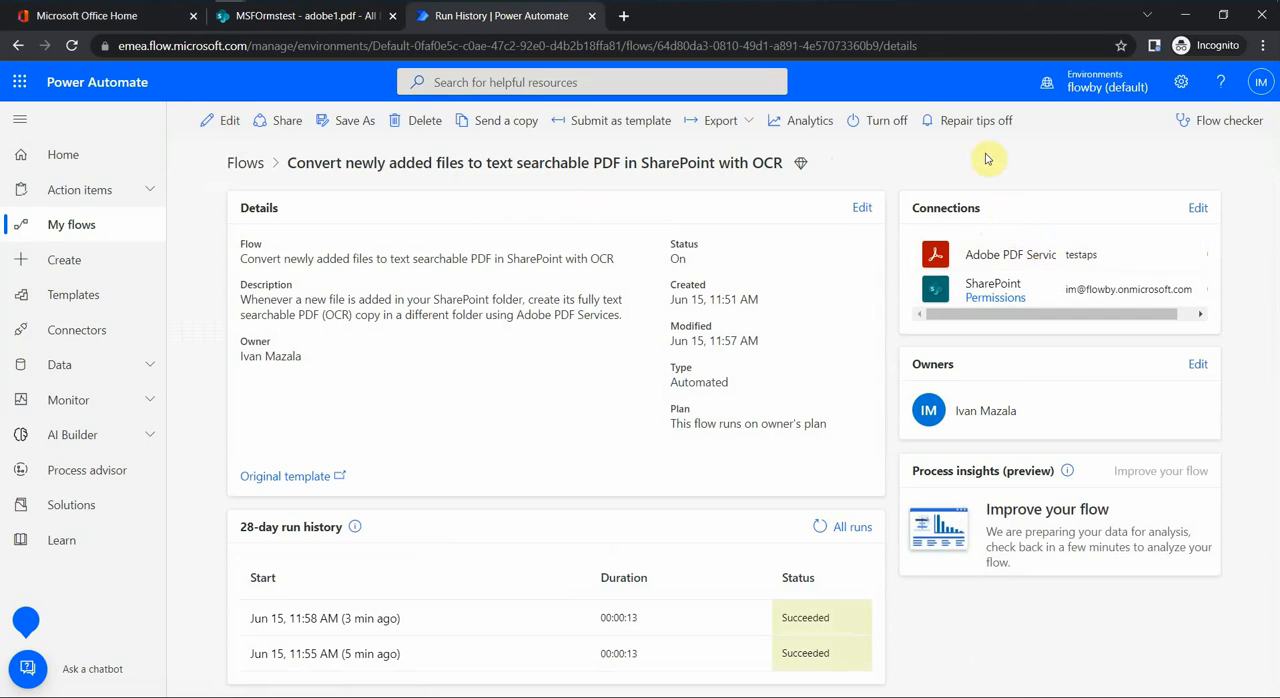
{"action": "mouse_move", "coordinate": [963, 160]}
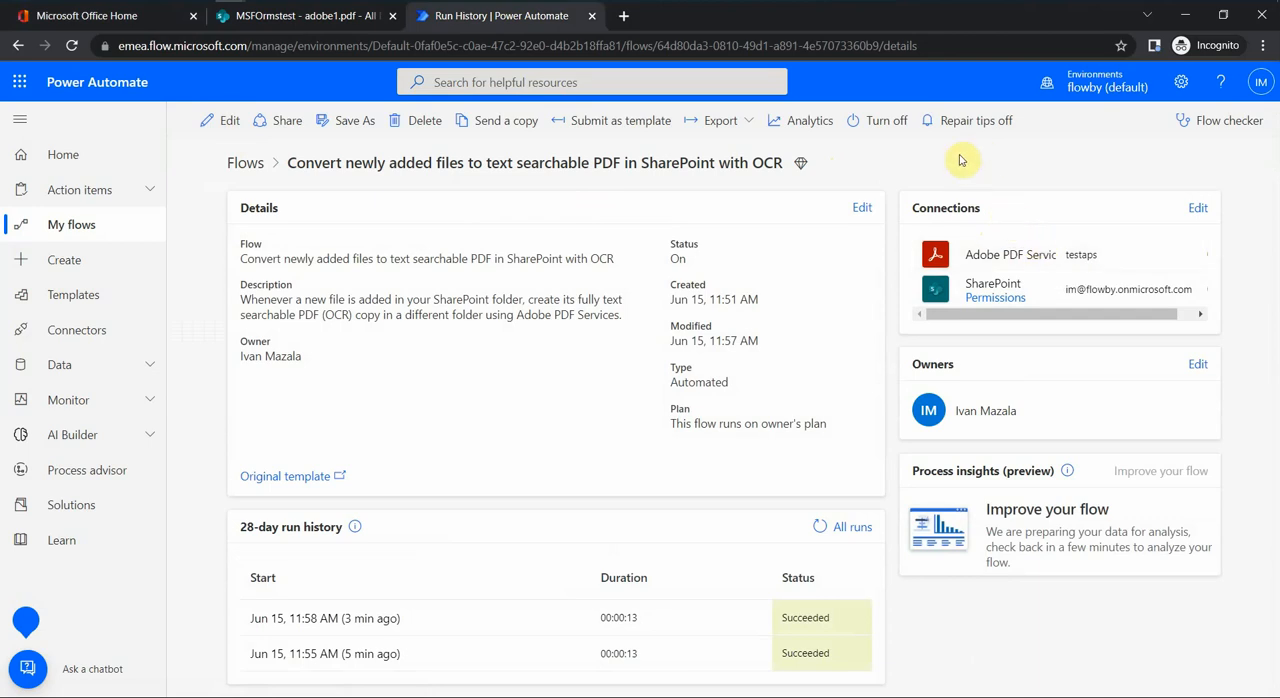